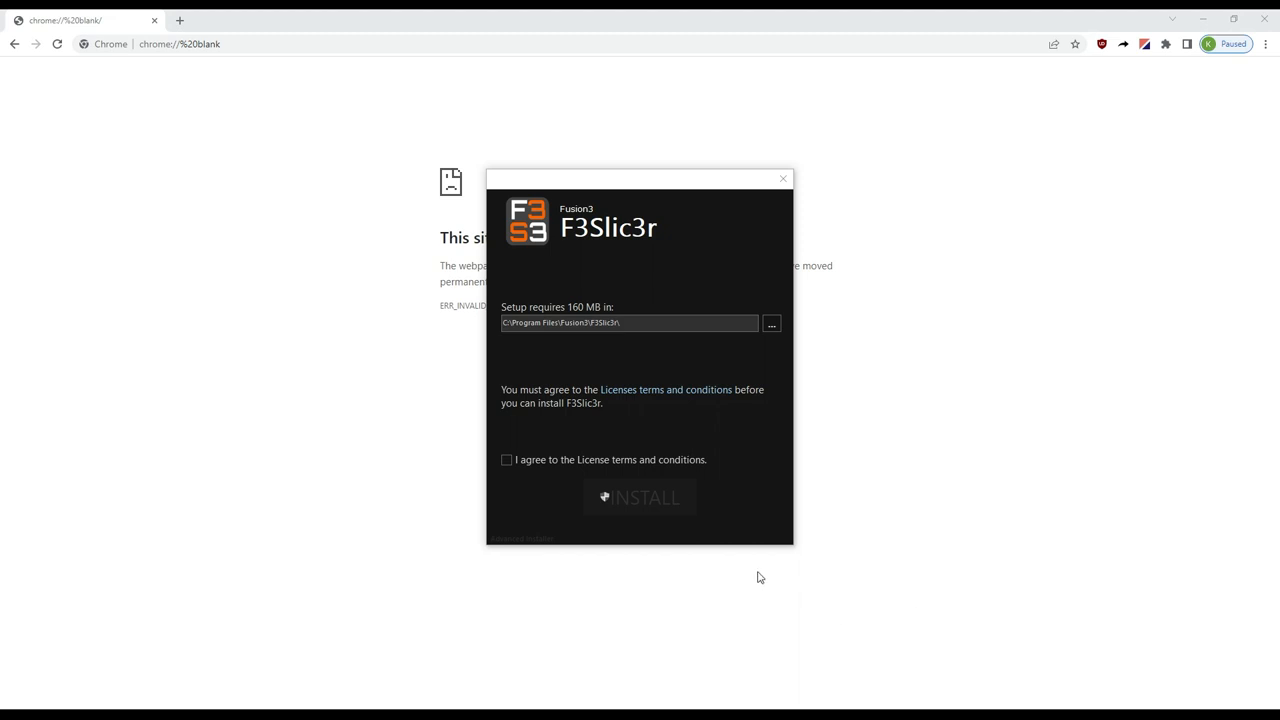
mouse_move(592, 350)
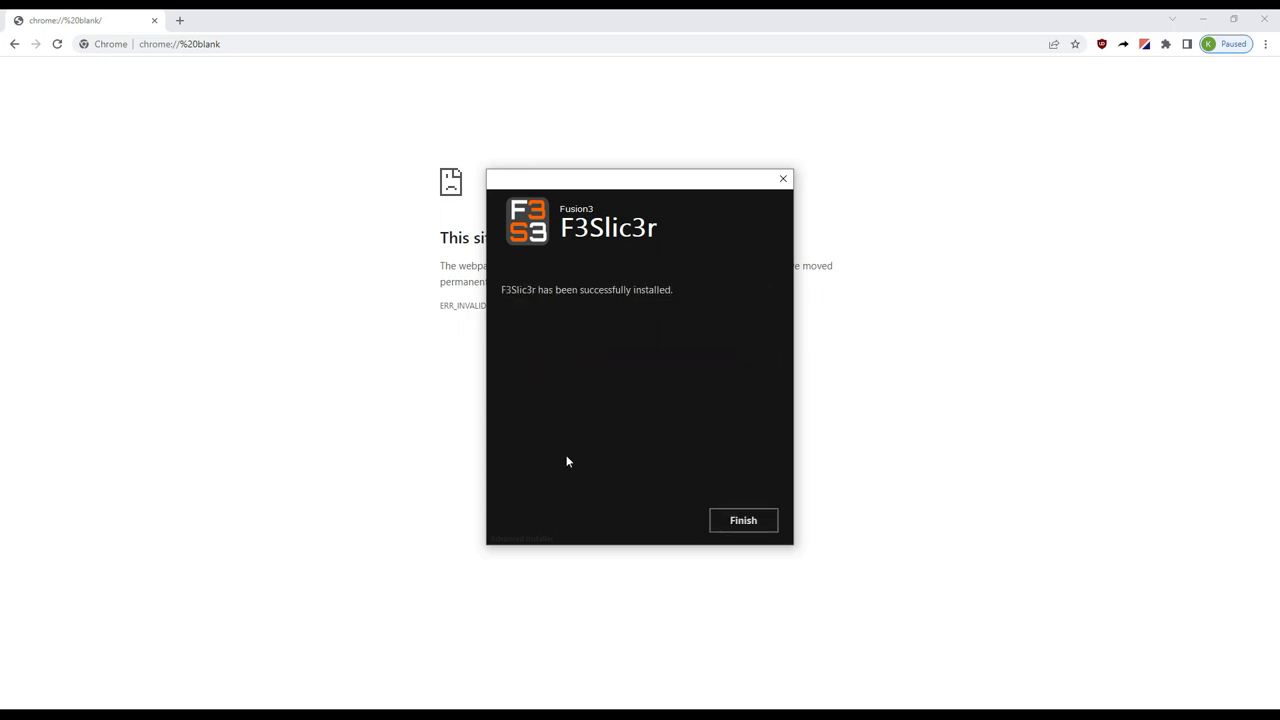
Close the F3Slic3r installer once it reports successful installation
click(743, 520)
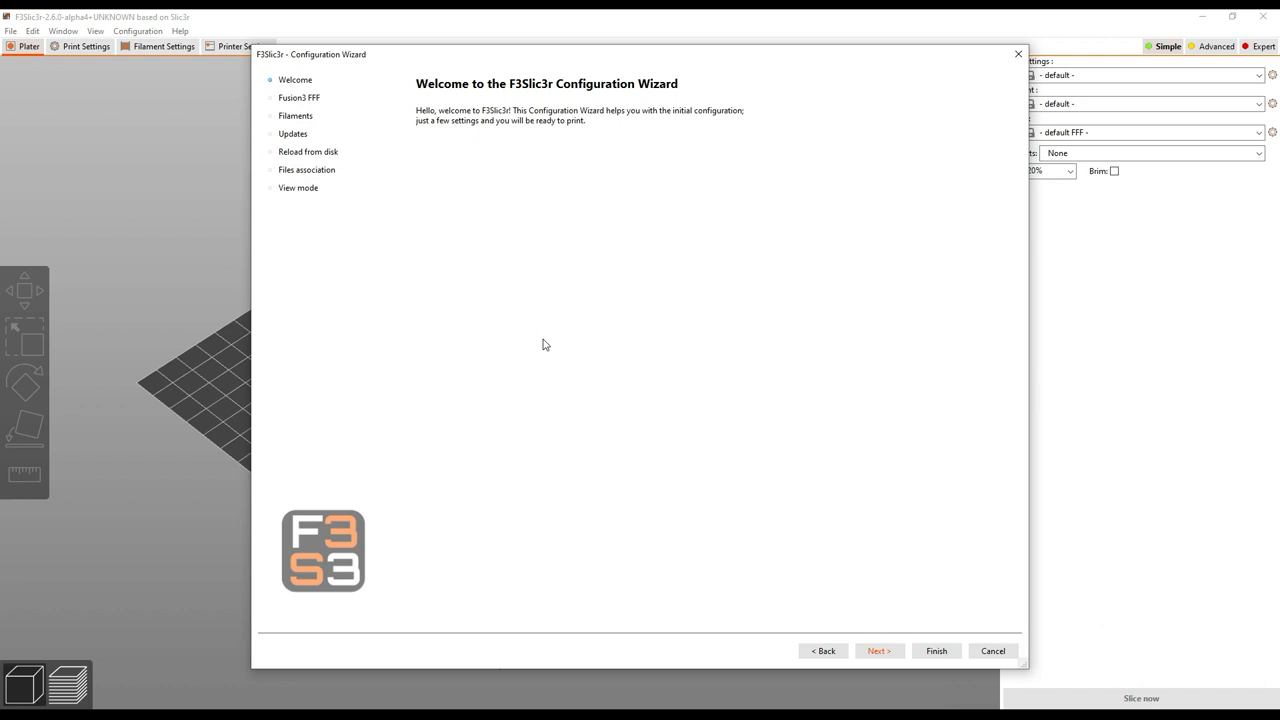
mouse_move(547, 528)
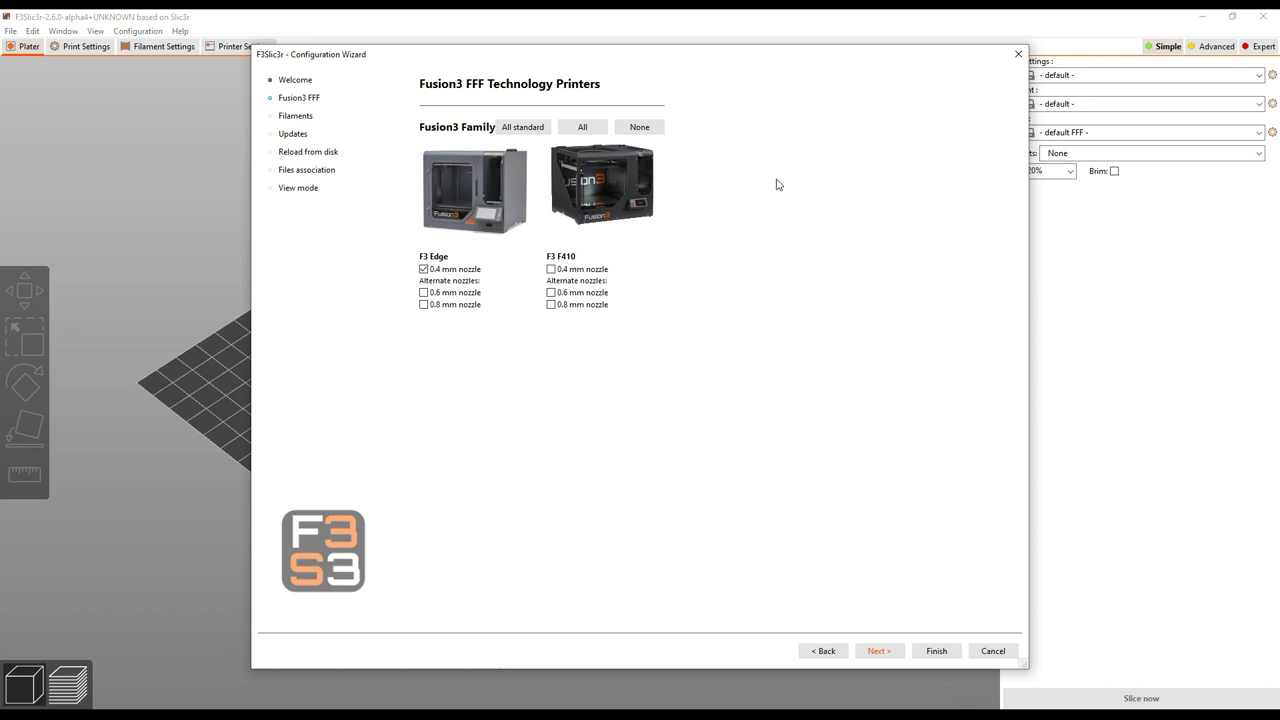
mouse_move(588, 231)
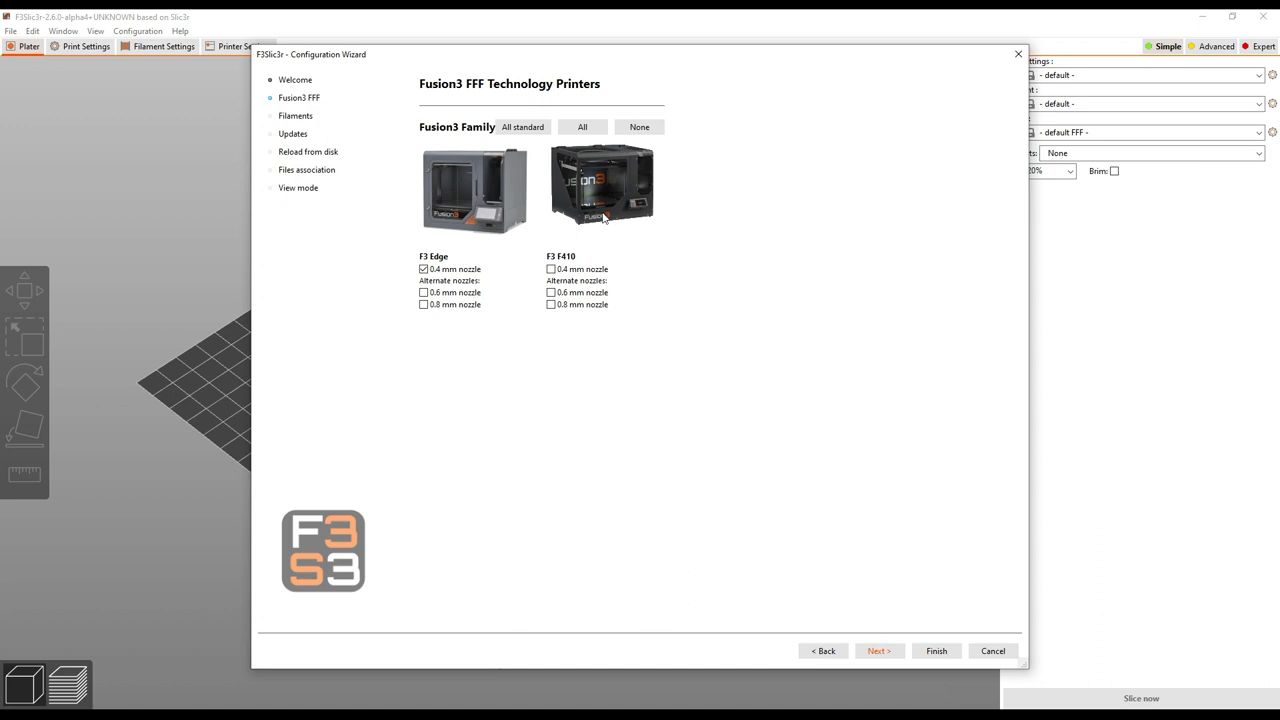
mouse_move(579, 242)
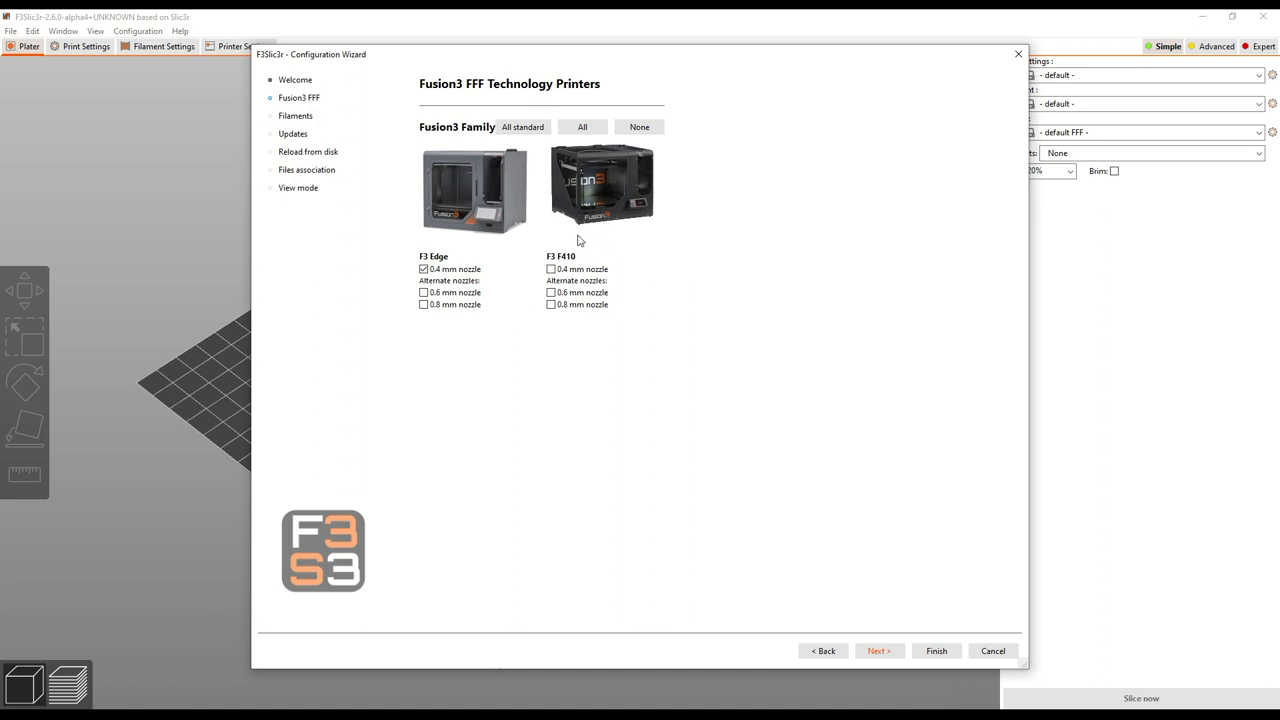
Enable all F3 Edge and F410 nozzle variants and advance to filament profiles
click(583, 127)
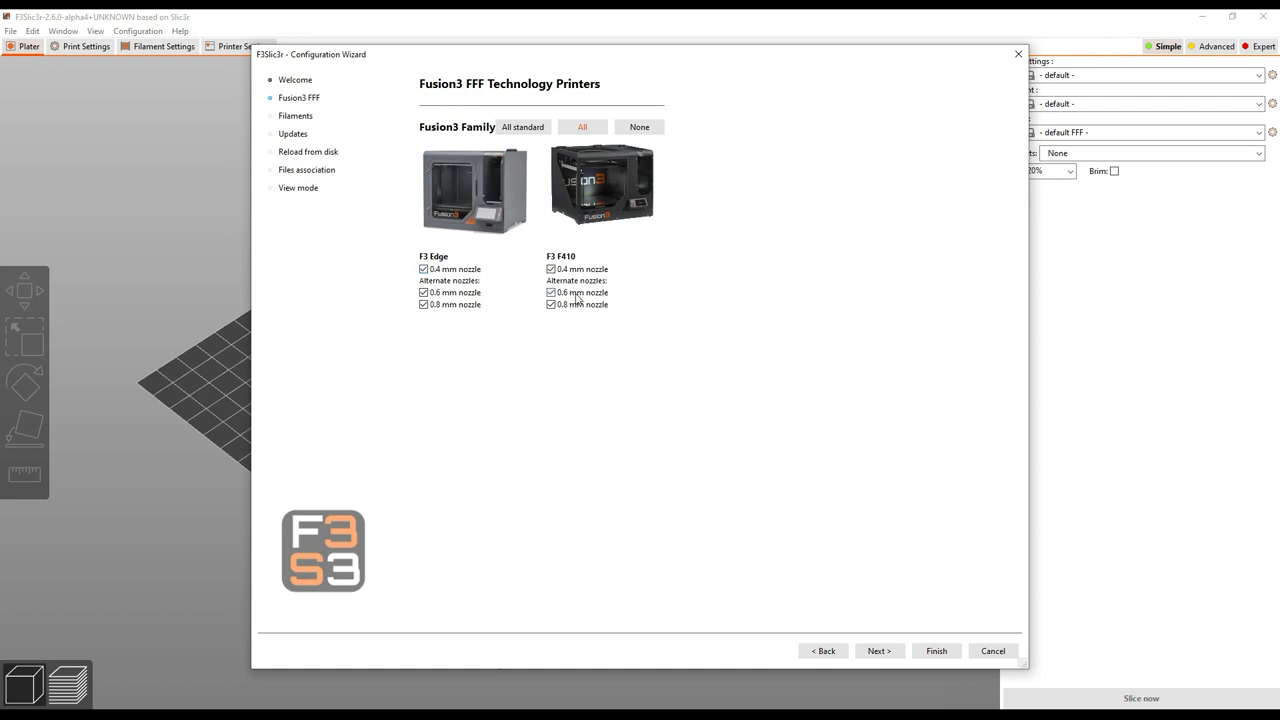
click(878, 651)
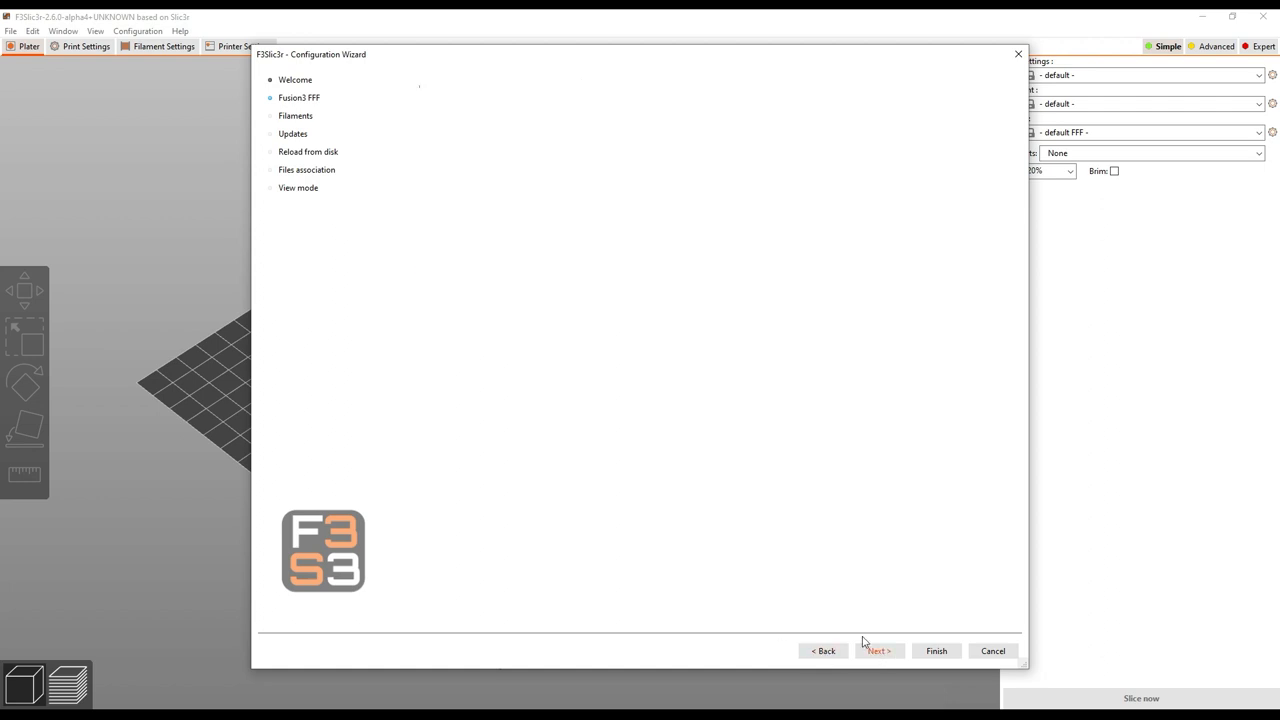
click(877, 651)
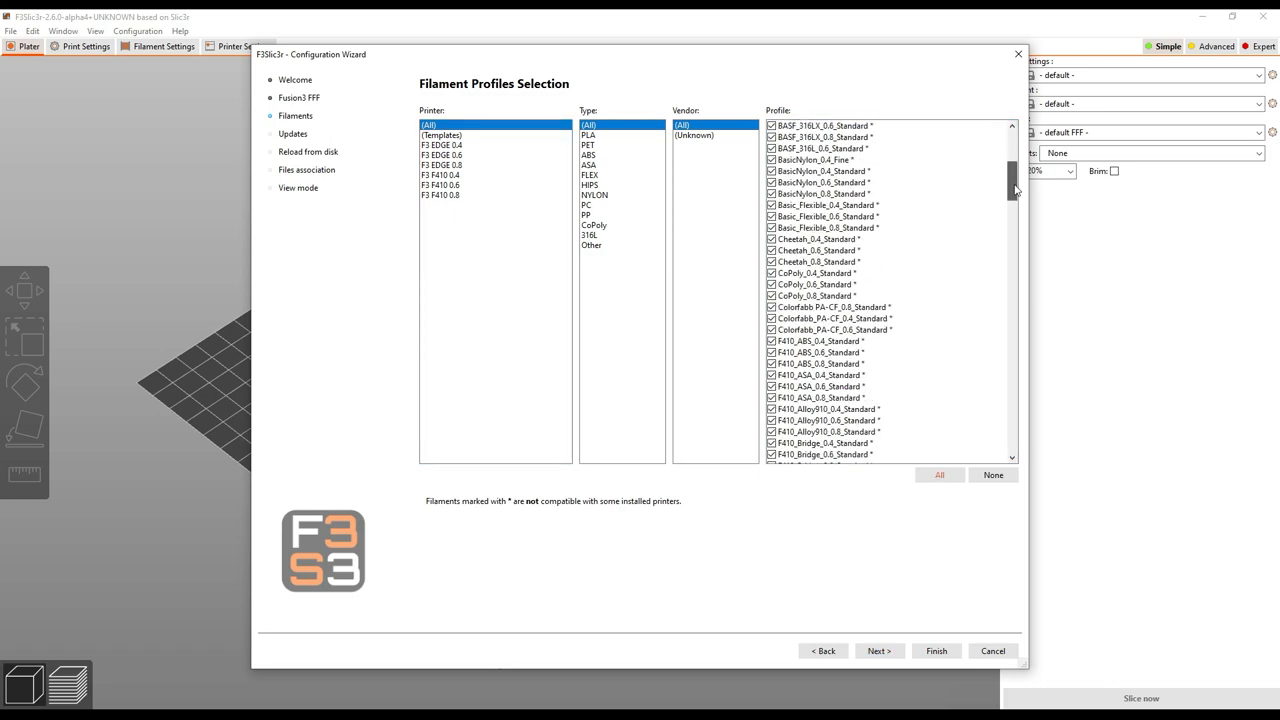
Keep every filament profile checked and advance to the automatic updates page
scroll(down, 3)
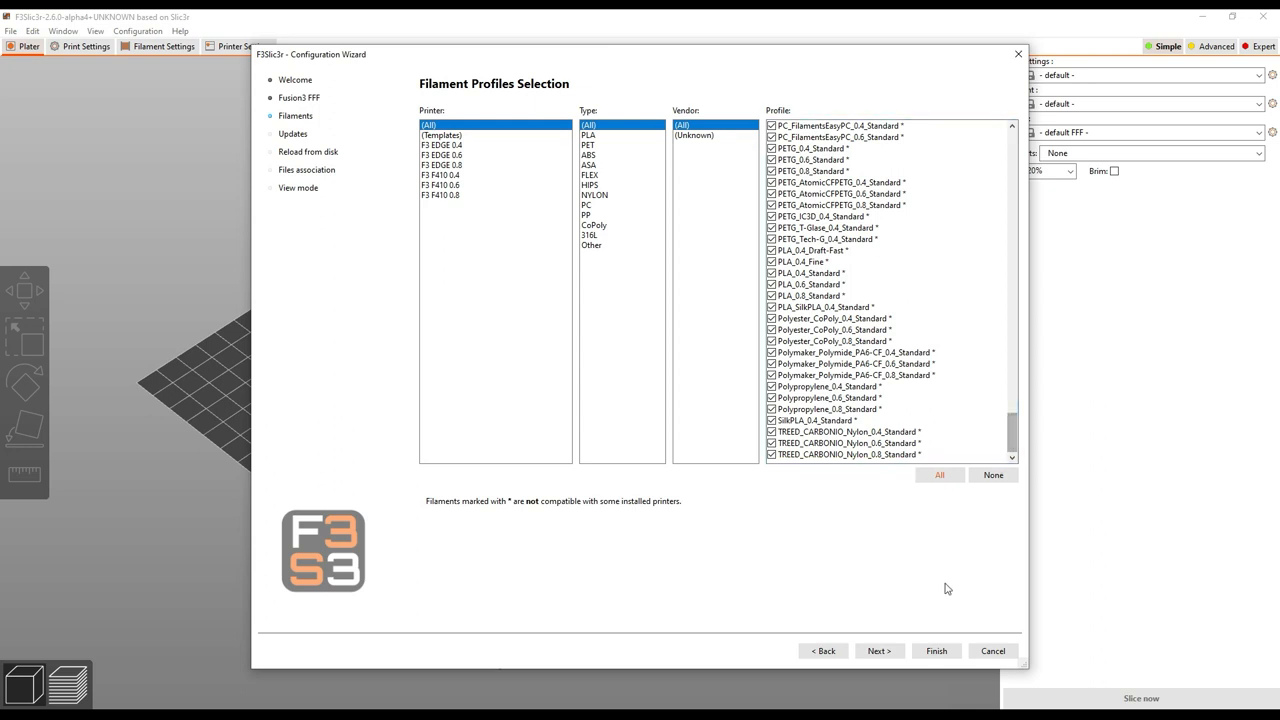
click(878, 651)
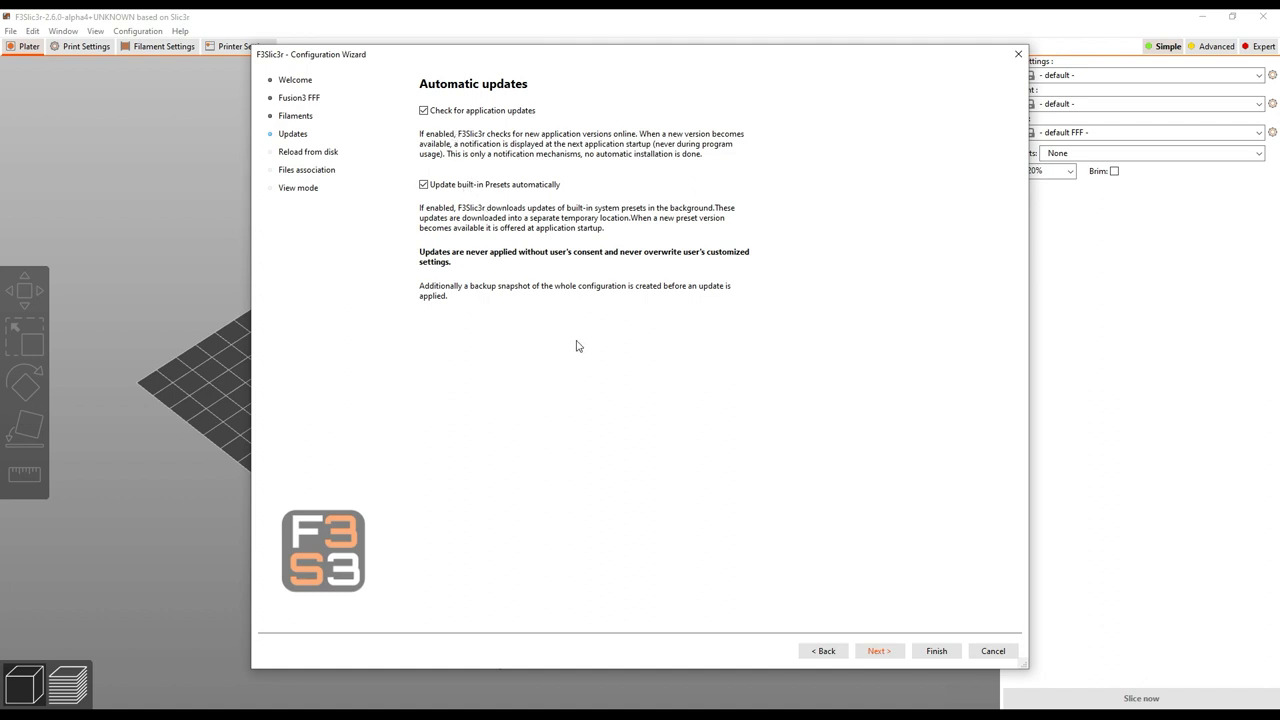
mouse_move(558, 340)
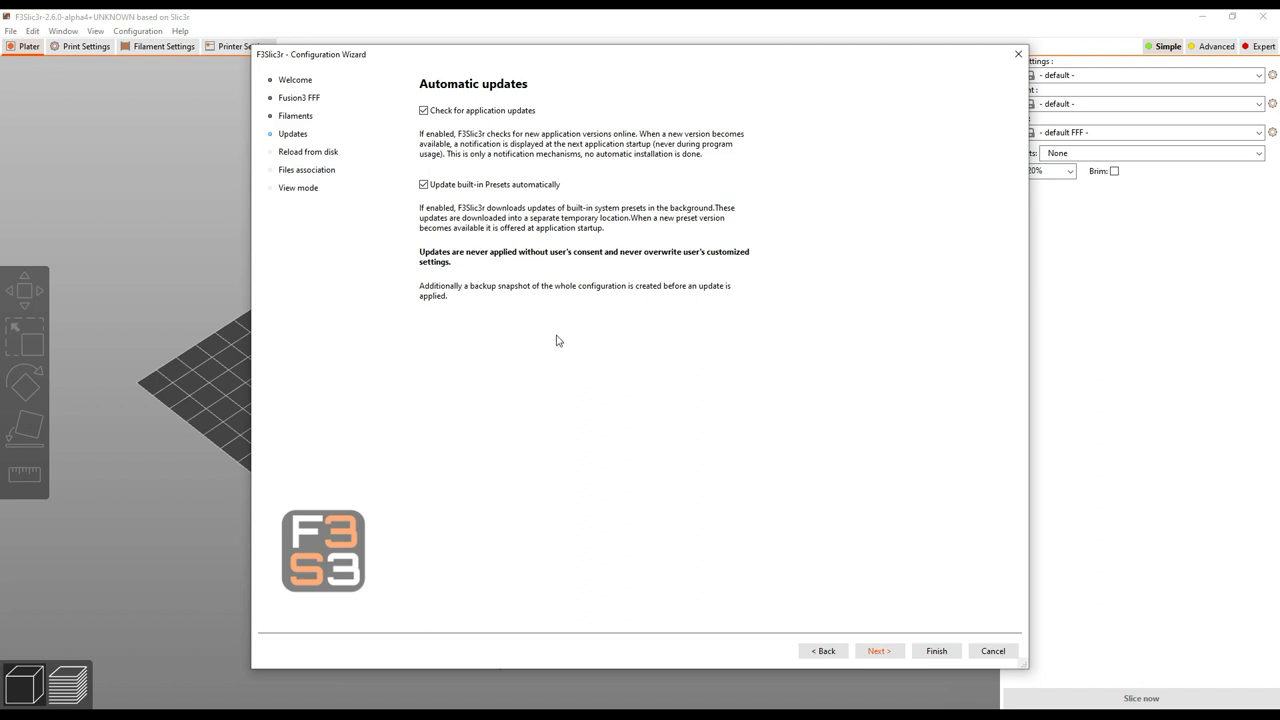
mouse_move(493, 301)
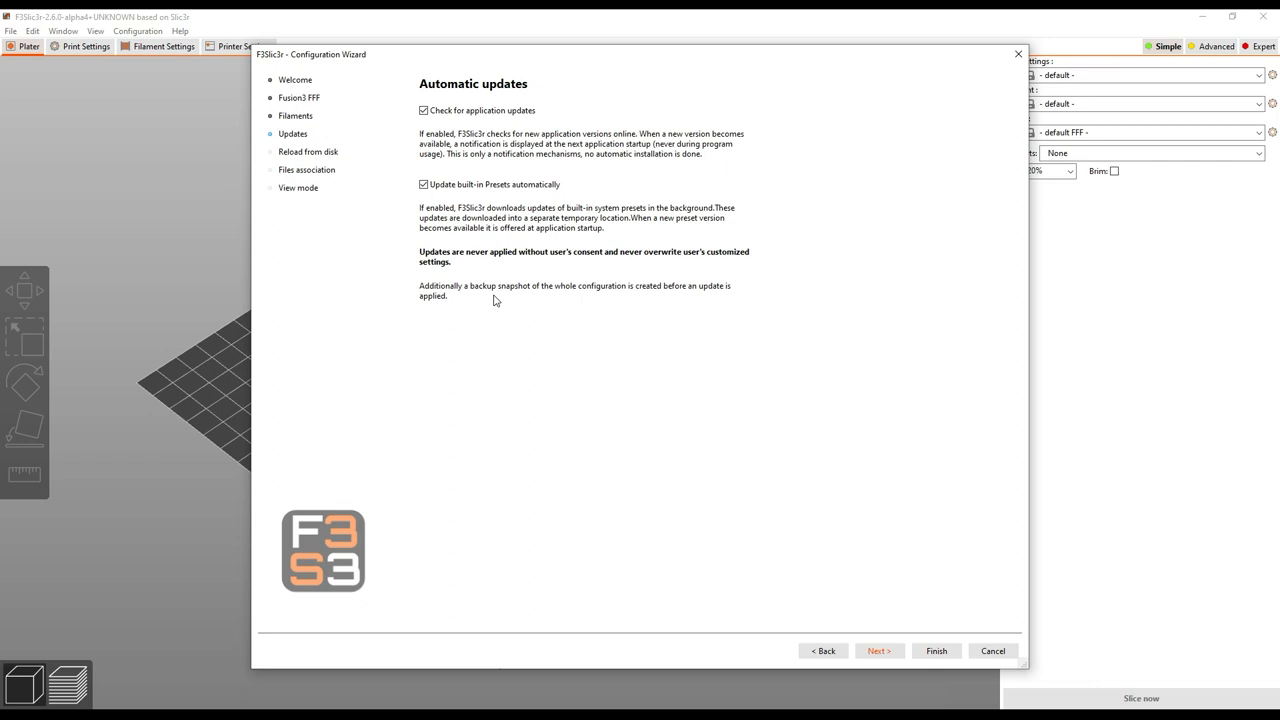
mouse_move(800, 592)
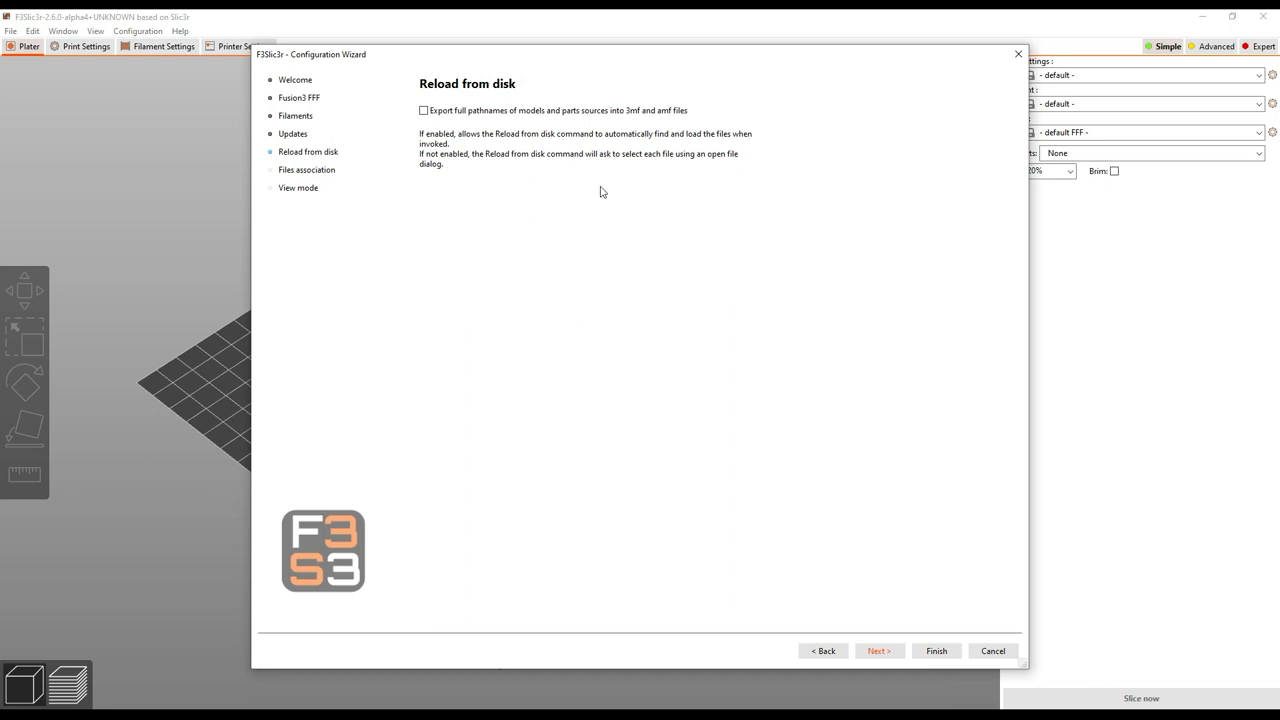
mouse_move(630, 284)
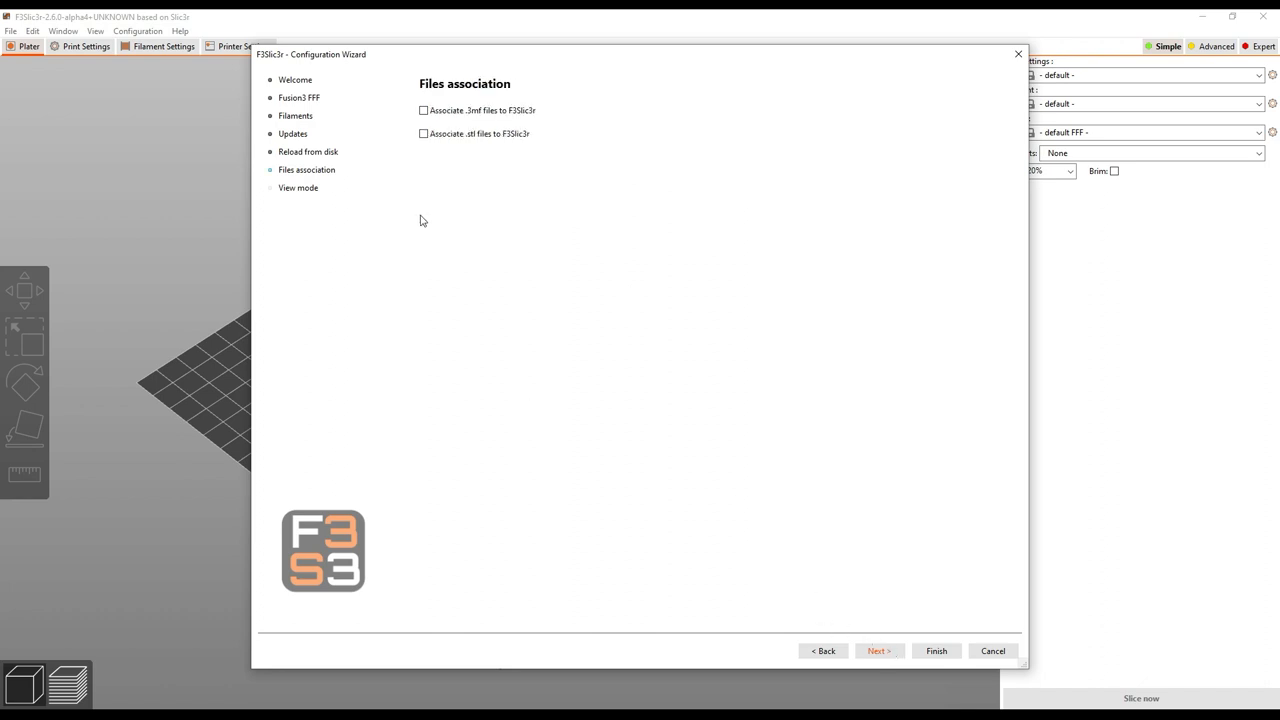
mouse_move(475, 217)
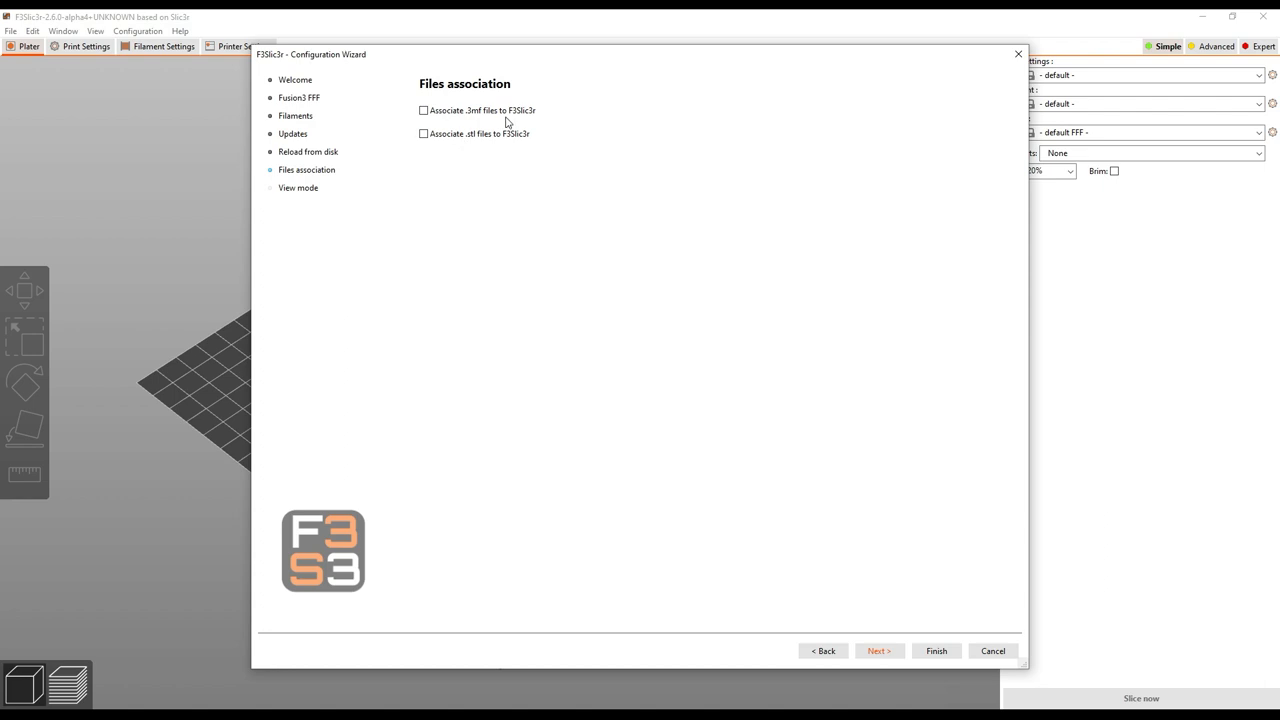
mouse_move(487, 145)
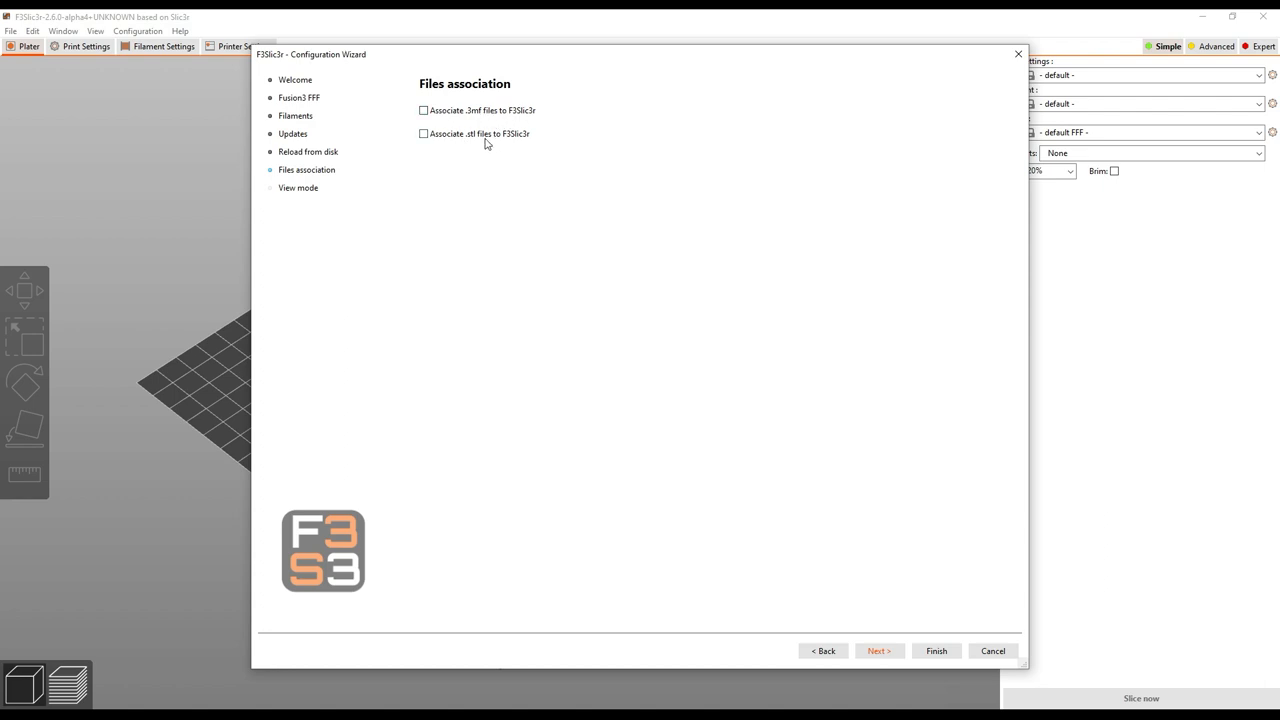
Choose Expert interface mode and finish the wizard to reach the F3 EDGE 0.4 plater
click(878, 651)
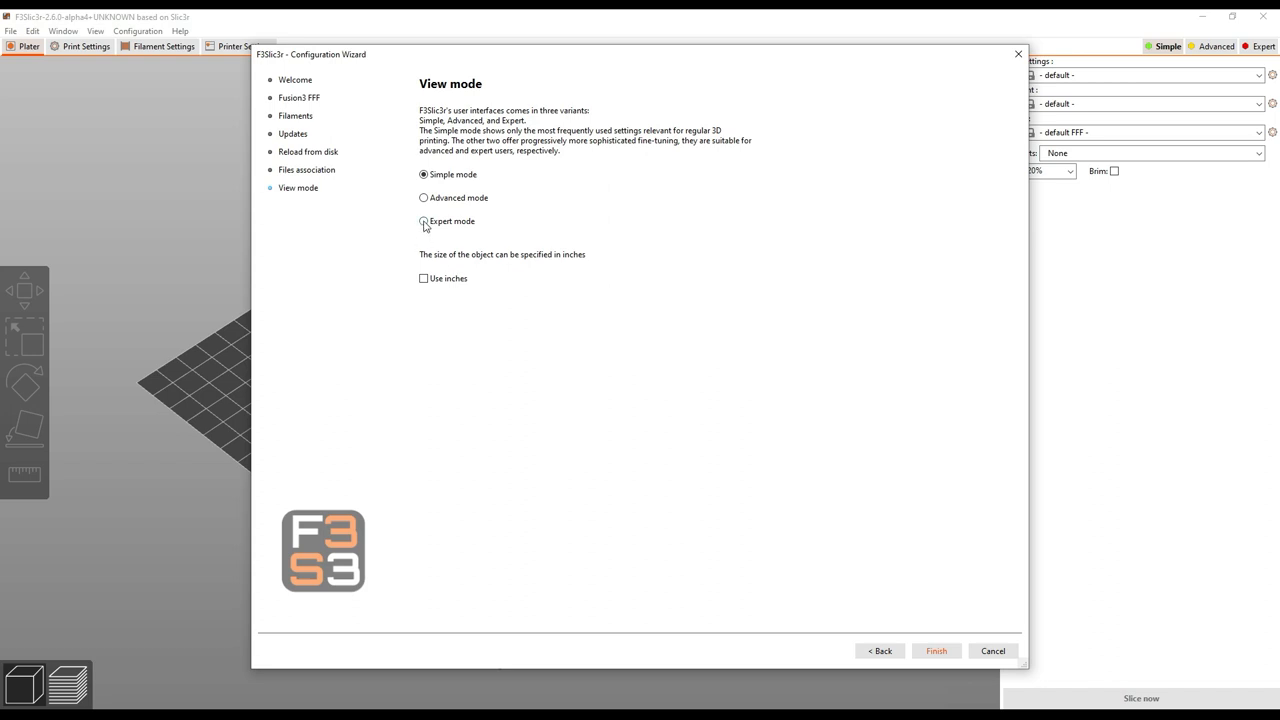
click(424, 221)
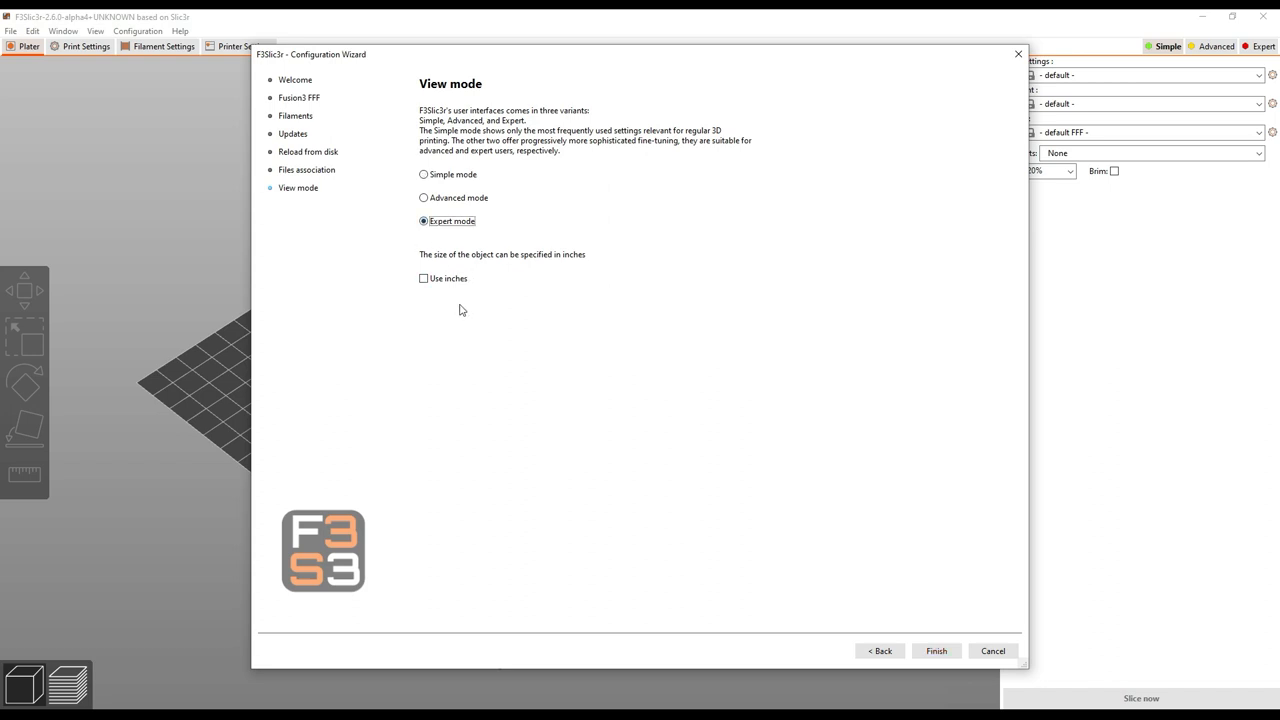
mouse_move(936, 651)
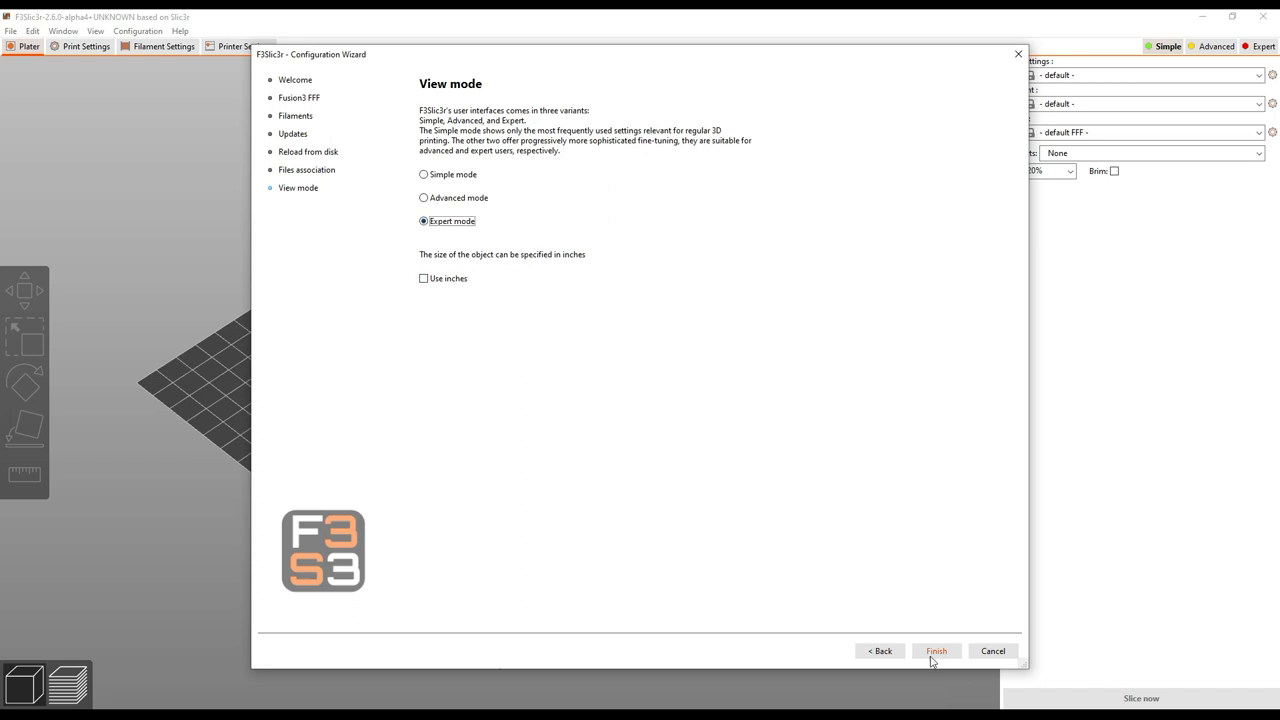
click(936, 651)
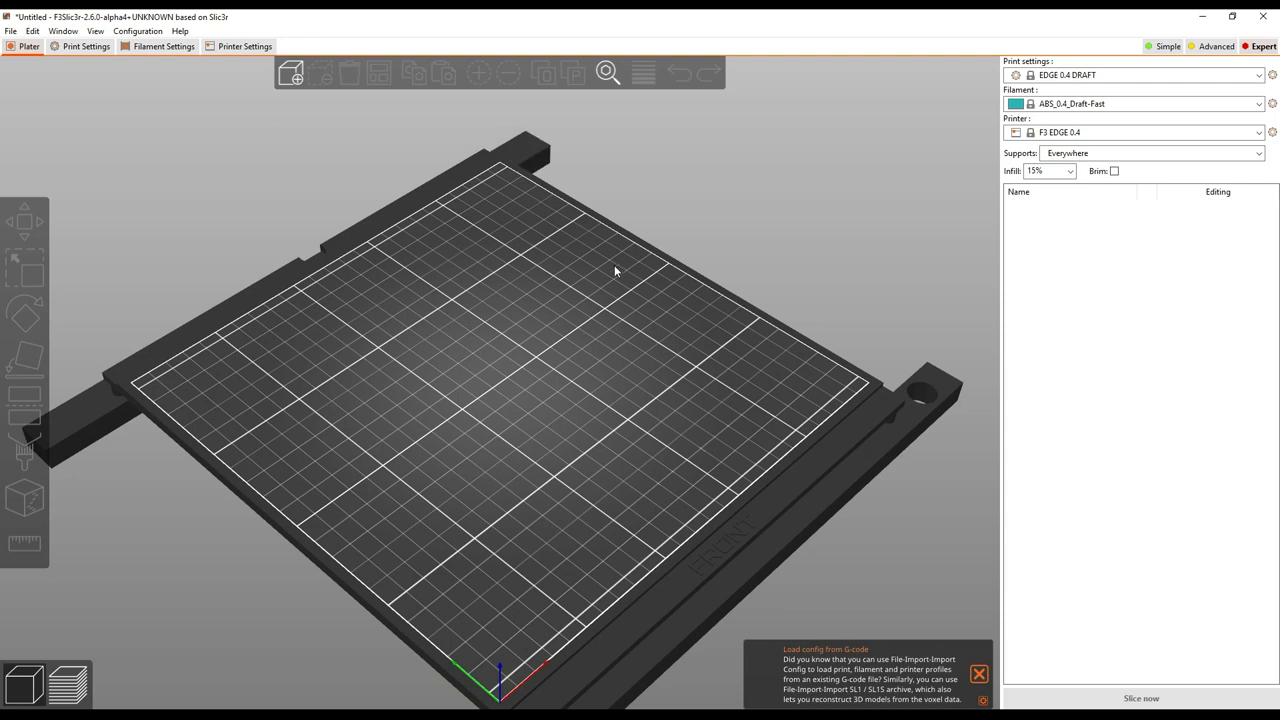
mouse_move(573, 294)
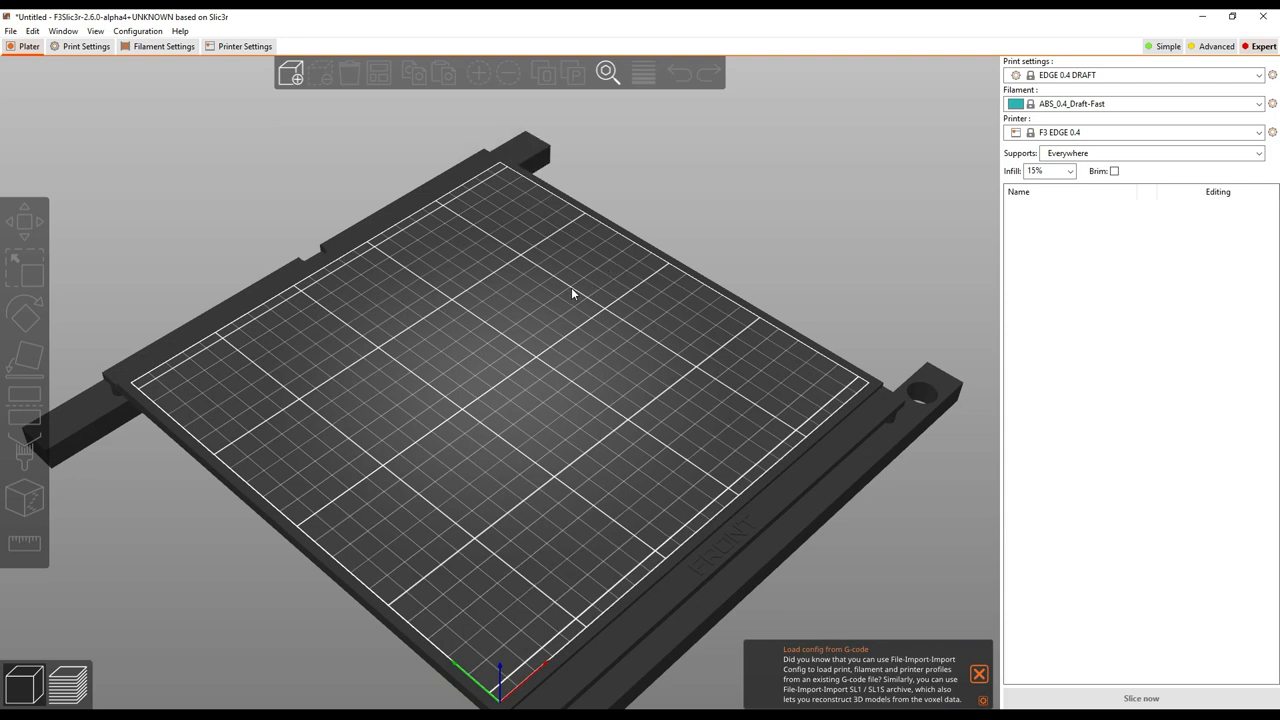
mouse_move(529, 308)
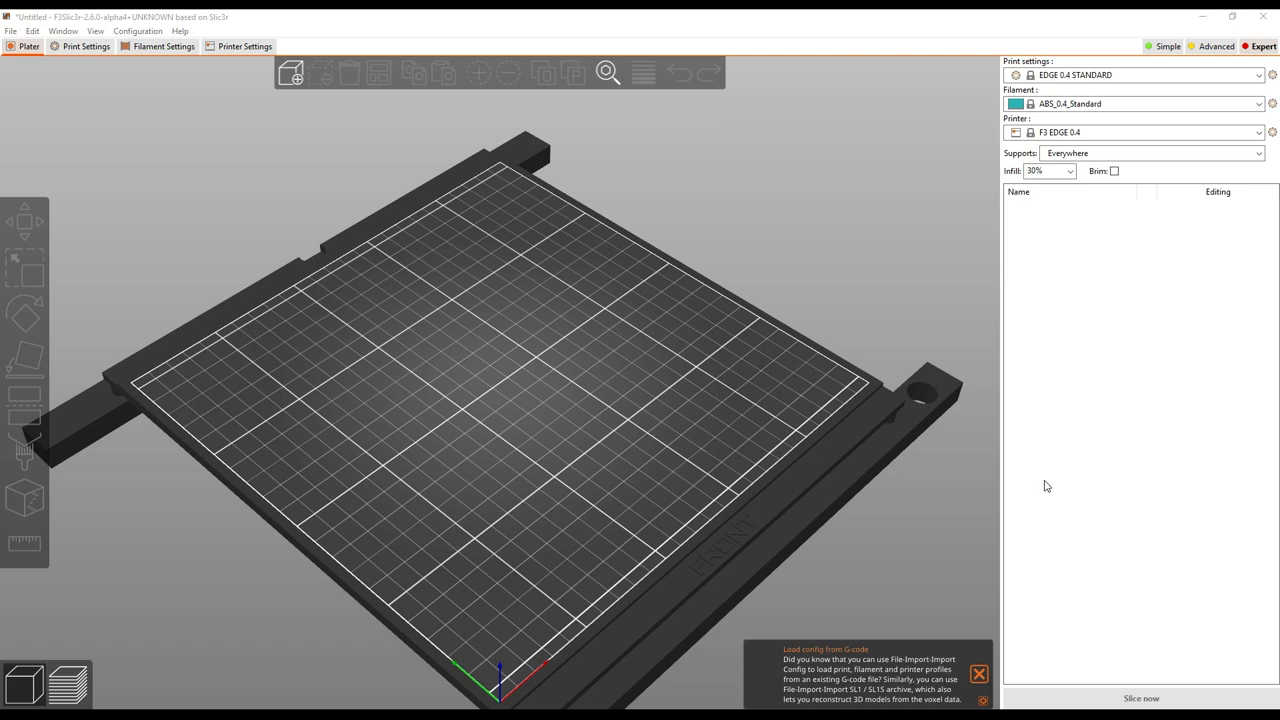
mouse_move(922, 380)
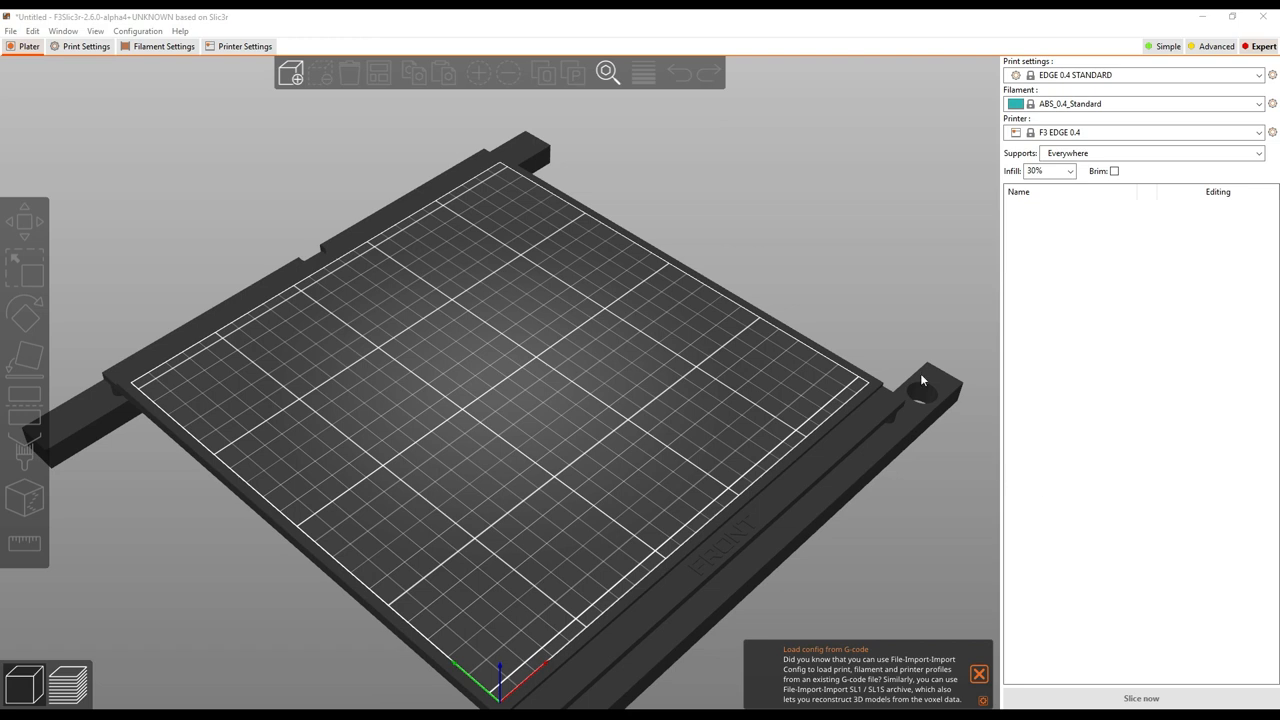
mouse_move(906, 342)
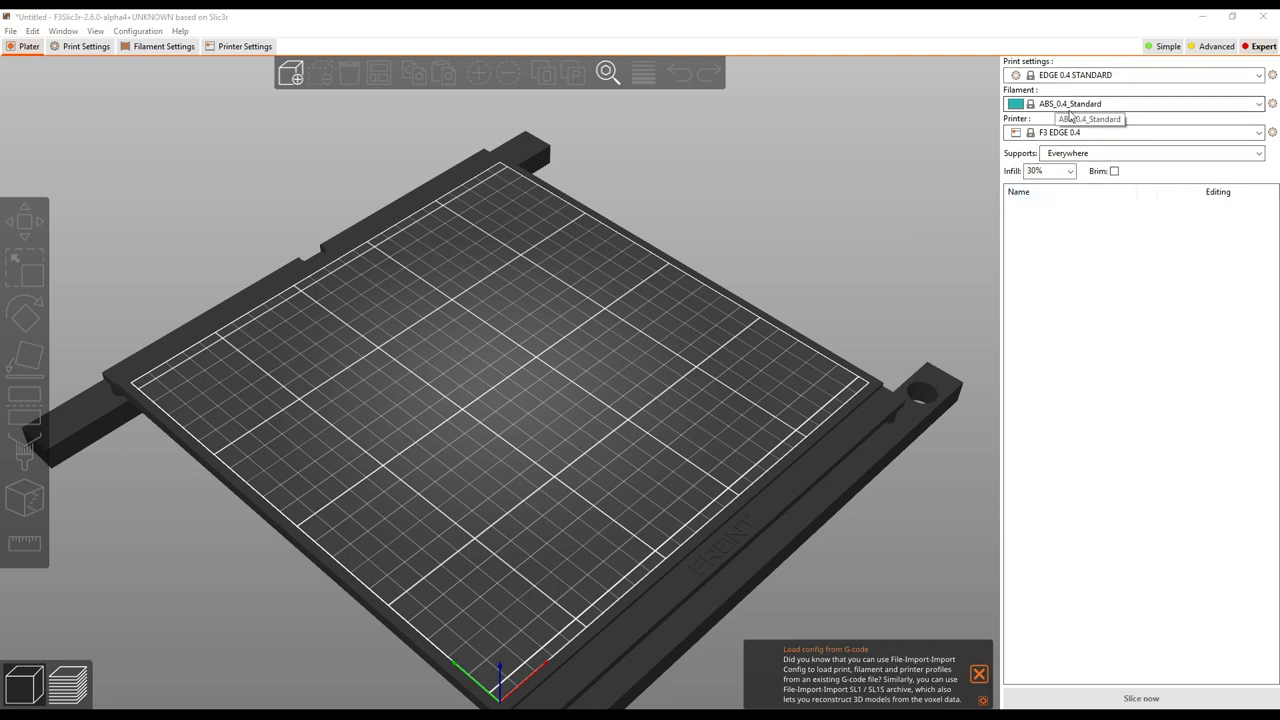
mouse_move(1055, 140)
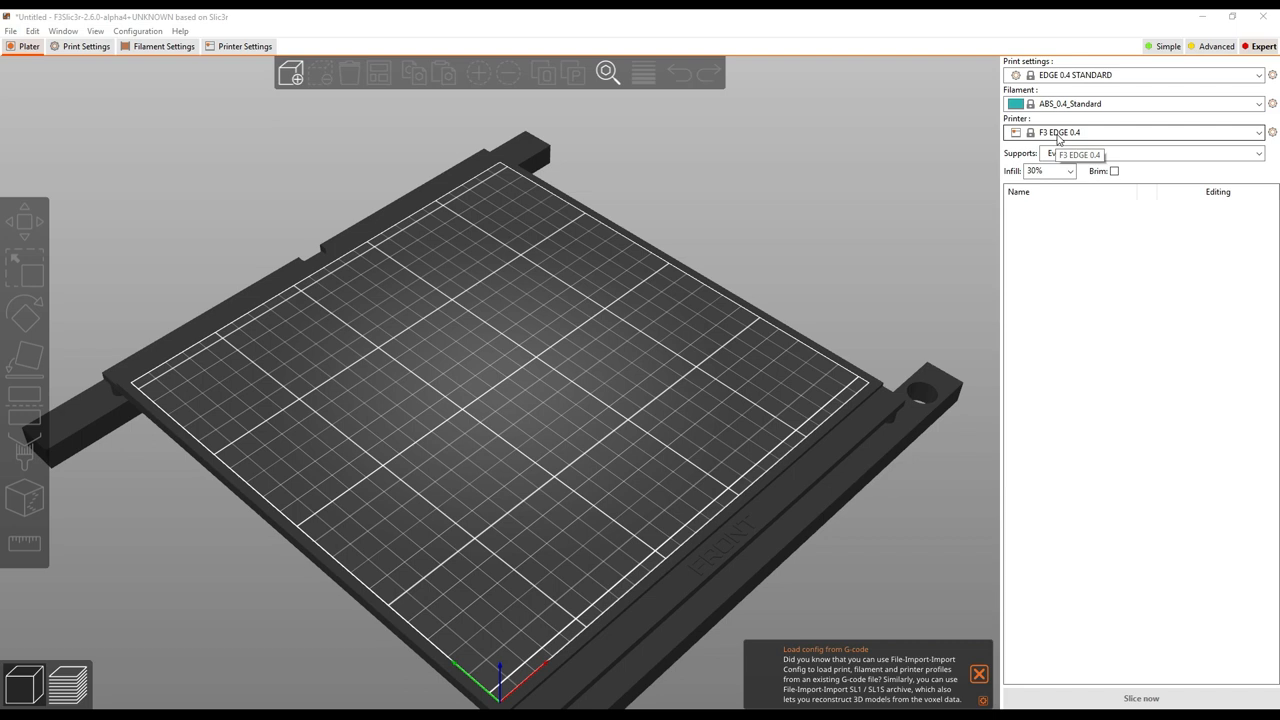
Open the printer preset list with EDGE 0.4 STANDARD and ABS_0.4_Standard active
click(1258, 132)
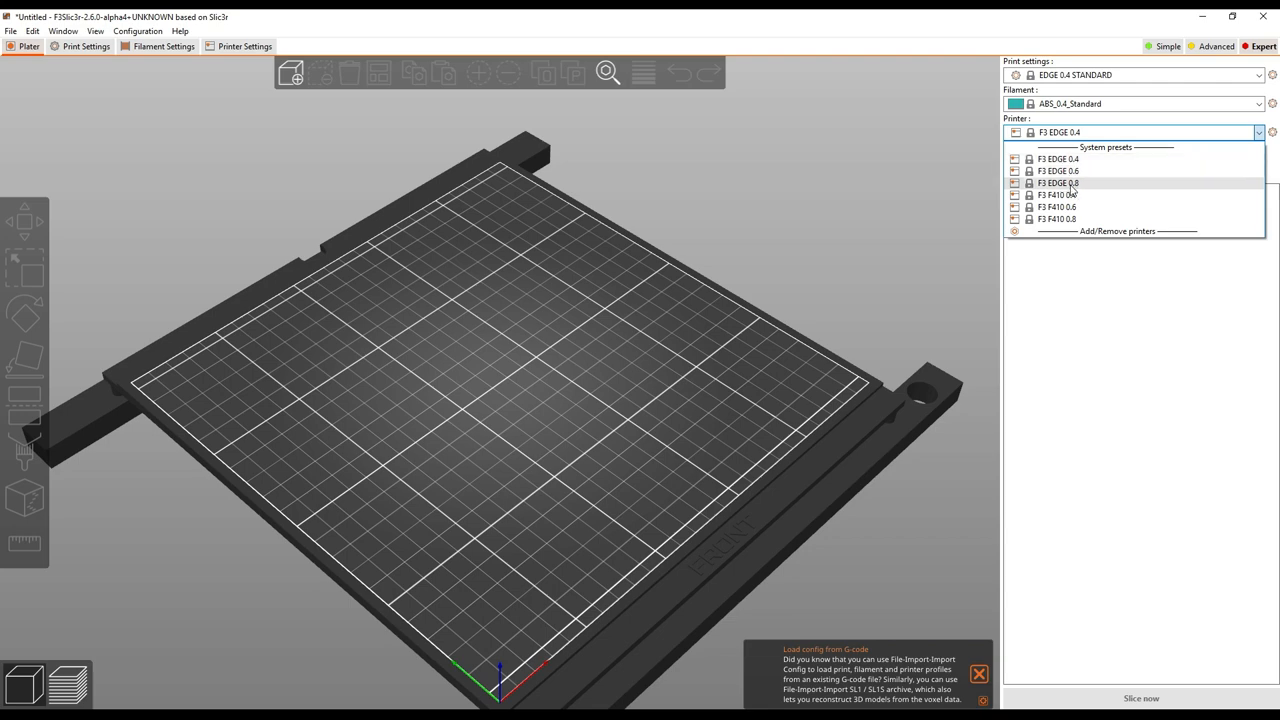
mouse_move(1075, 231)
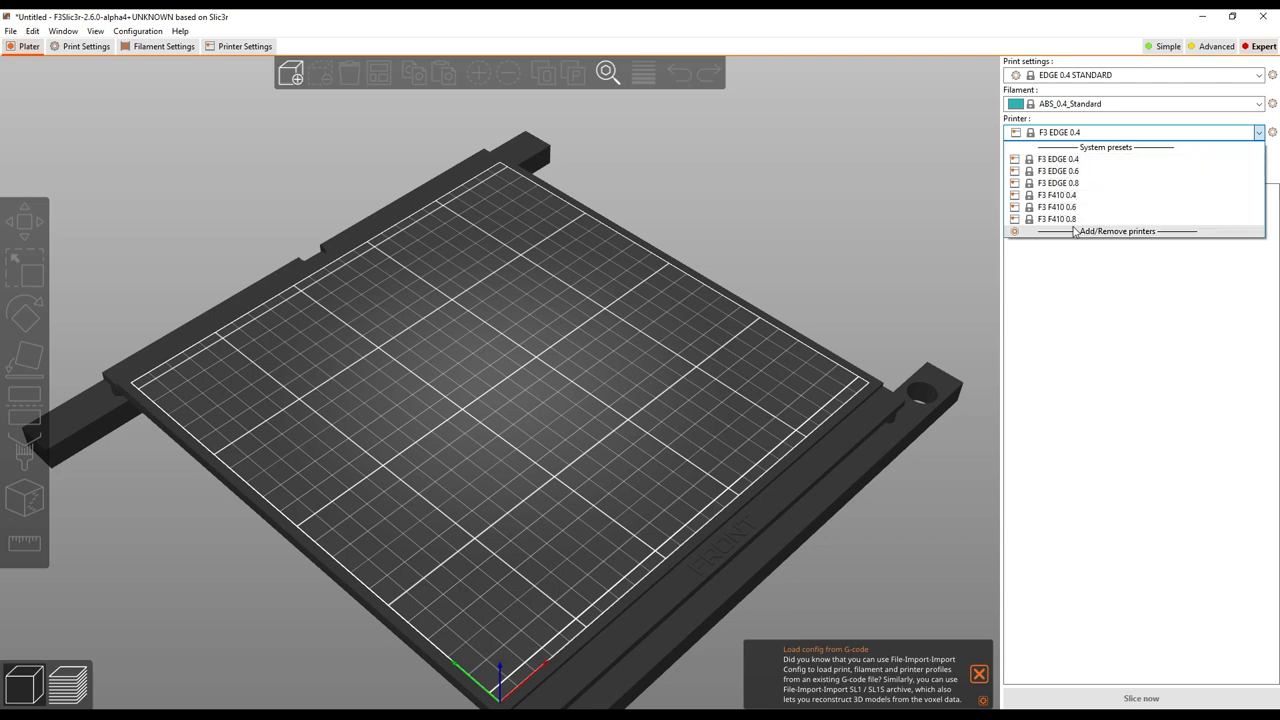
mouse_move(1090, 219)
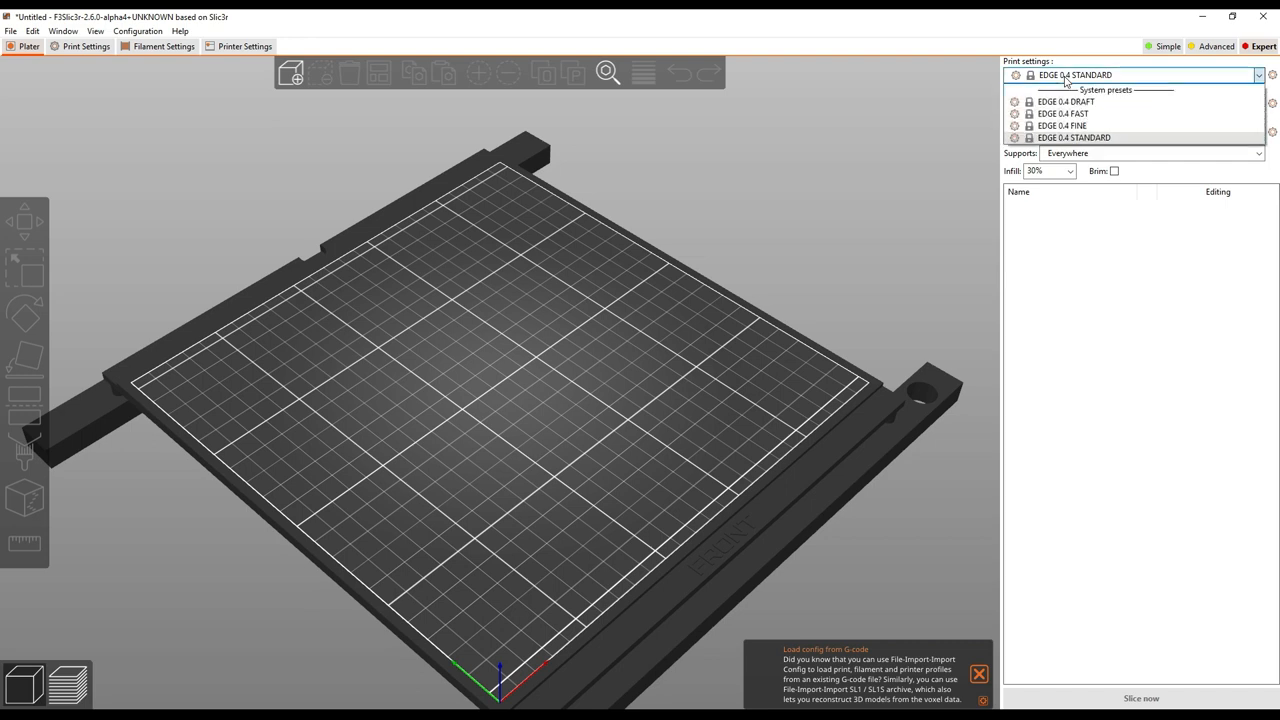
mouse_move(1088, 143)
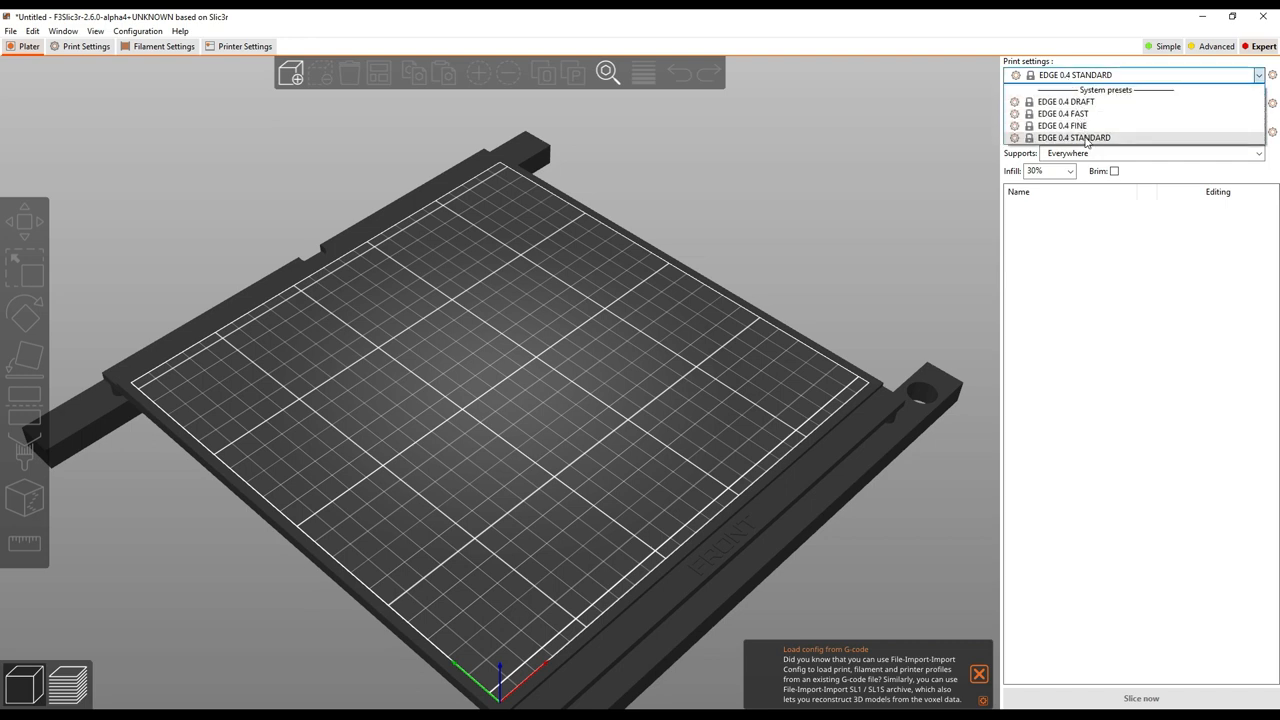
click(1074, 137)
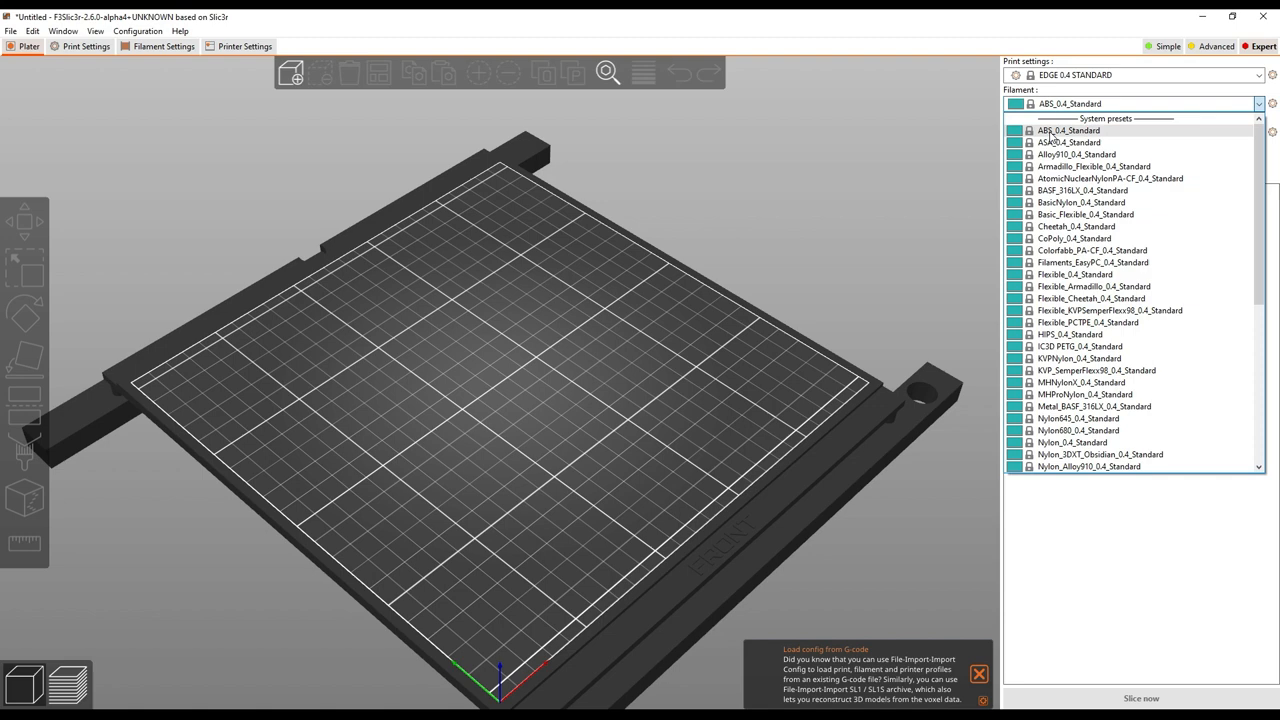
mouse_move(1070, 202)
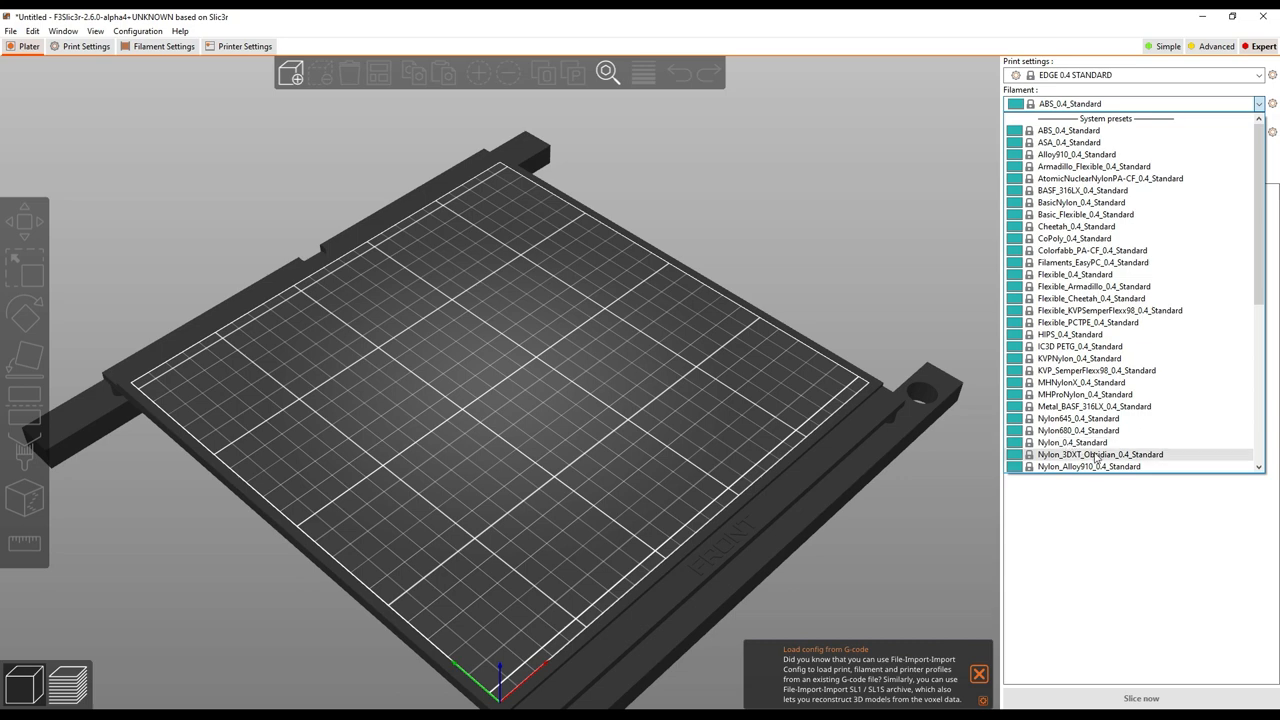
mouse_move(1072, 442)
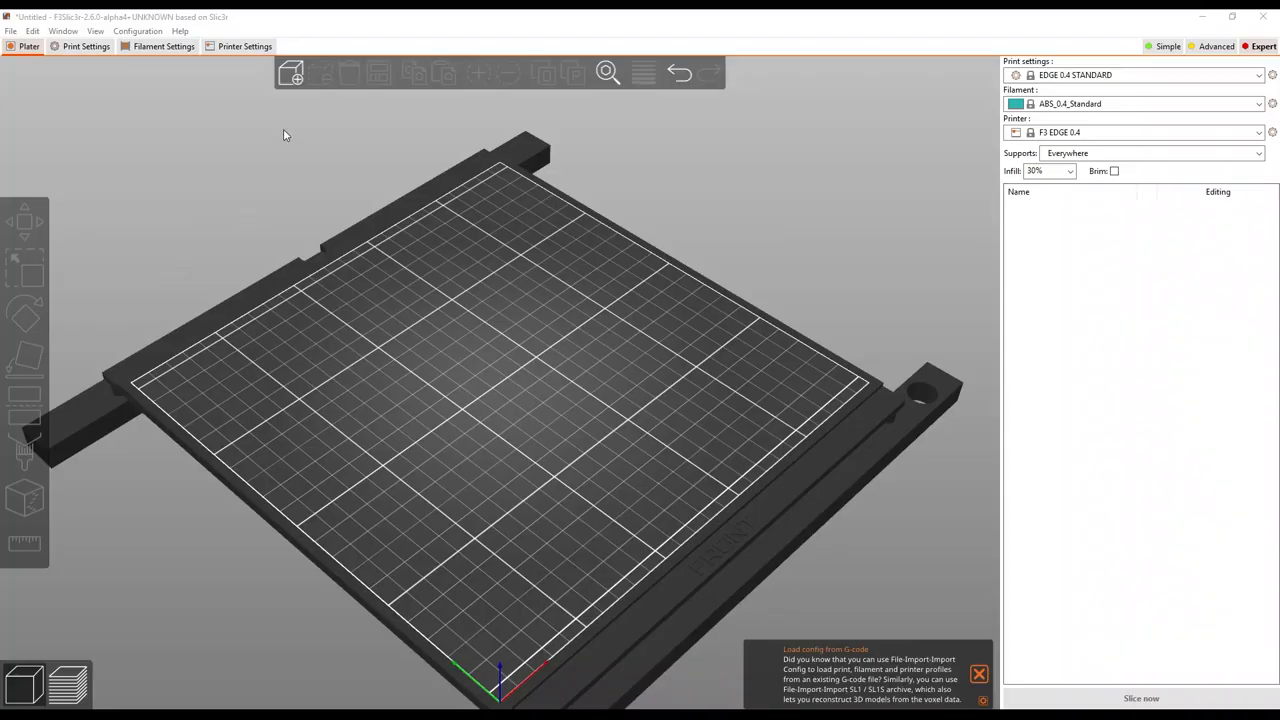
mouse_move(291, 72)
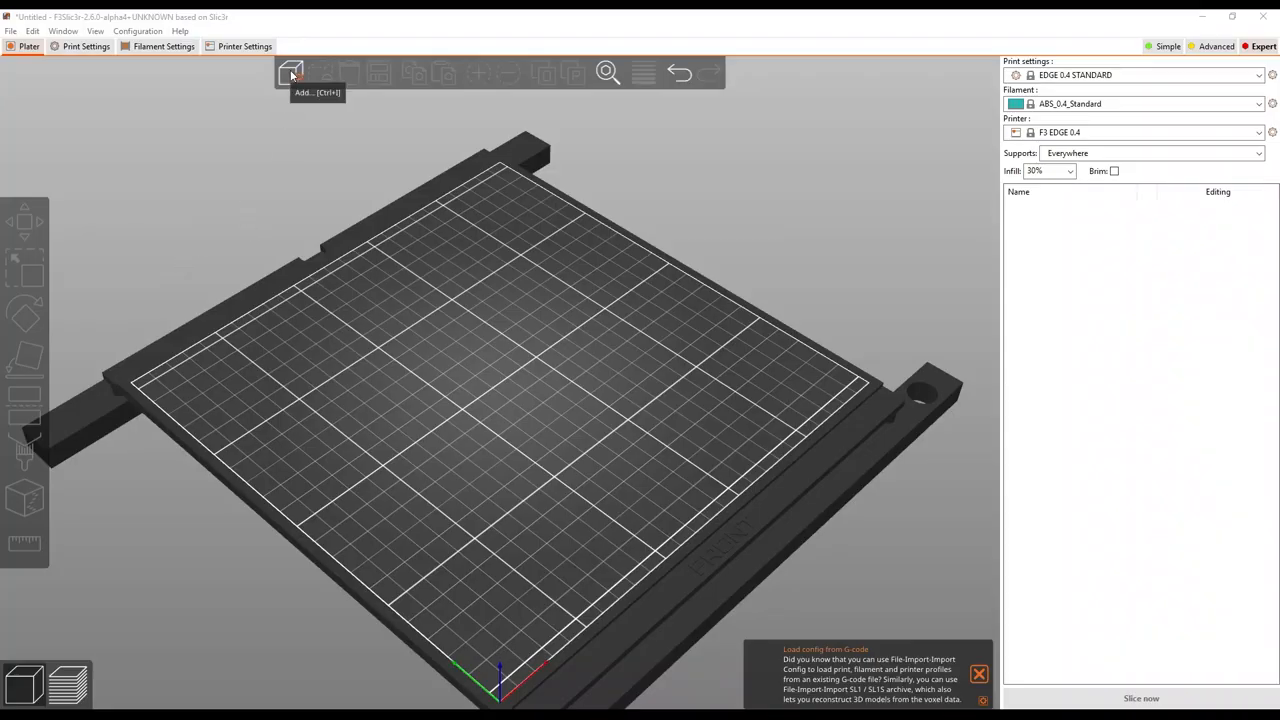
Add Twisted_Bottle_mm.stl to the centre of the build plate
click(291, 71)
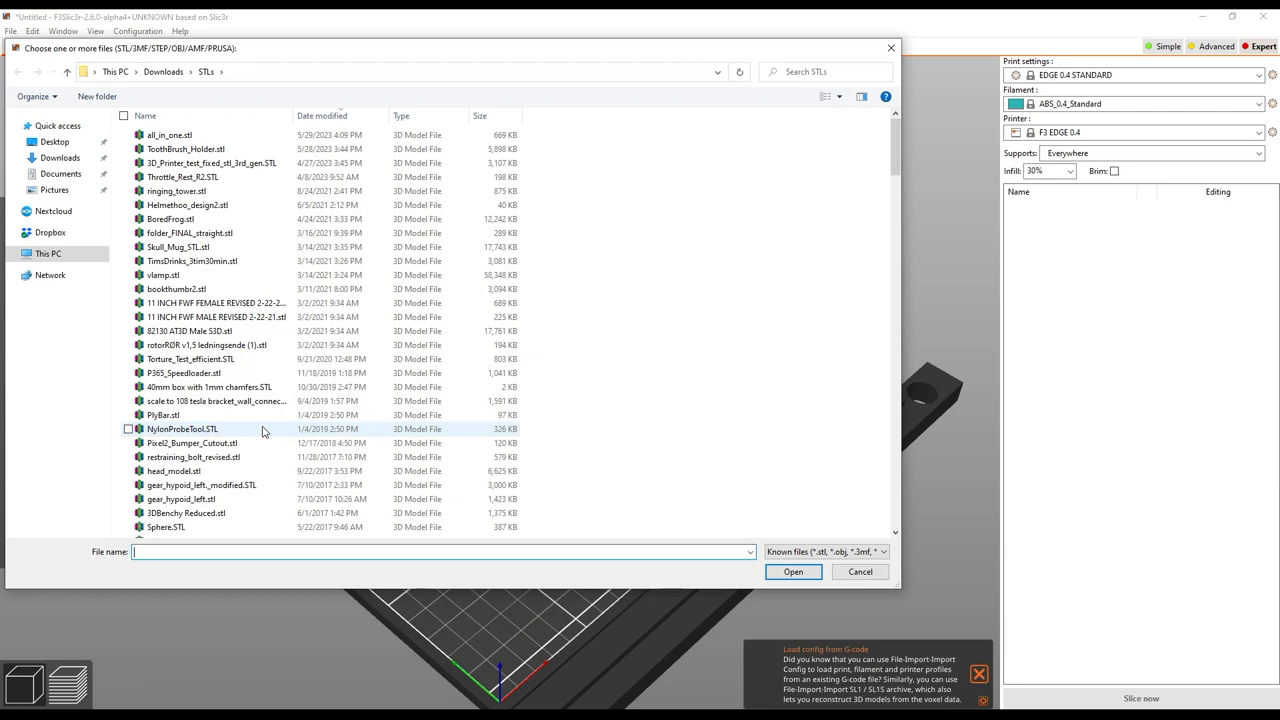
click(858, 571)
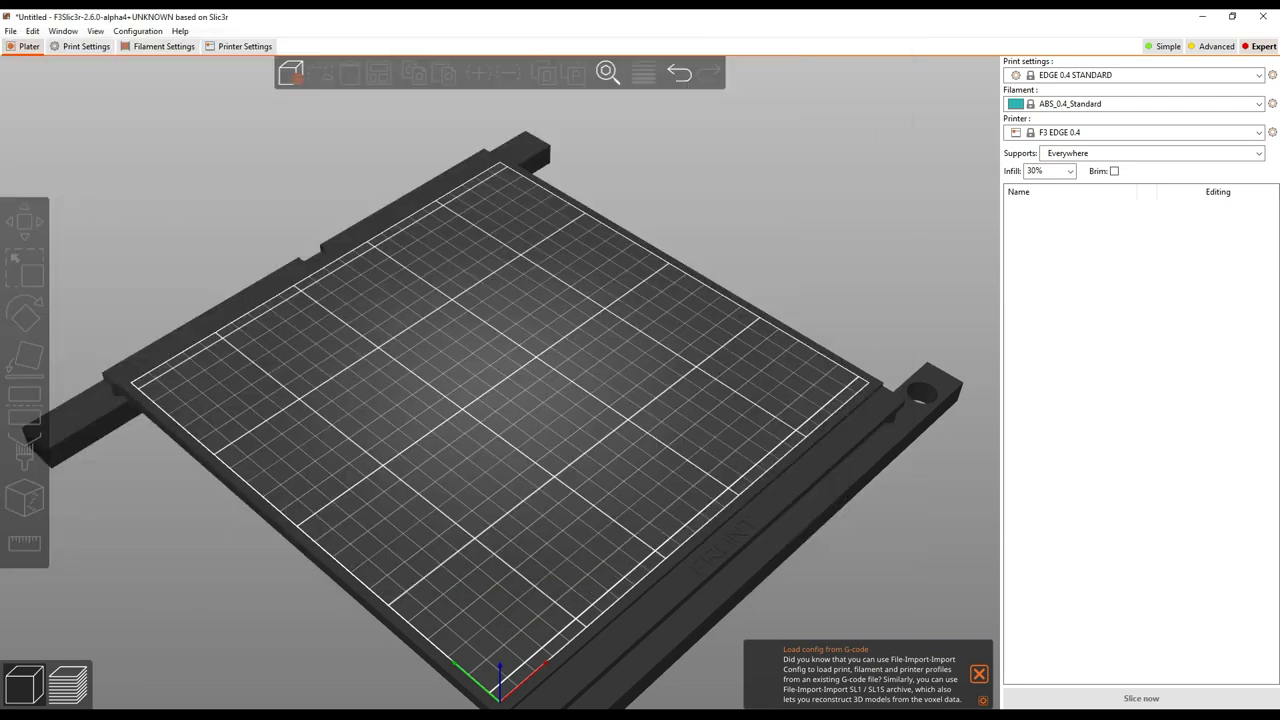
click(291, 72)
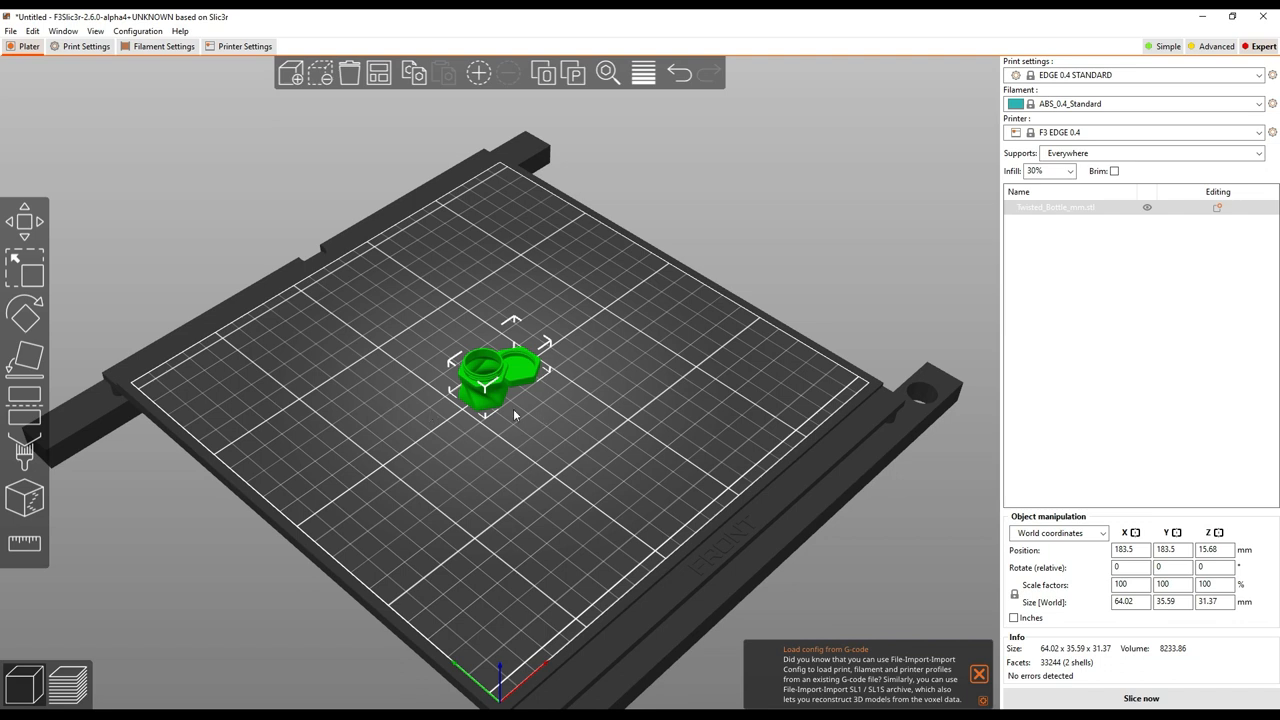
mouse_move(498, 422)
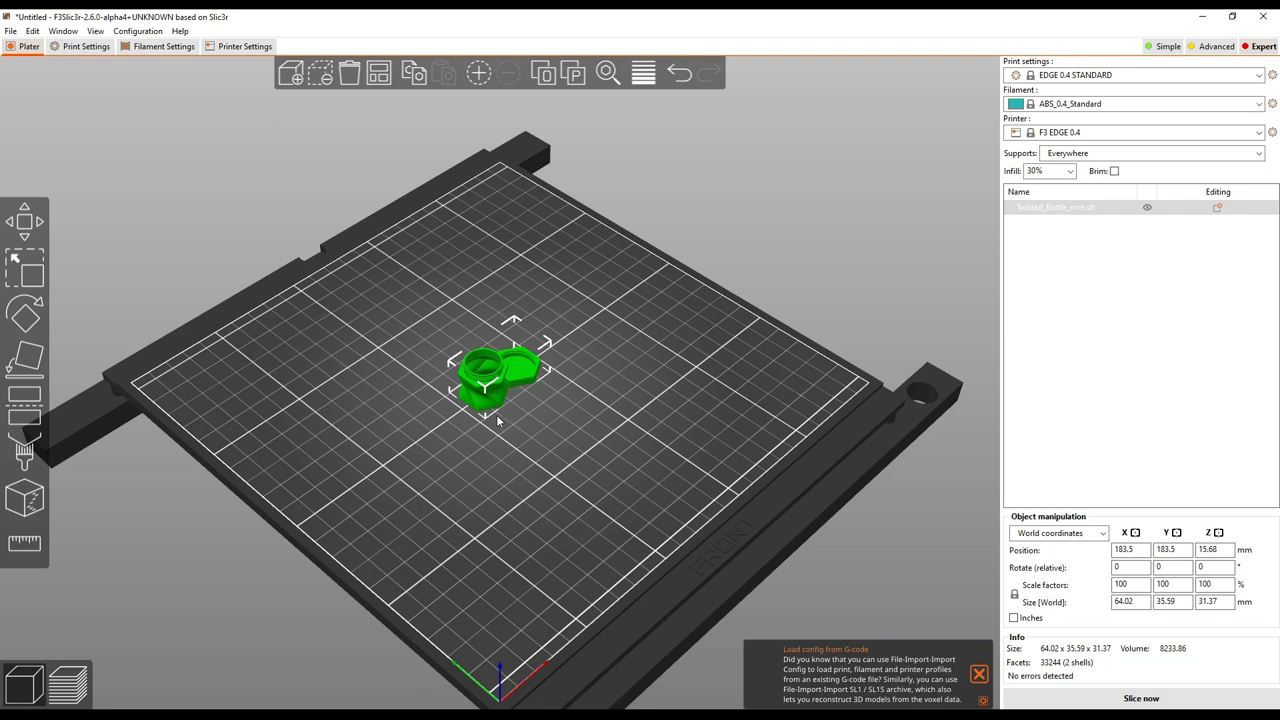
mouse_move(352, 373)
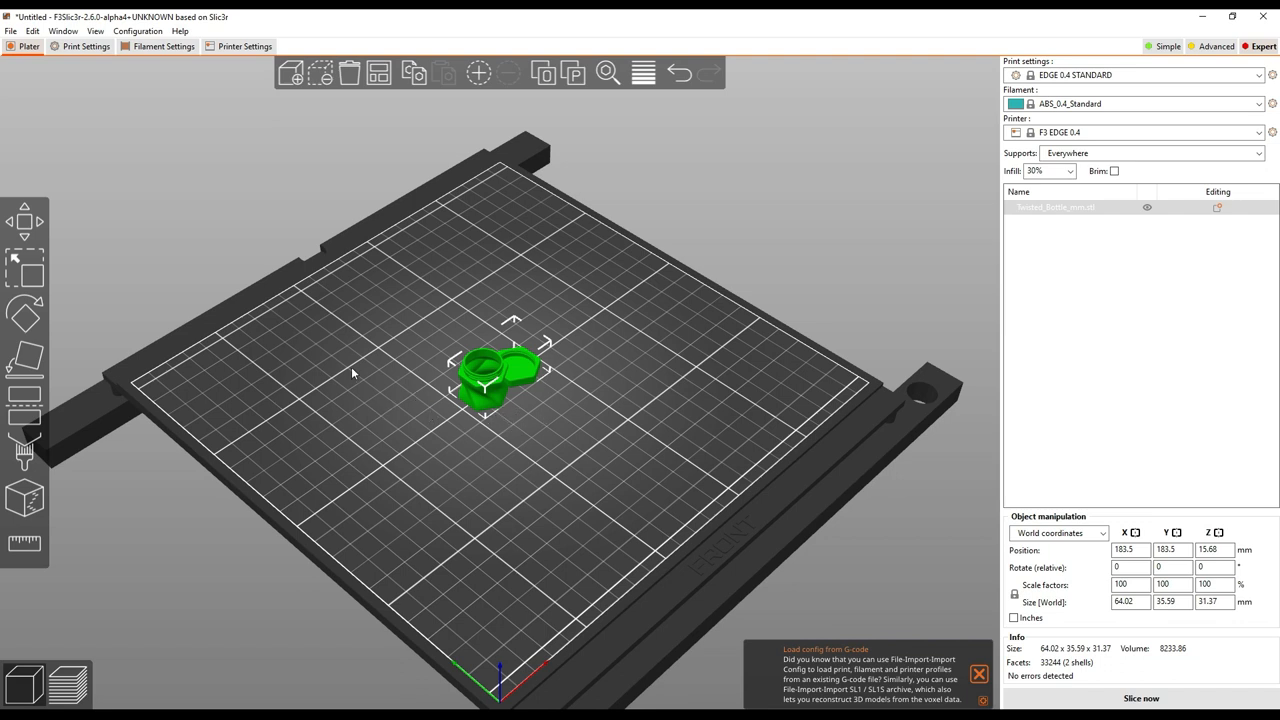
mouse_move(349, 72)
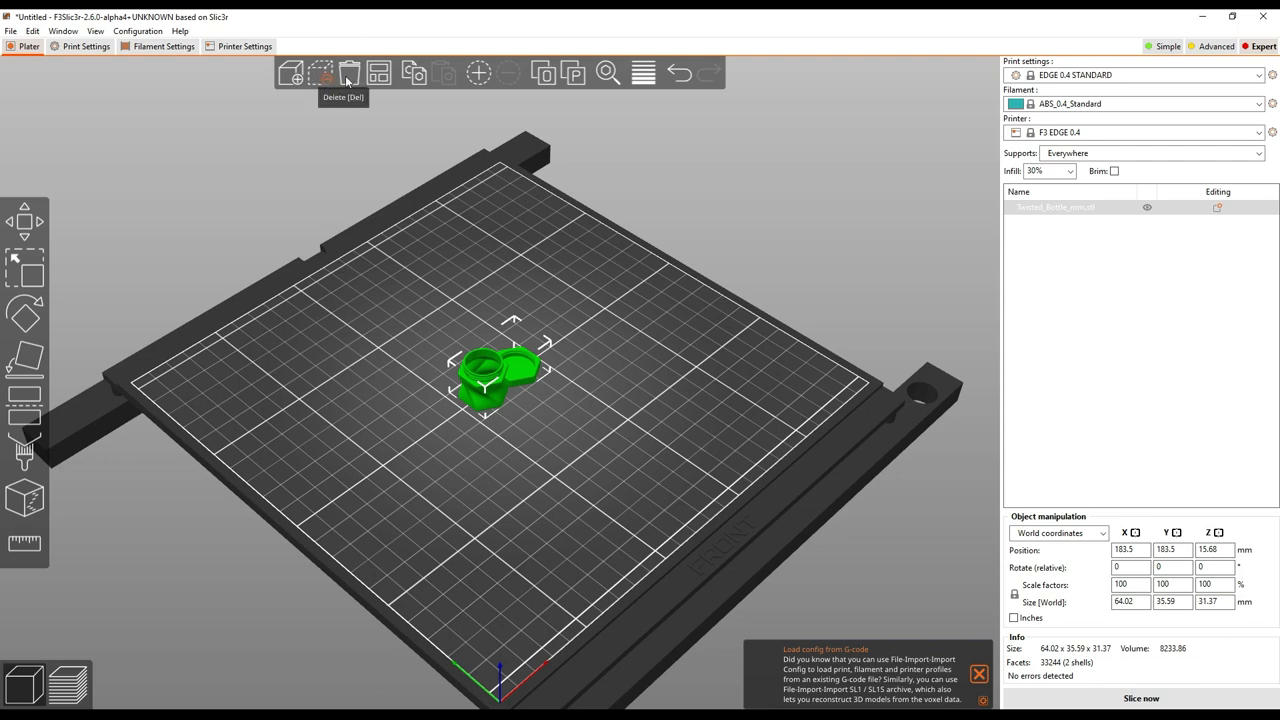
mouse_move(379, 72)
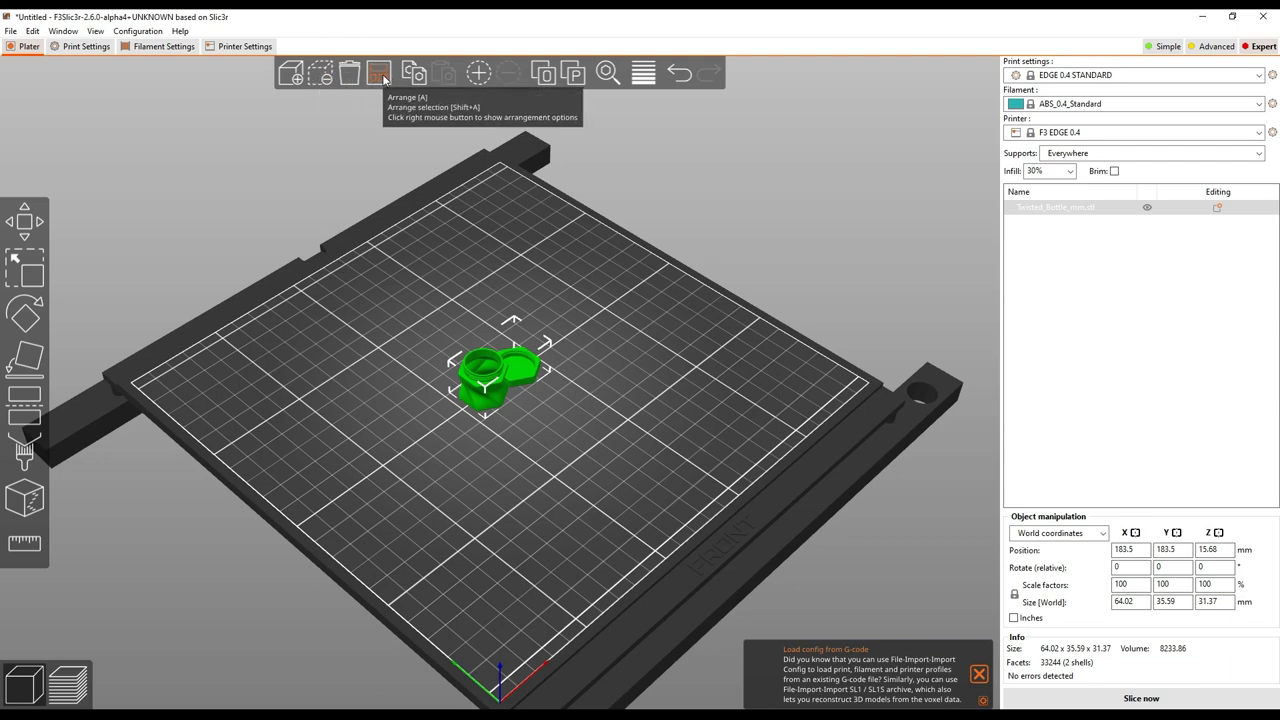
mouse_move(479, 72)
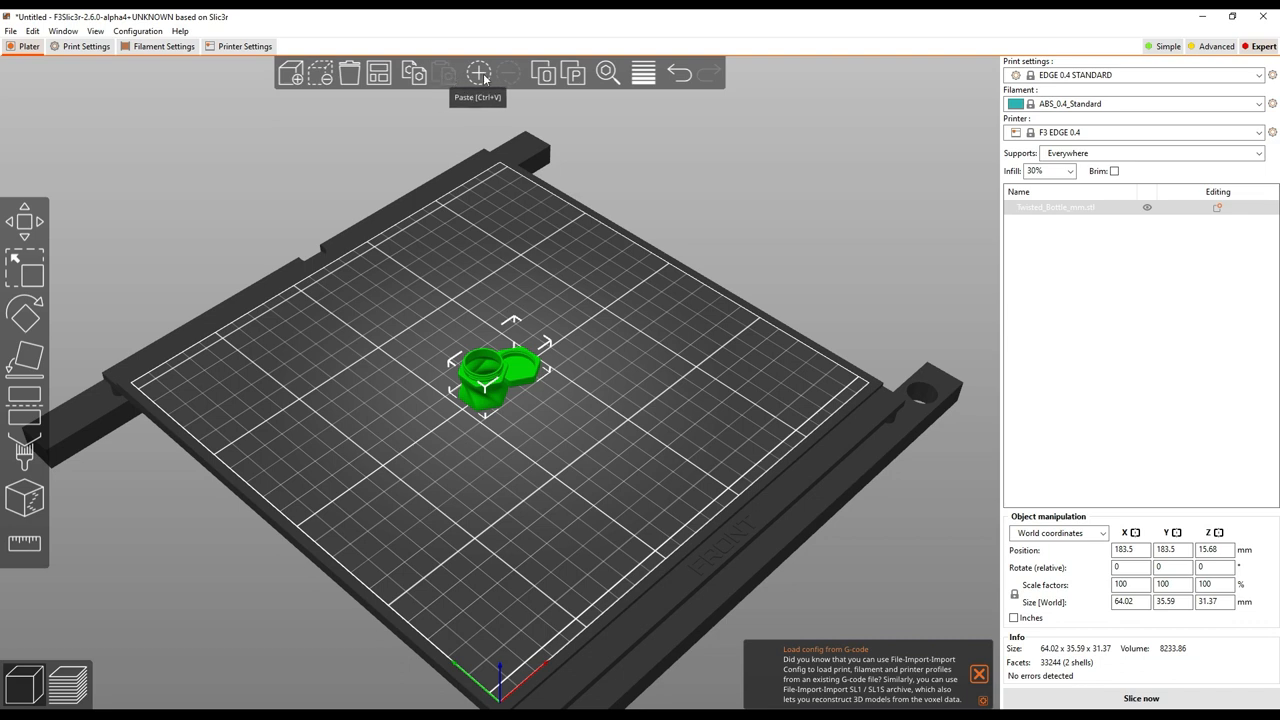
mouse_move(543, 72)
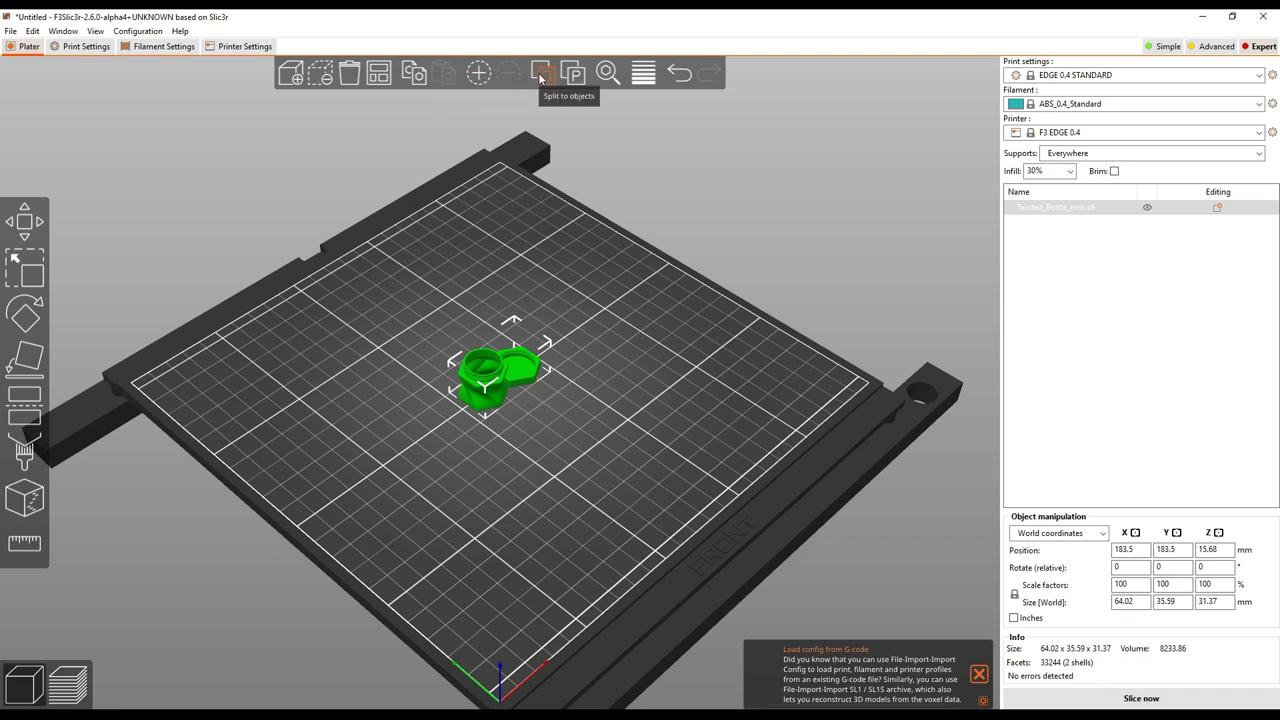
mouse_move(152, 337)
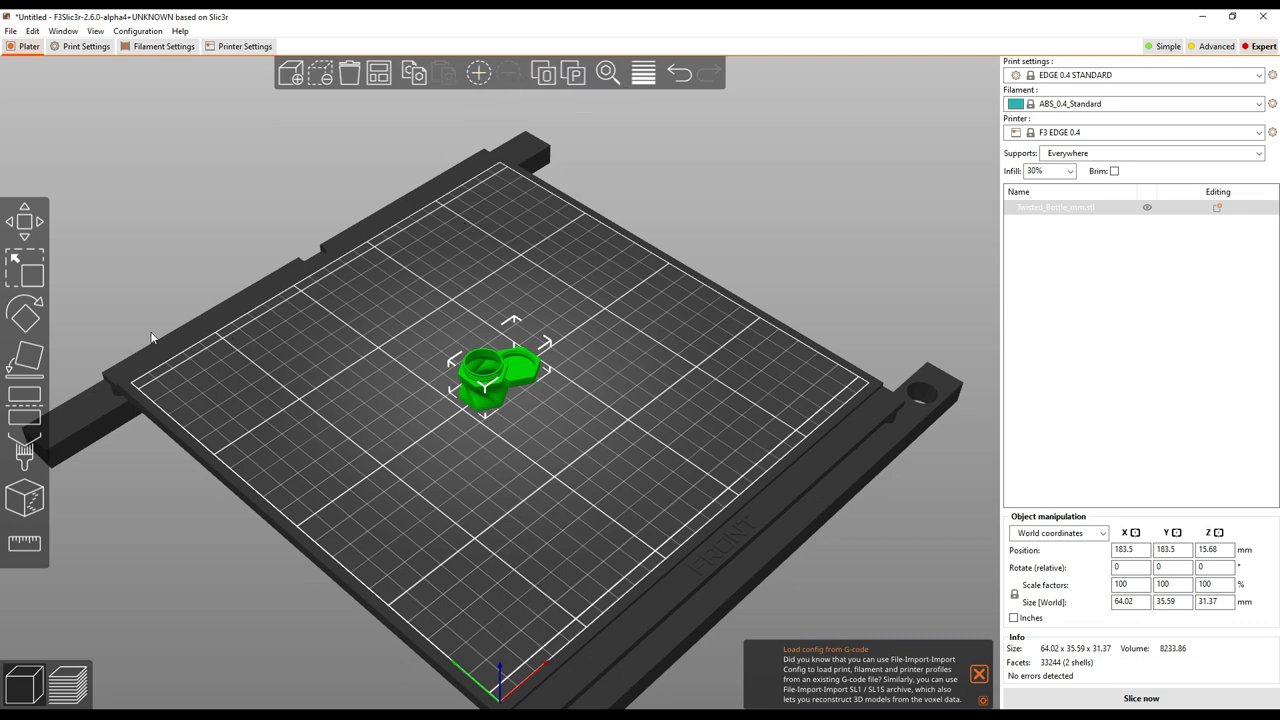
mouse_move(24, 221)
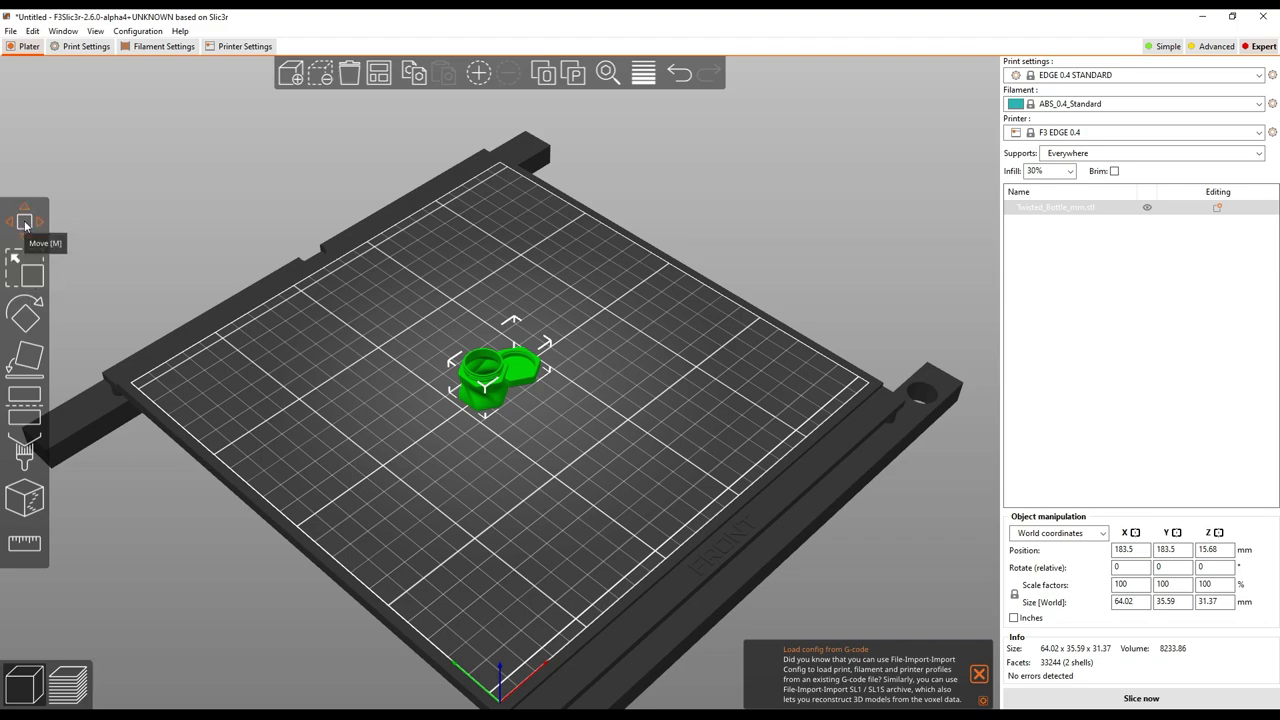
mouse_move(24, 315)
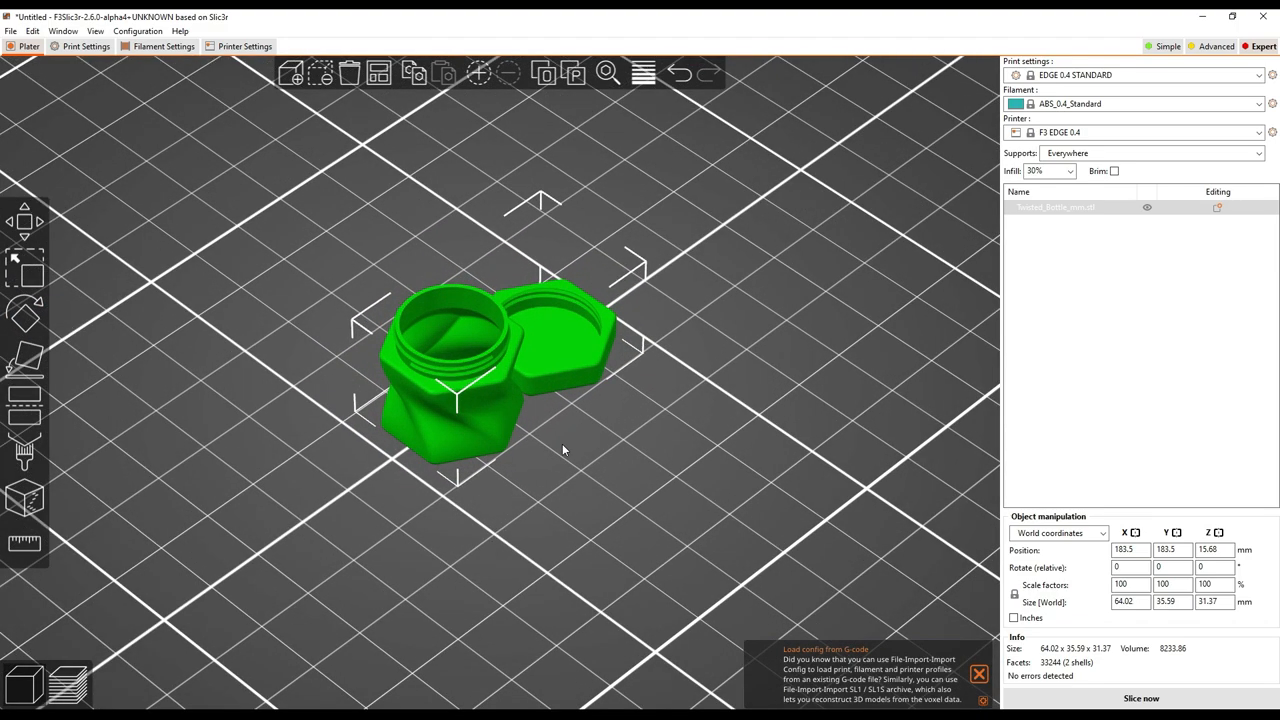
Orbit the view from lower down to inspect the bottle and lid model
drag(563, 450, 356, 425)
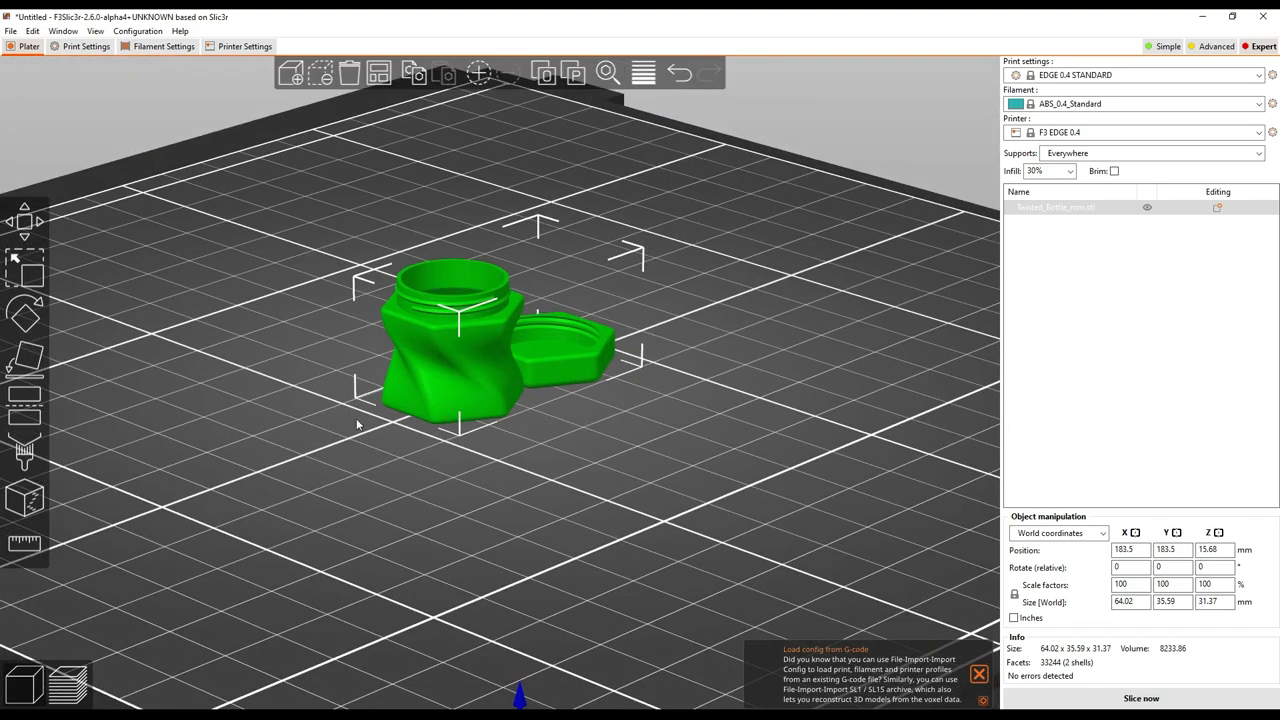
click(24, 313)
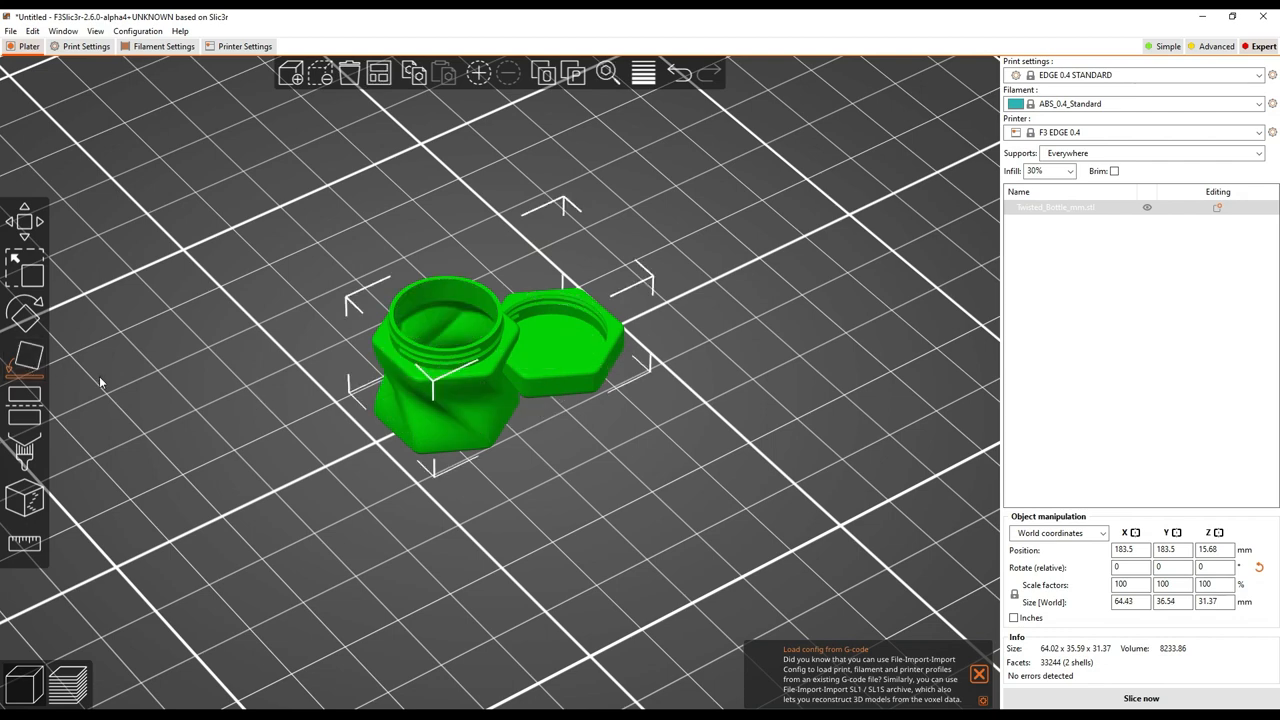
mouse_move(24, 400)
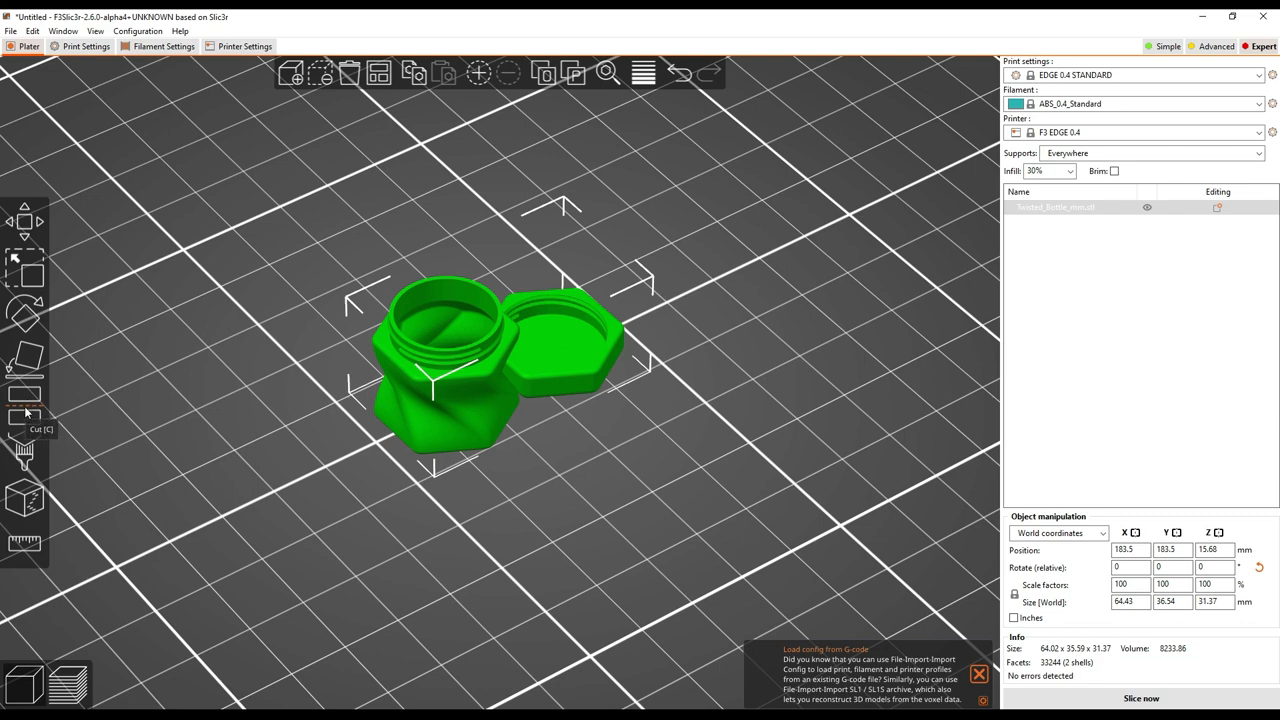
mouse_move(24, 450)
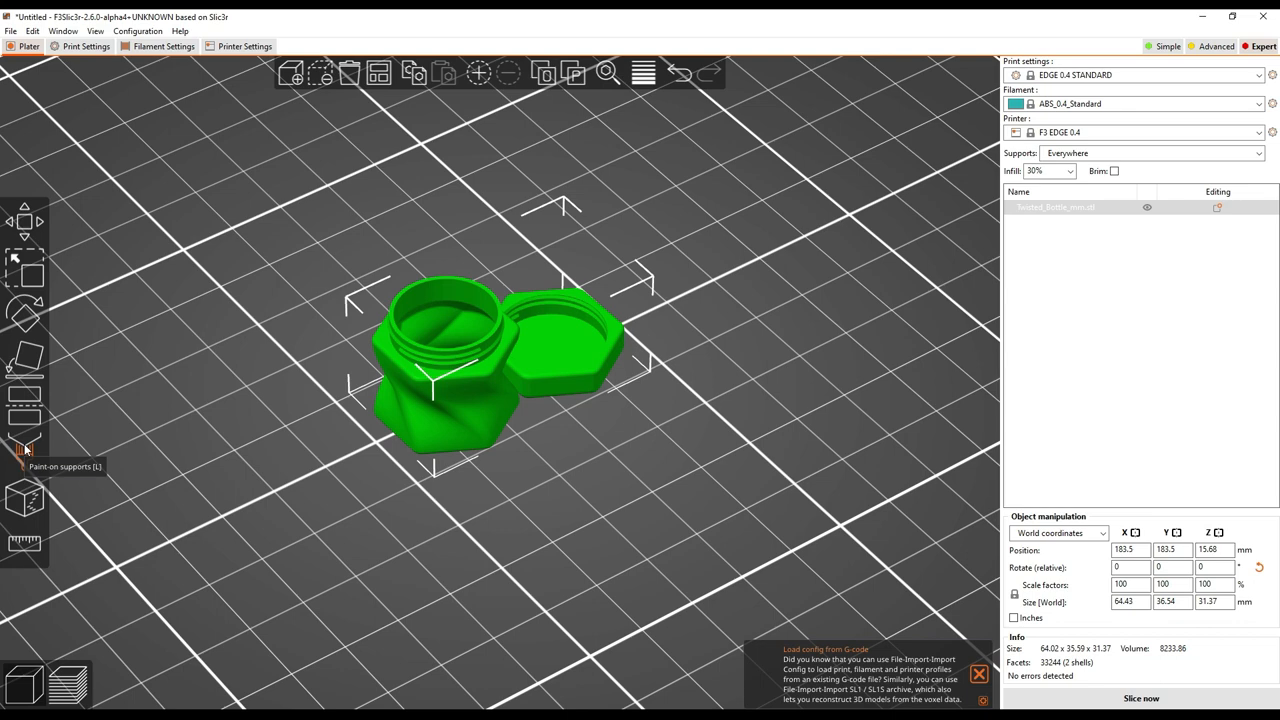
click(24, 450)
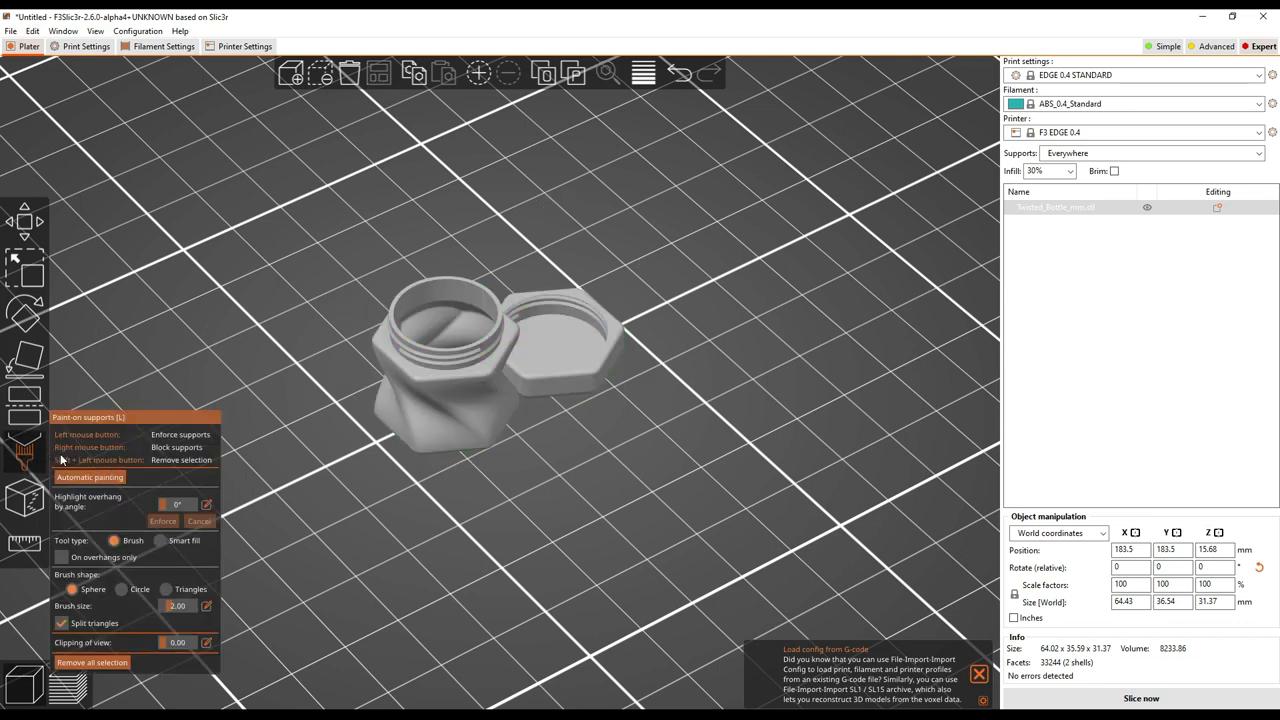
mouse_move(335, 452)
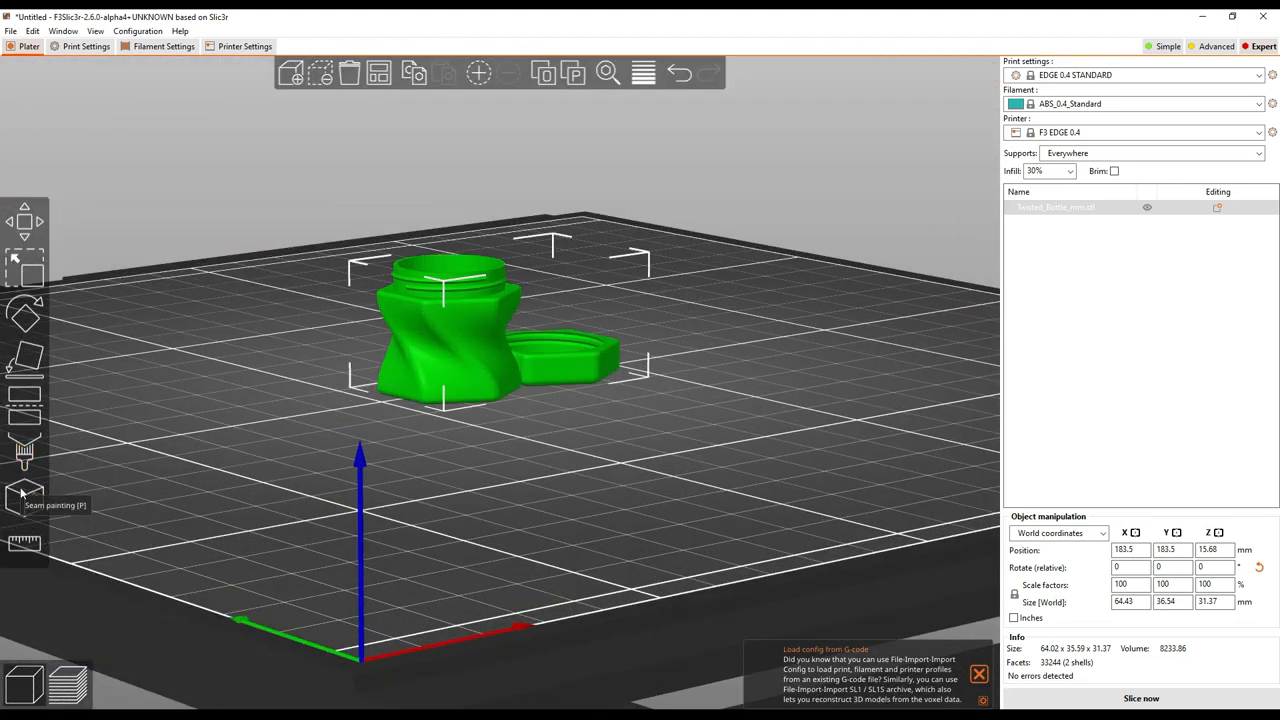
click(24, 497)
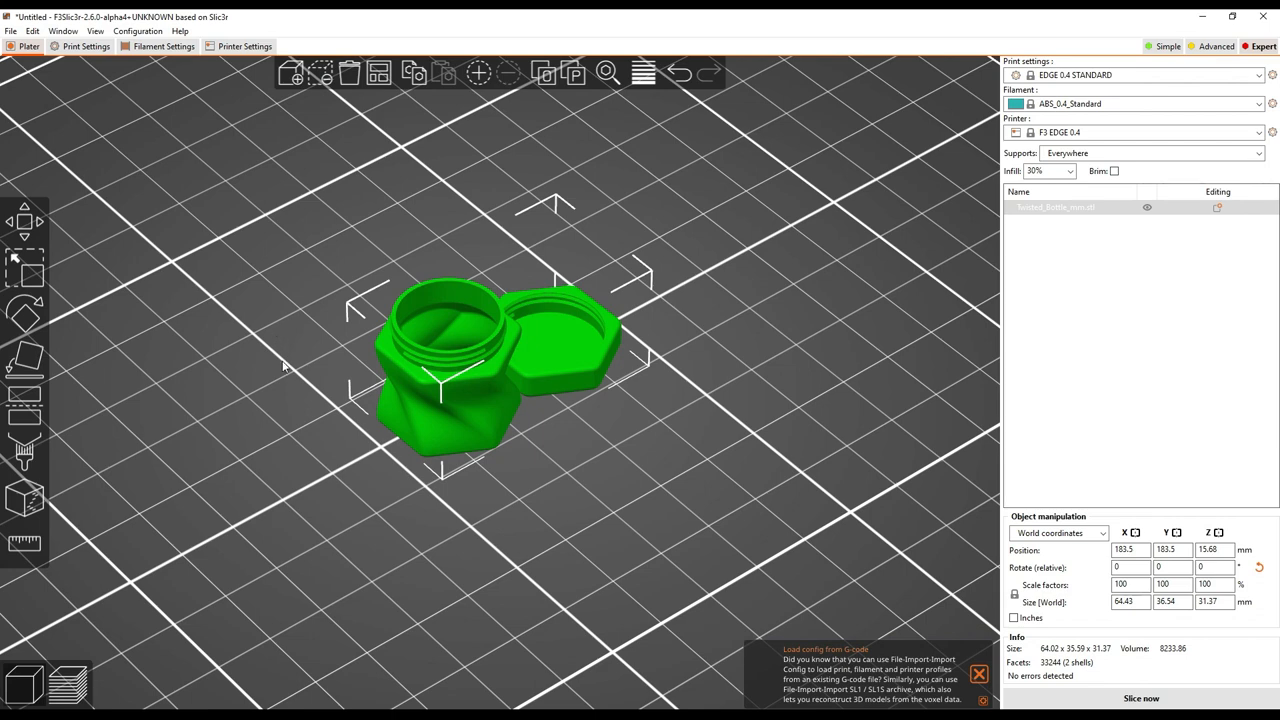
mouse_move(286, 362)
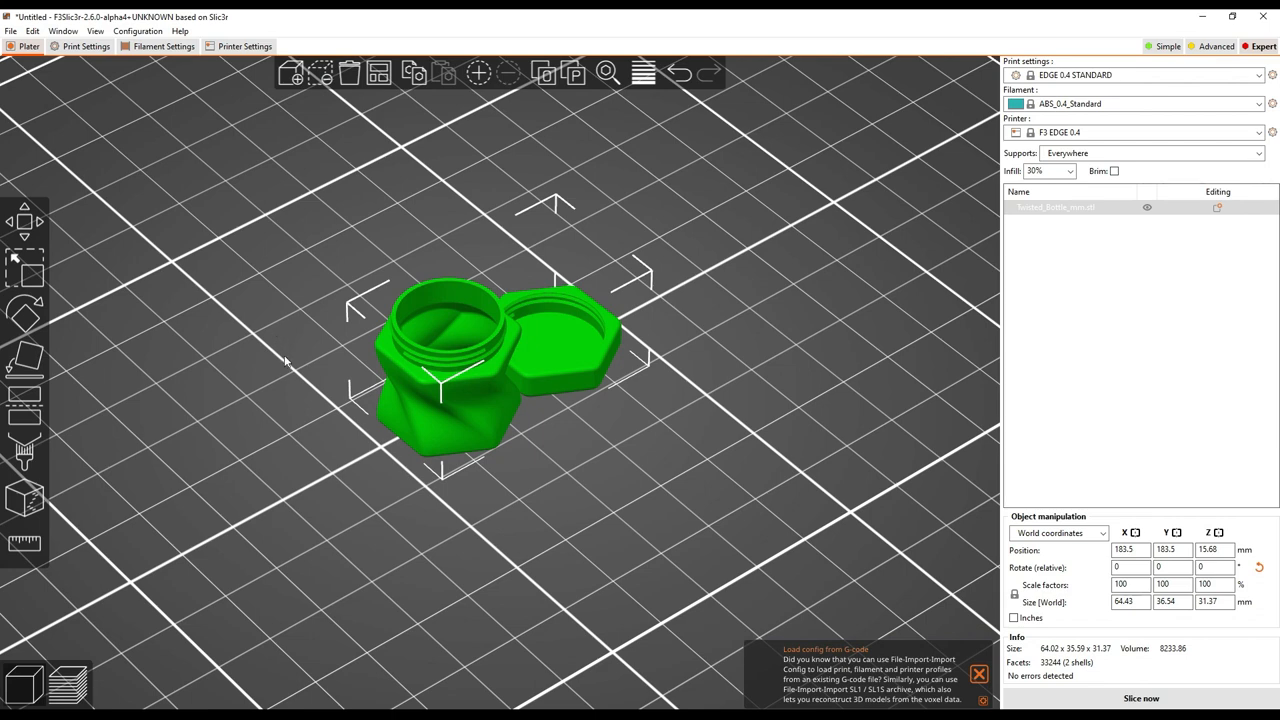
mouse_move(444, 222)
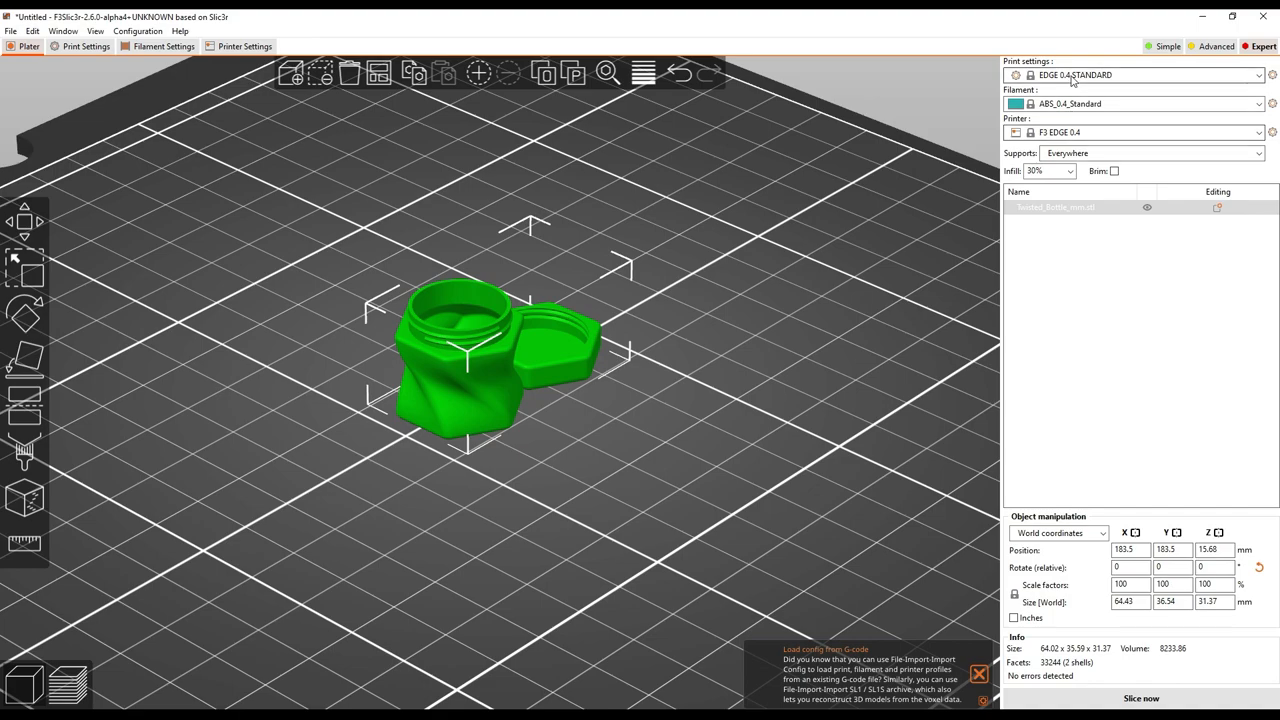
mouse_move(658, 193)
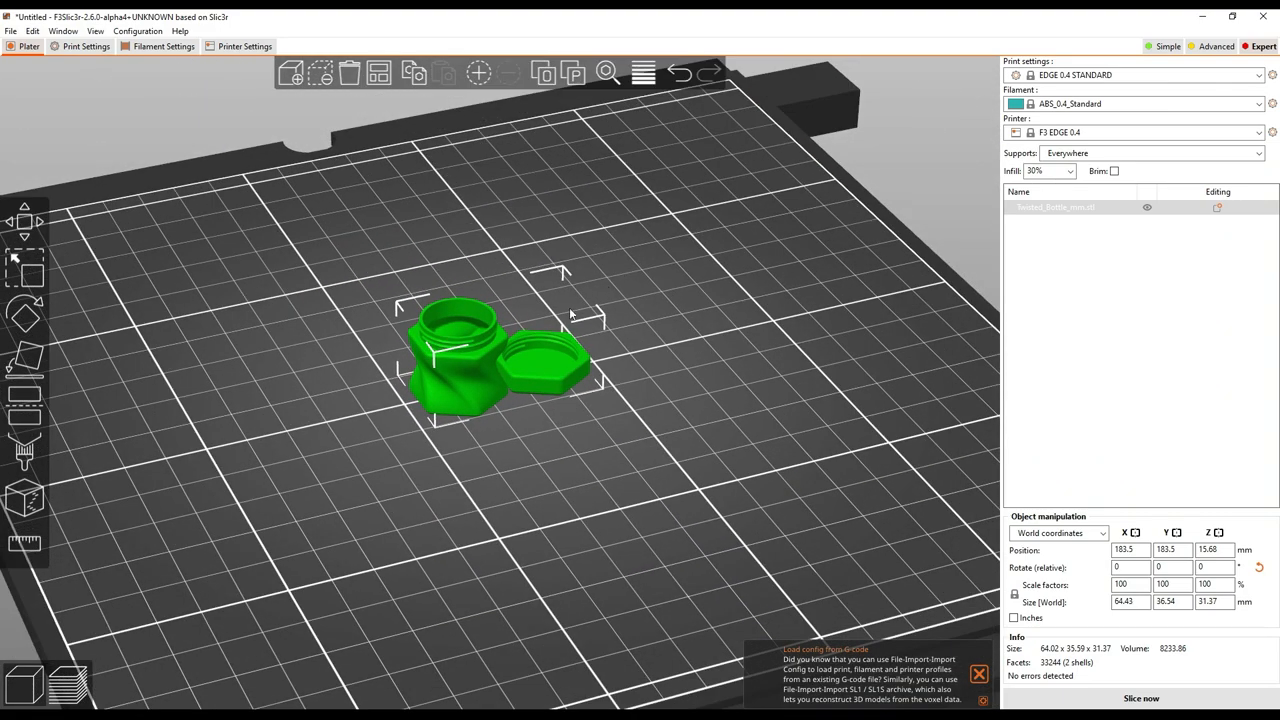
mouse_move(1157, 689)
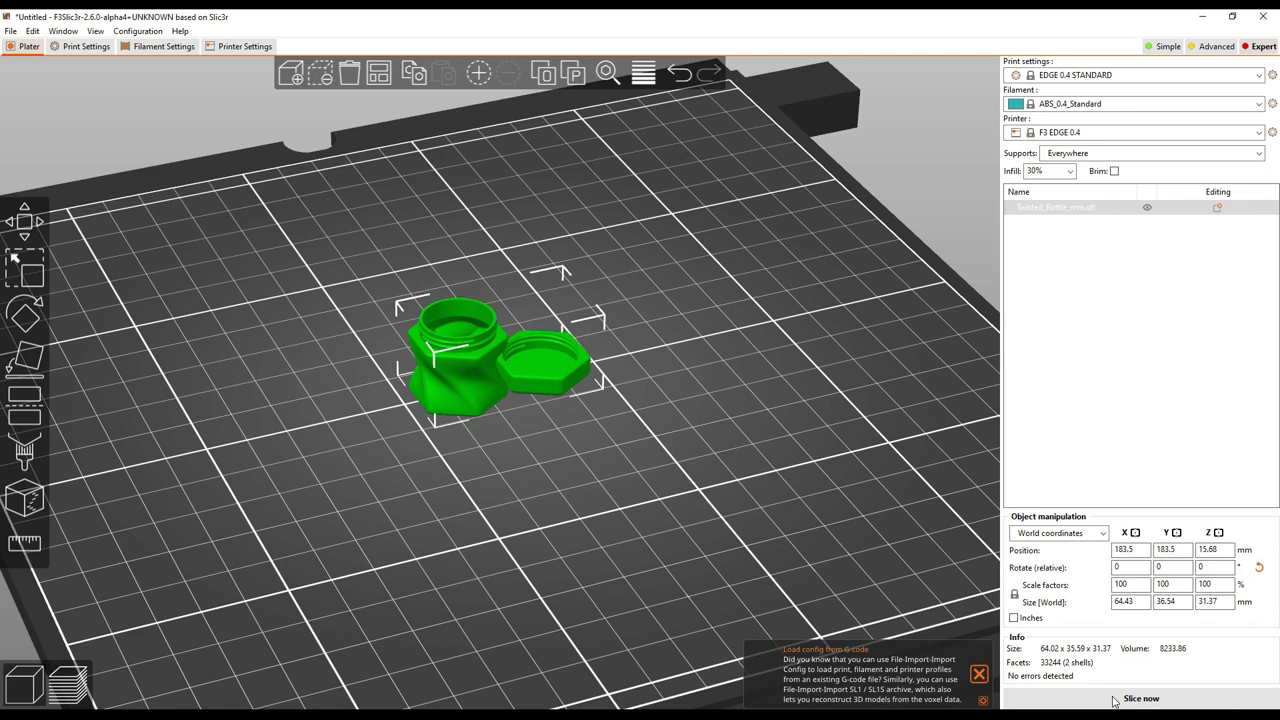
mouse_move(1208, 703)
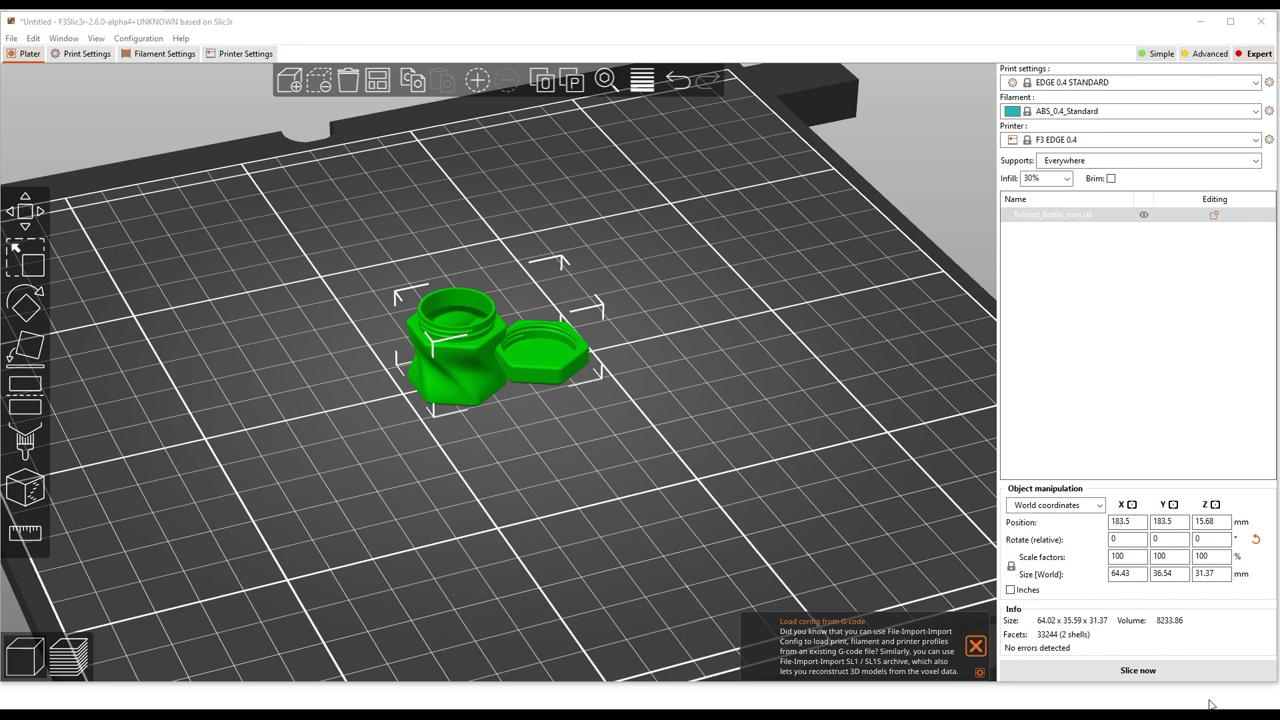
mouse_move(1211, 704)
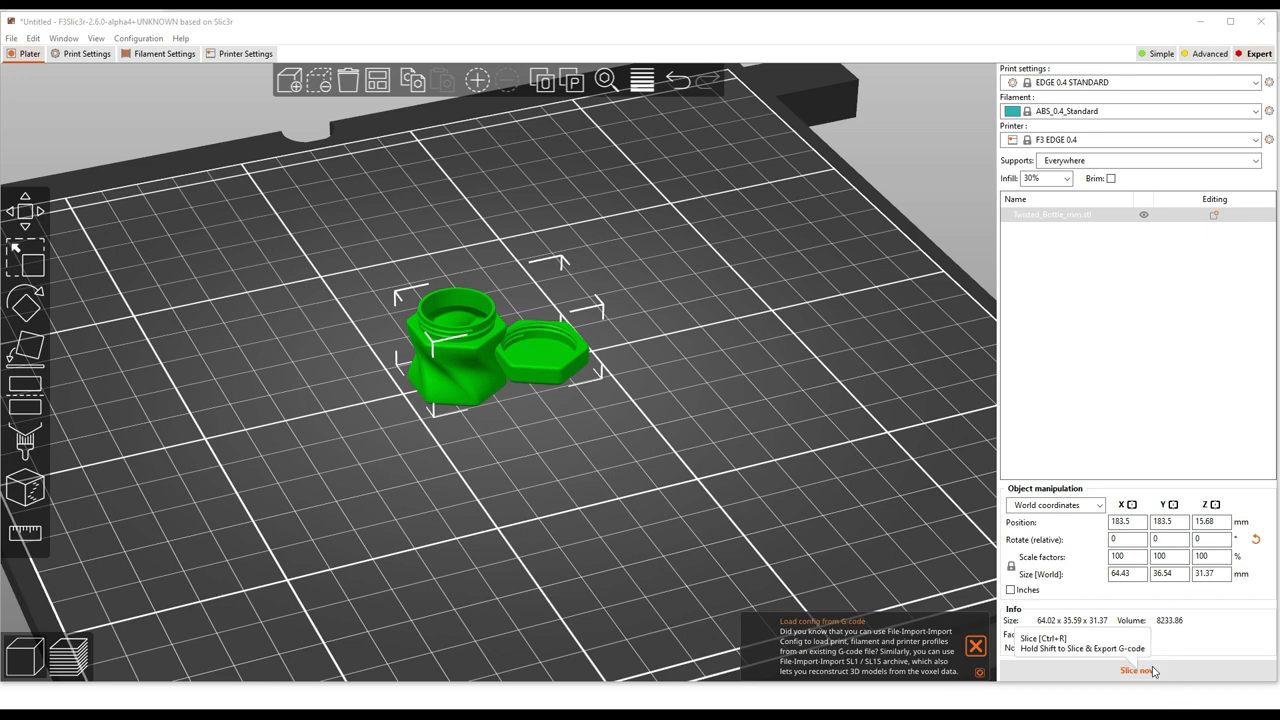
Slice with supports, show the feature-type legend, and view the prints from above
click(1137, 670)
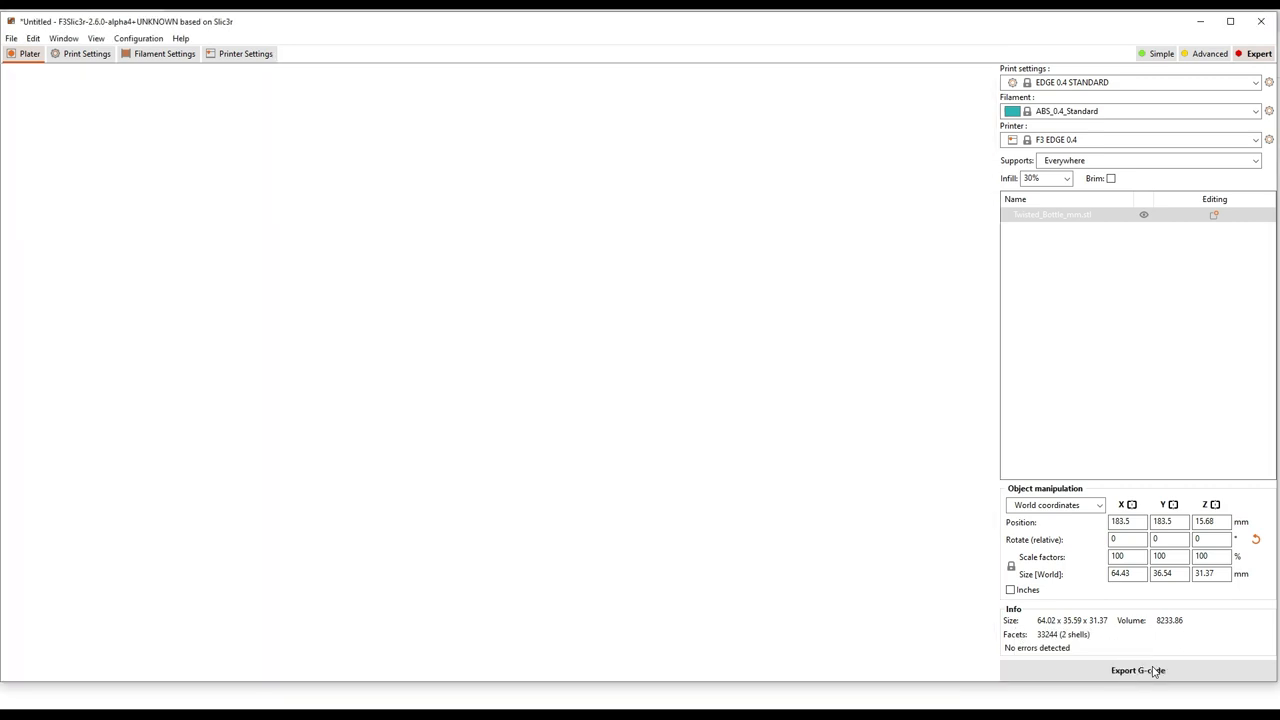
click(1138, 670)
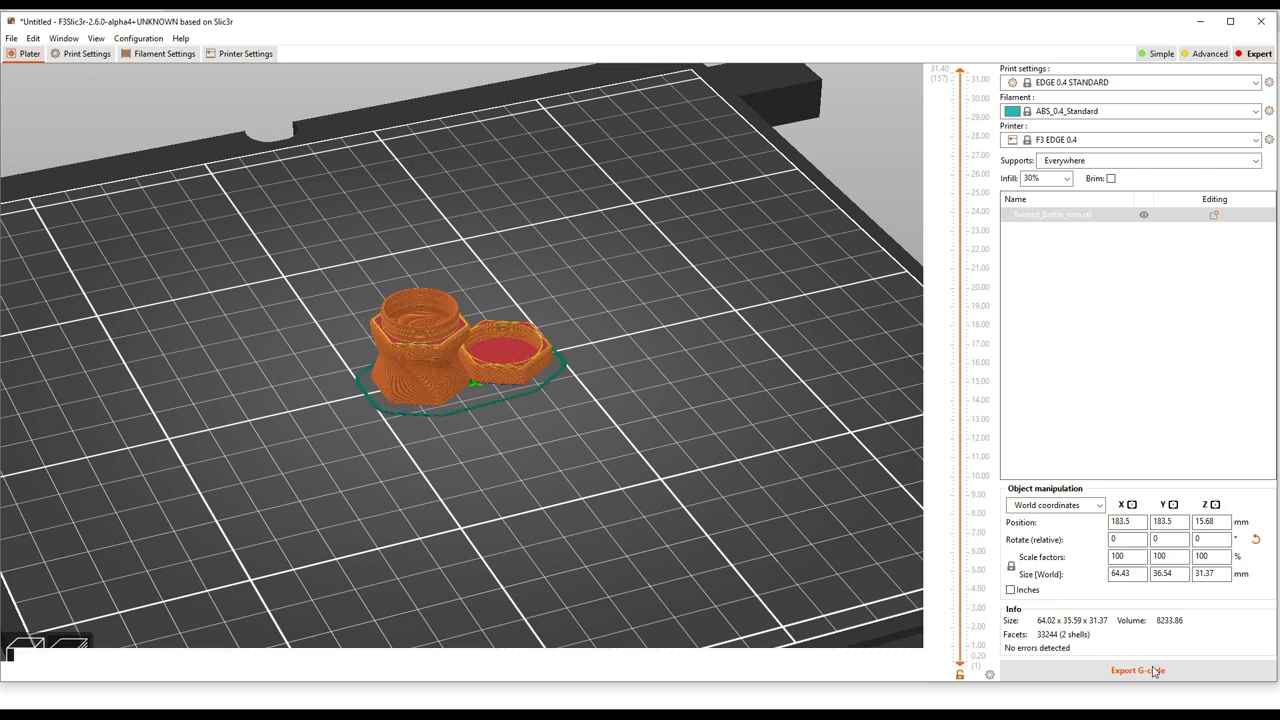
click(1137, 670)
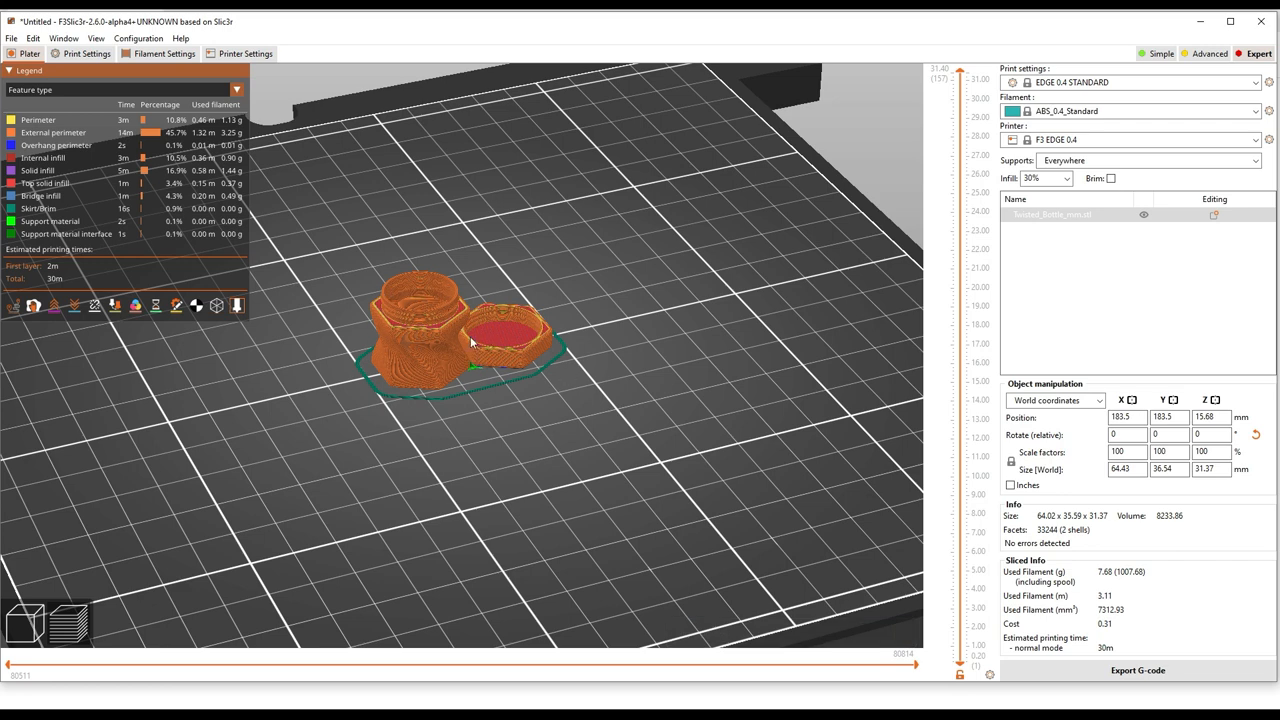
mouse_move(313, 321)
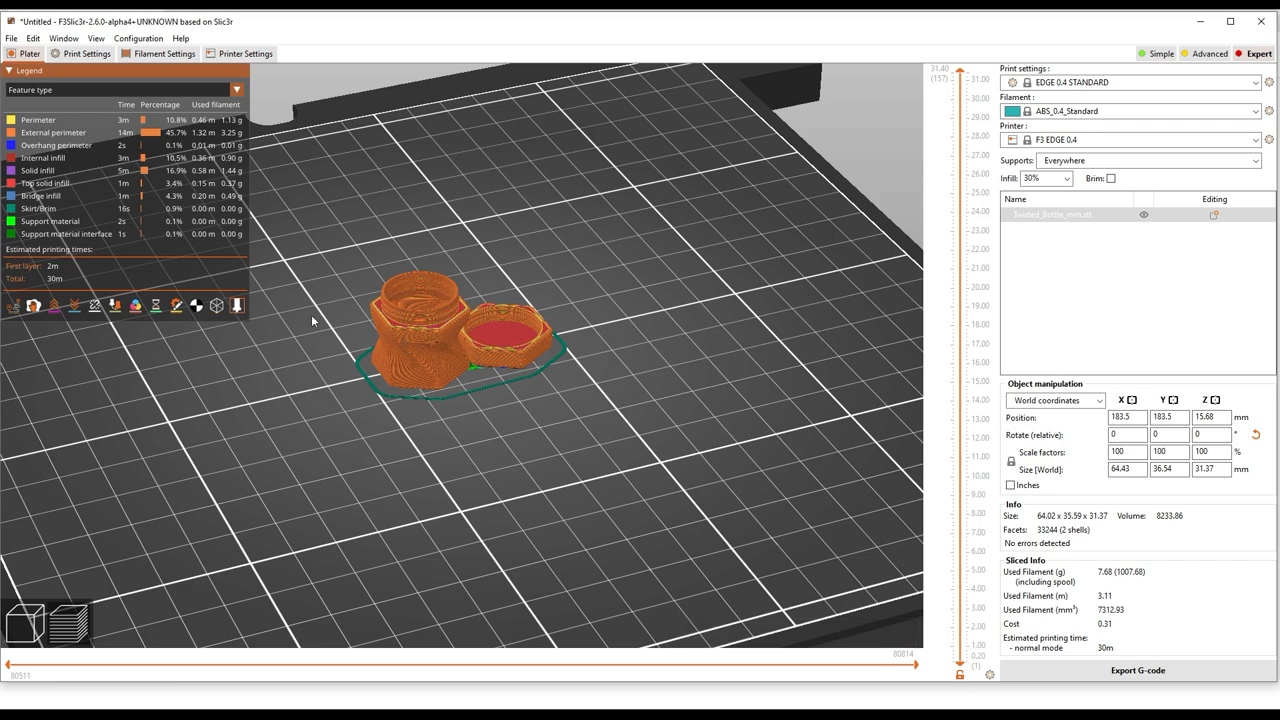
mouse_move(38, 120)
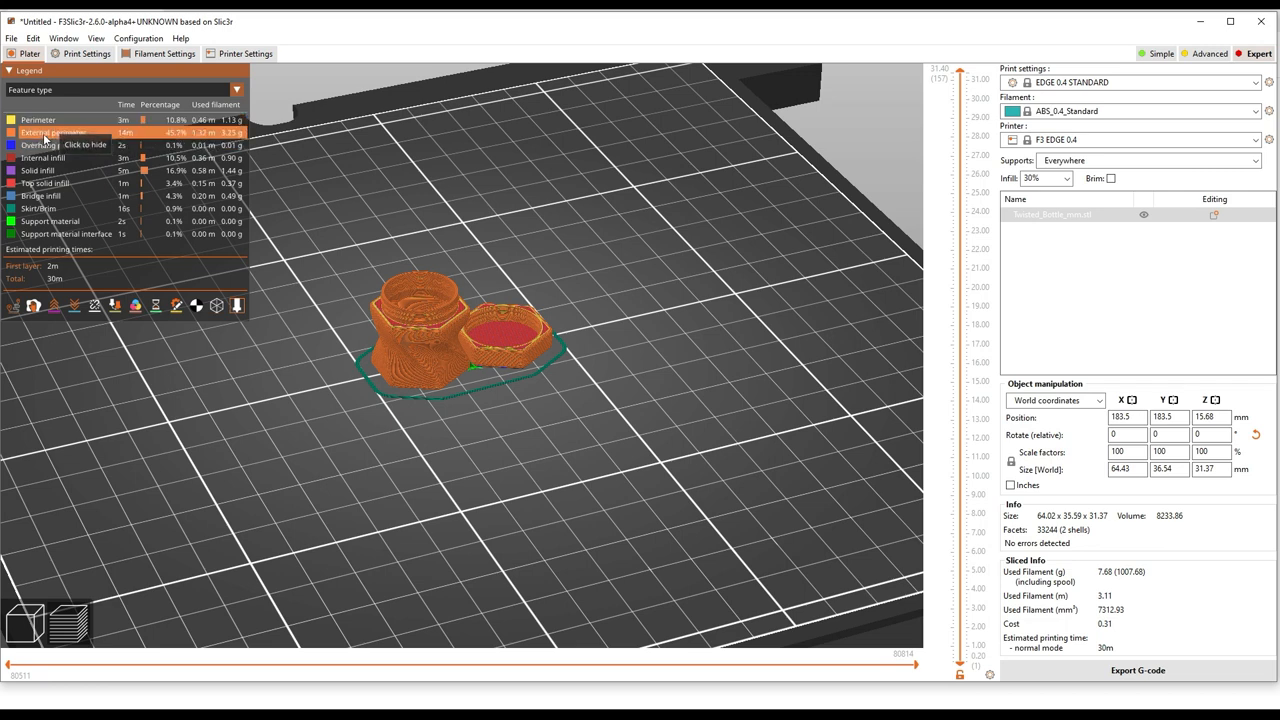
mouse_move(200, 255)
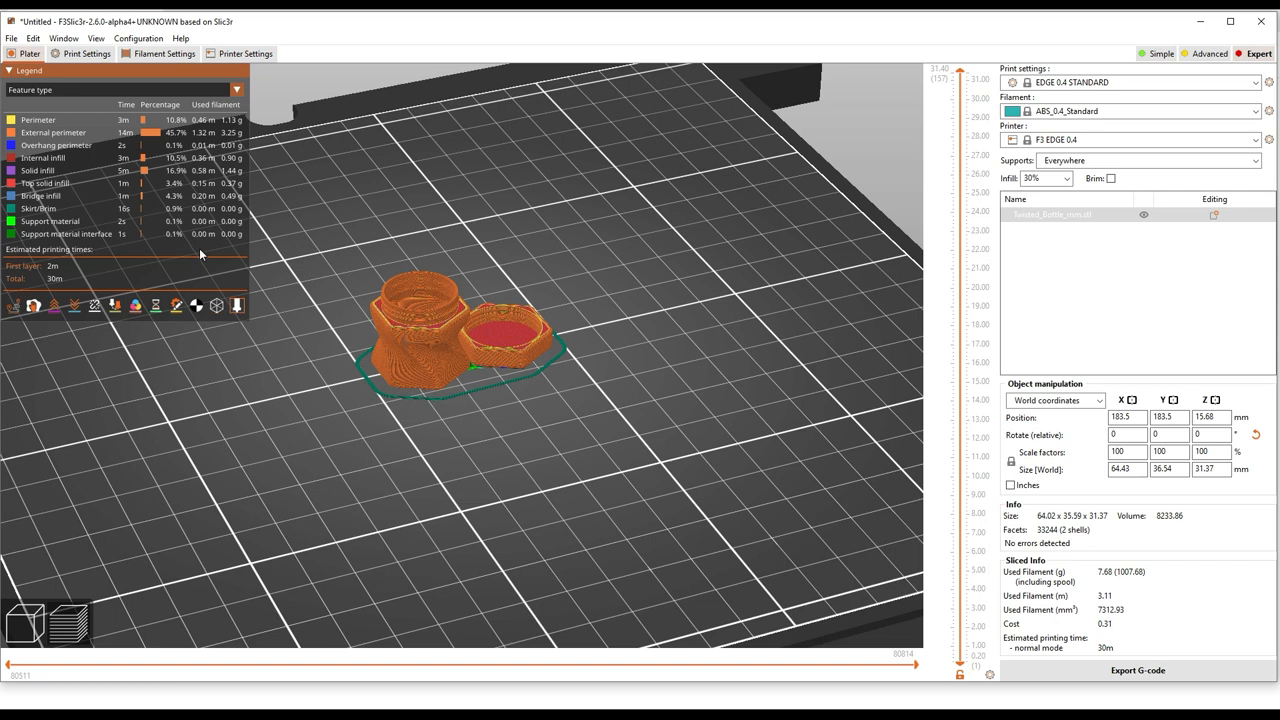
mouse_move(300, 310)
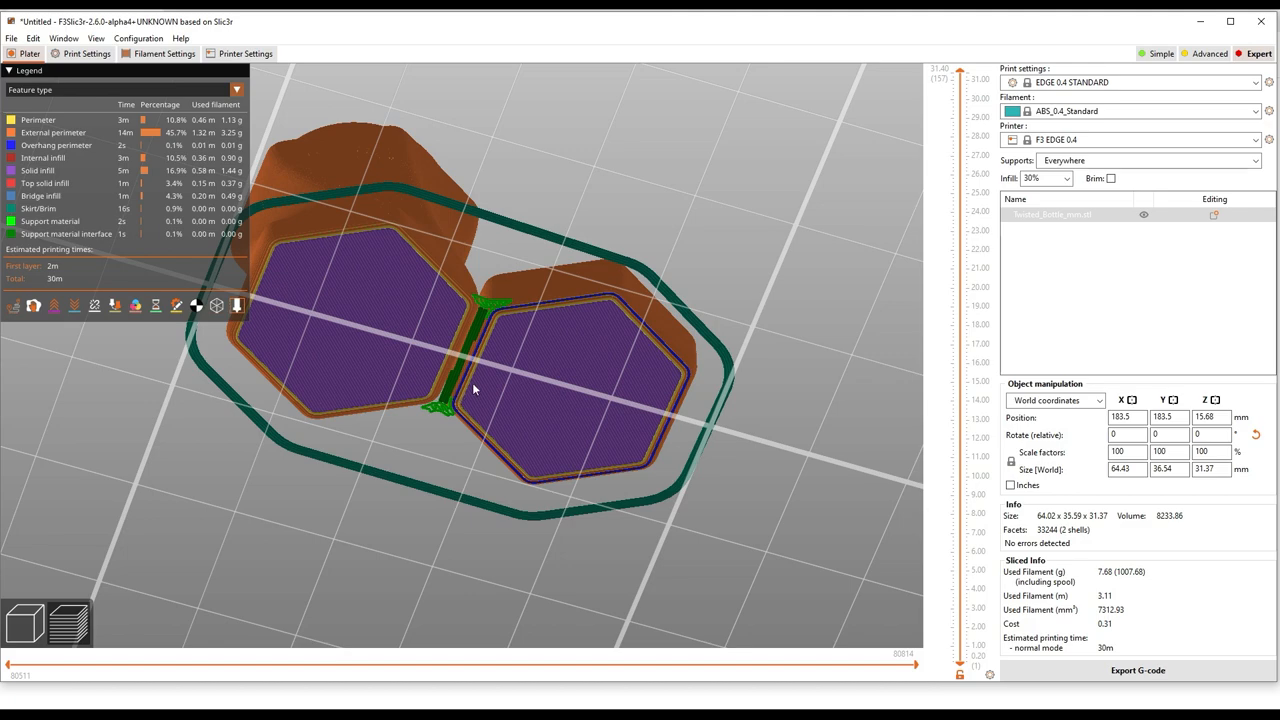
mouse_move(550, 315)
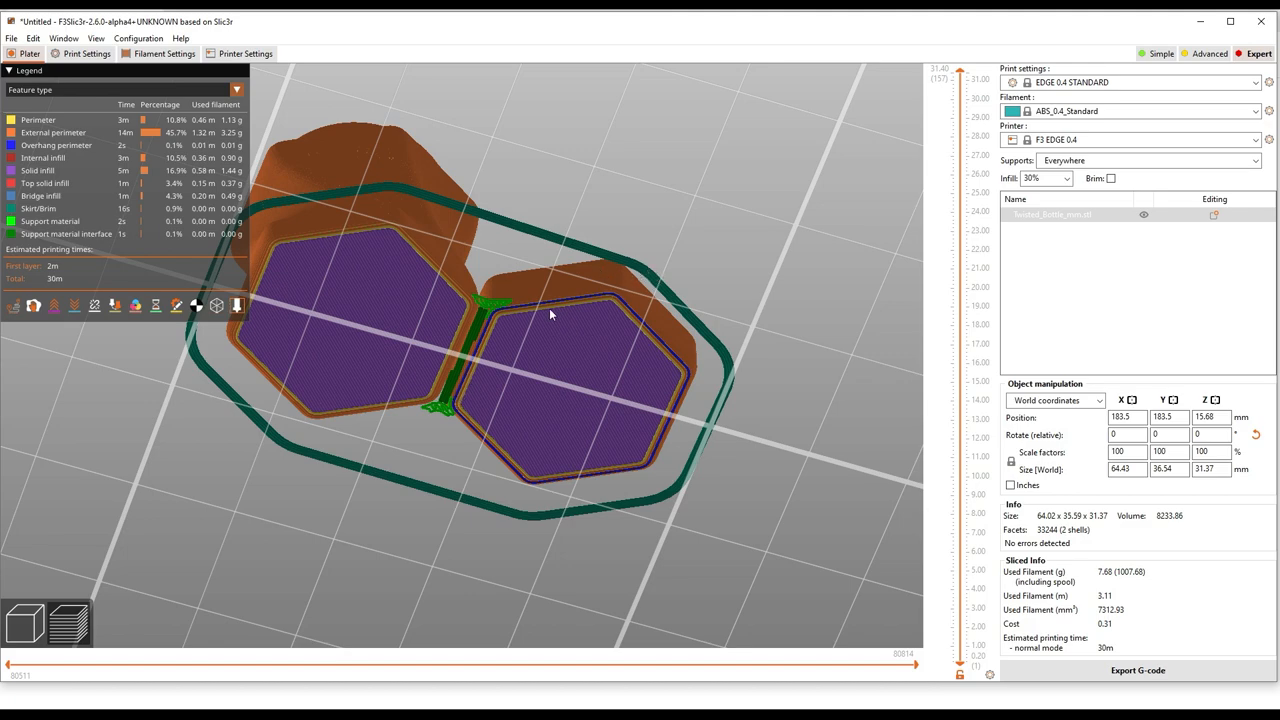
drag(550, 315, 530, 225)
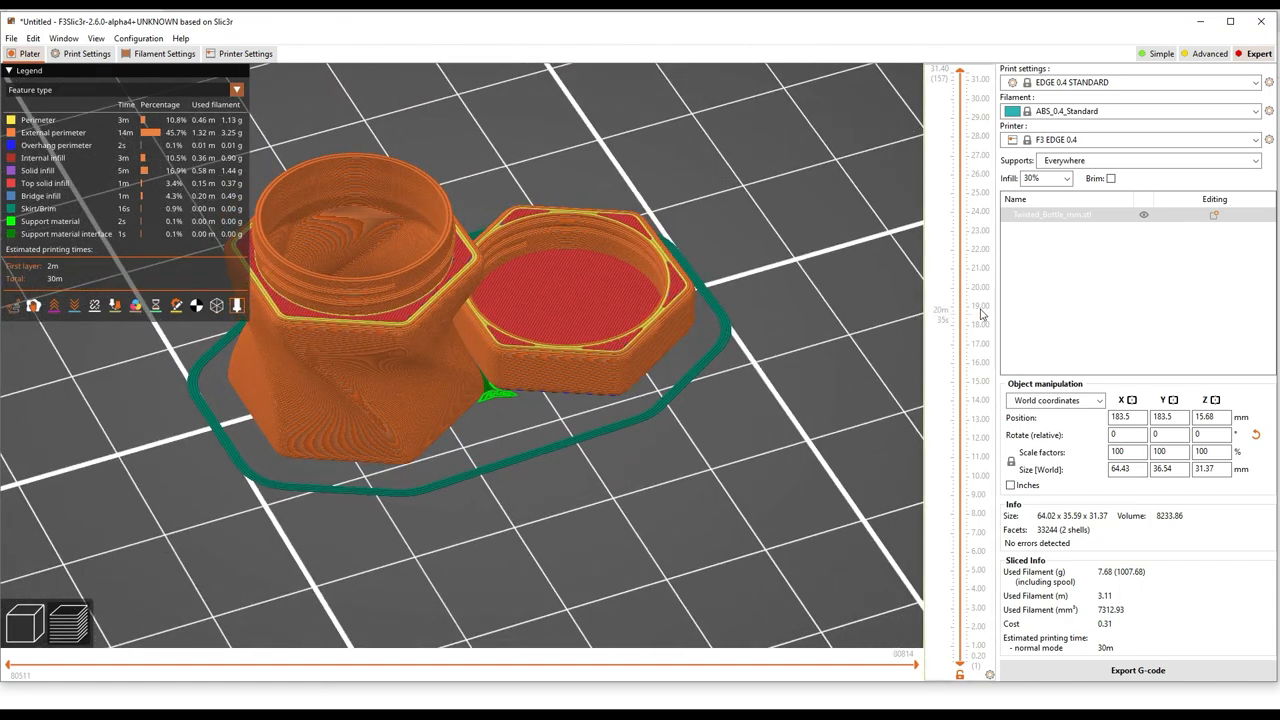
Set Supports to None and reslice, giving 7.67 g and 30m print time
click(1150, 160)
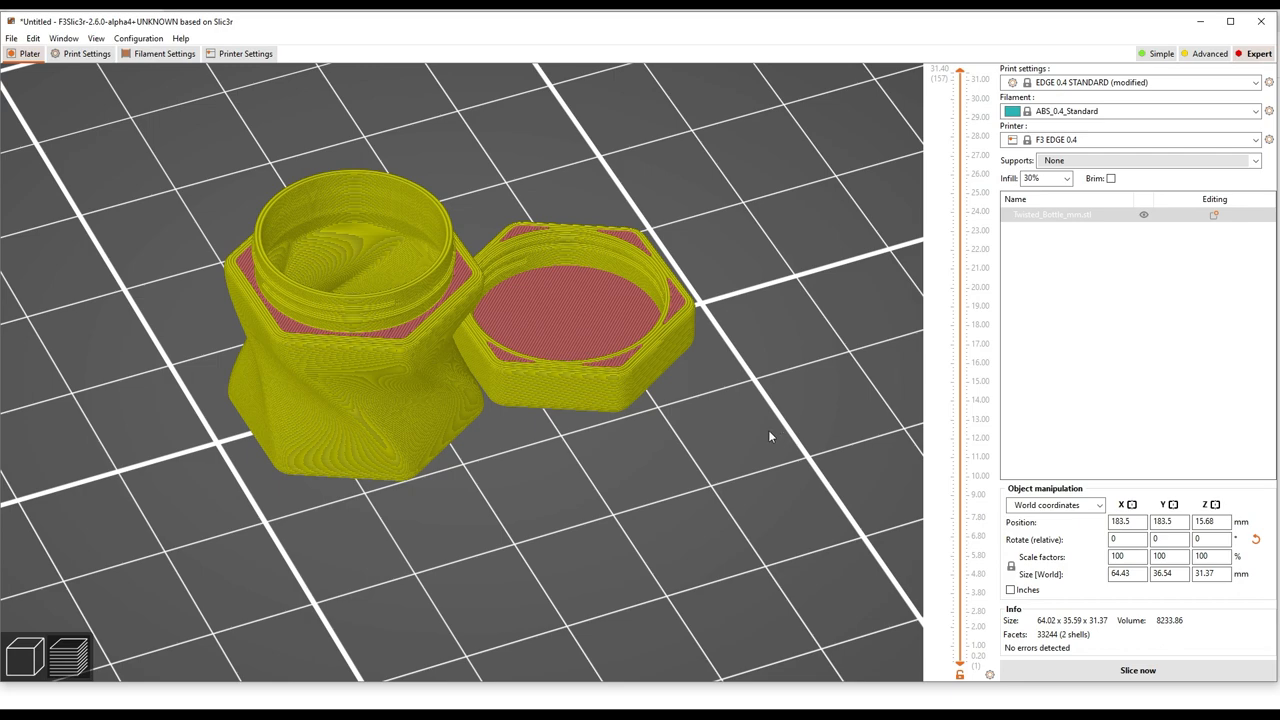
drag(770, 435, 543, 383)
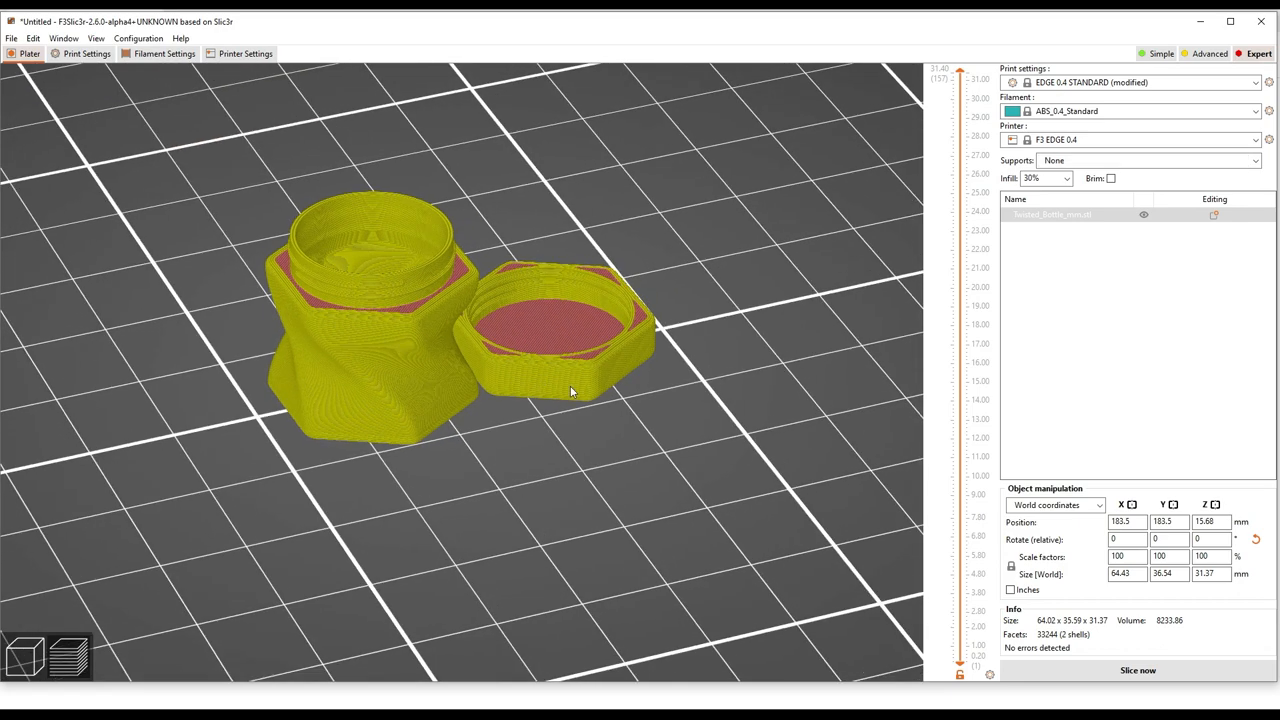
click(1137, 670)
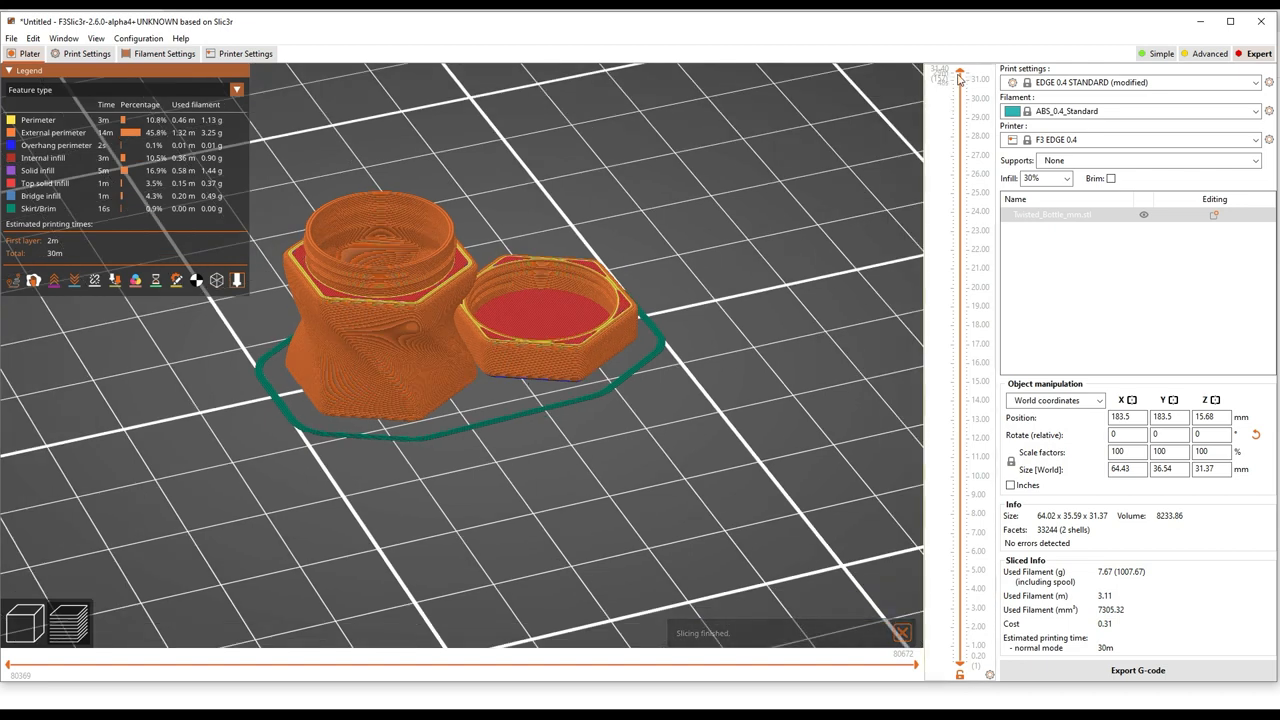
Step through the top layer's tool moves, then limit the preview to 26 mm
drag(963, 78, 963, 92)
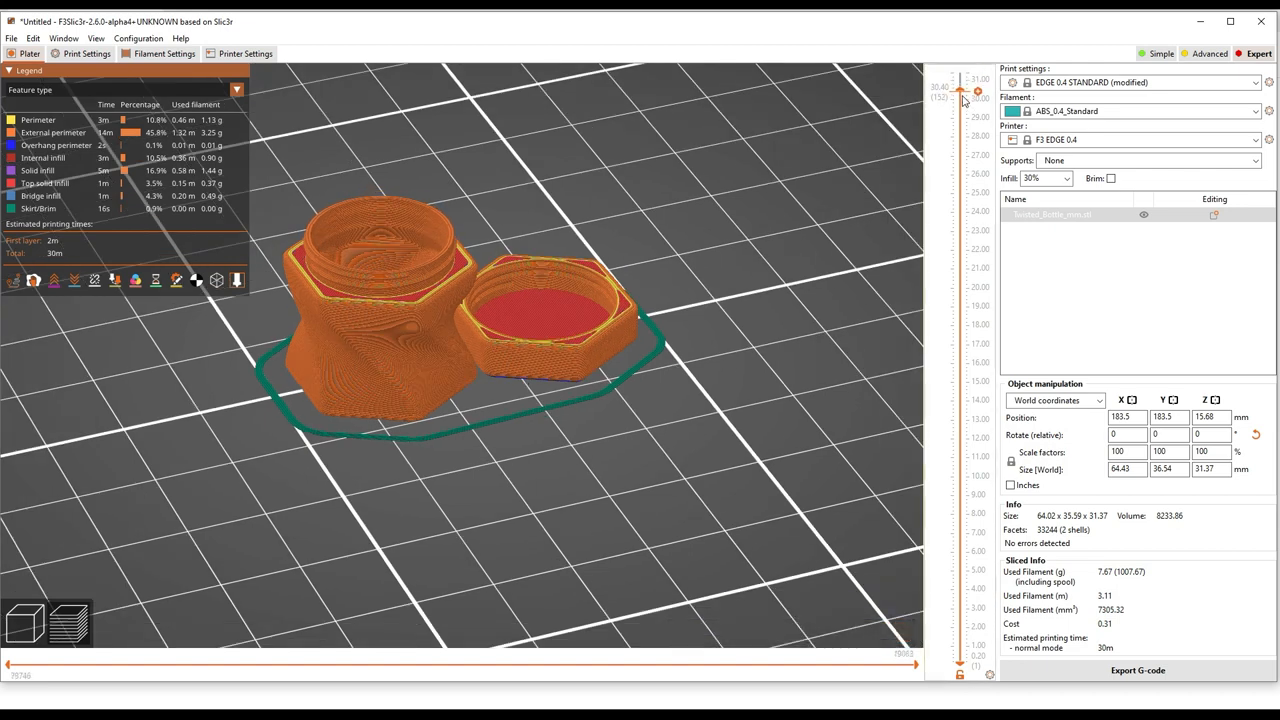
drag(977, 93, 977, 318)
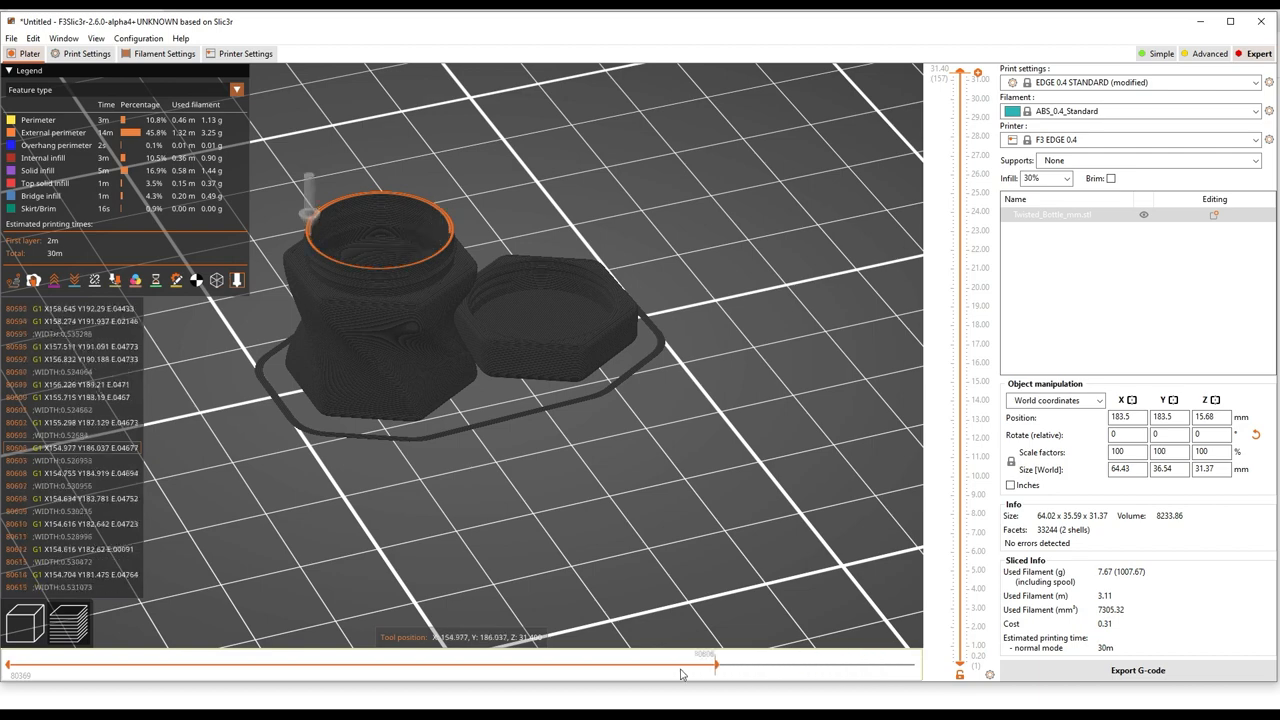
drag(715, 663, 232, 663)
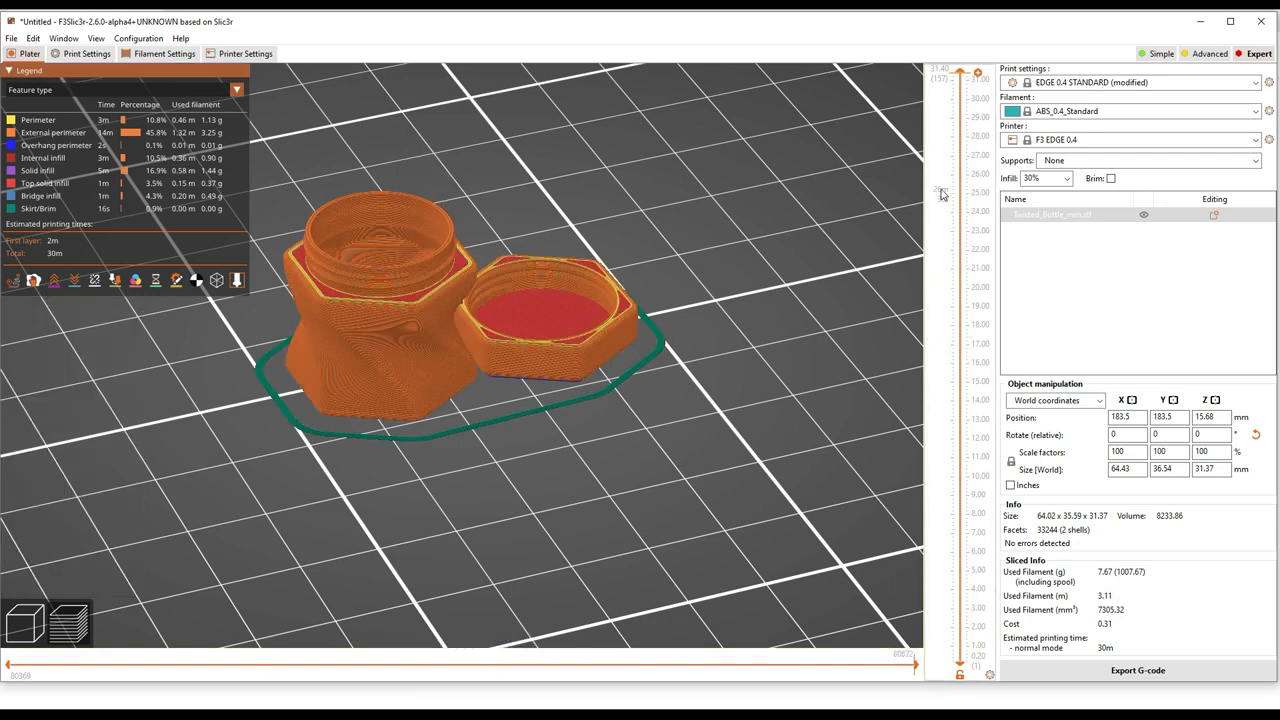
drag(962, 73, 972, 176)
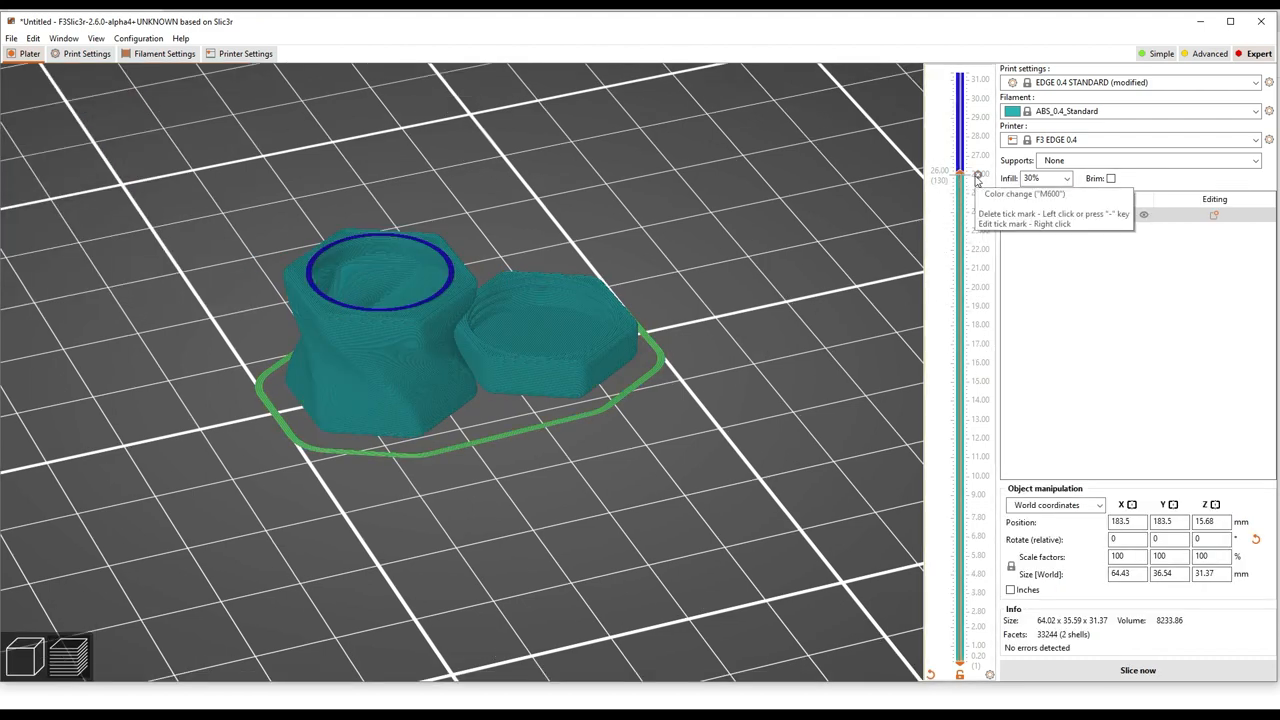
Remove the colour change tick and reslice the bottle and lid without supports (7.67 g, 30m)
drag(960, 175, 960, 95)
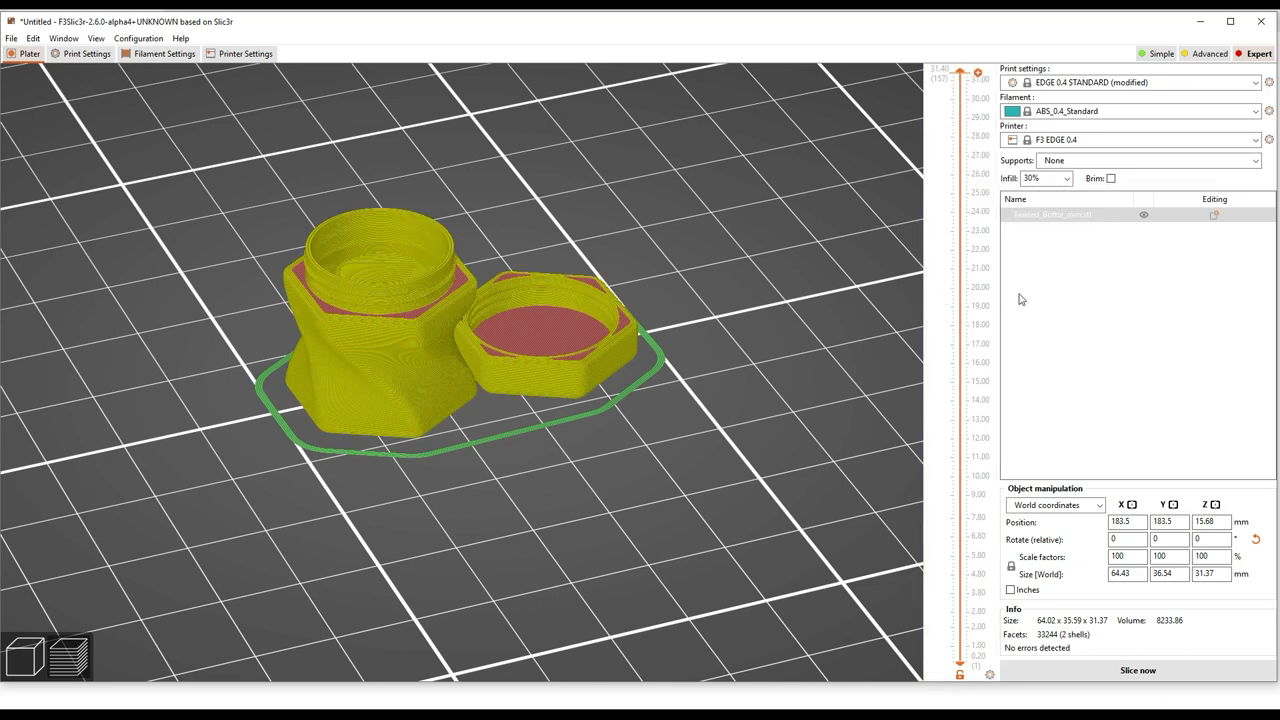
mouse_move(572, 590)
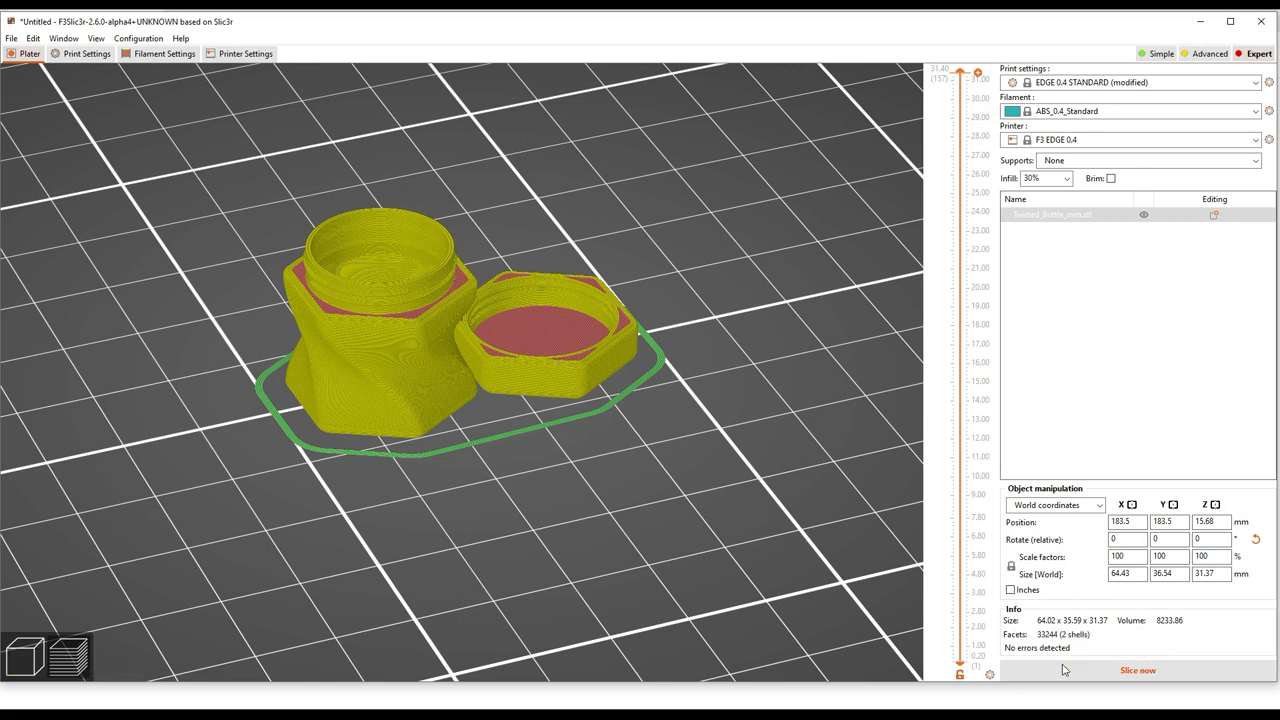
click(1137, 670)
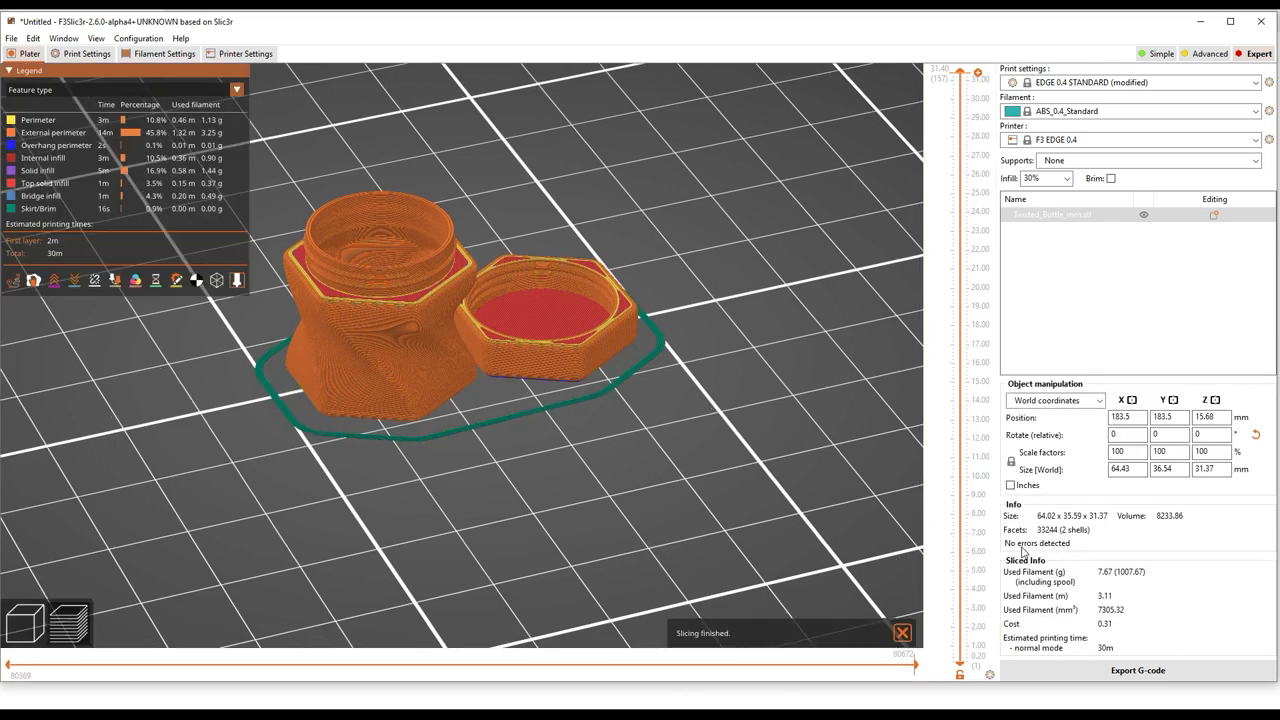
click(1137, 670)
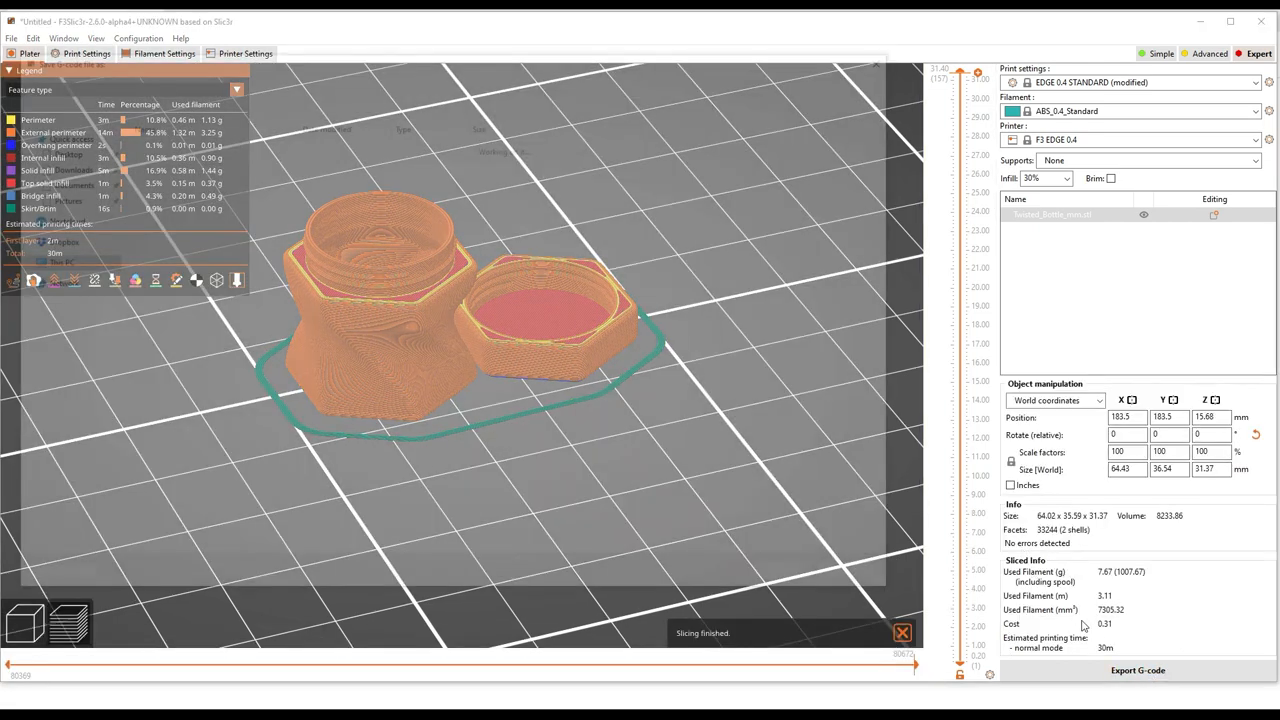
click(1137, 670)
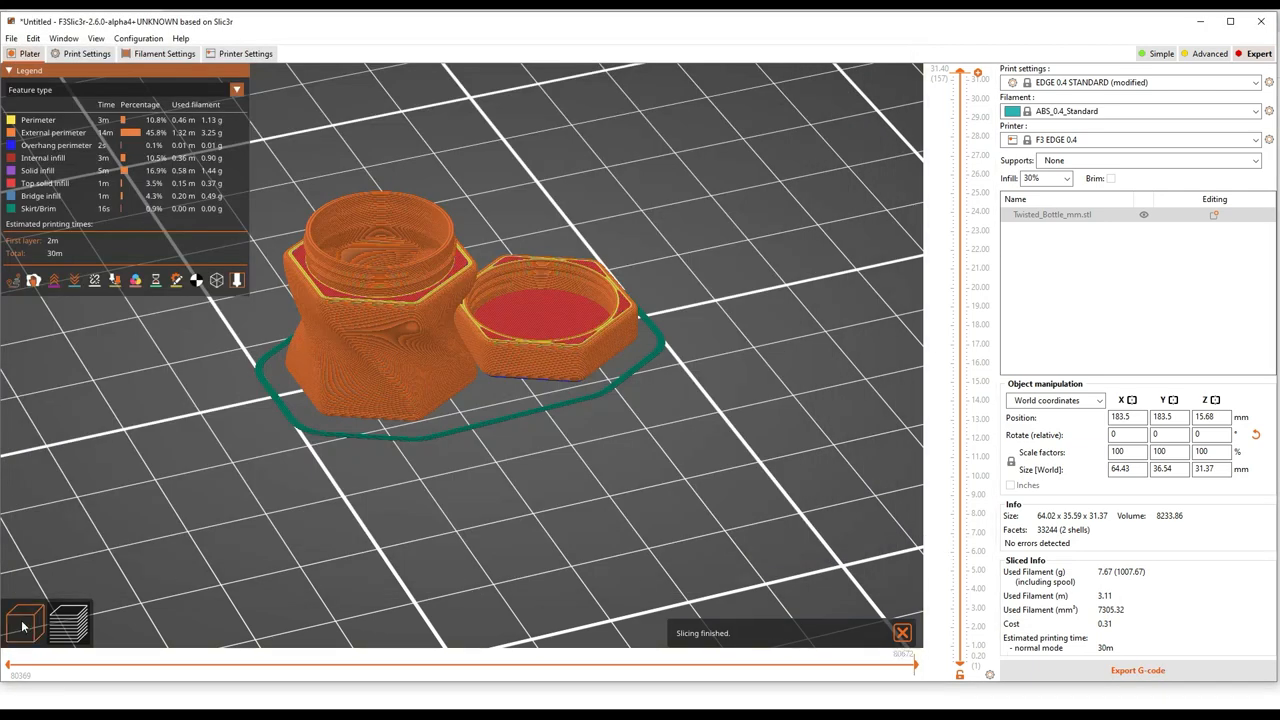
Switch from the sliced preview back to the 3D view of the bottle and lid
click(22, 624)
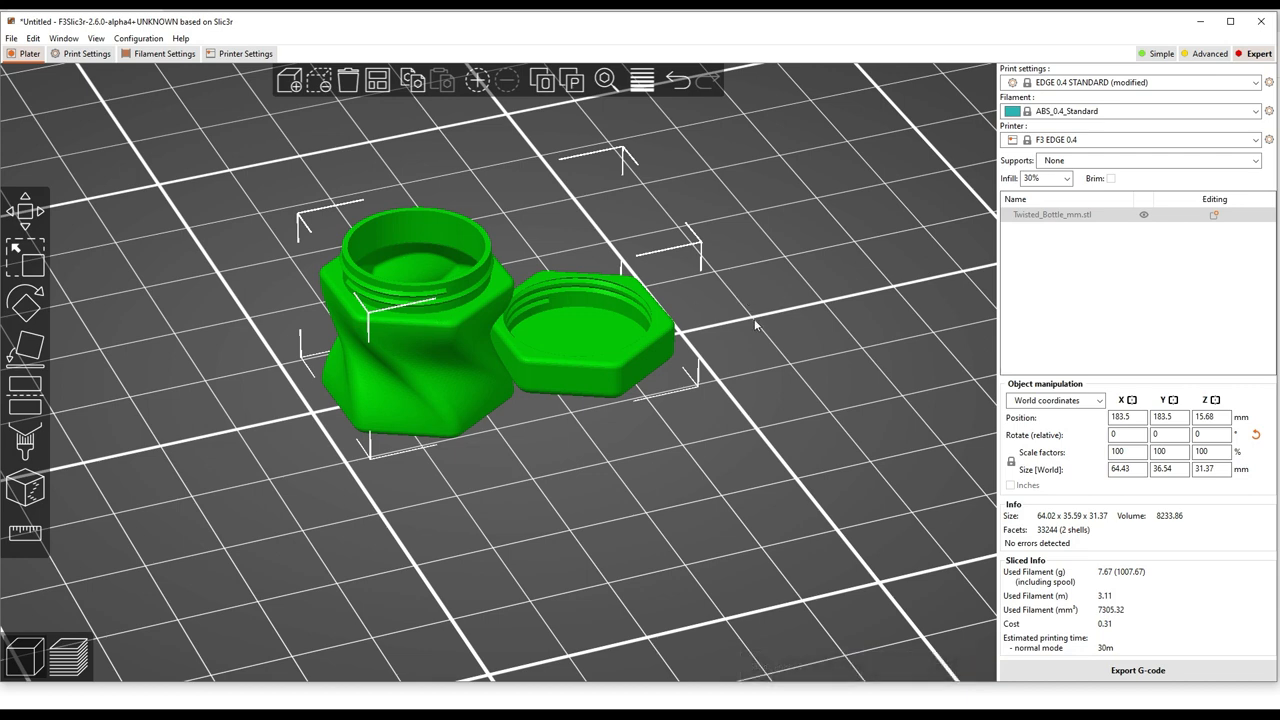
mouse_move(1060, 218)
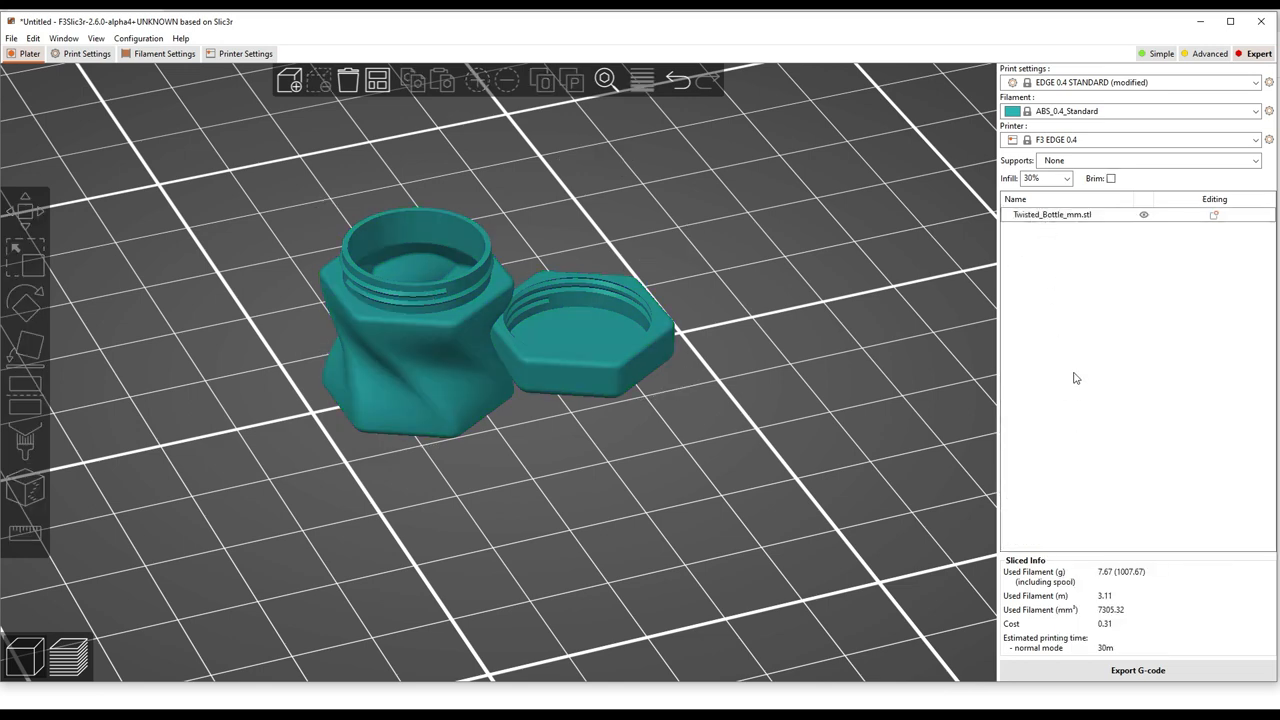
right_click(1052, 214)
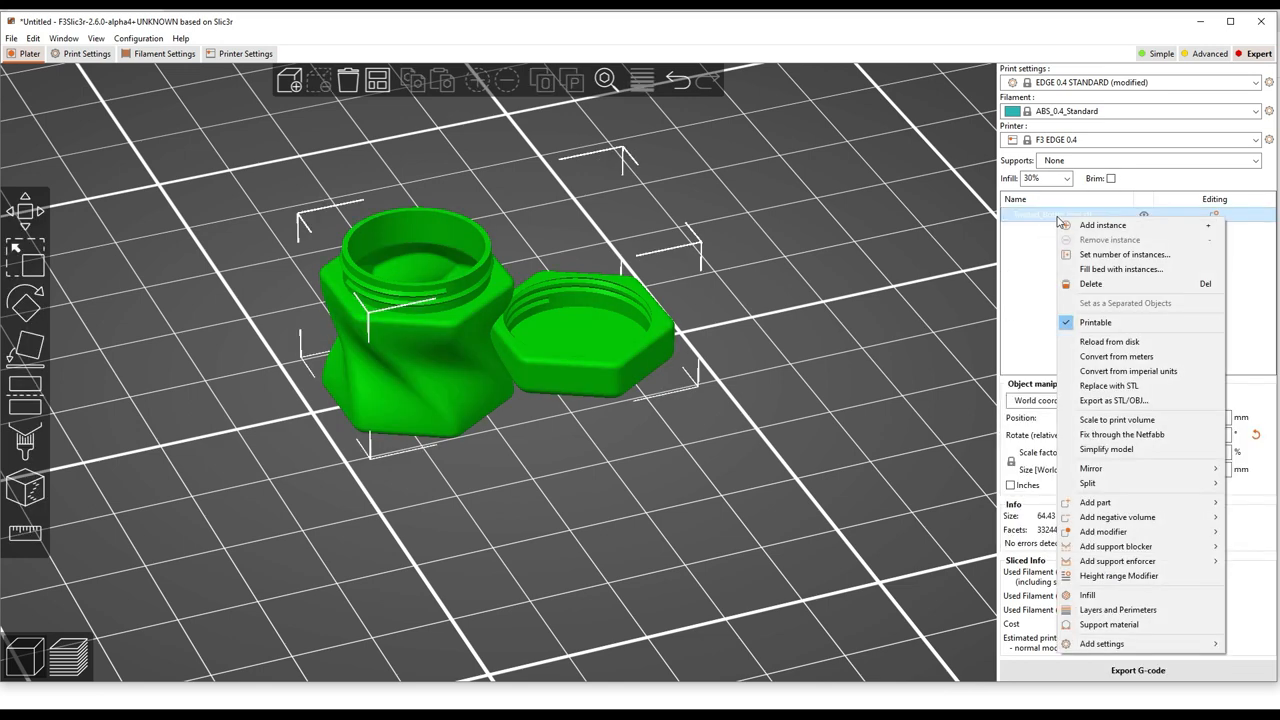
mouse_move(1090, 284)
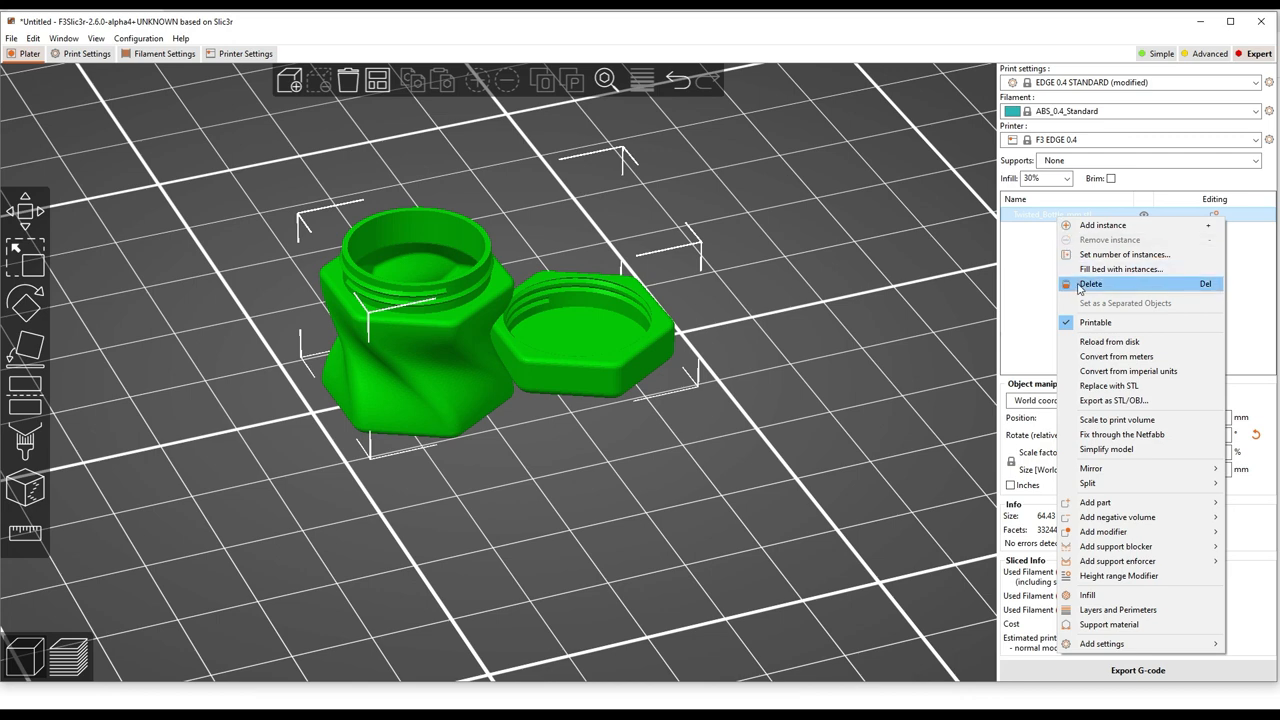
mouse_move(1128, 371)
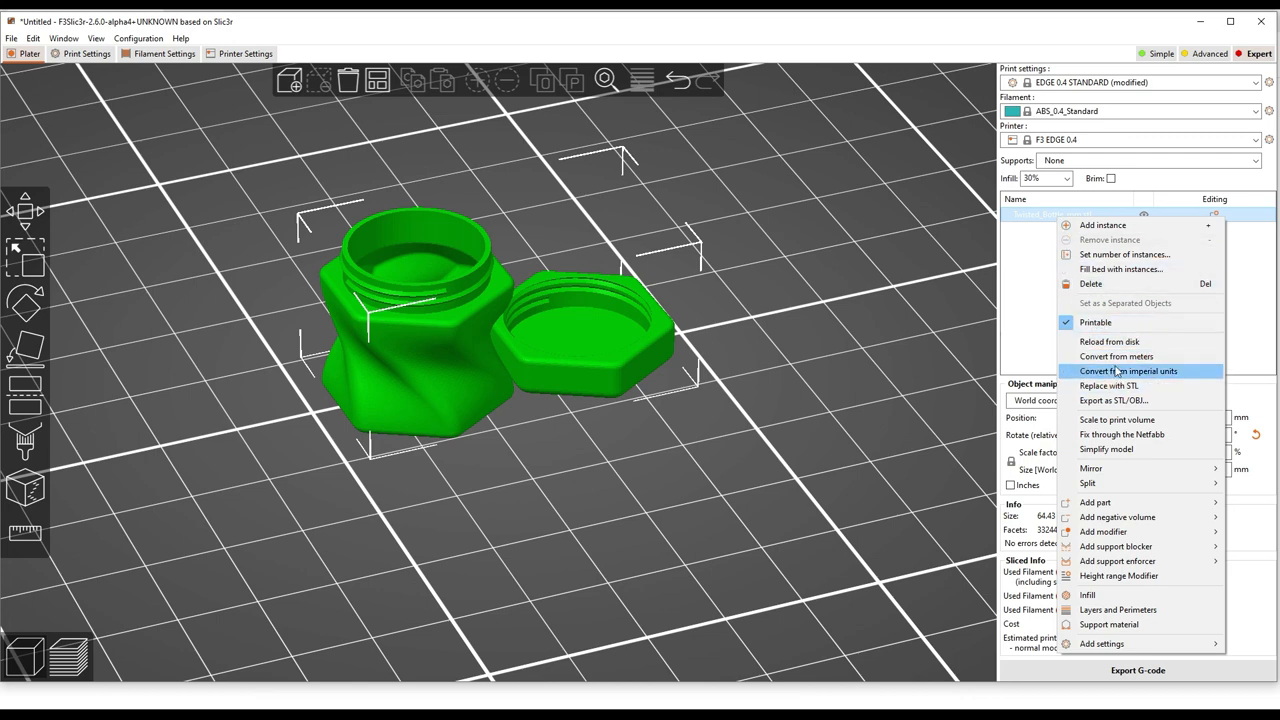
mouse_move(1117, 419)
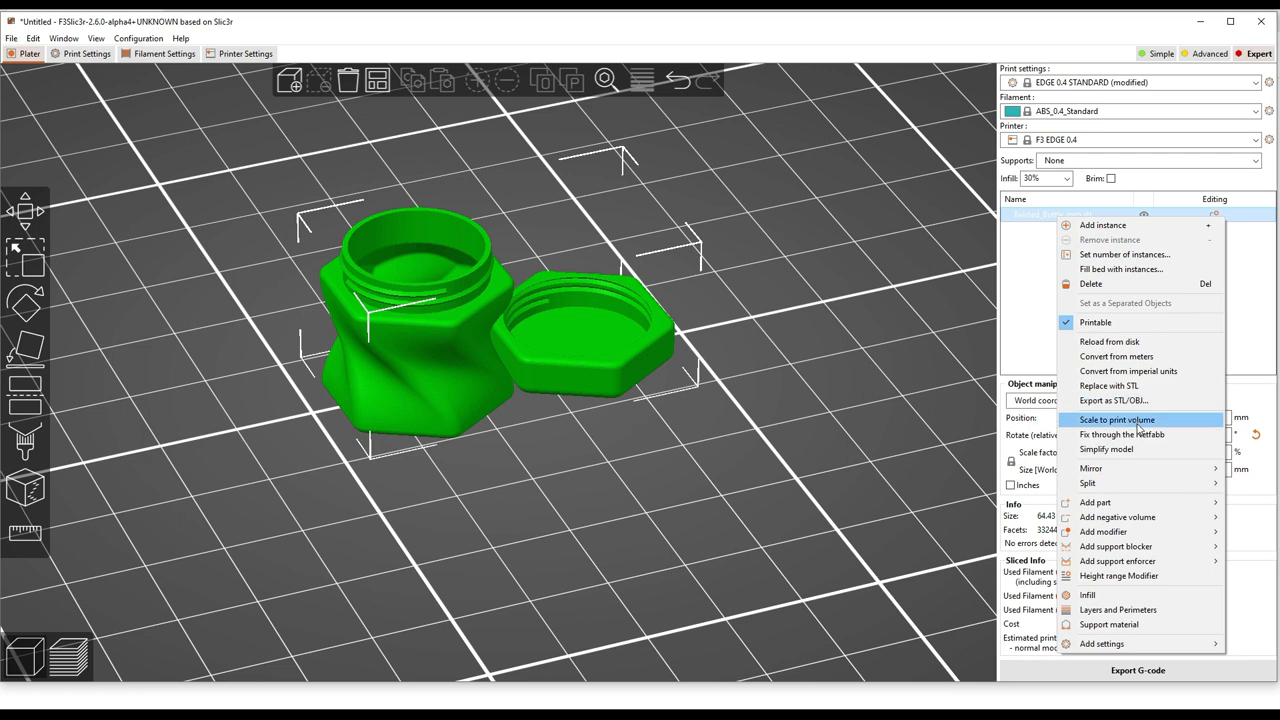
click(1117, 419)
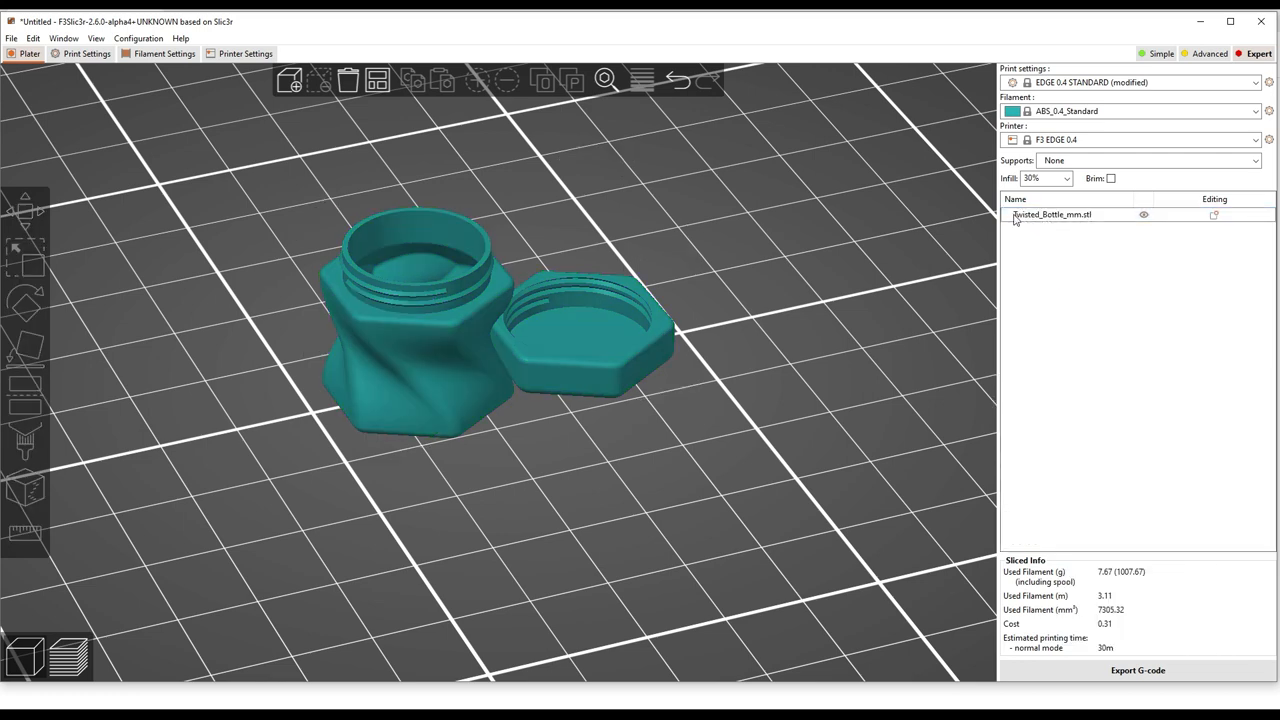
right_click(1052, 214)
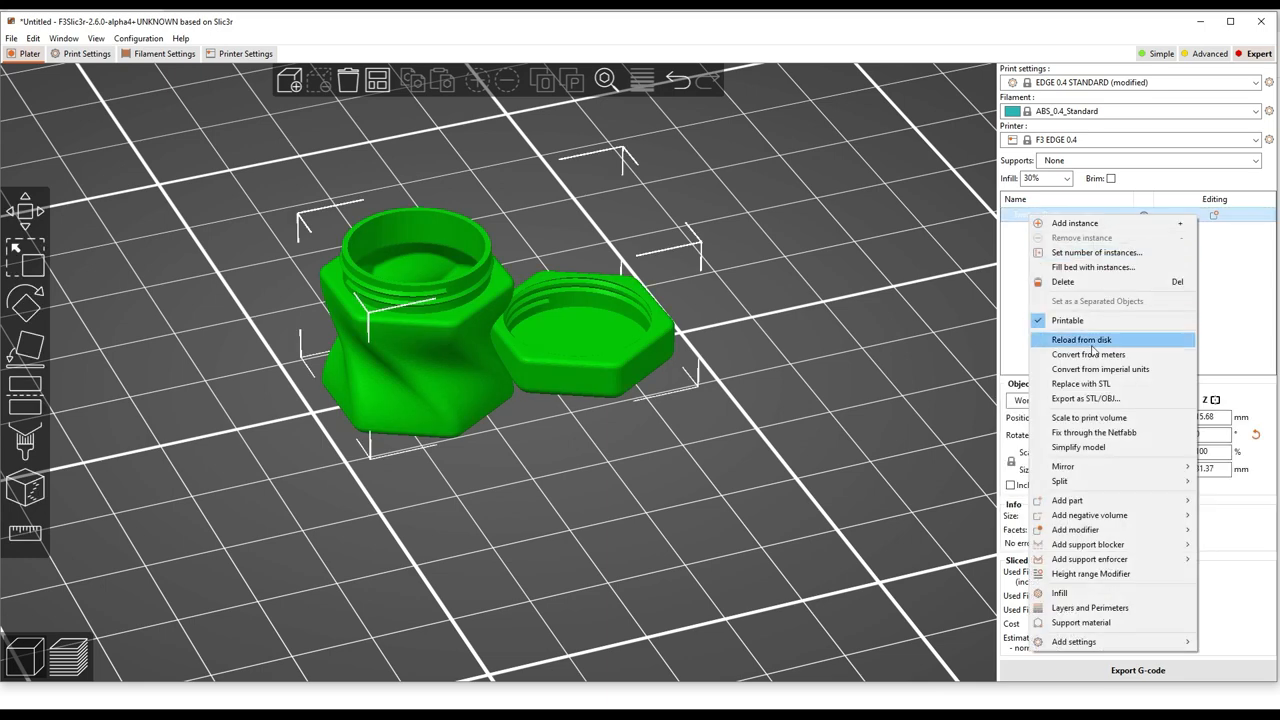
mouse_move(1094, 432)
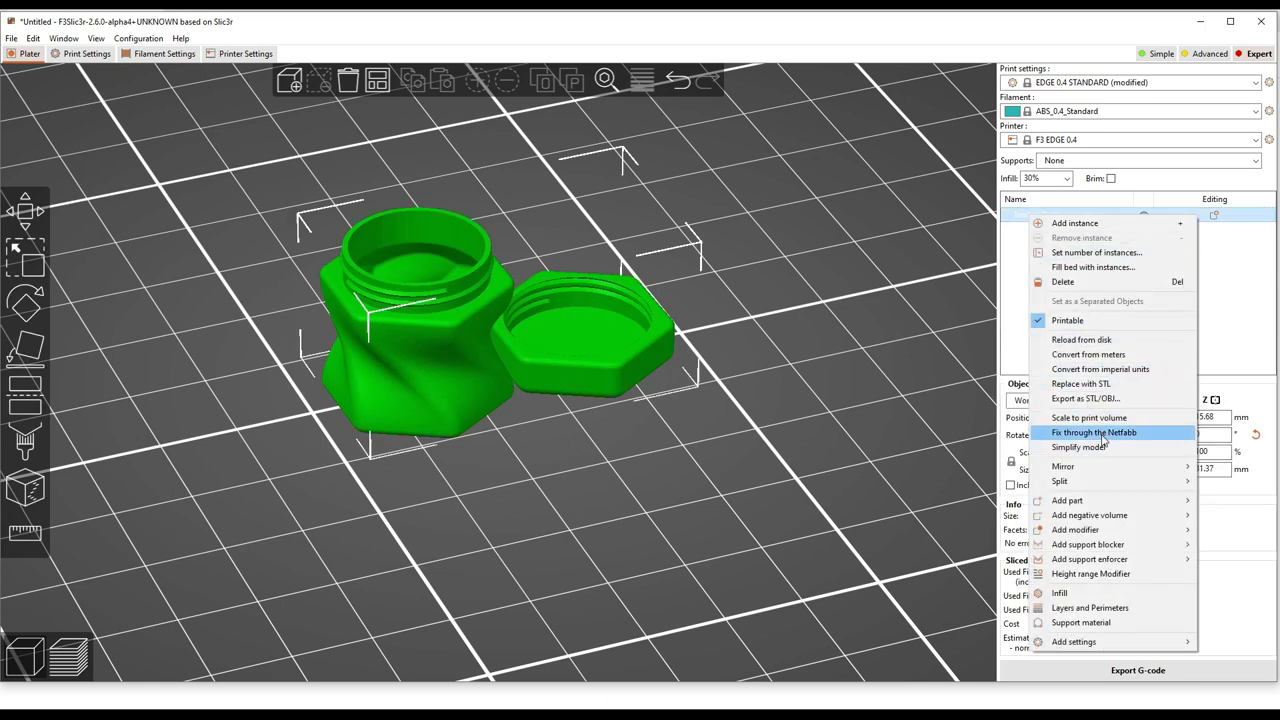
mouse_move(918, 403)
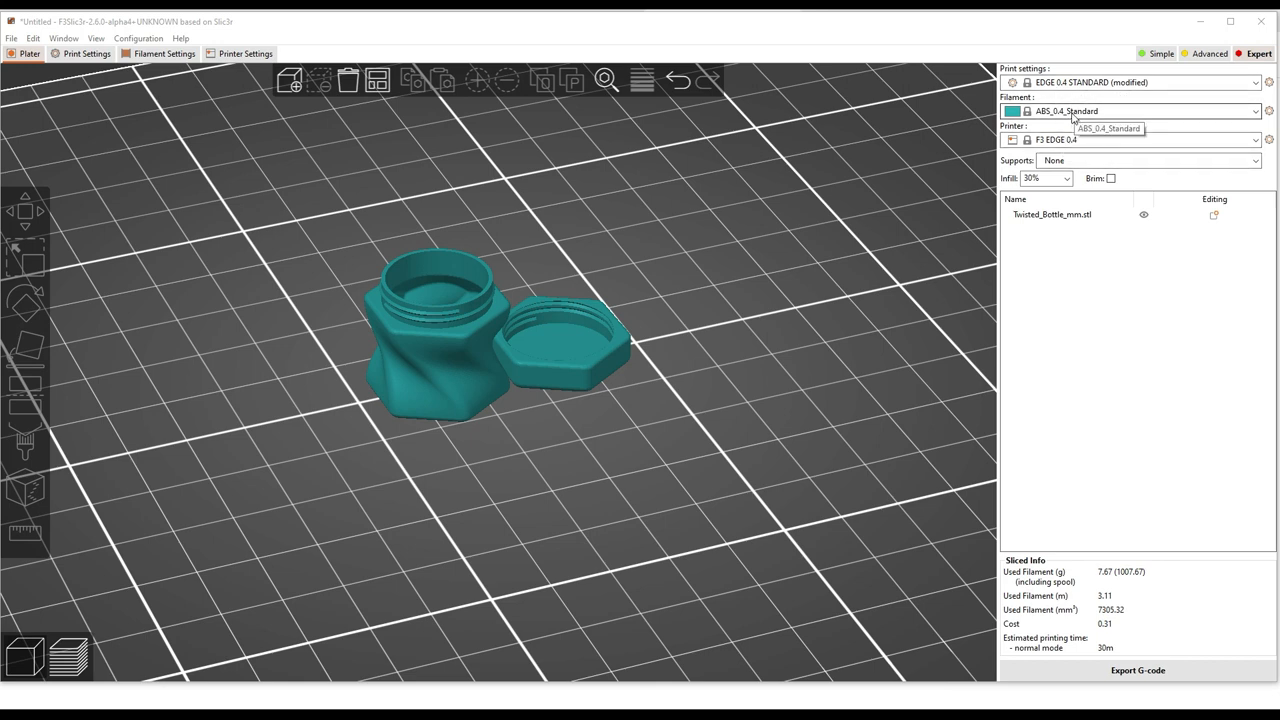
mouse_move(940, 114)
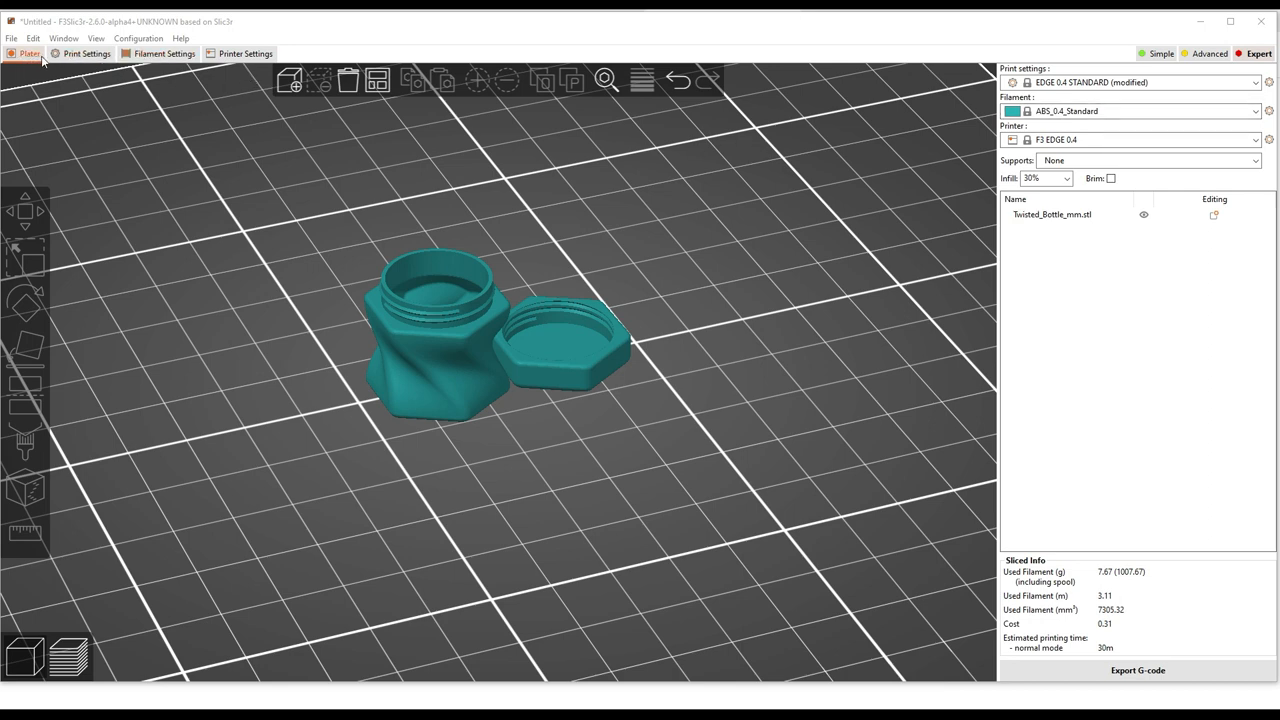
Review the F3 EDGE 0.4 General, Custom G-code, Extruder 1 and Notes pages
click(245, 53)
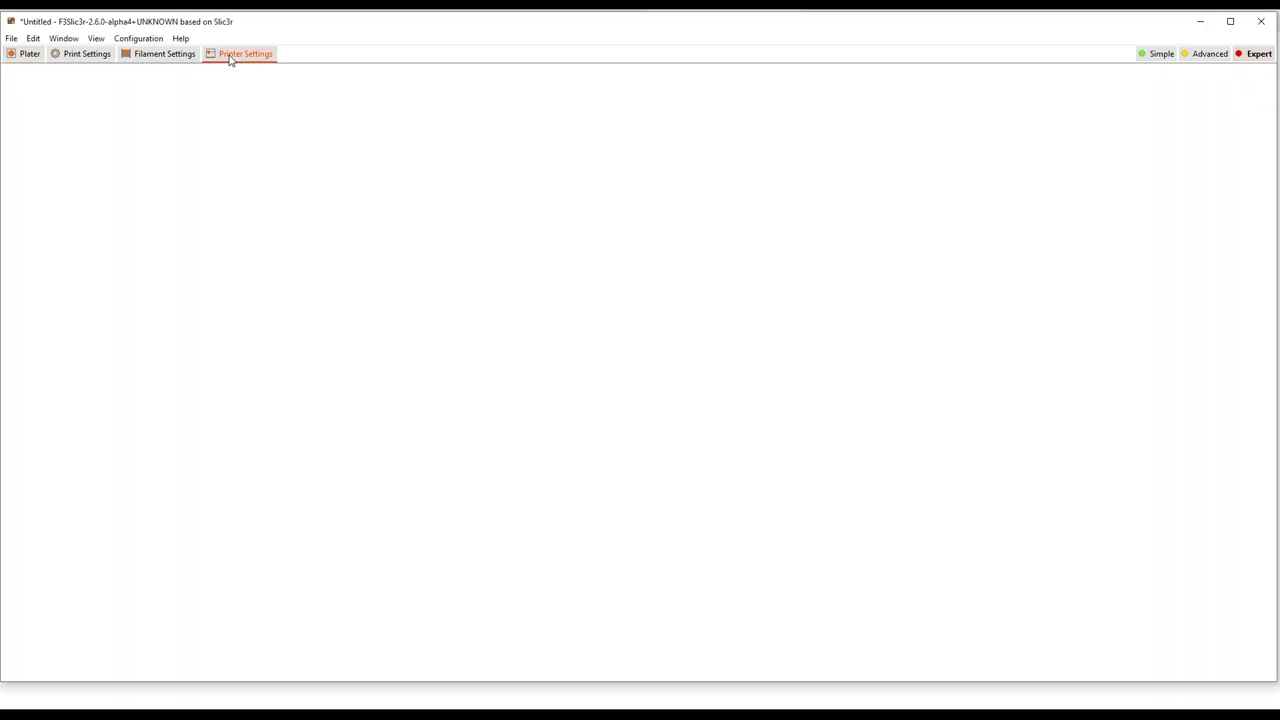
click(245, 53)
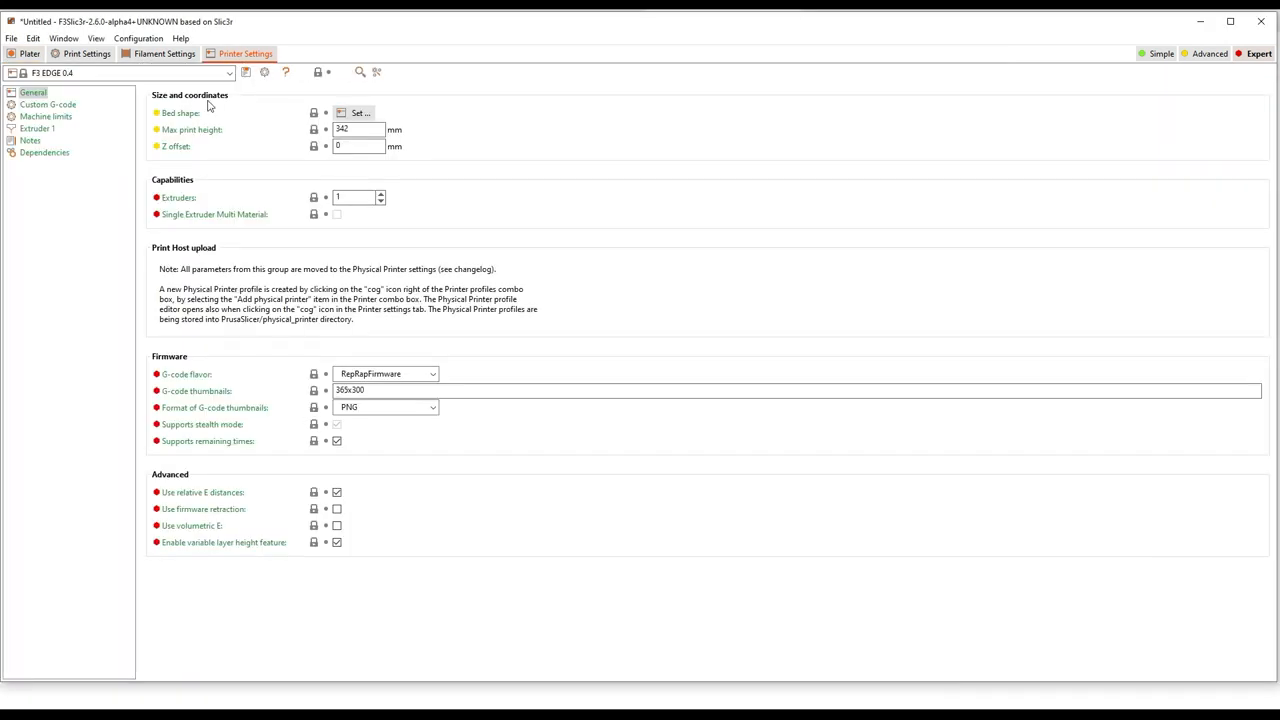
click(47, 104)
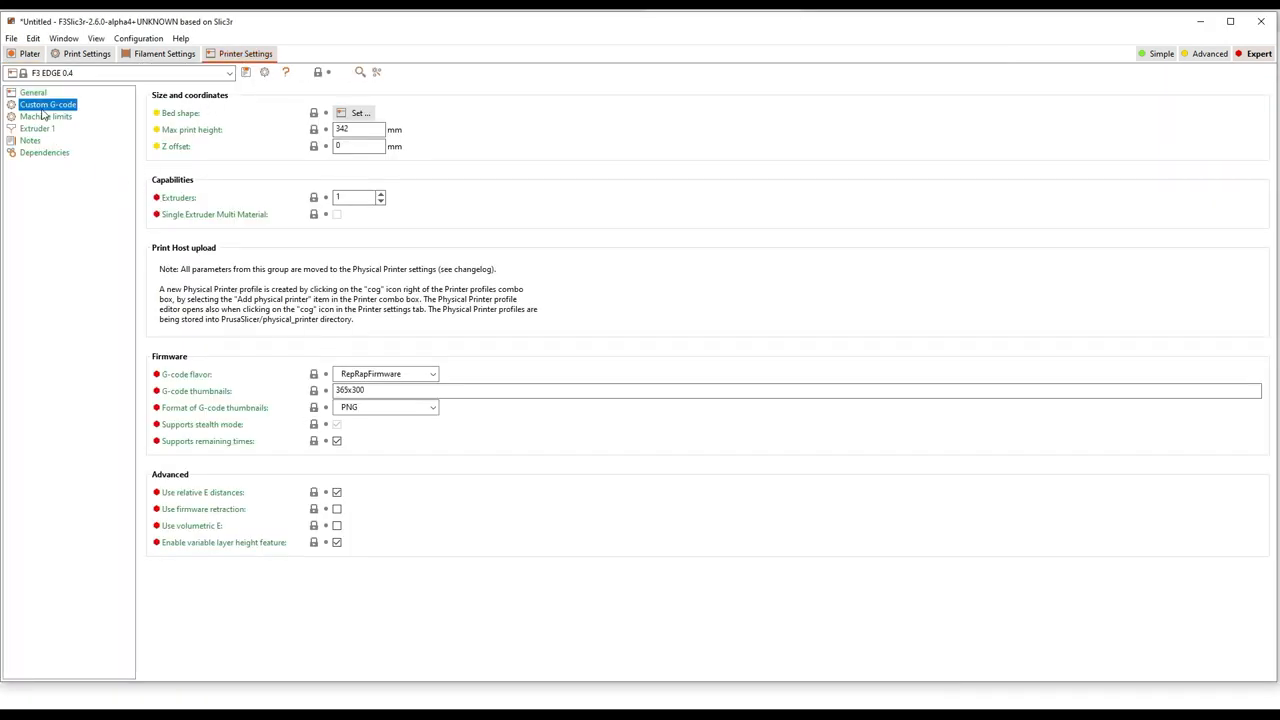
click(37, 128)
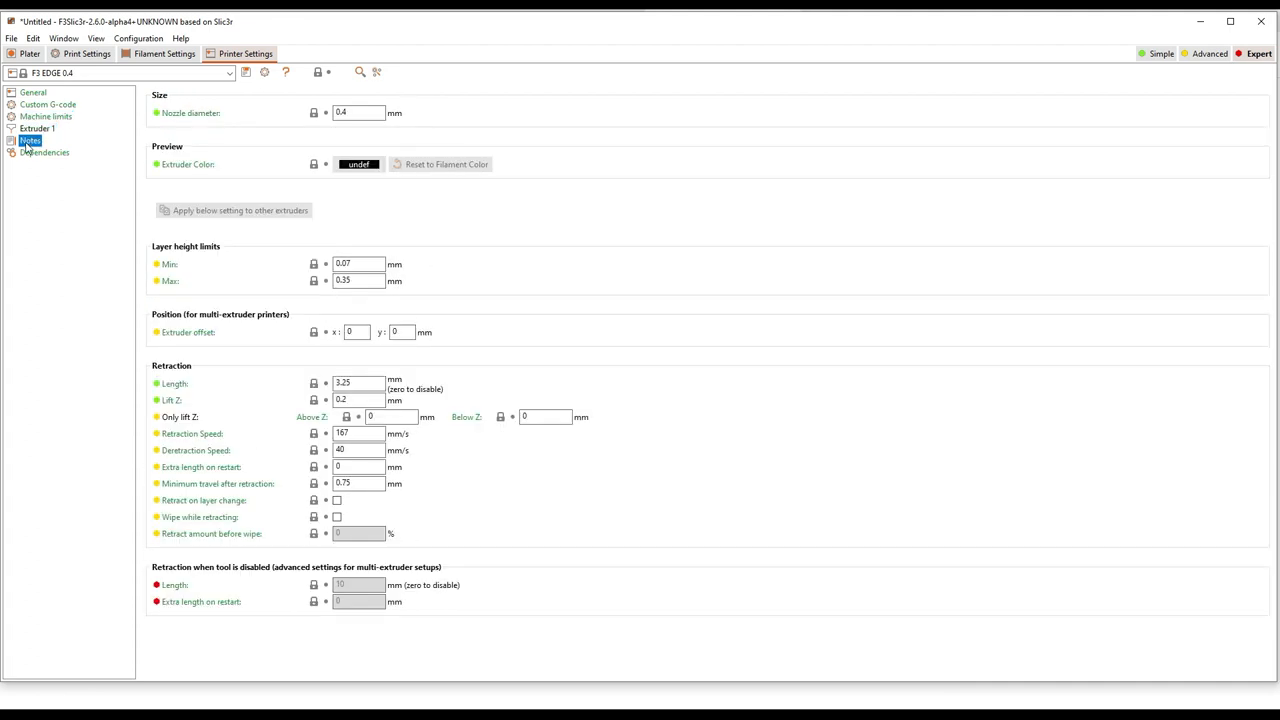
click(29, 140)
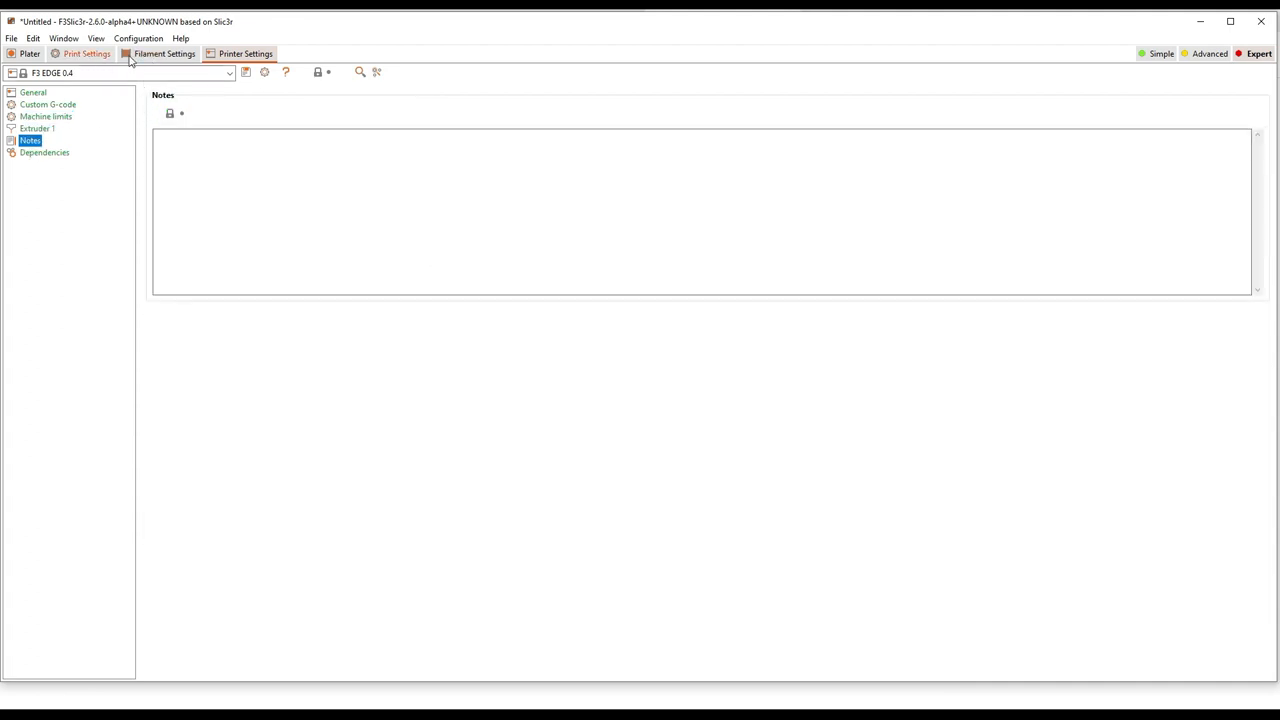
Show the EDGE 0.4 STANDARD preset's Layers and perimeters page in Print Settings
click(86, 53)
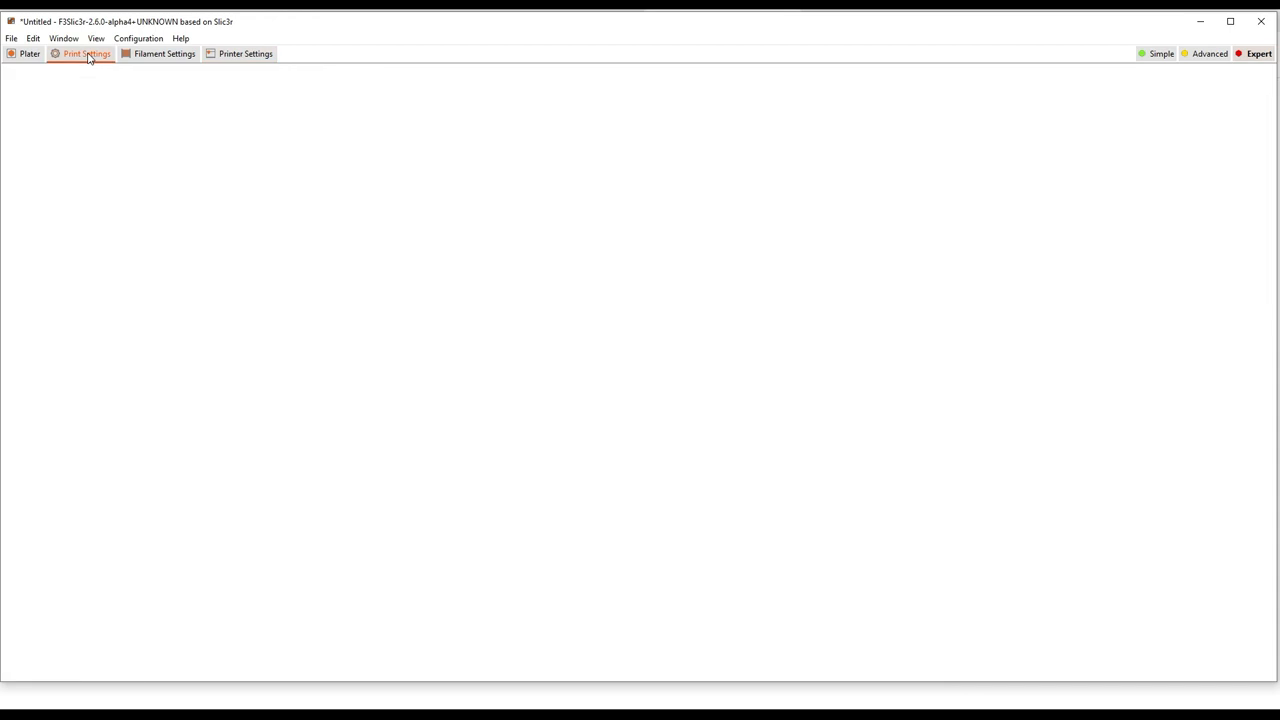
click(85, 53)
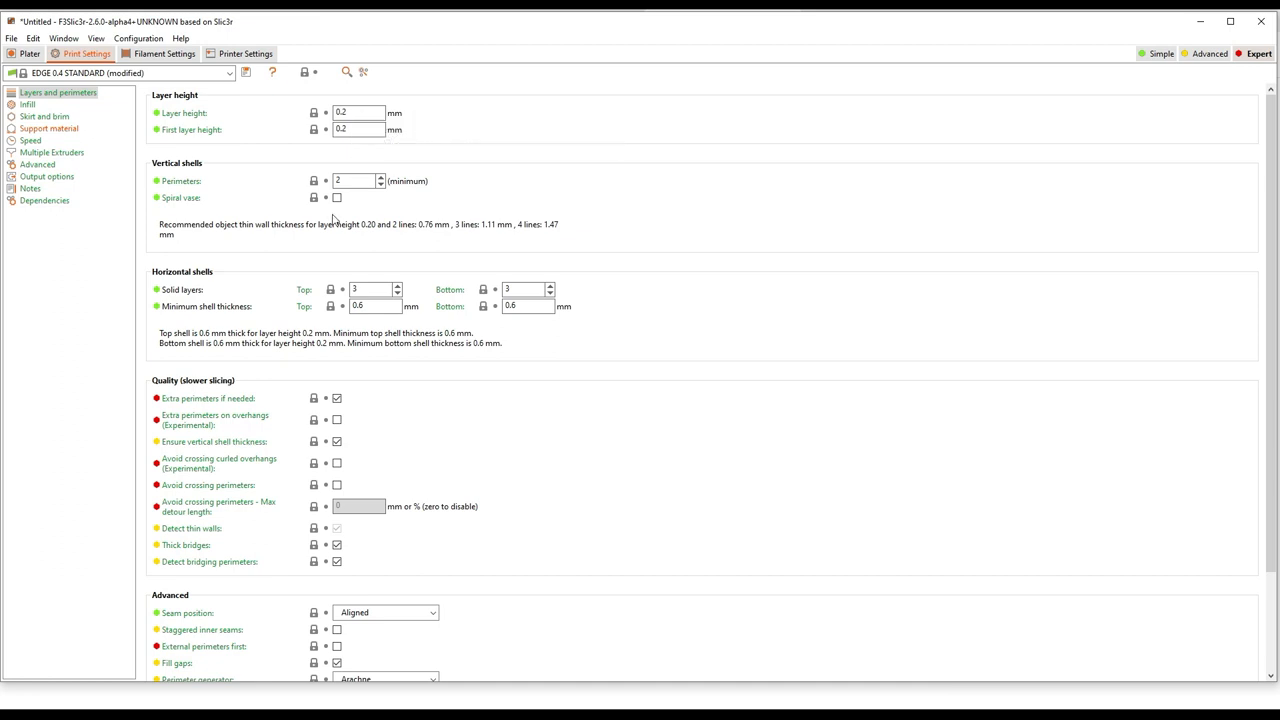
mouse_move(322, 410)
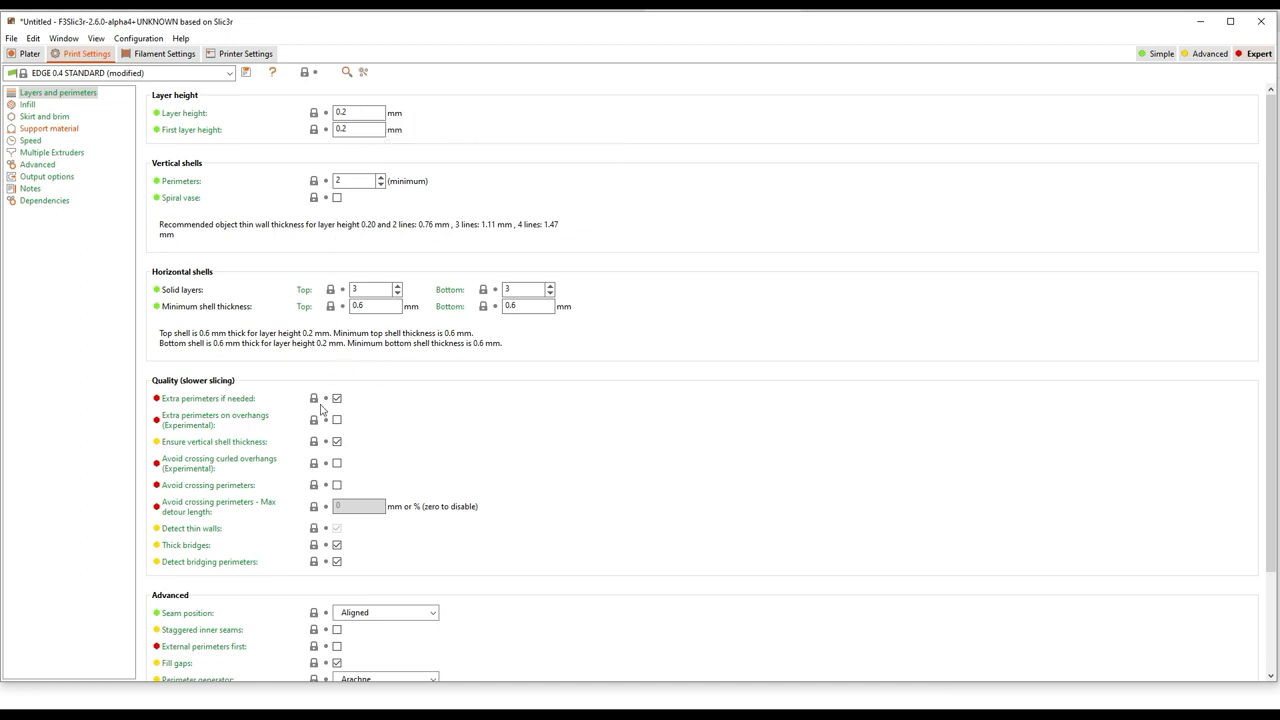
mouse_move(275, 430)
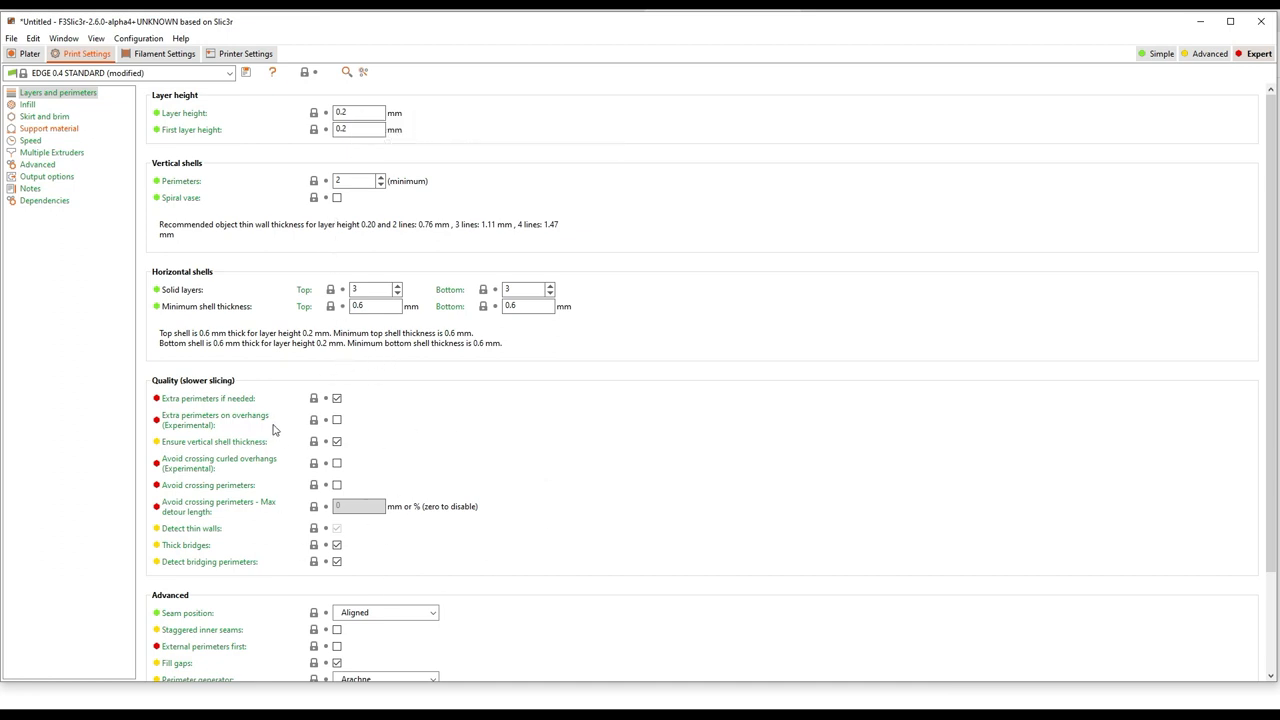
mouse_move(214, 441)
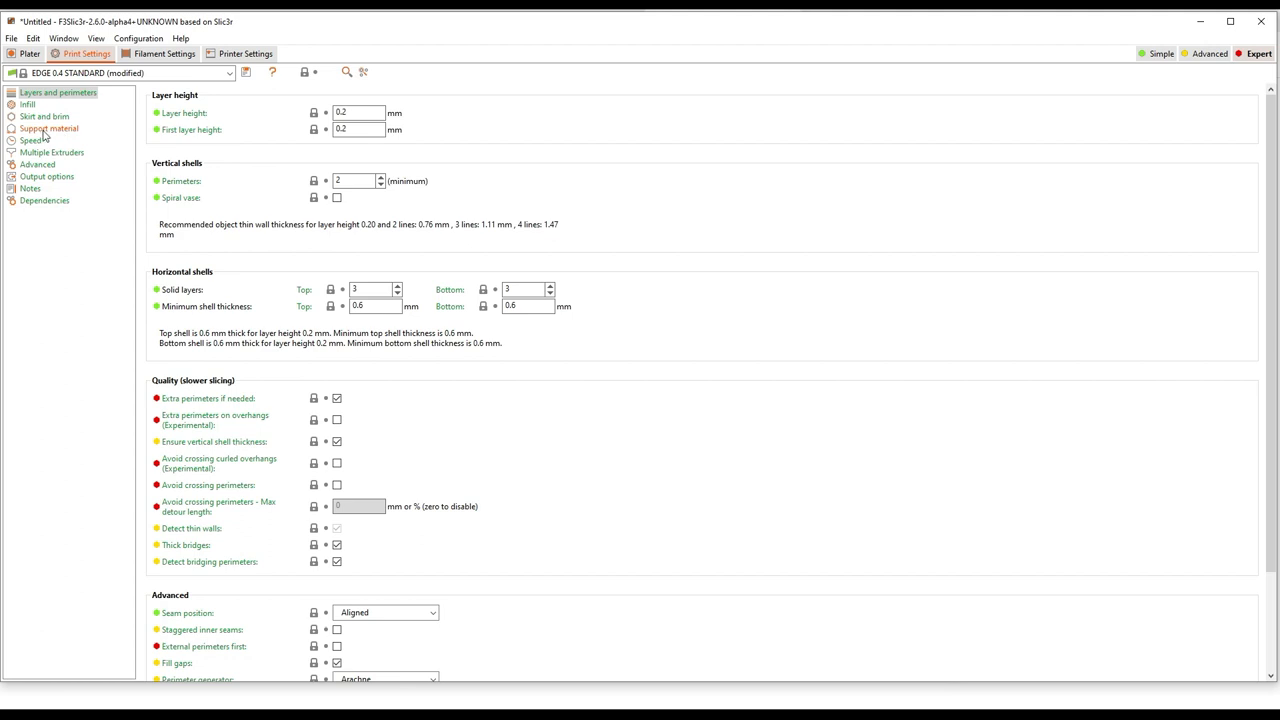
Inspect the Support material page and the plater Supports dropdown; support generation stays off
click(48, 128)
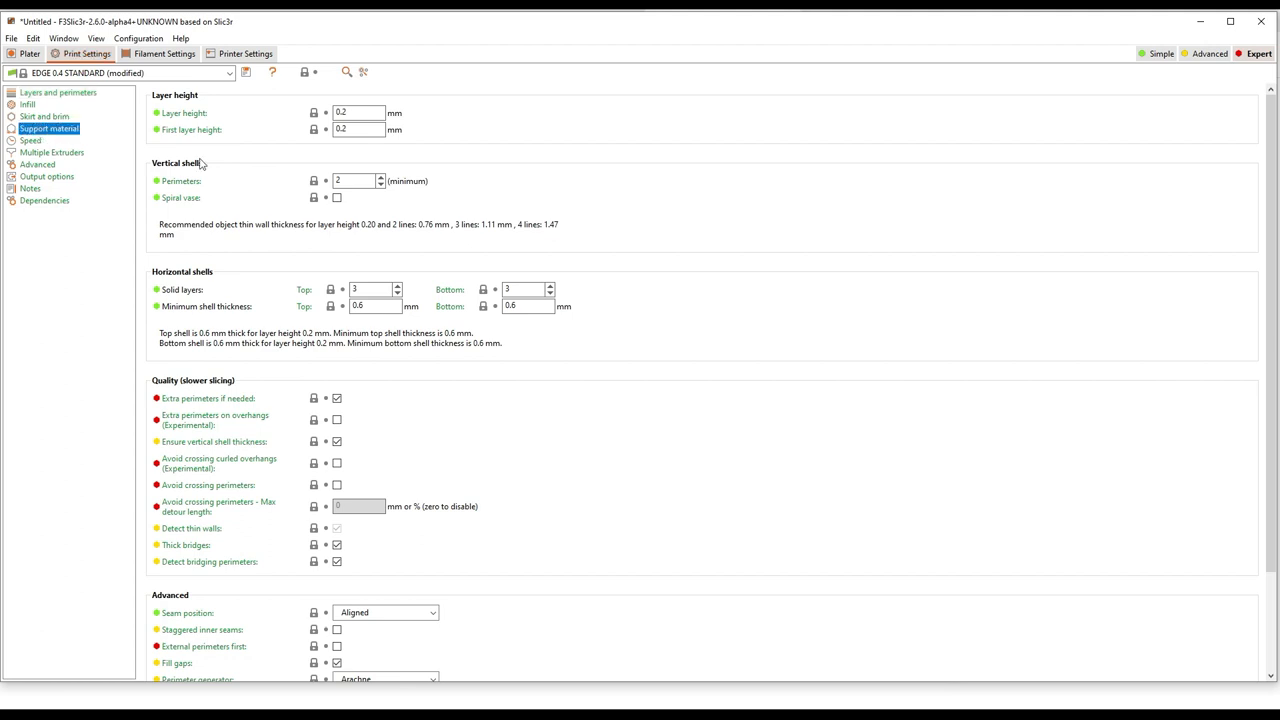
click(48, 128)
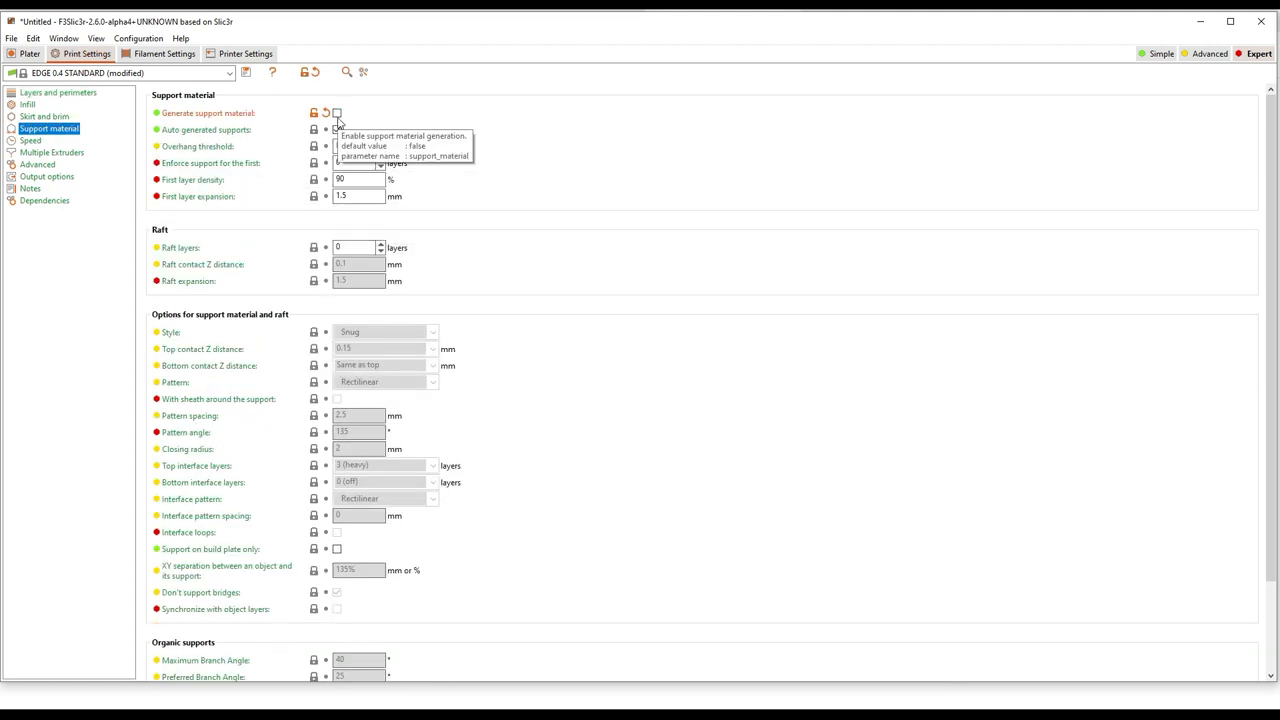
click(29, 53)
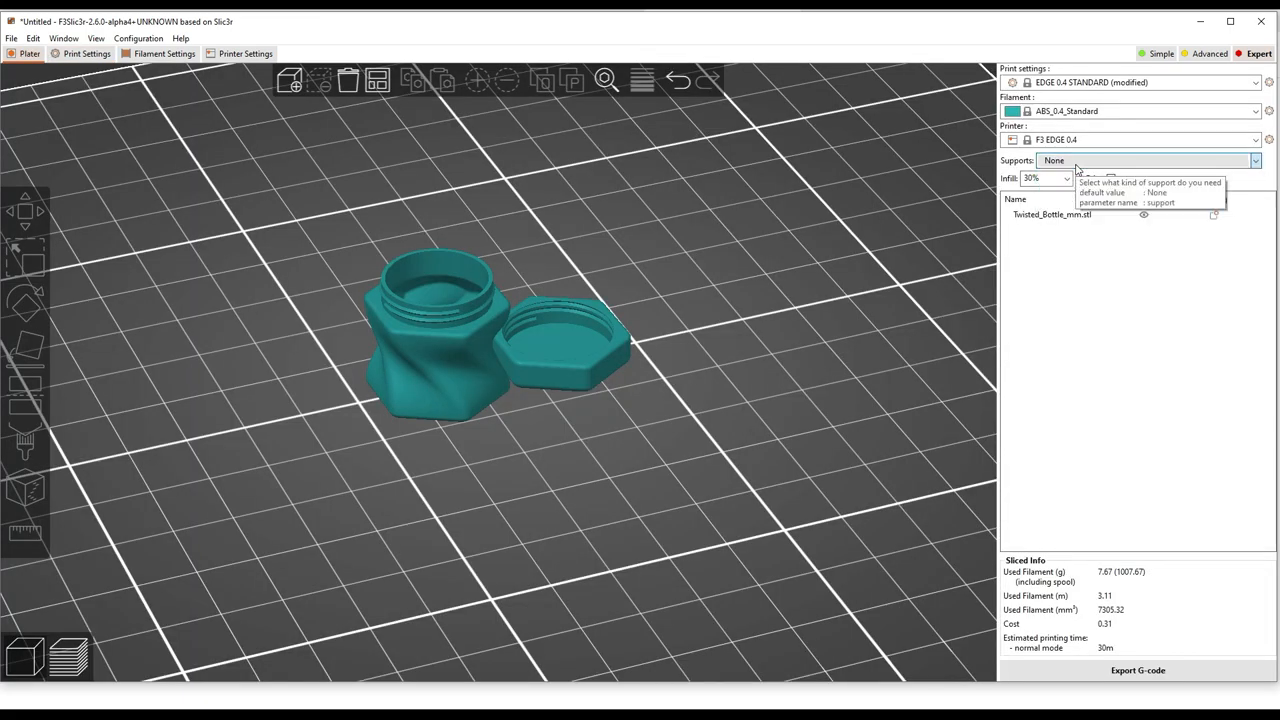
click(87, 53)
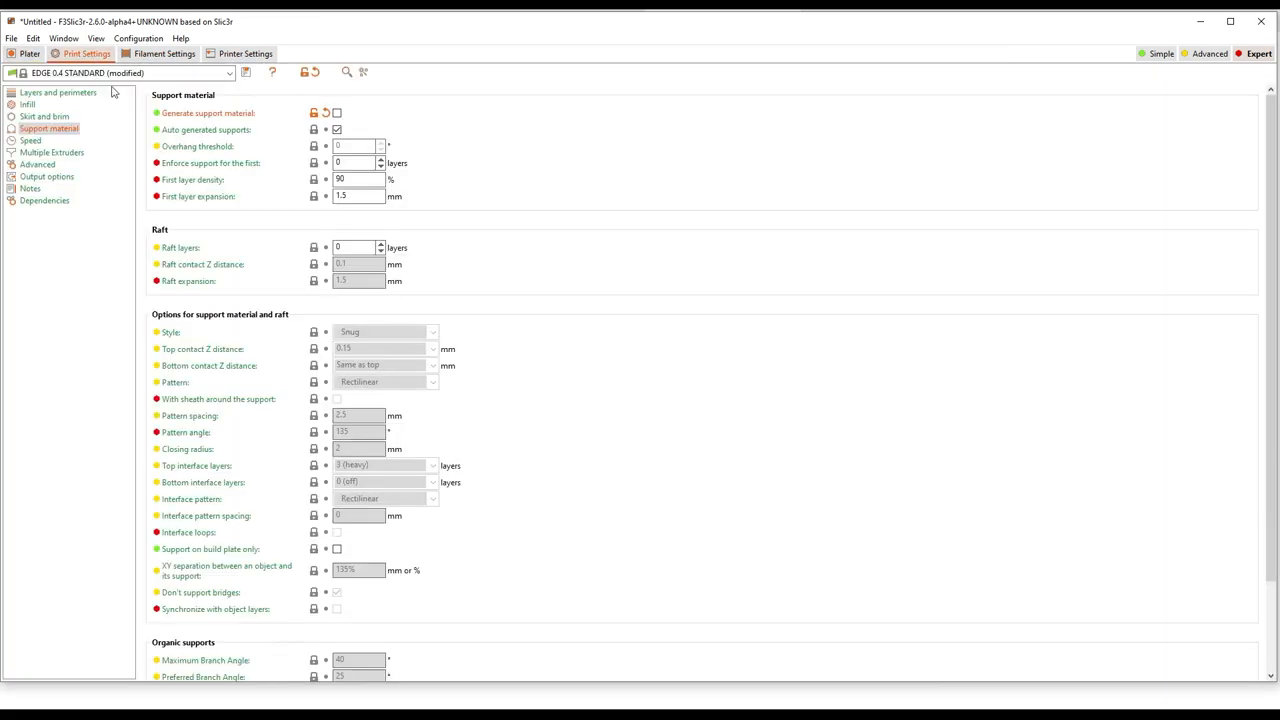
mouse_move(337, 112)
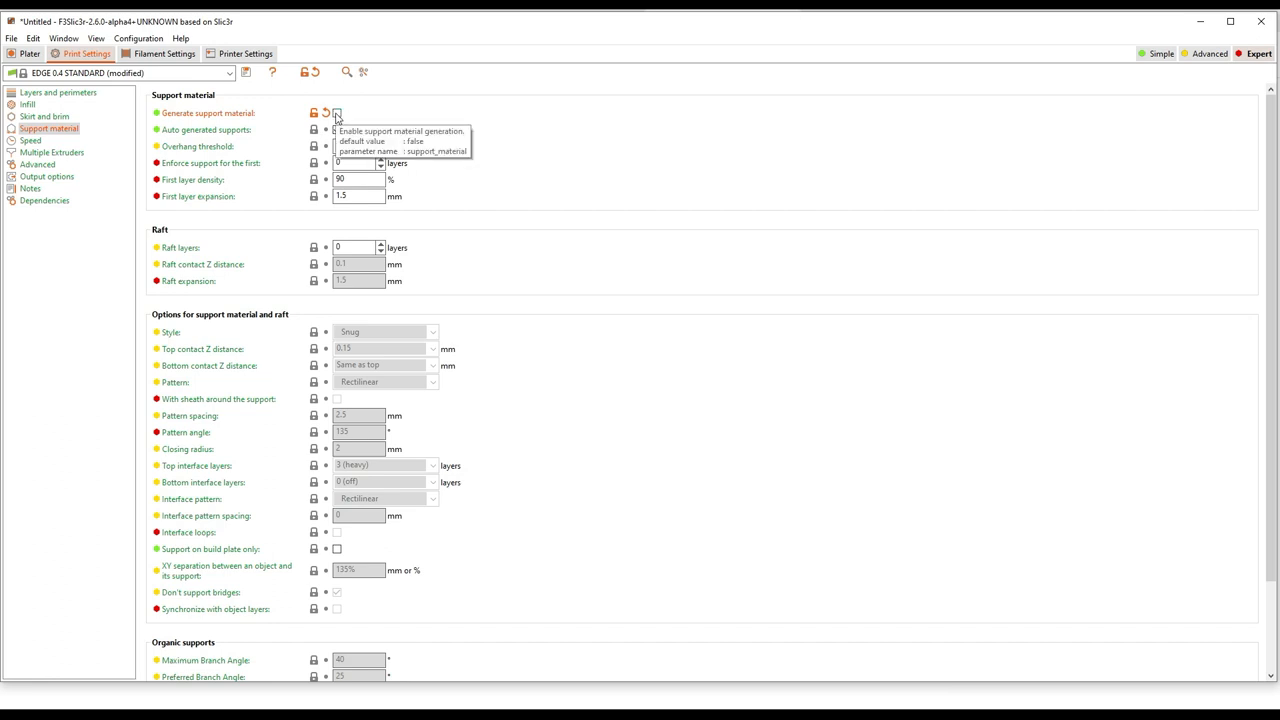
click(337, 112)
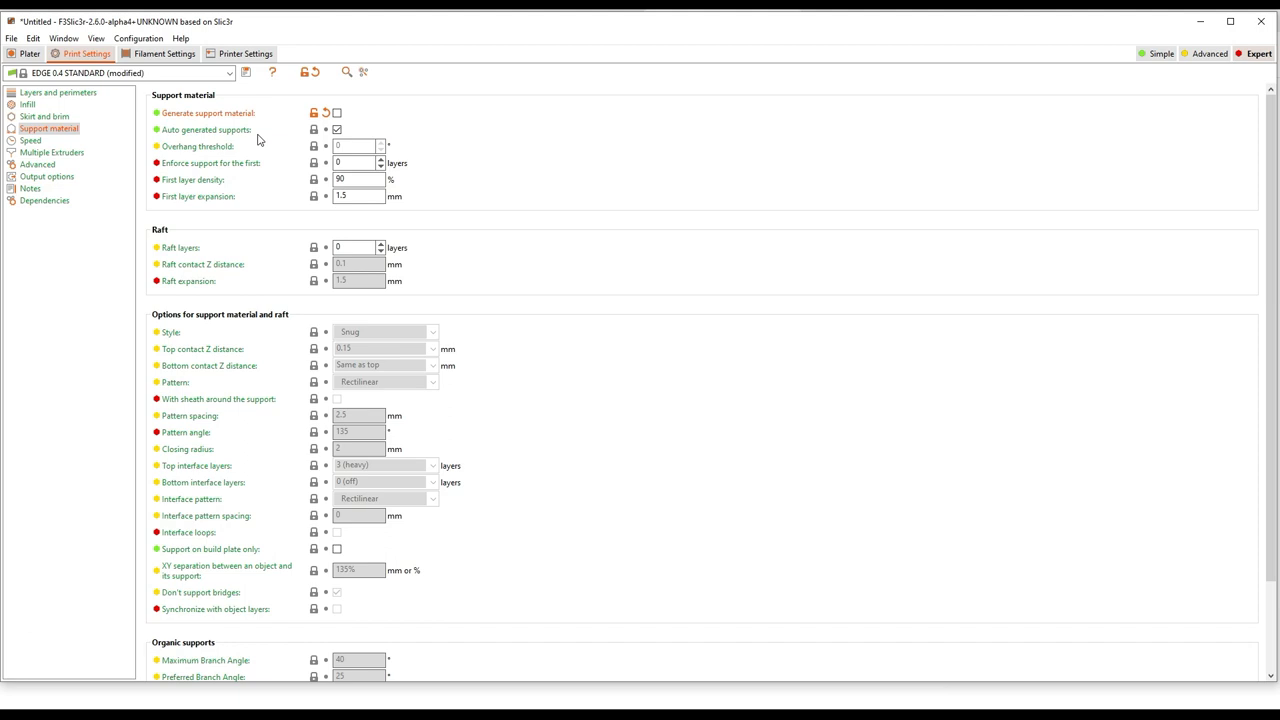
mouse_move(258, 152)
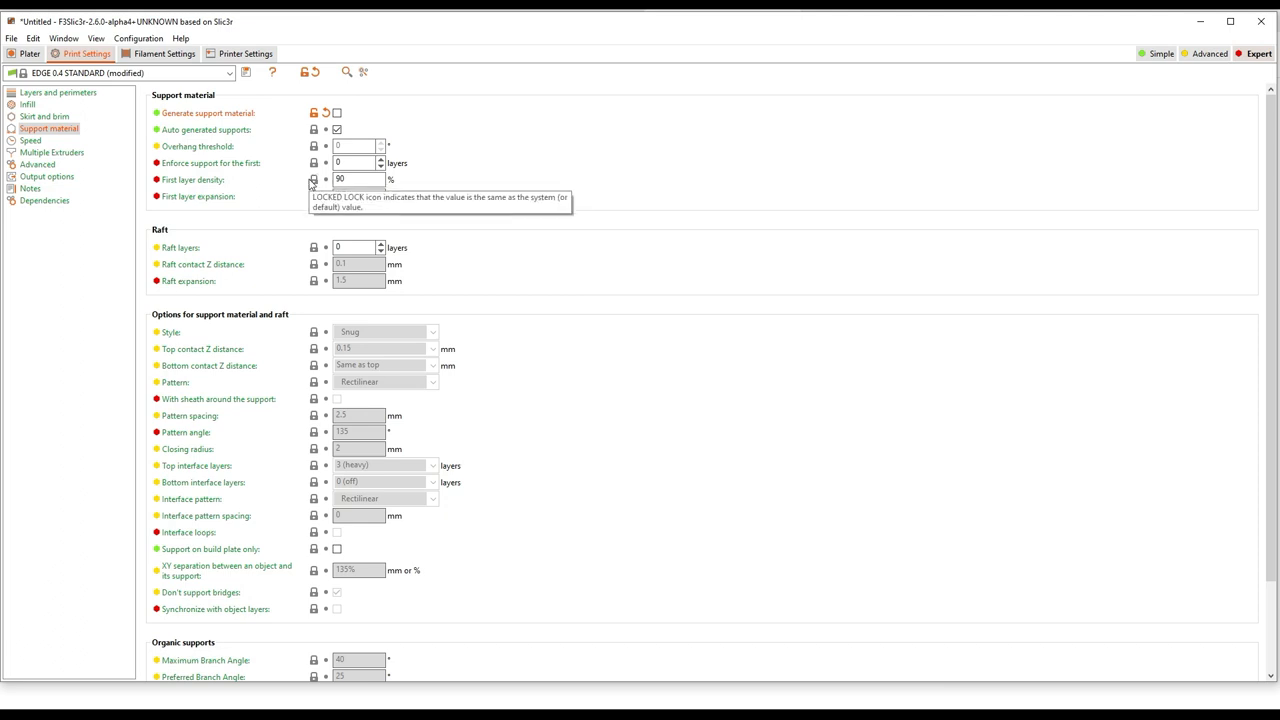
mouse_move(200, 264)
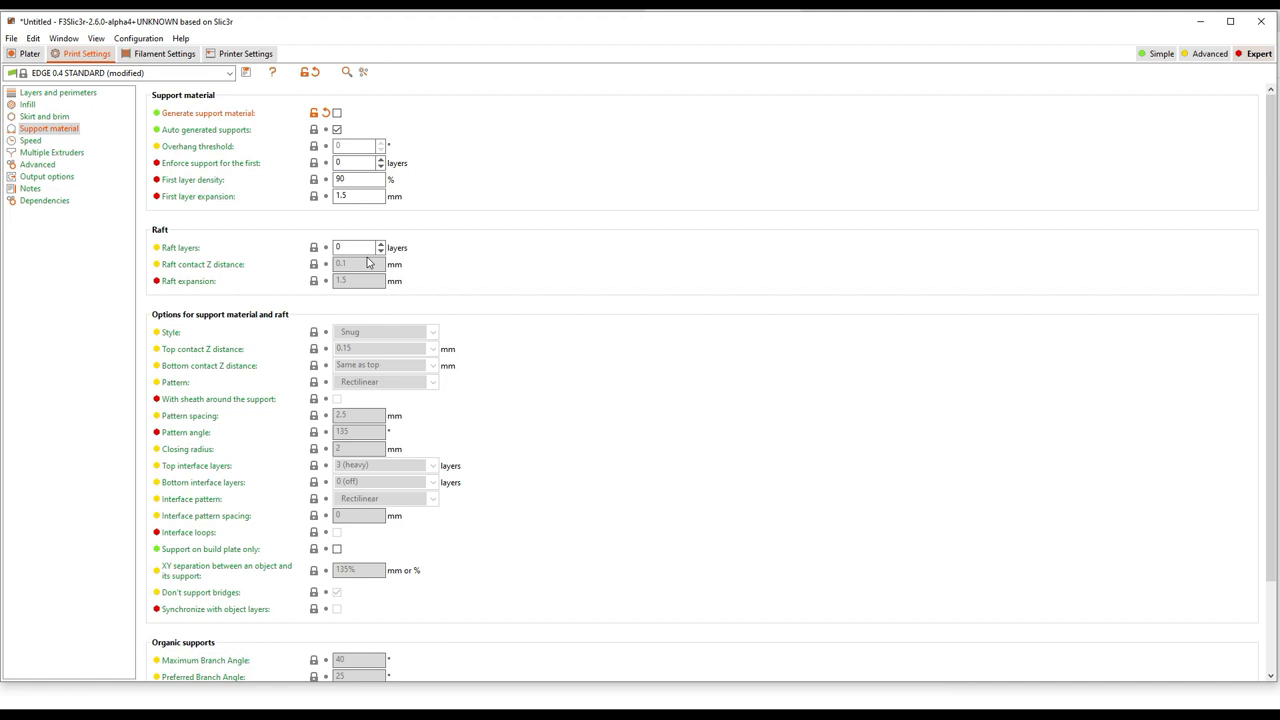
Change first layer height to 0.4, then revert it to the saved 0.2 mm
click(57, 92)
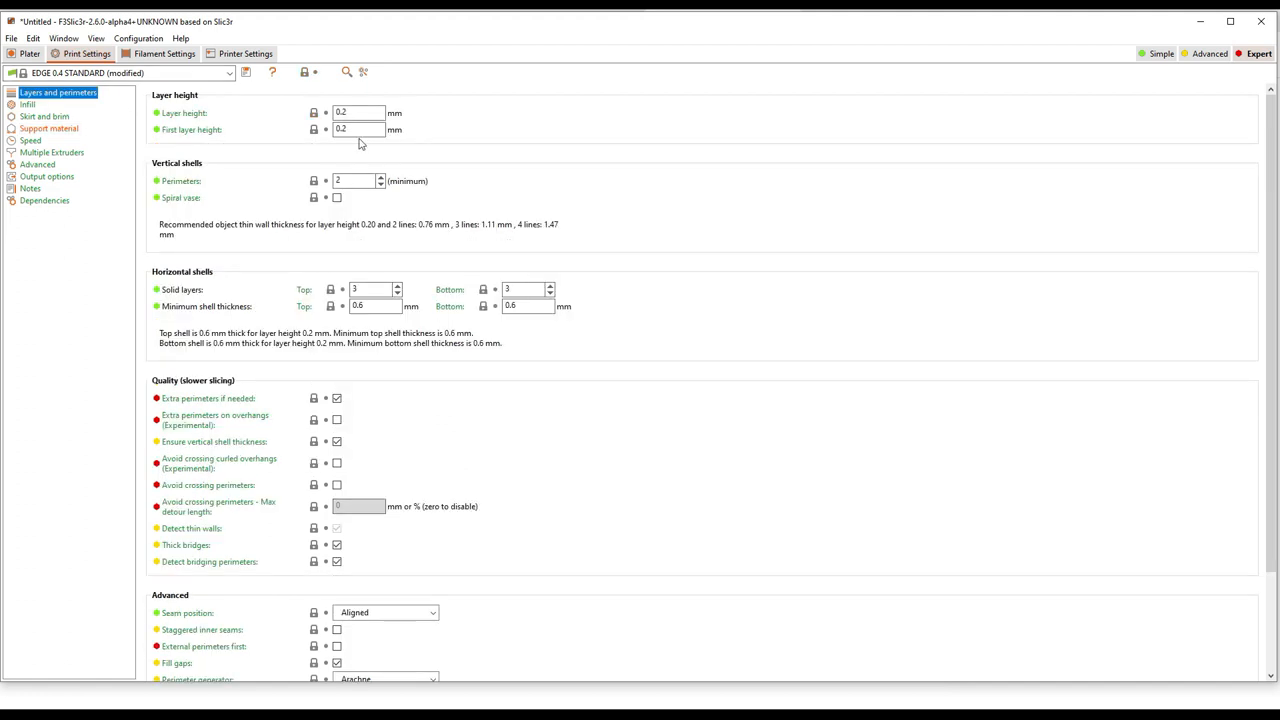
text(0.4)
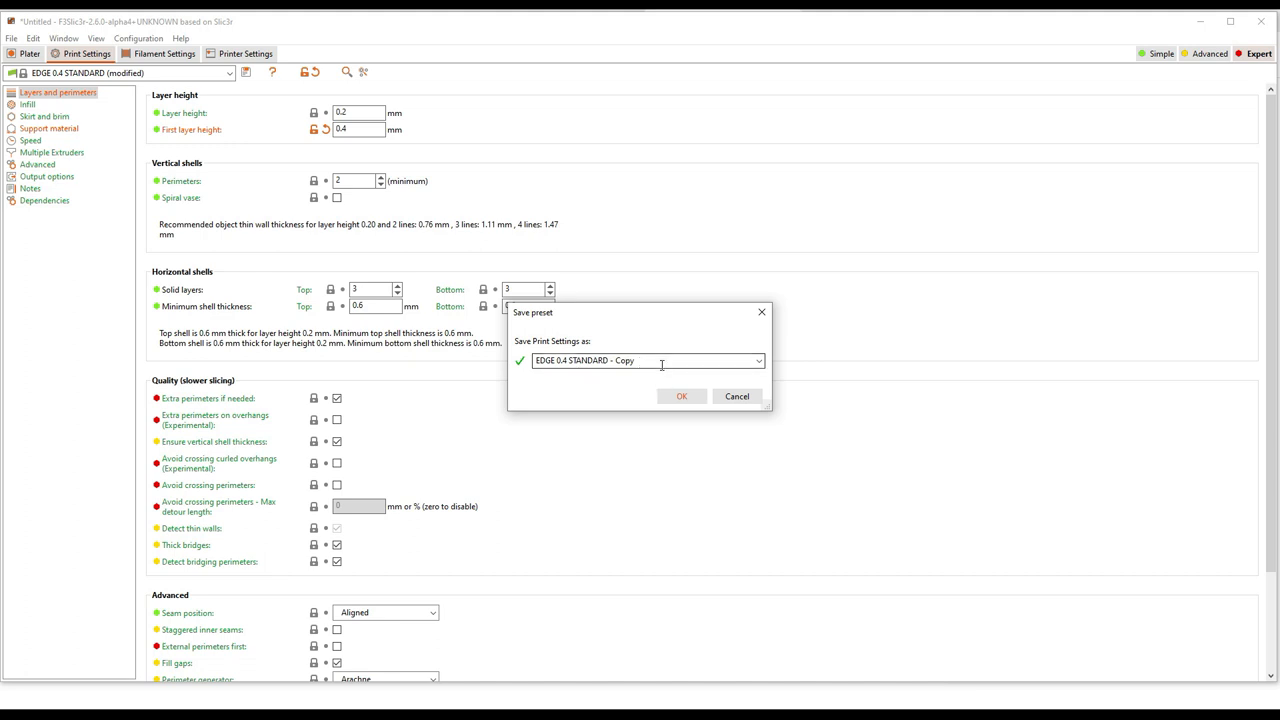
mouse_move(697, 375)
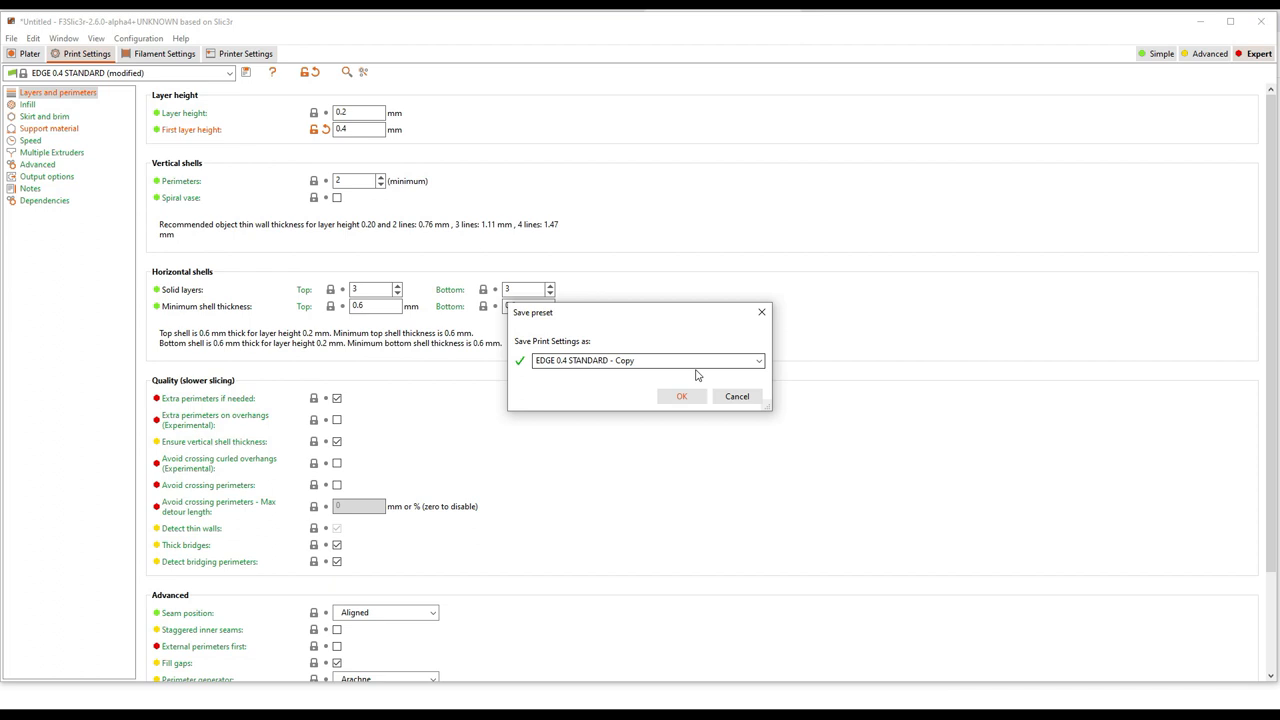
click(737, 396)
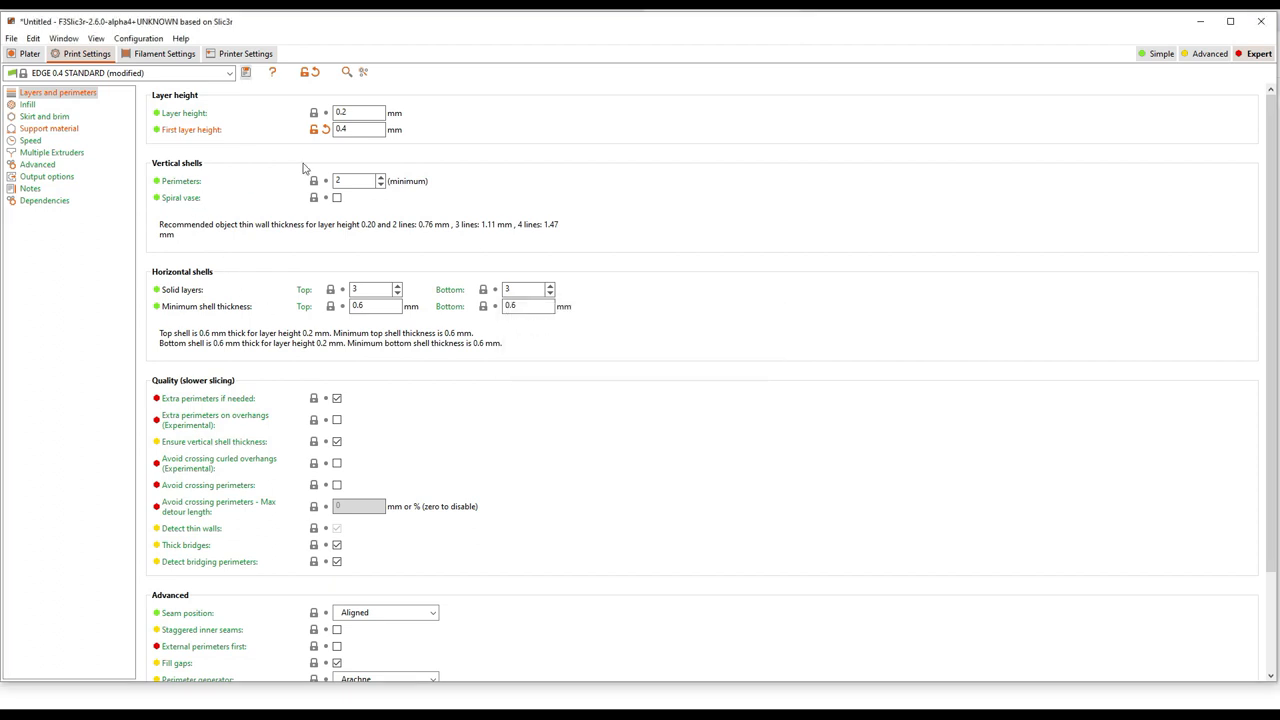
click(357, 129)
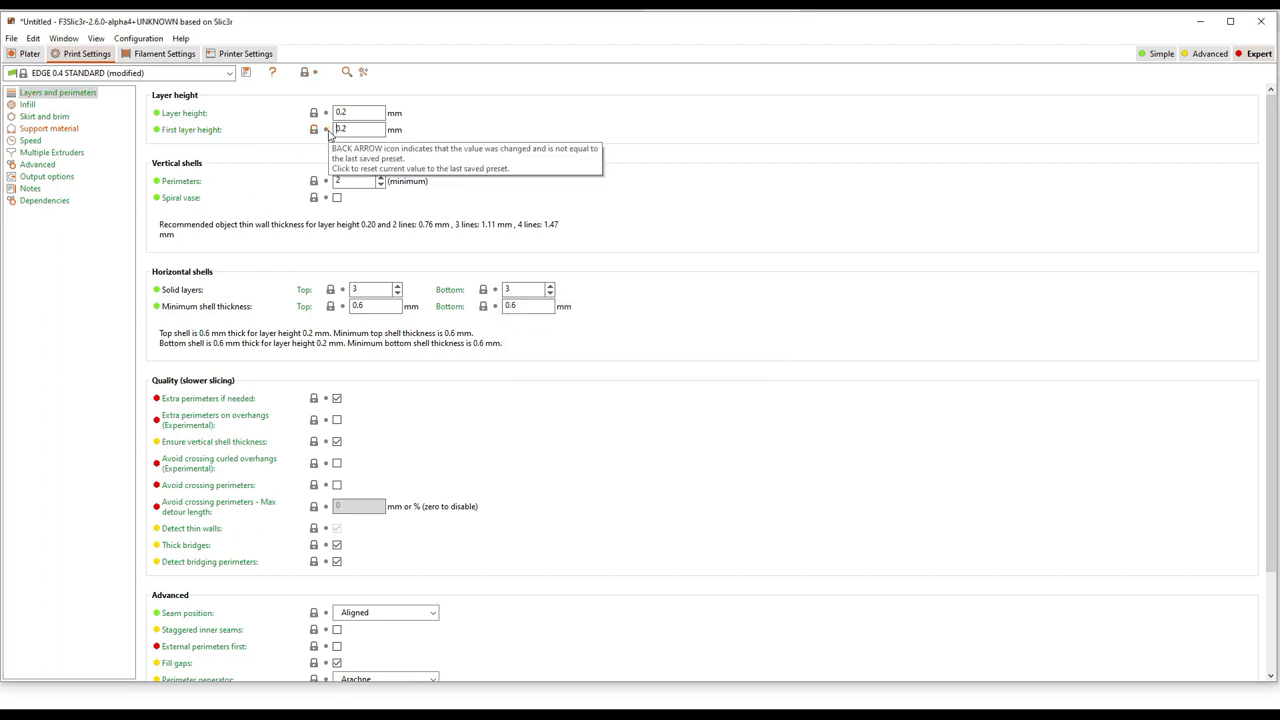
mouse_move(141, 122)
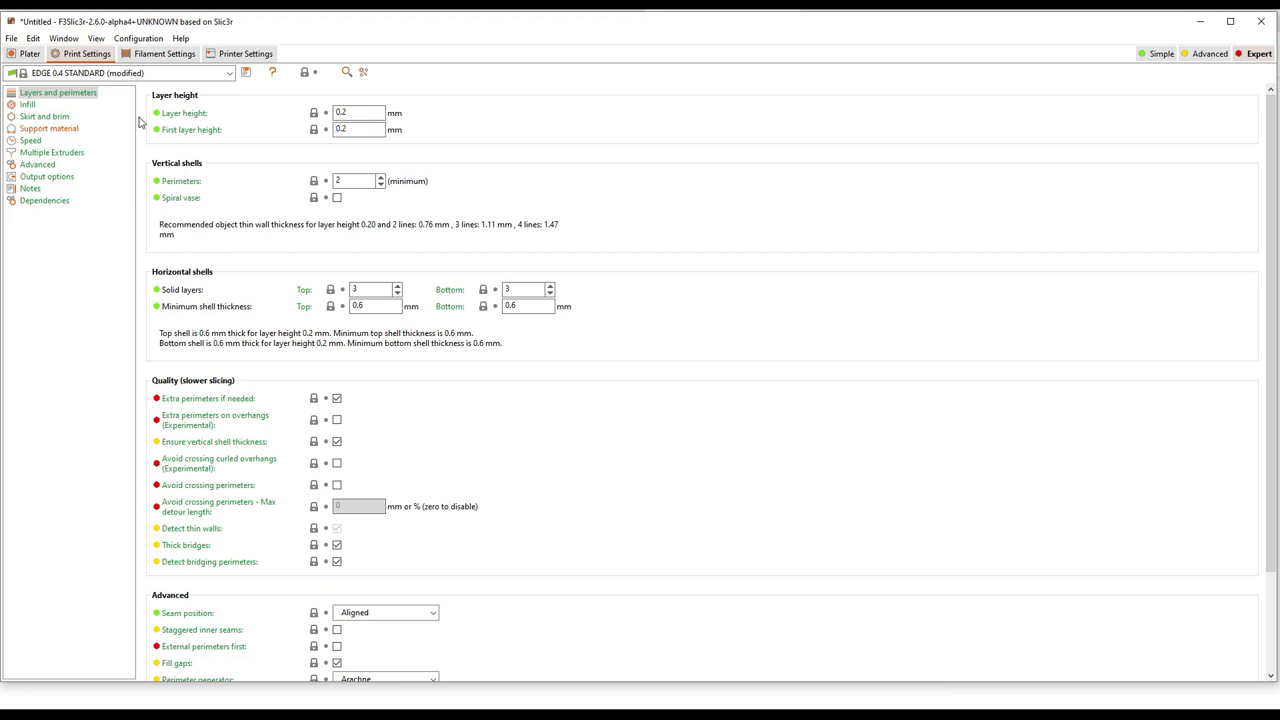
Browse the ABS_0.4_Standard Filament, Filament Overrides and Dependencies pages, ending on Filament
click(163, 53)
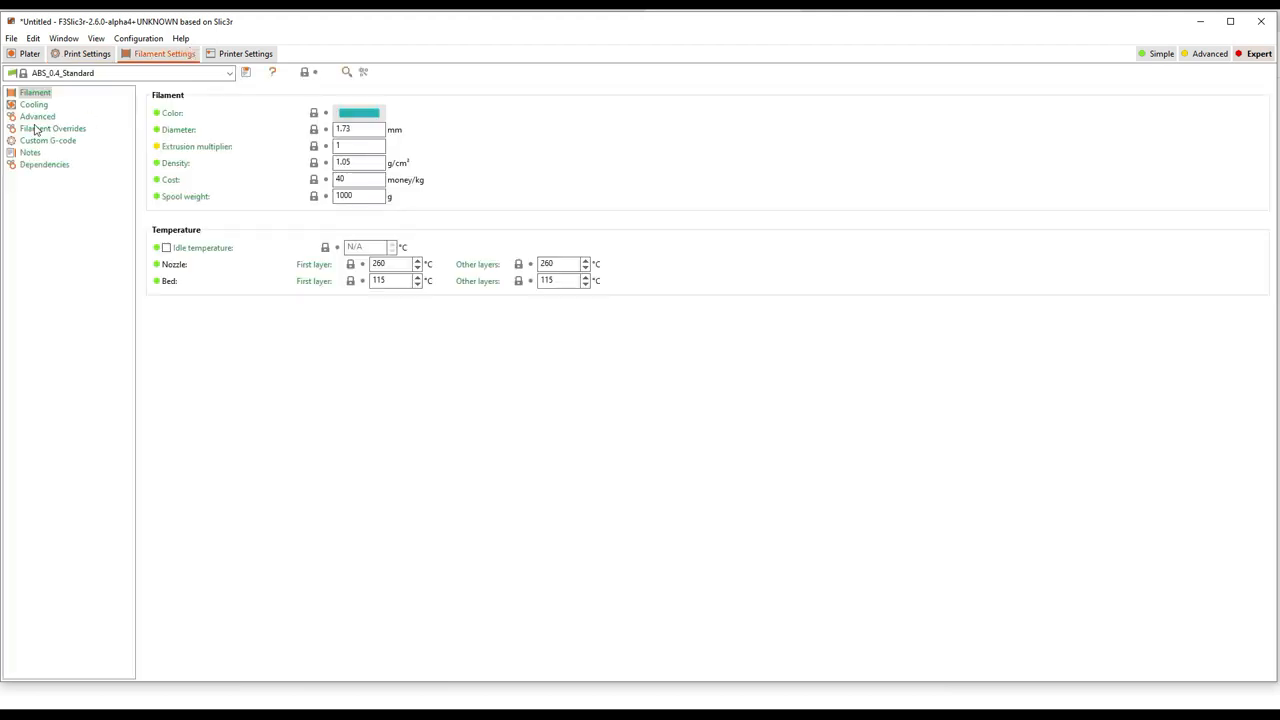
mouse_move(37, 116)
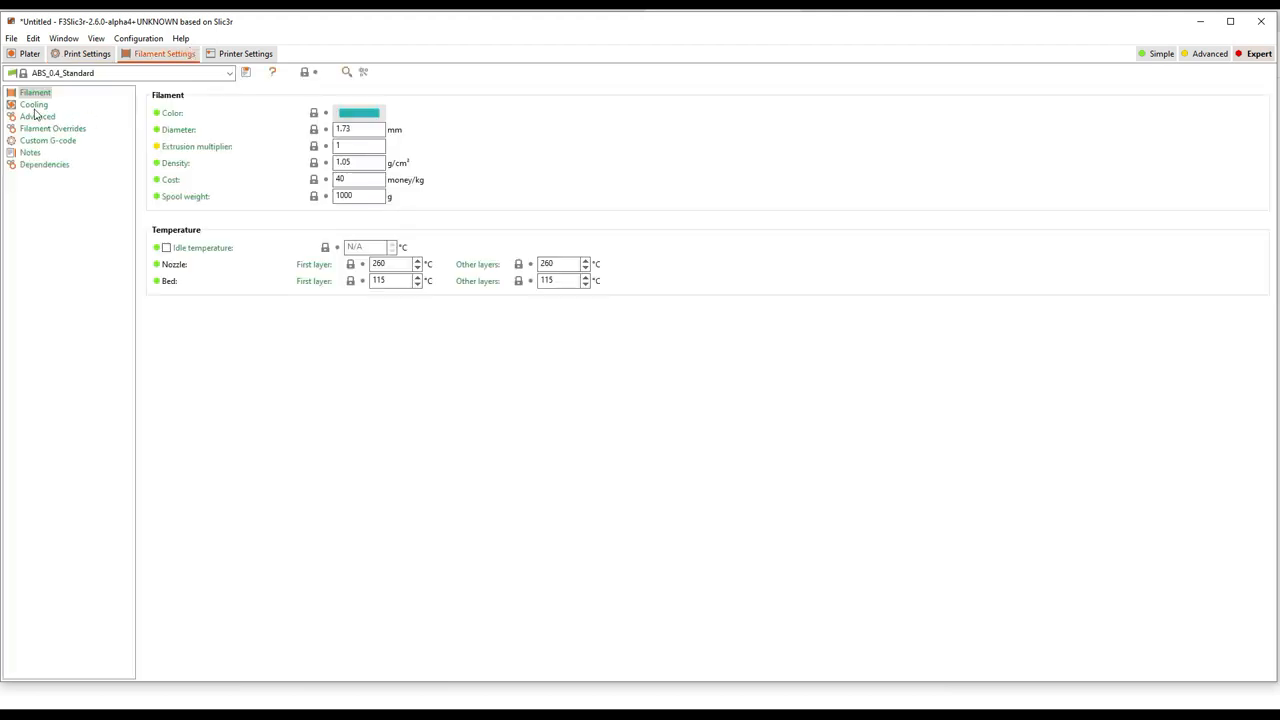
click(52, 128)
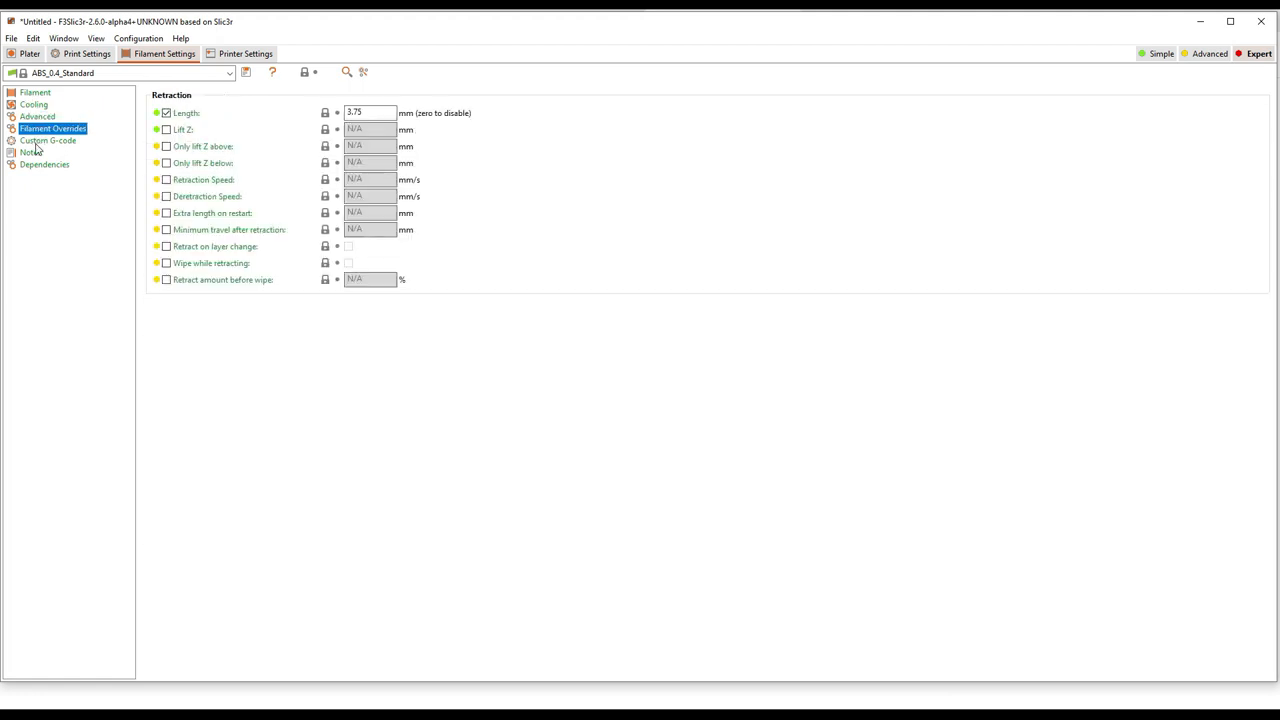
click(35, 92)
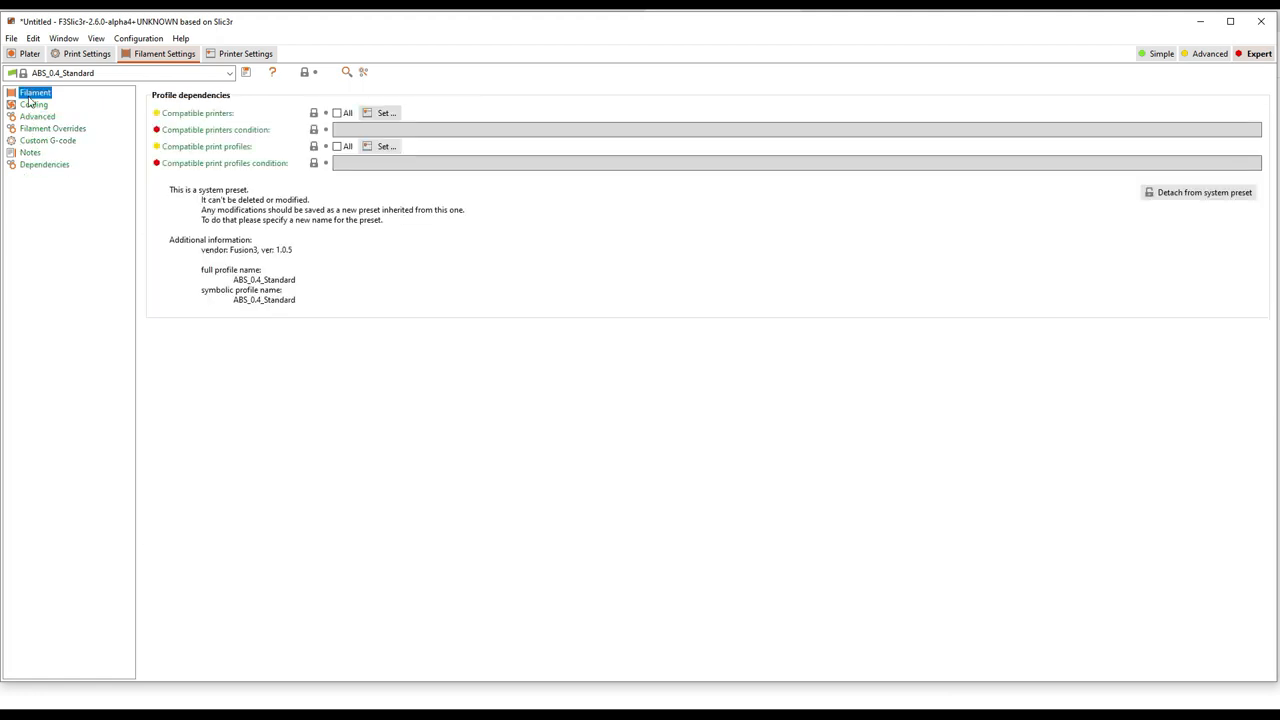
click(35, 92)
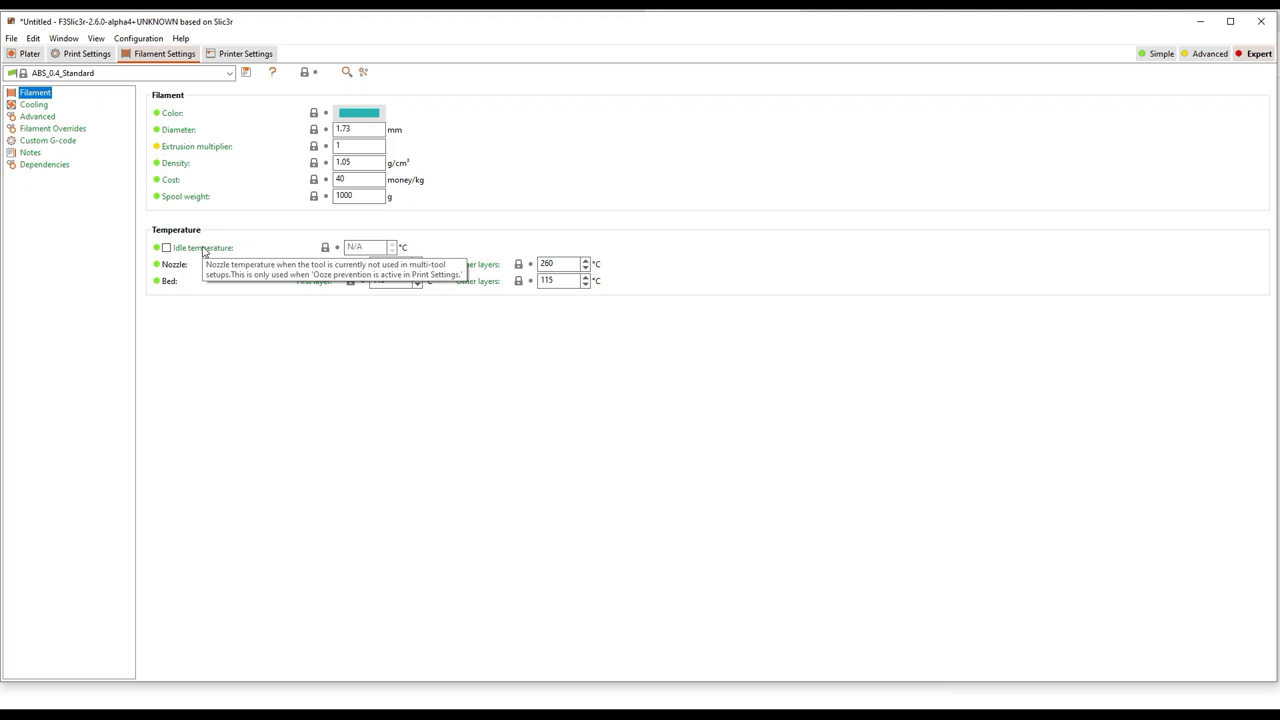
mouse_move(140, 110)
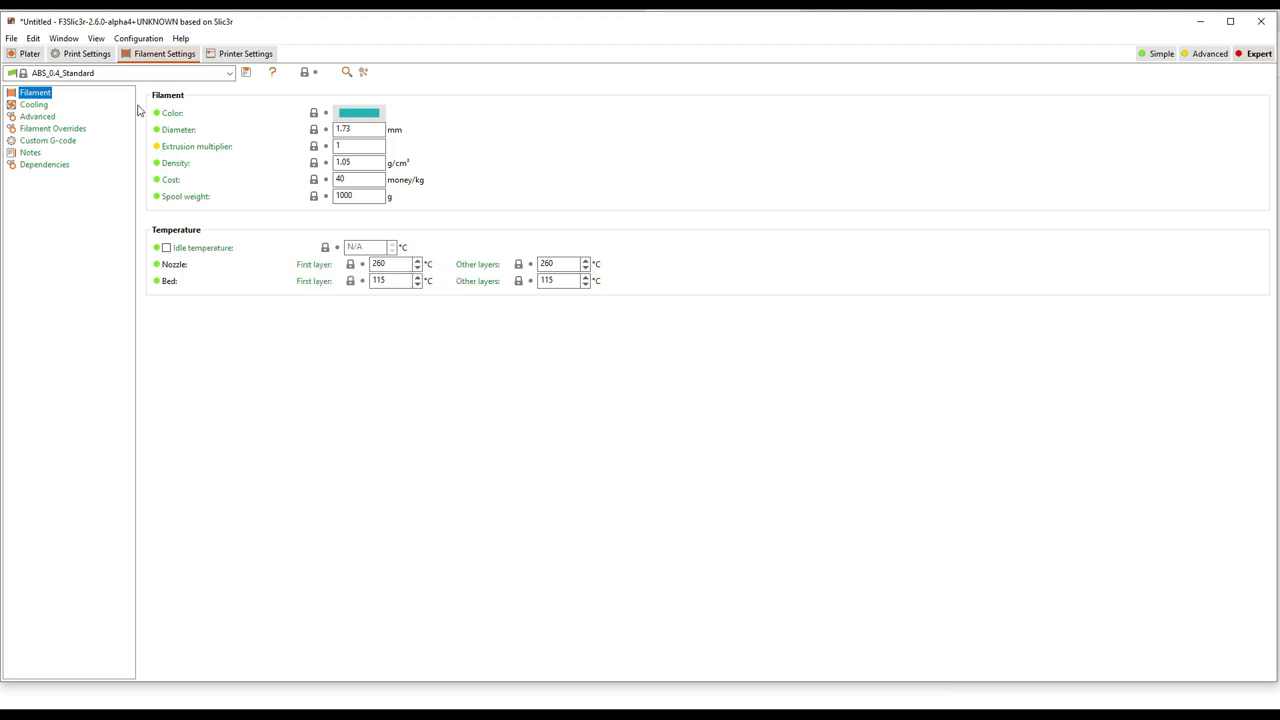
mouse_move(55, 167)
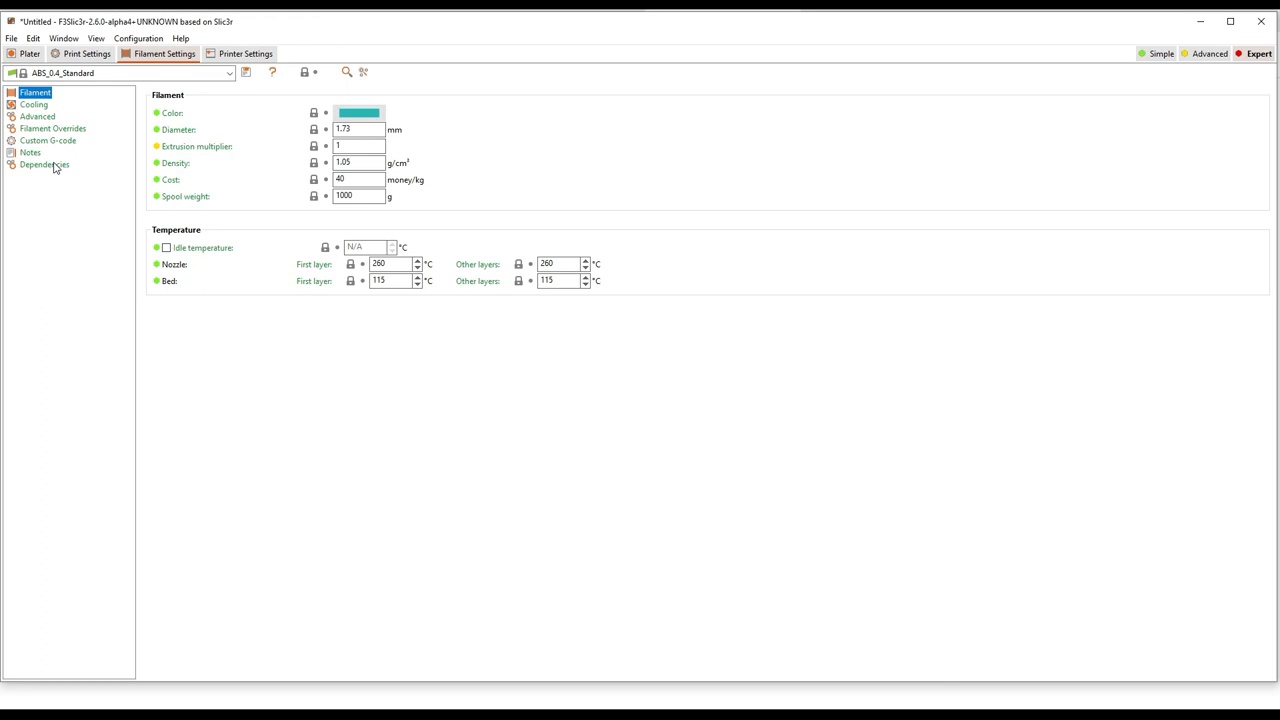
View ABS_0.4_Standard's profile dependencies, then return to the plater's print preset list
click(43, 165)
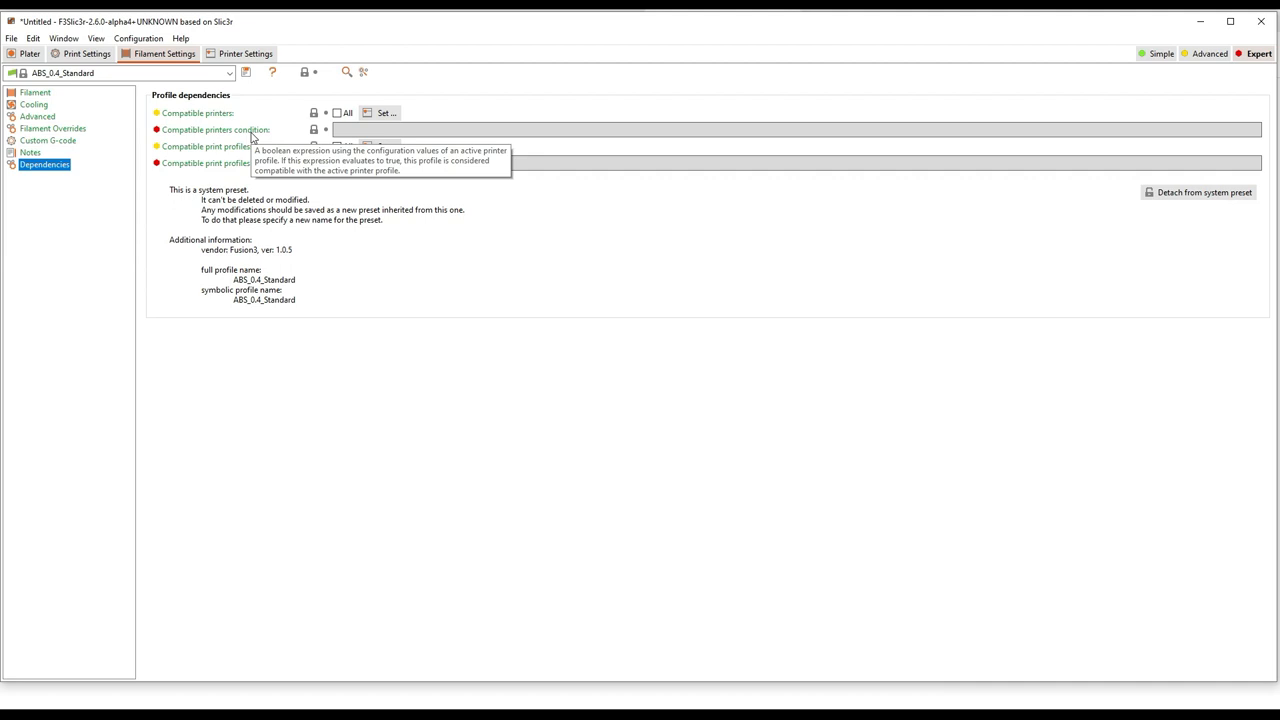
click(29, 53)
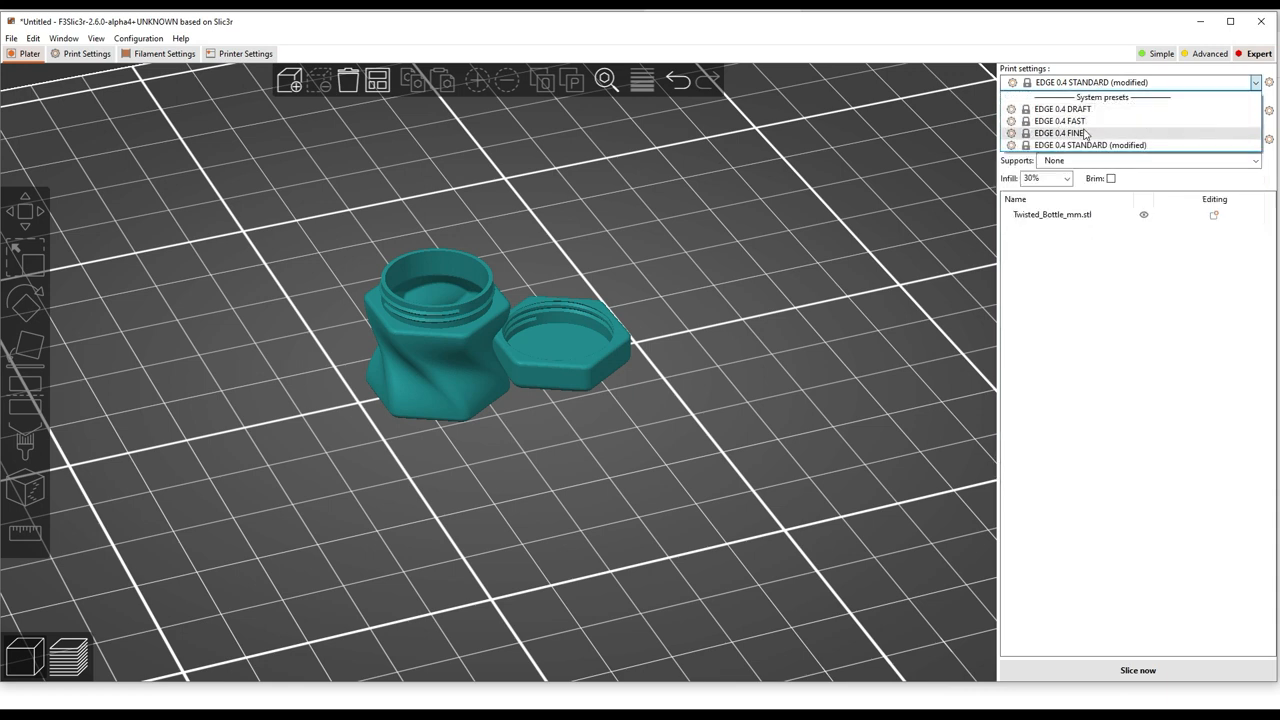
Select EDGE 0.4 FINE as the print preset
click(1060, 133)
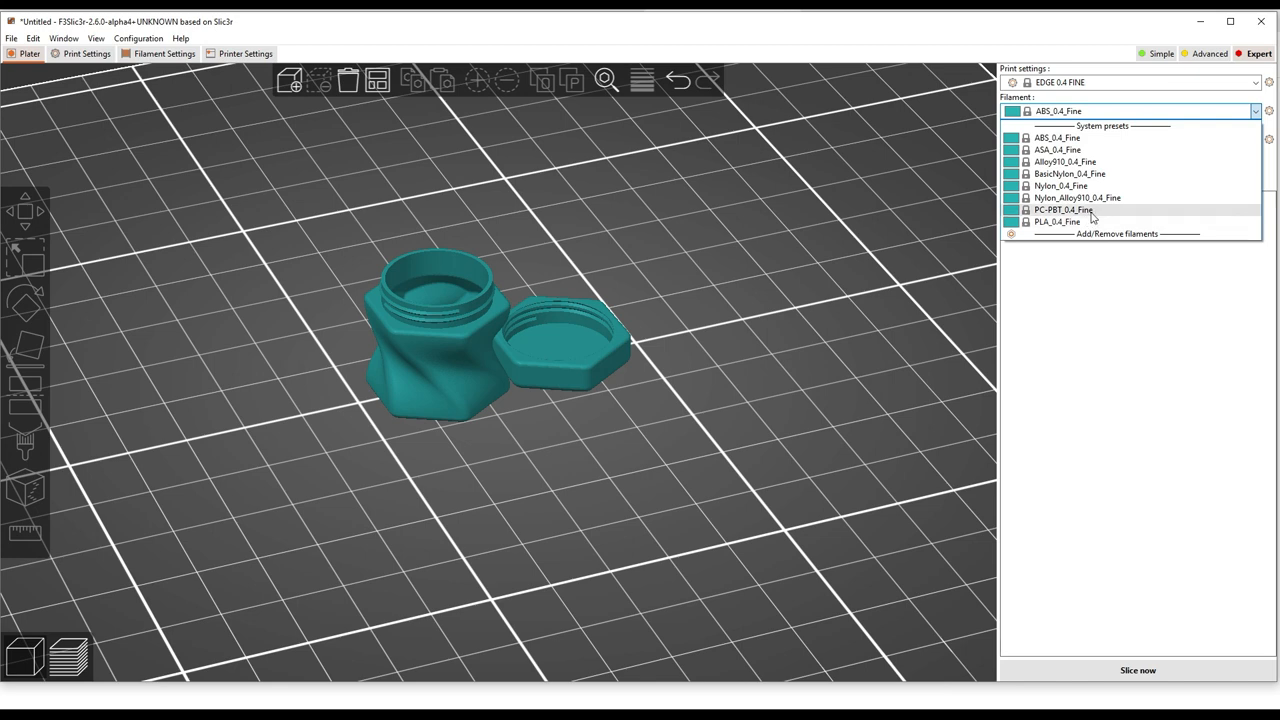
mouse_move(1069, 174)
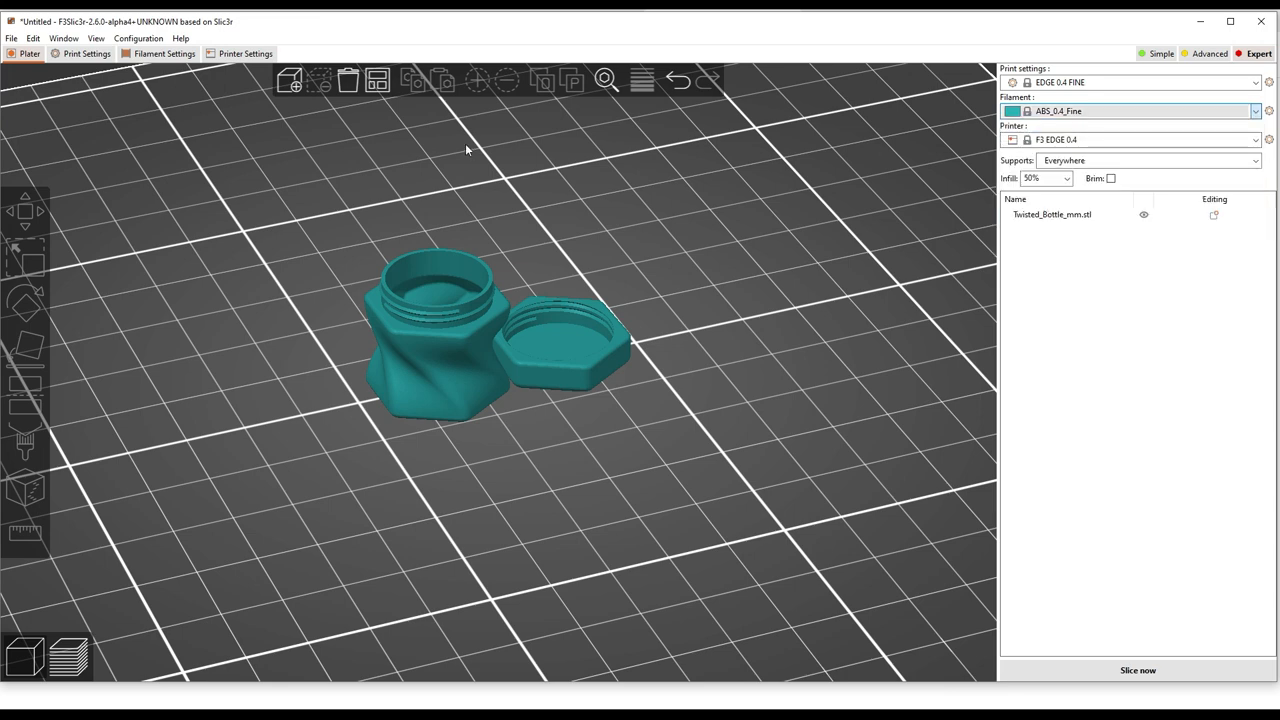
click(164, 53)
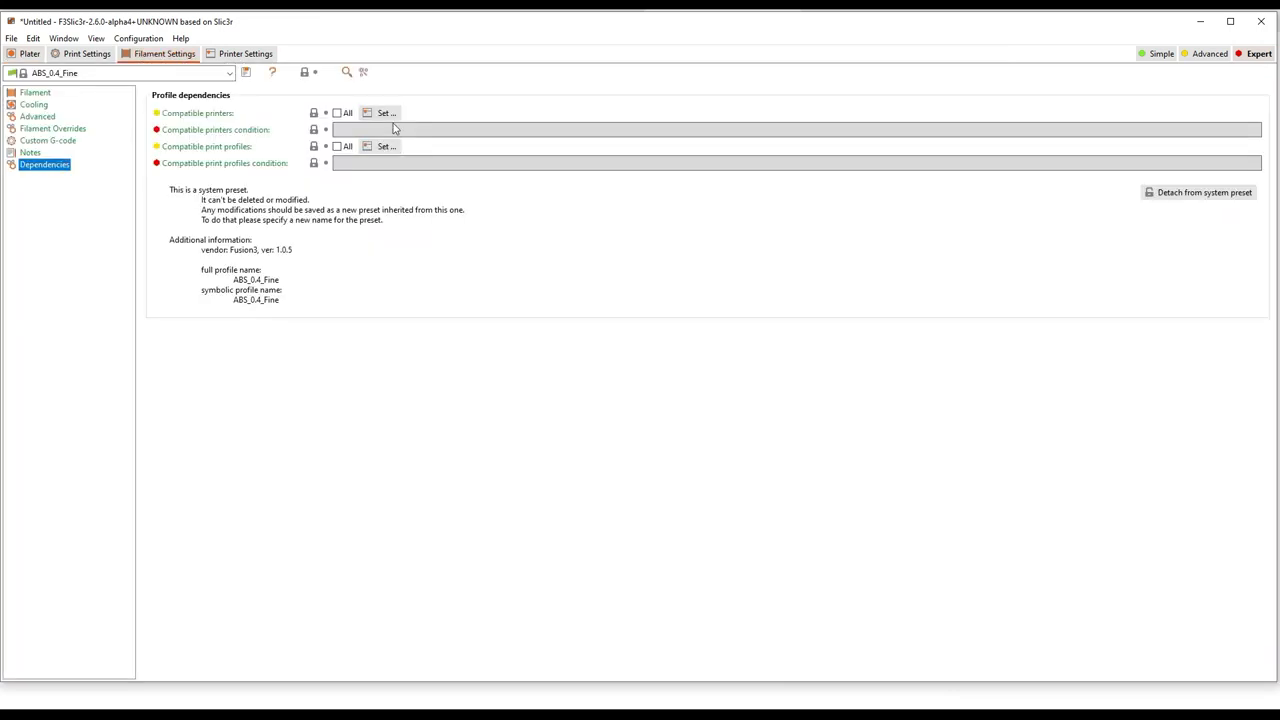
click(386, 112)
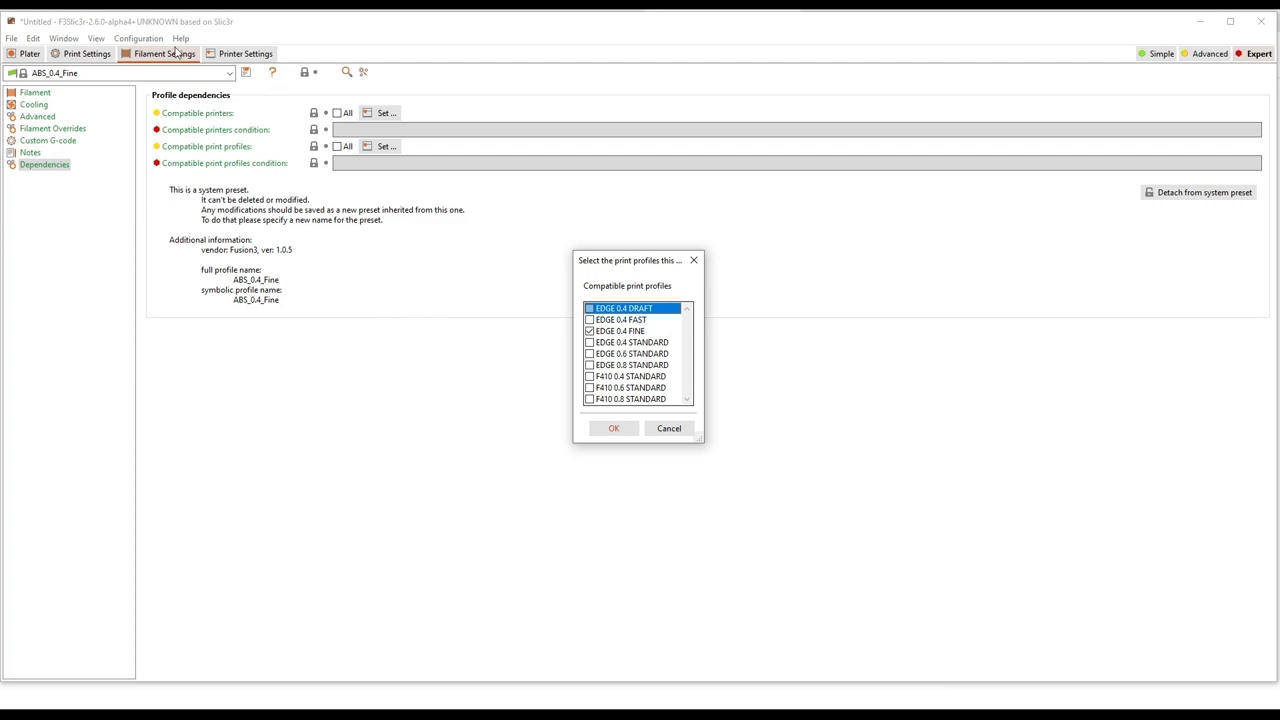
mouse_move(150, 140)
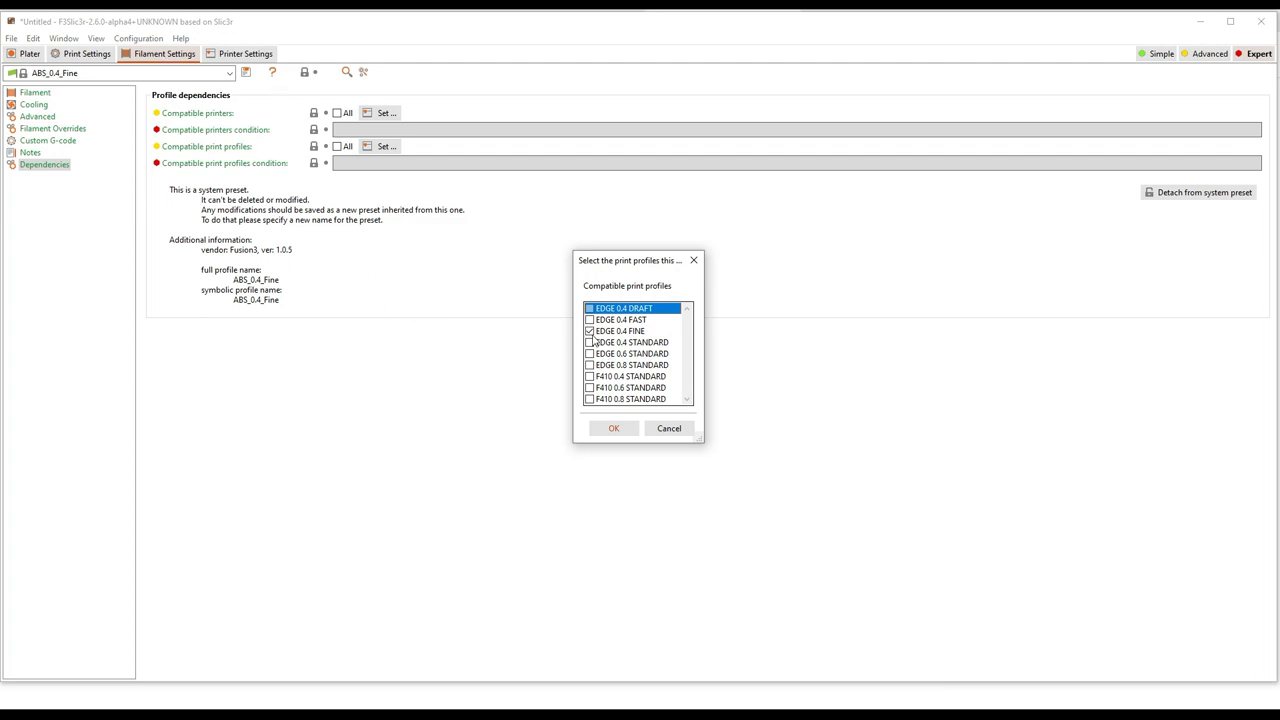
mouse_move(699, 402)
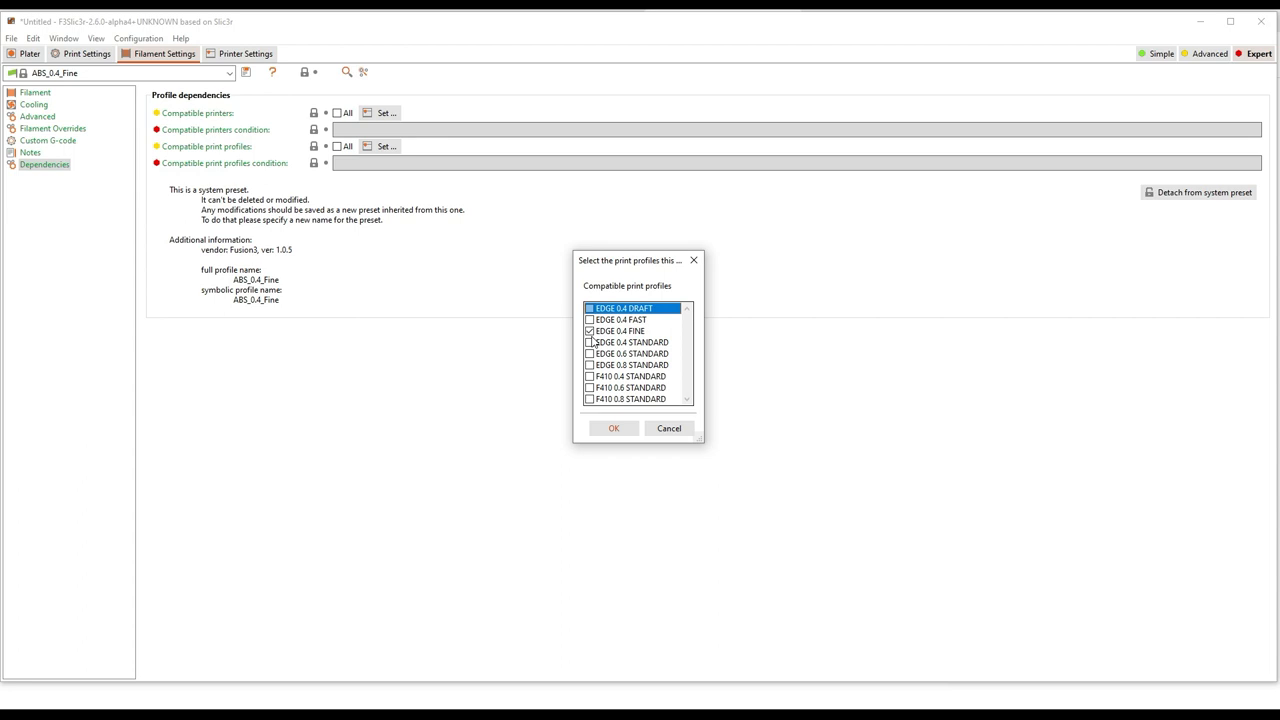
mouse_move(670, 415)
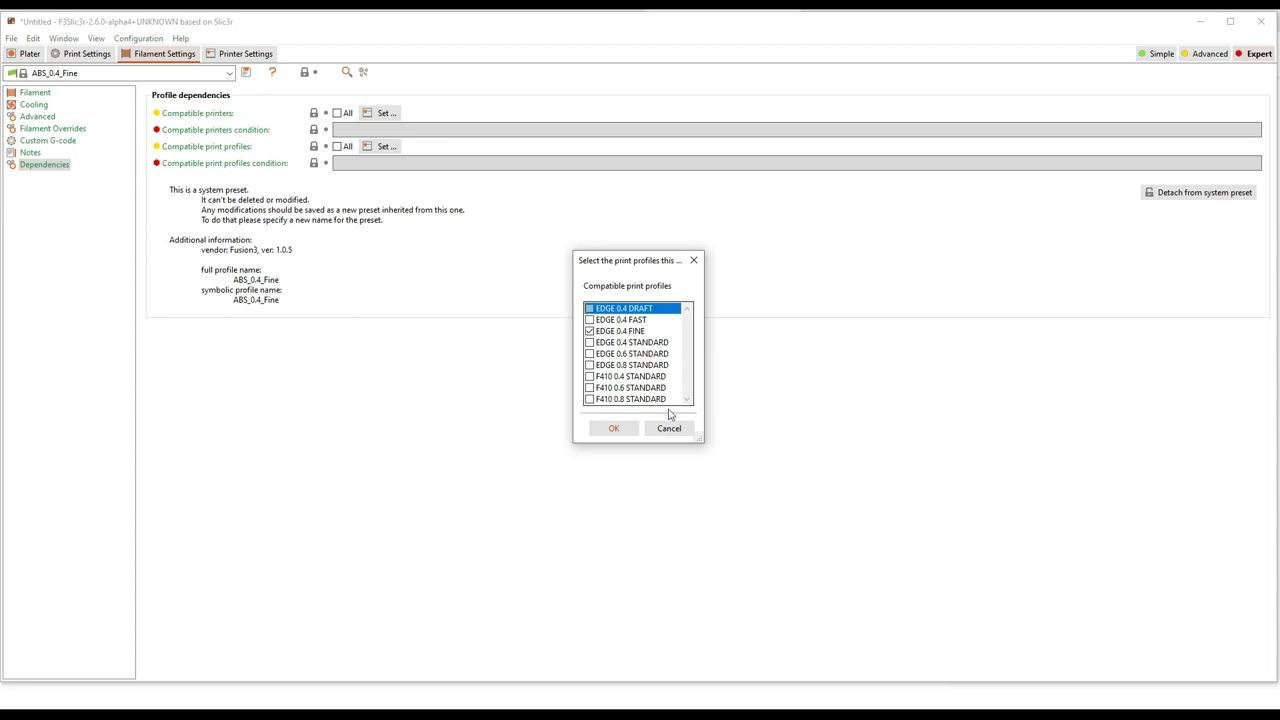
click(668, 428)
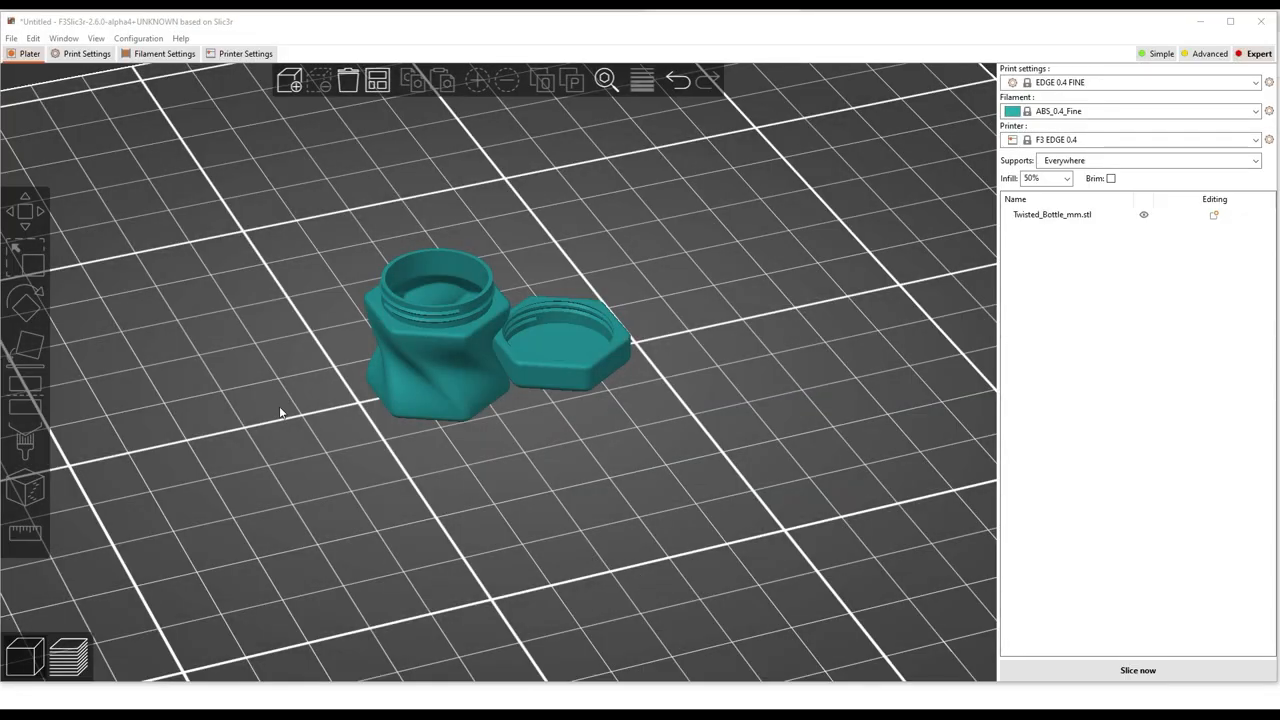
Open EDGE 0.4 FINE support material settings, try Organic style, then revert to Snug
click(87, 53)
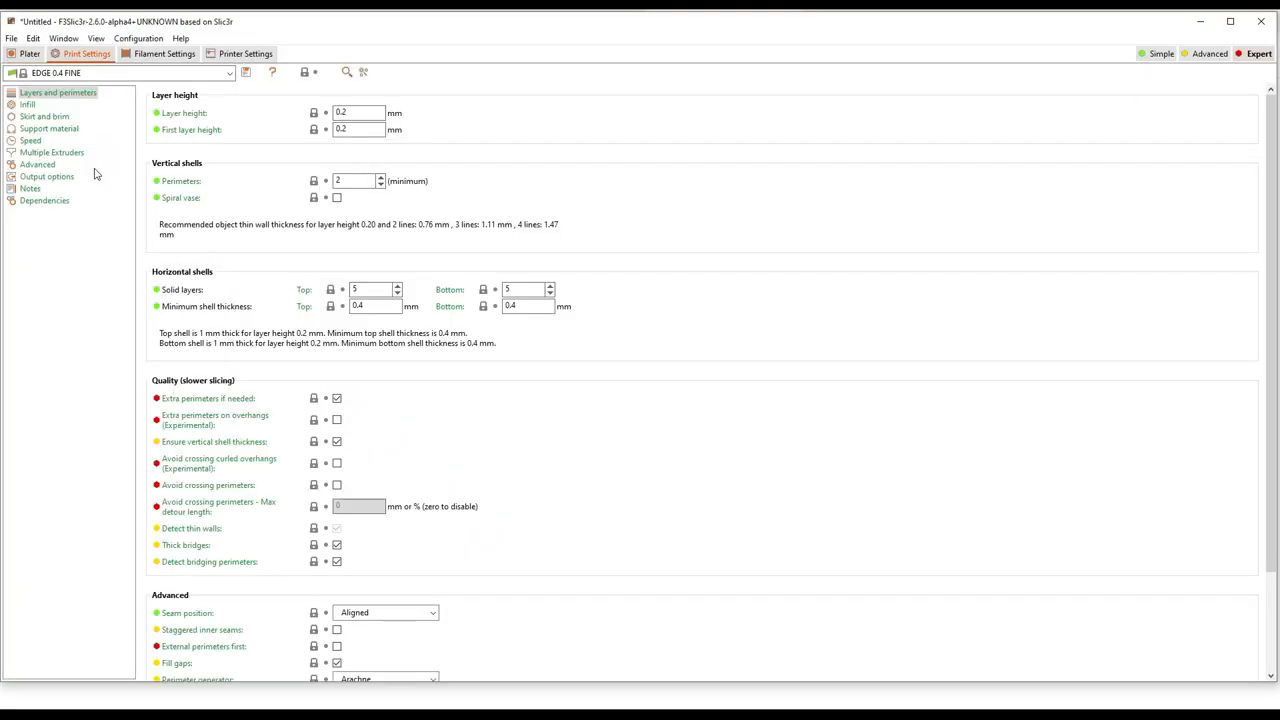
click(48, 128)
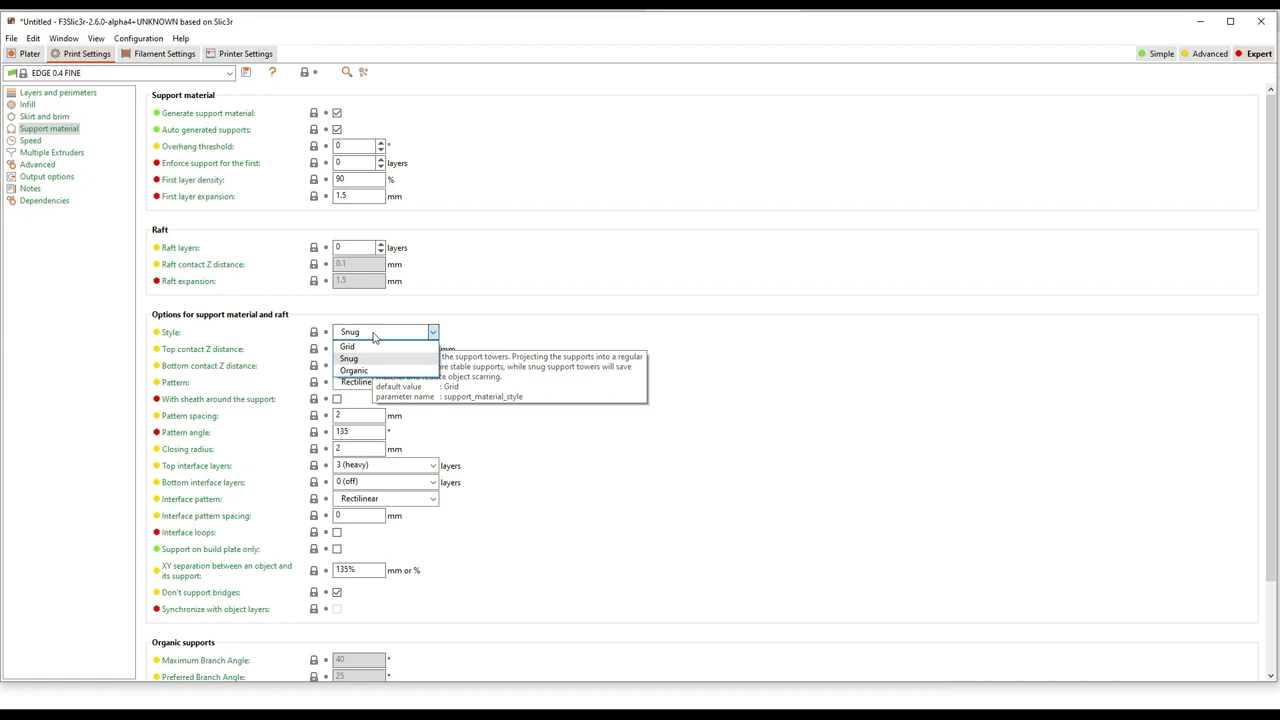
click(353, 370)
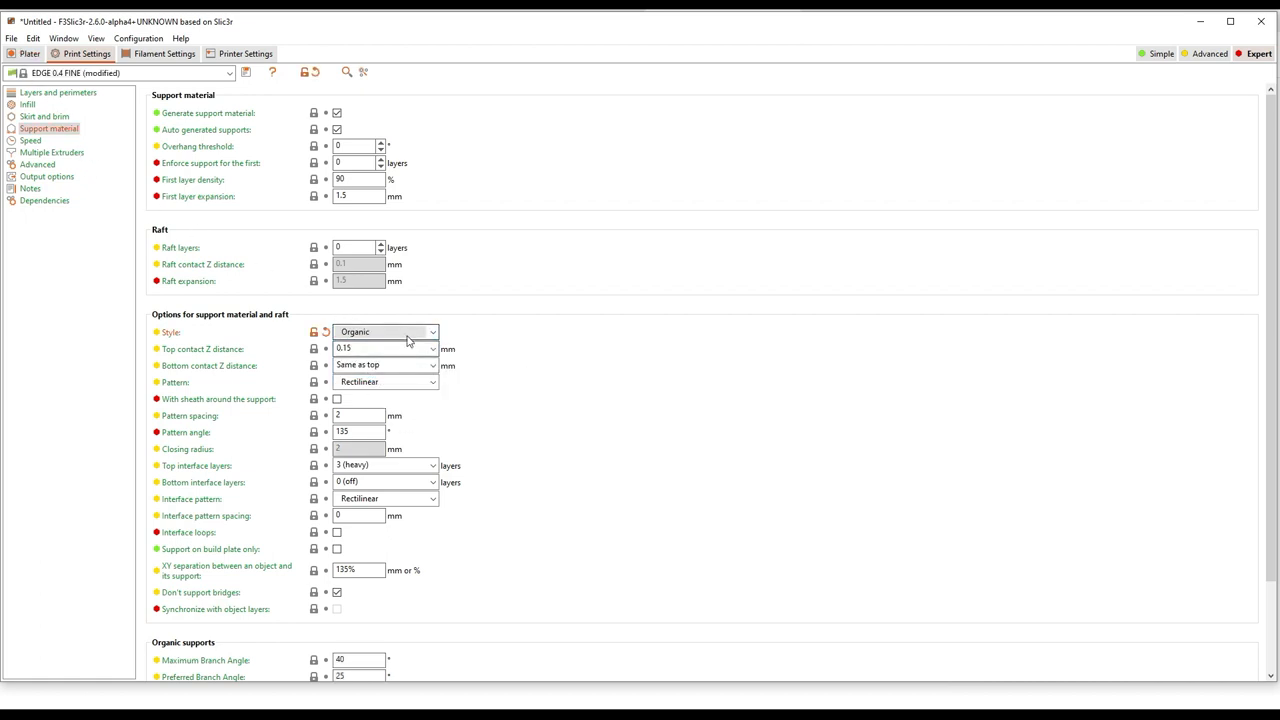
mouse_move(390, 335)
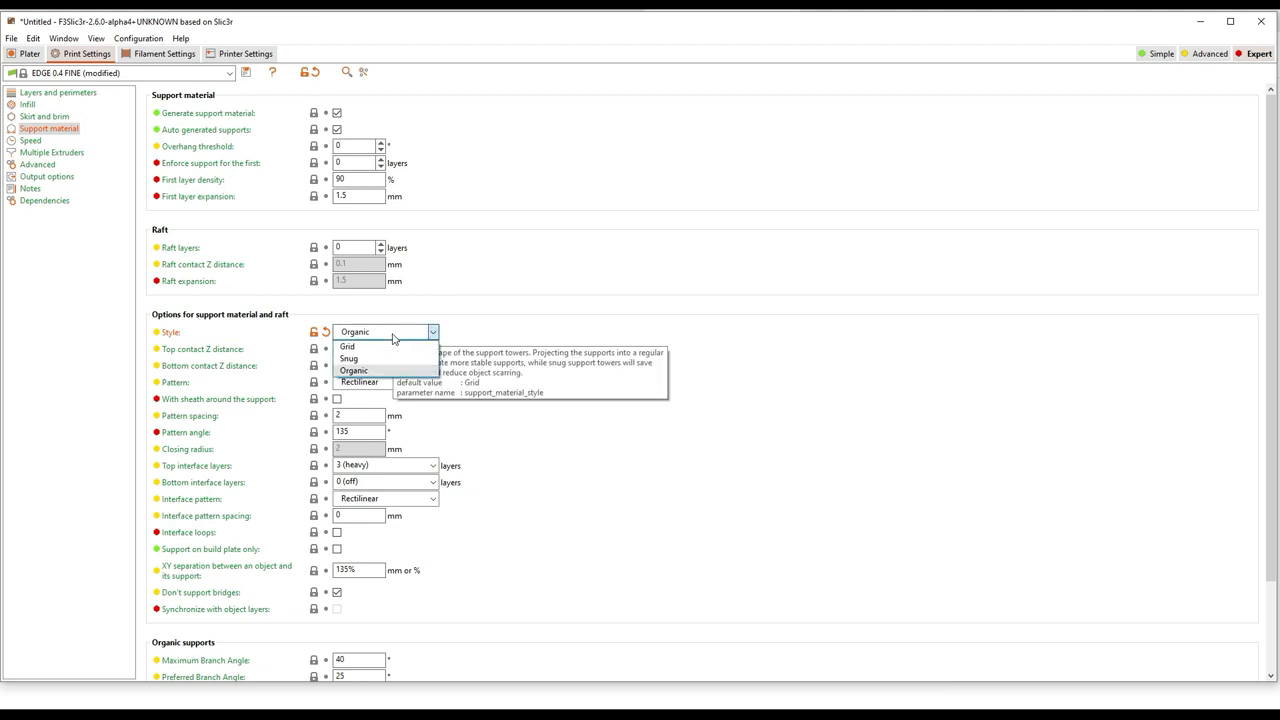
click(348, 358)
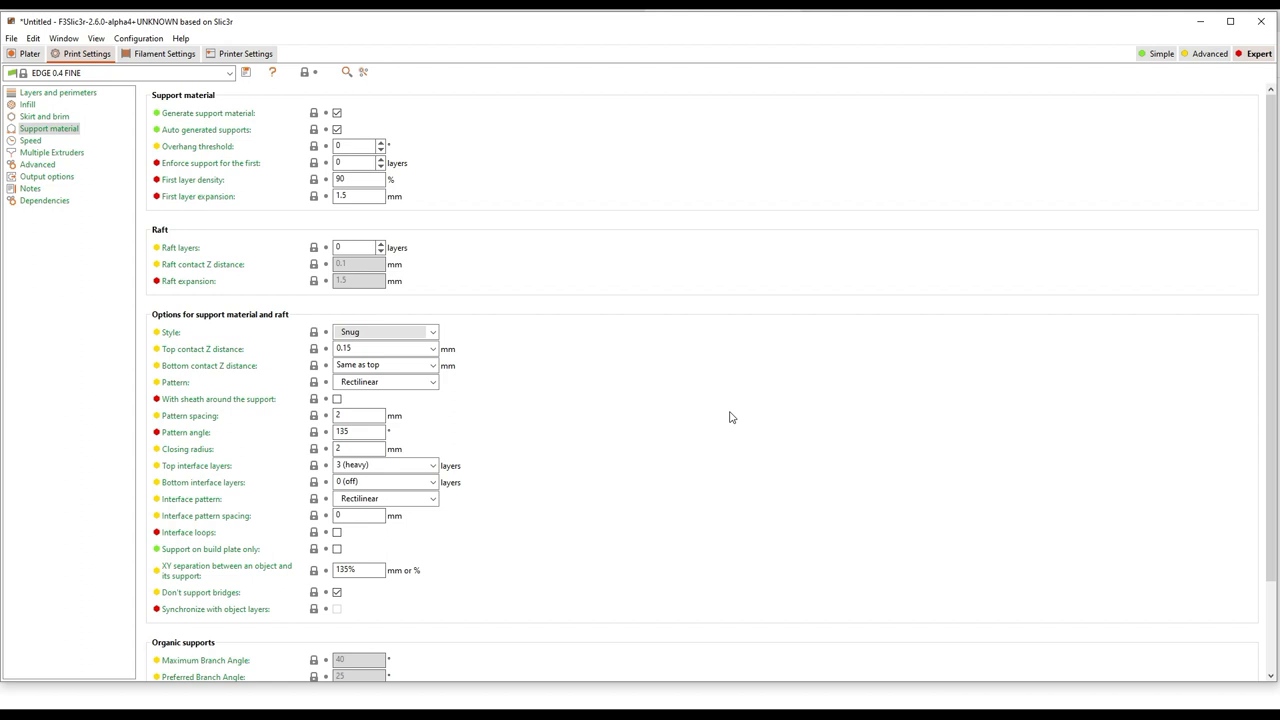
mouse_move(275, 266)
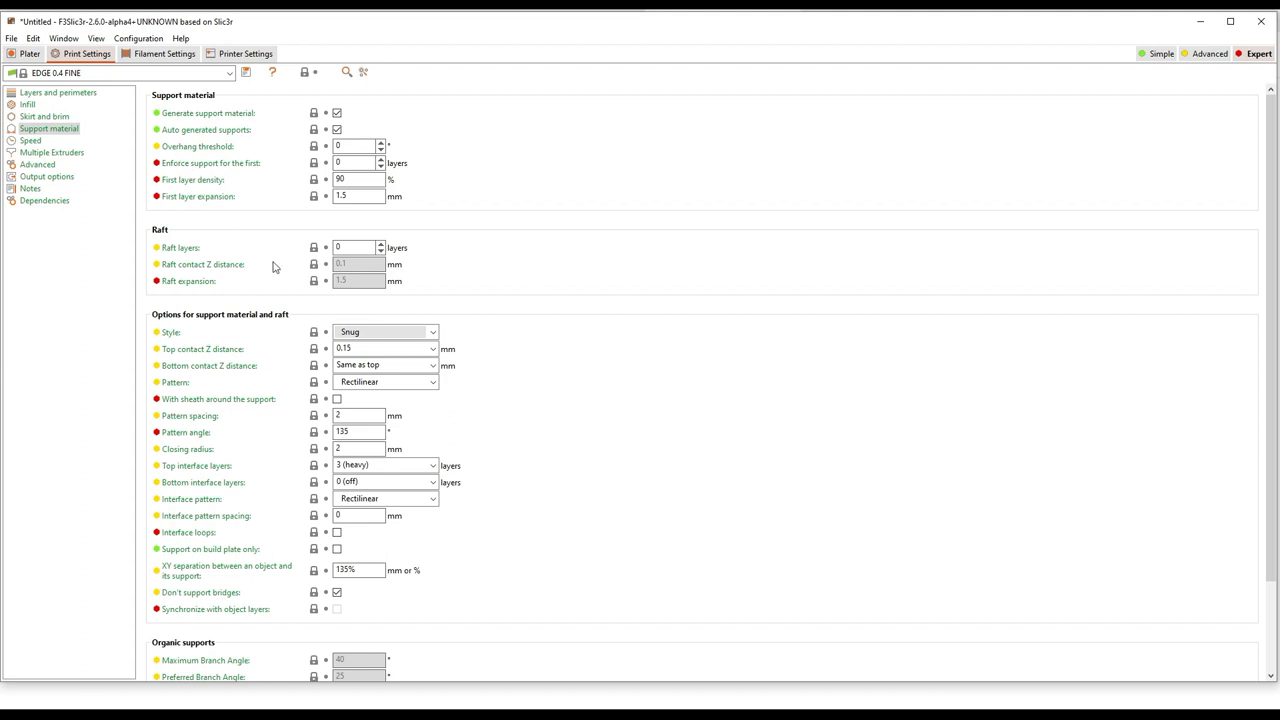
click(30, 53)
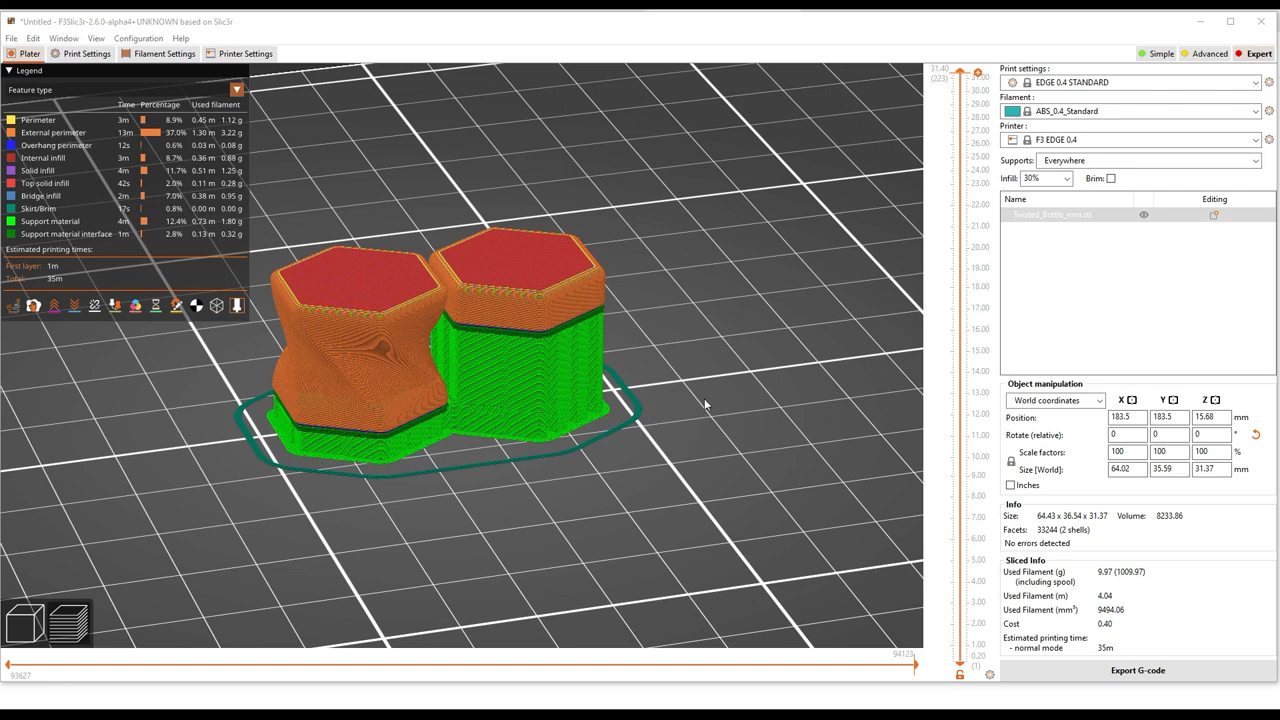
mouse_move(712, 421)
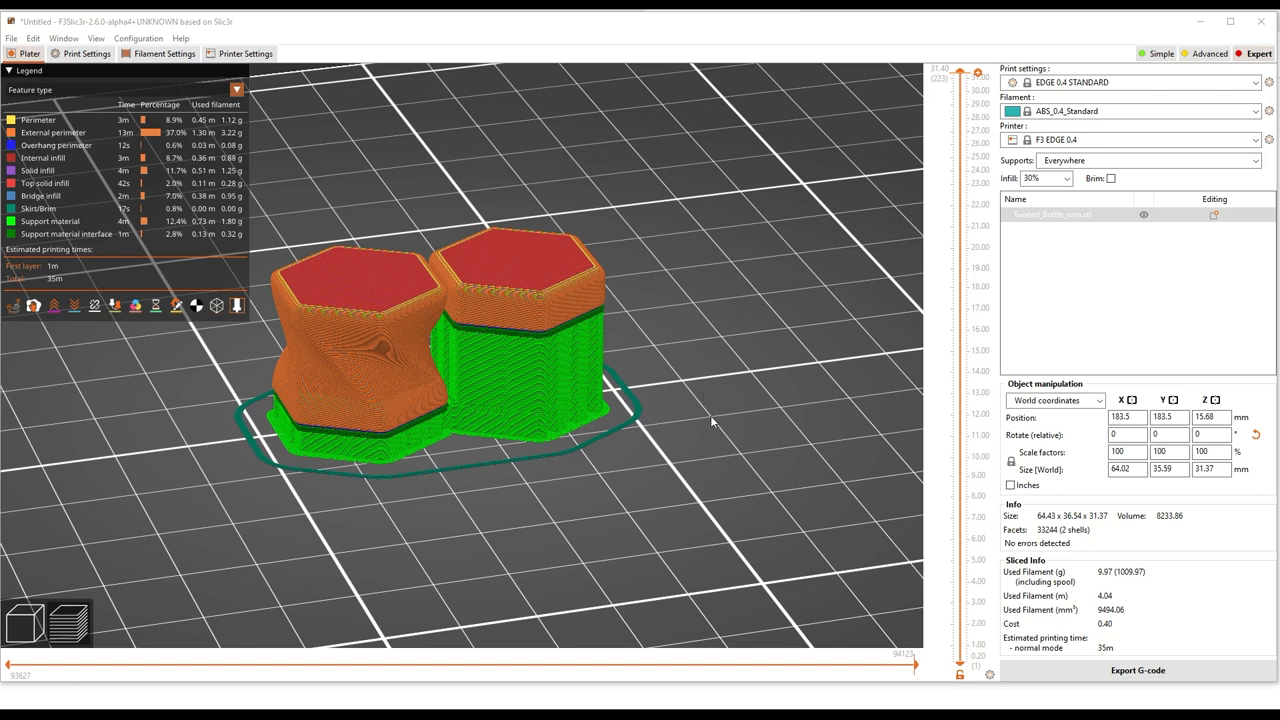
mouse_move(727, 435)
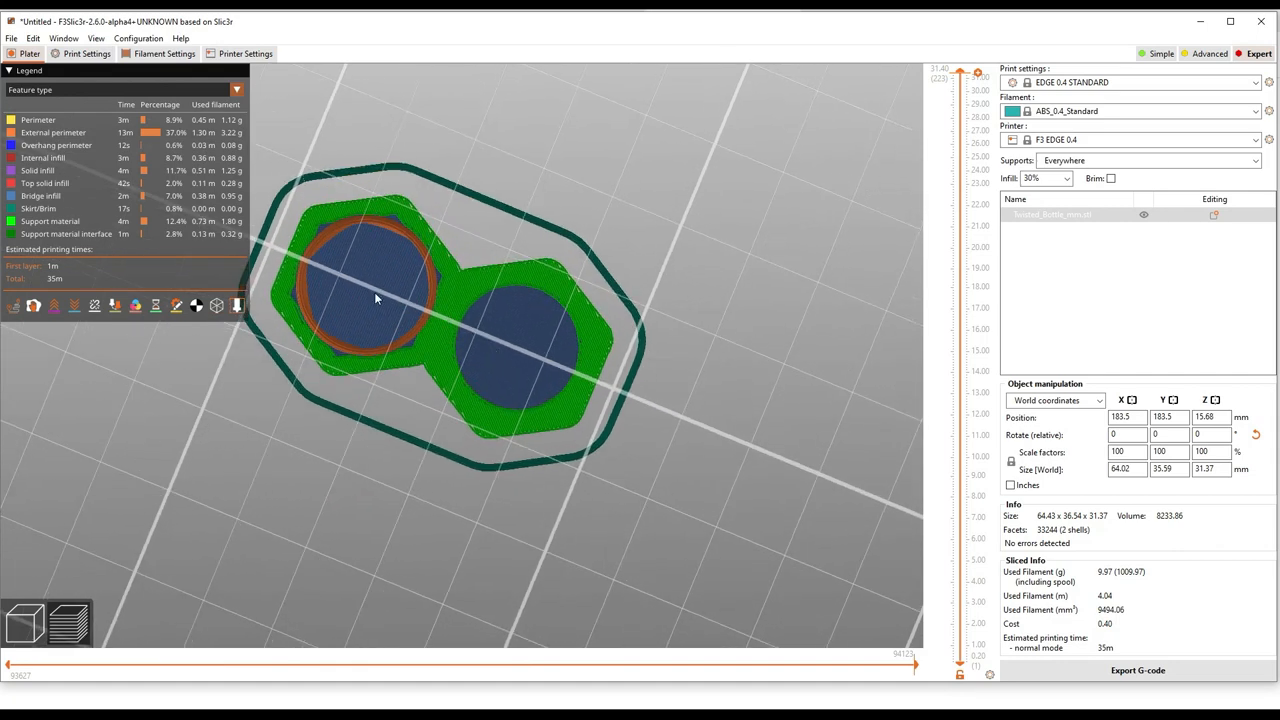
mouse_move(650, 264)
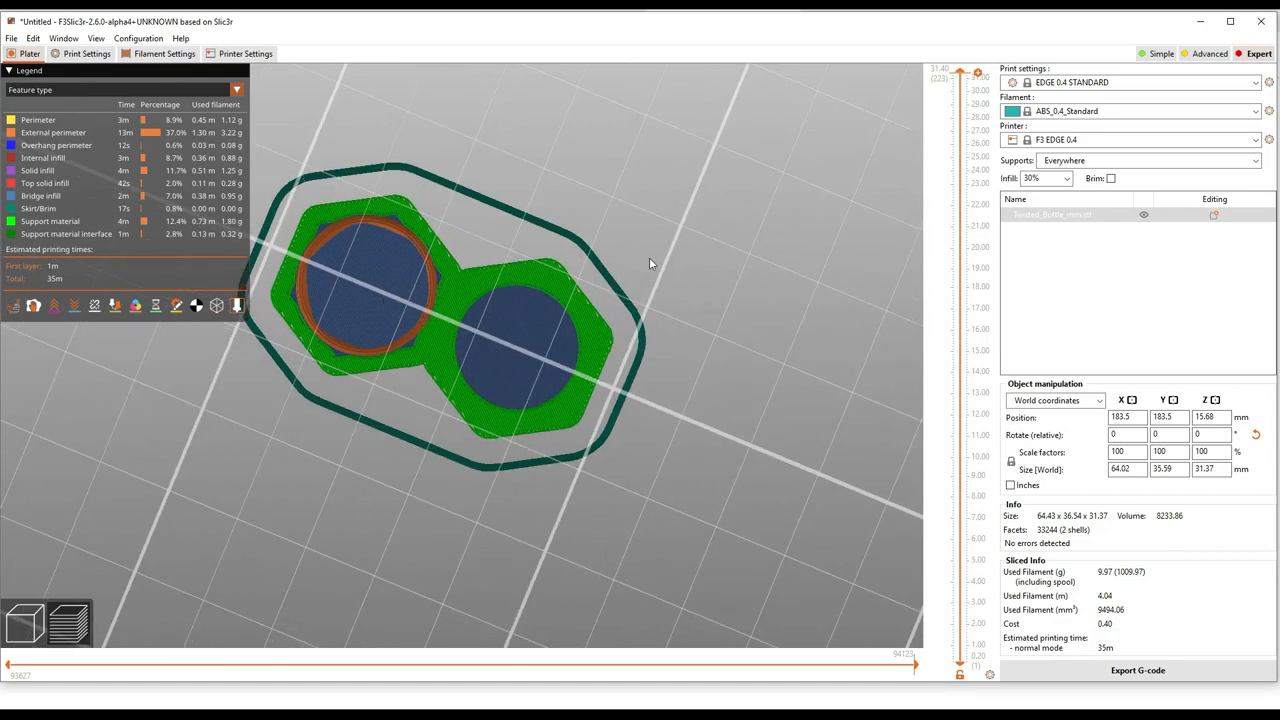
drag(649, 264, 575, 310)
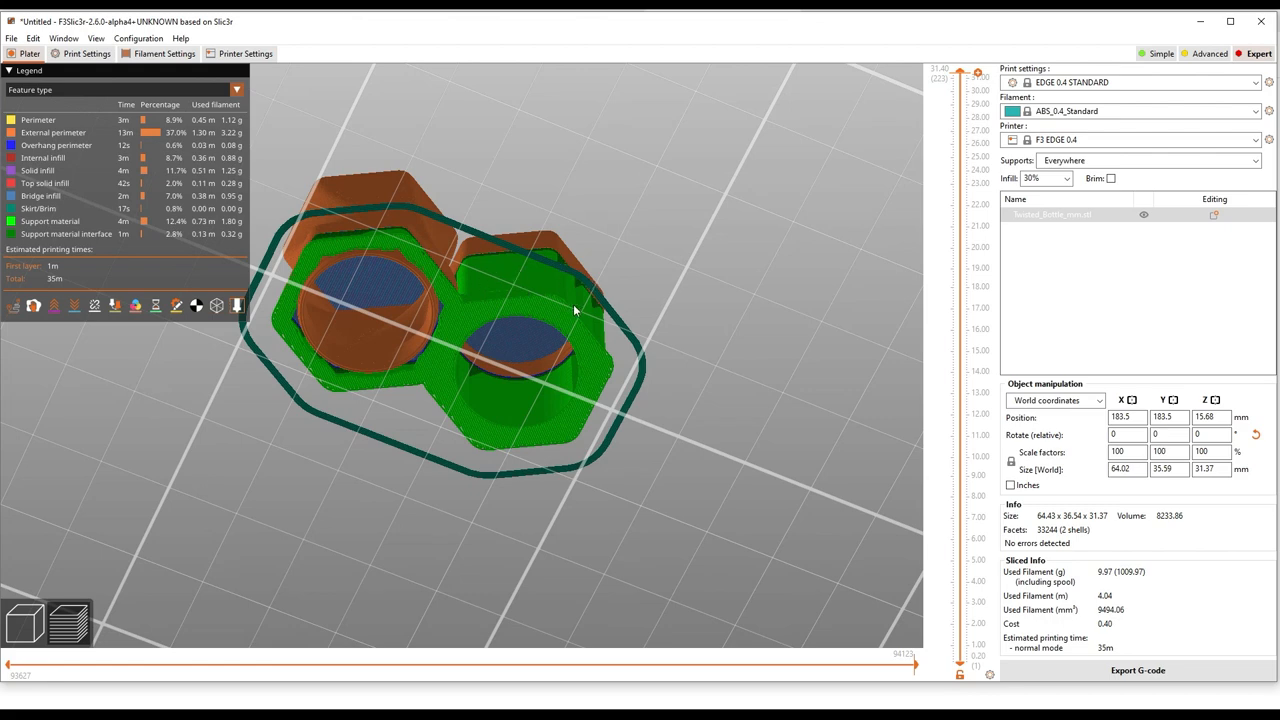
drag(575, 310, 640, 294)
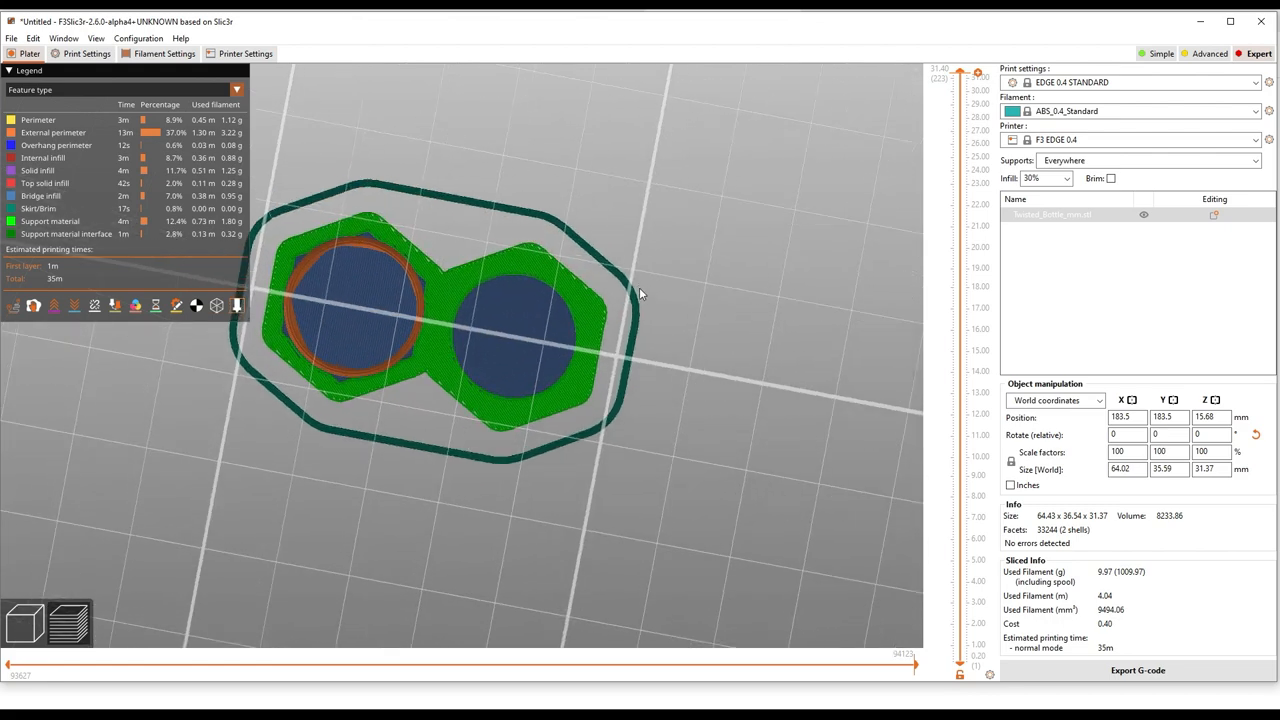
mouse_move(583, 318)
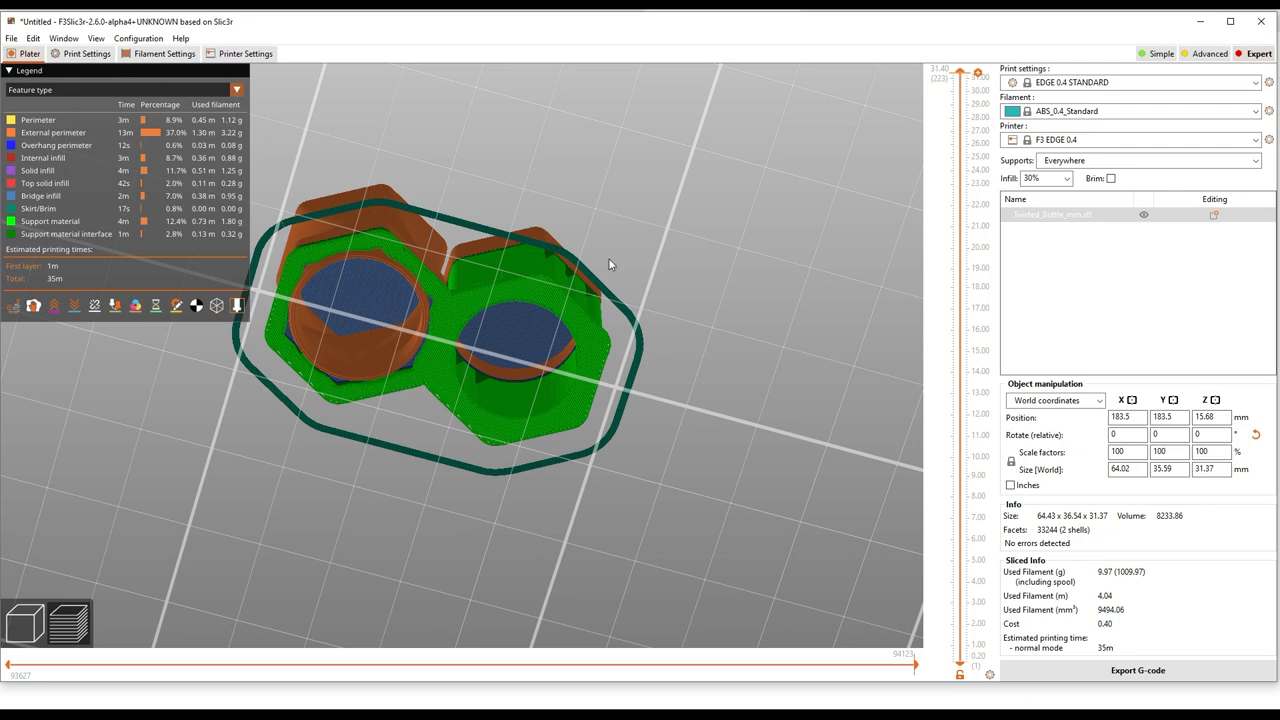
mouse_move(600, 261)
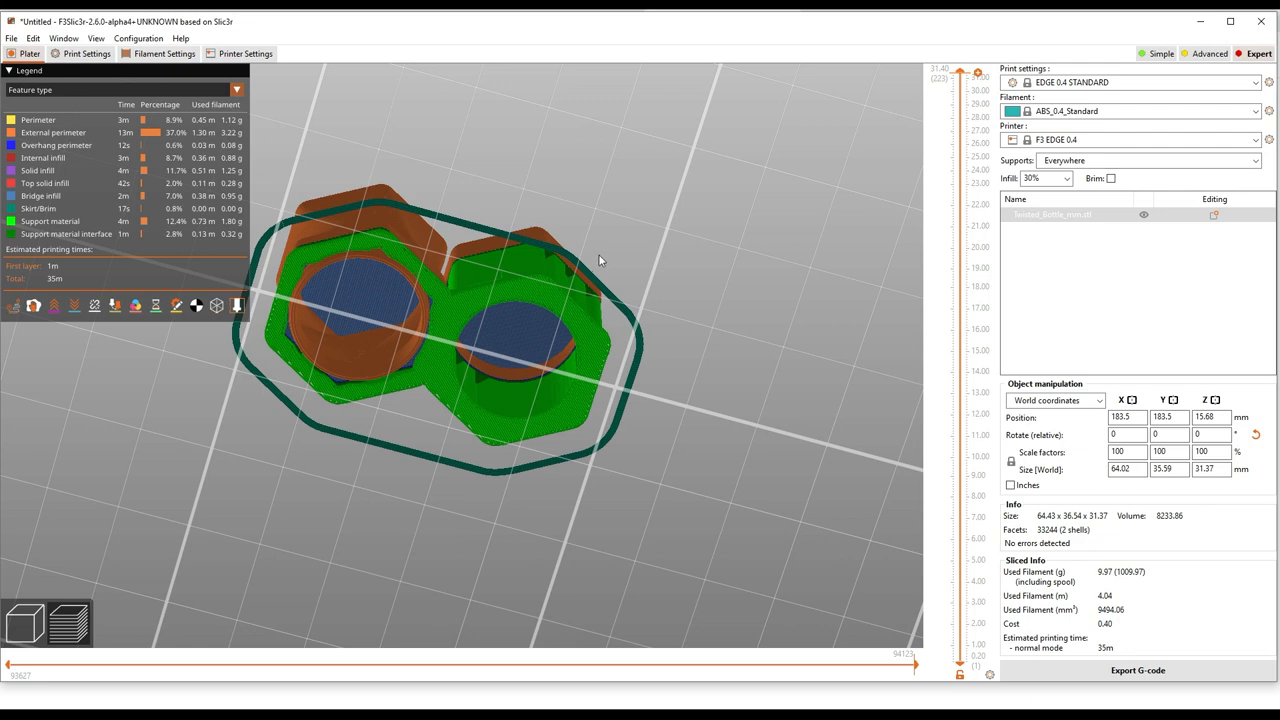
mouse_move(603, 301)
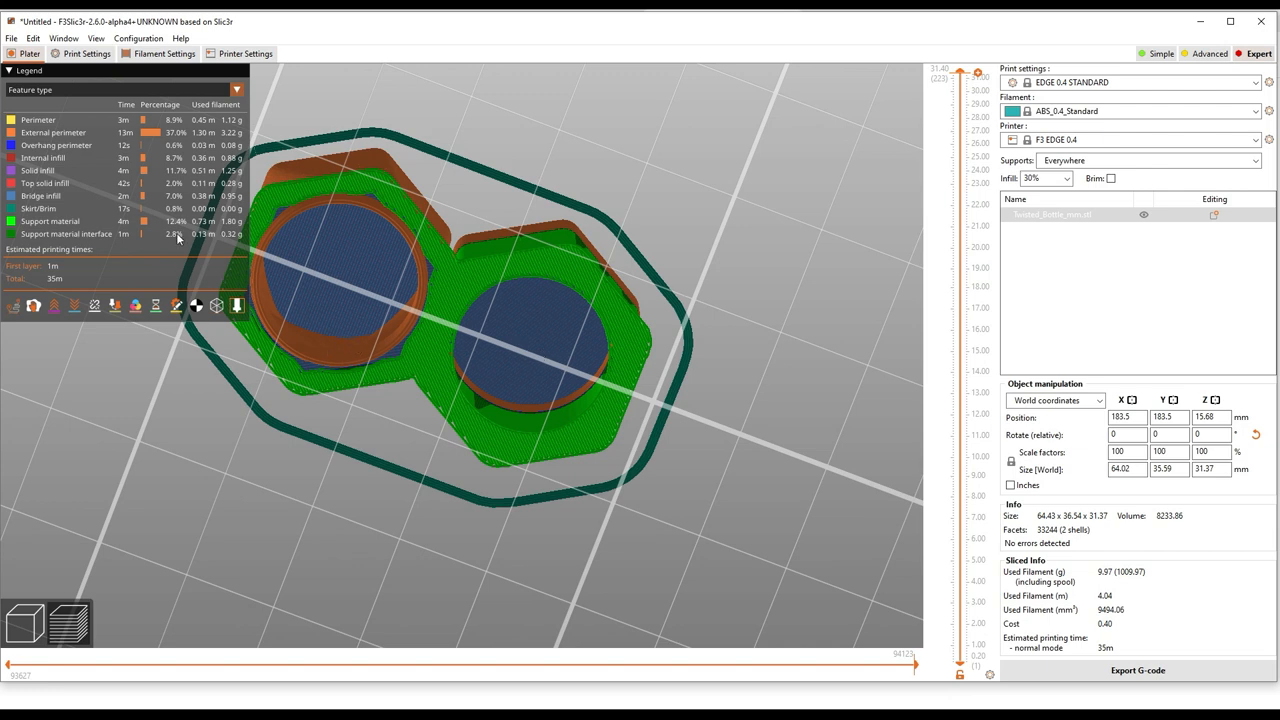
Uncheck 'Don't support bridges' in the Support material print settings
click(86, 53)
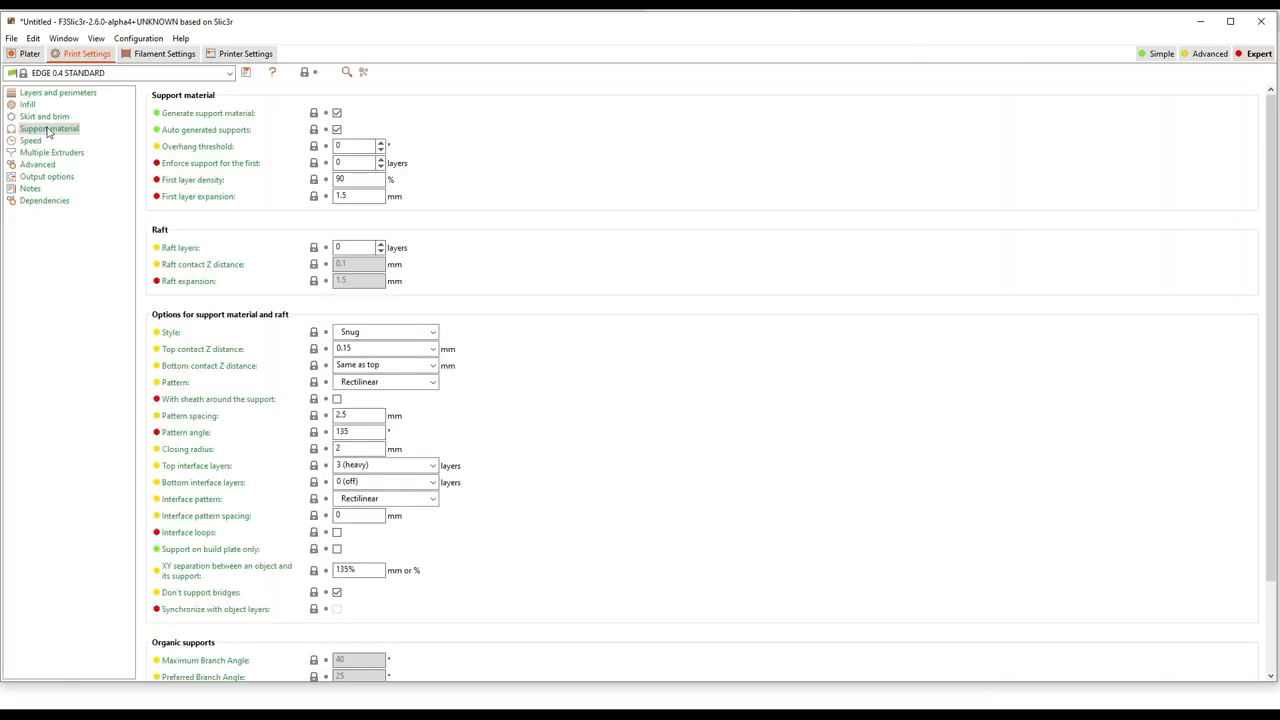
click(49, 128)
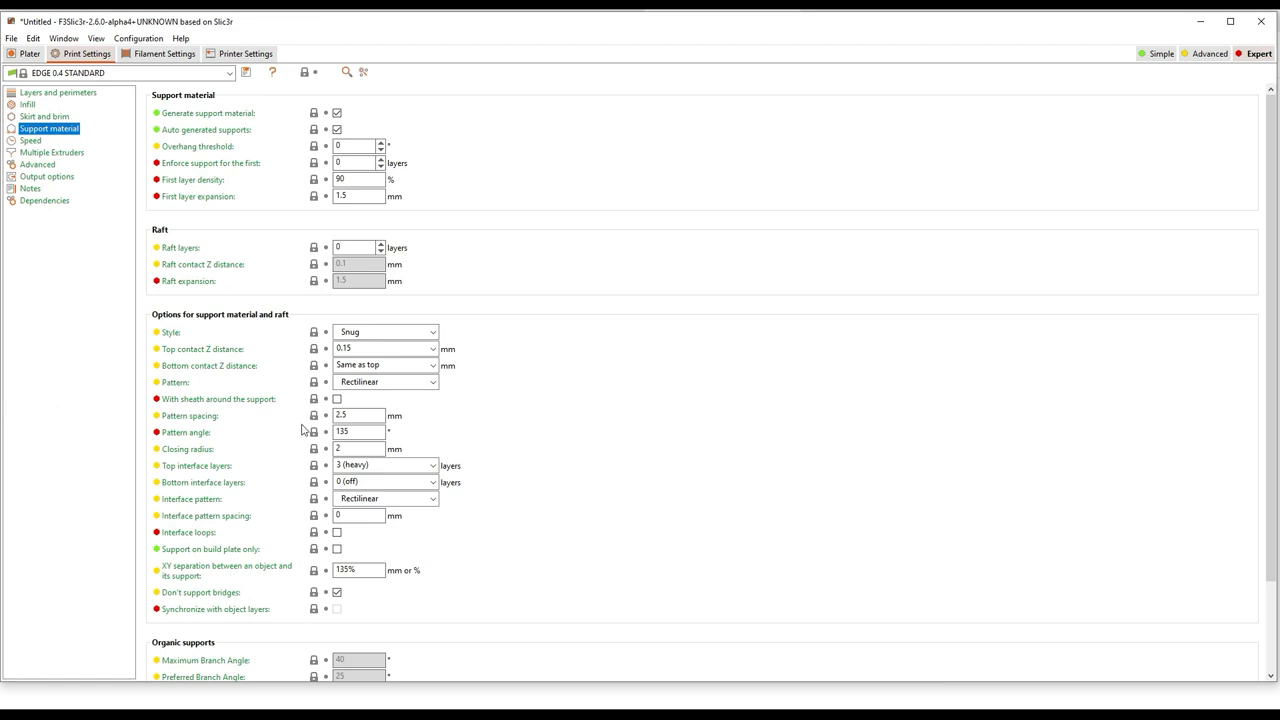
scroll(down, 3)
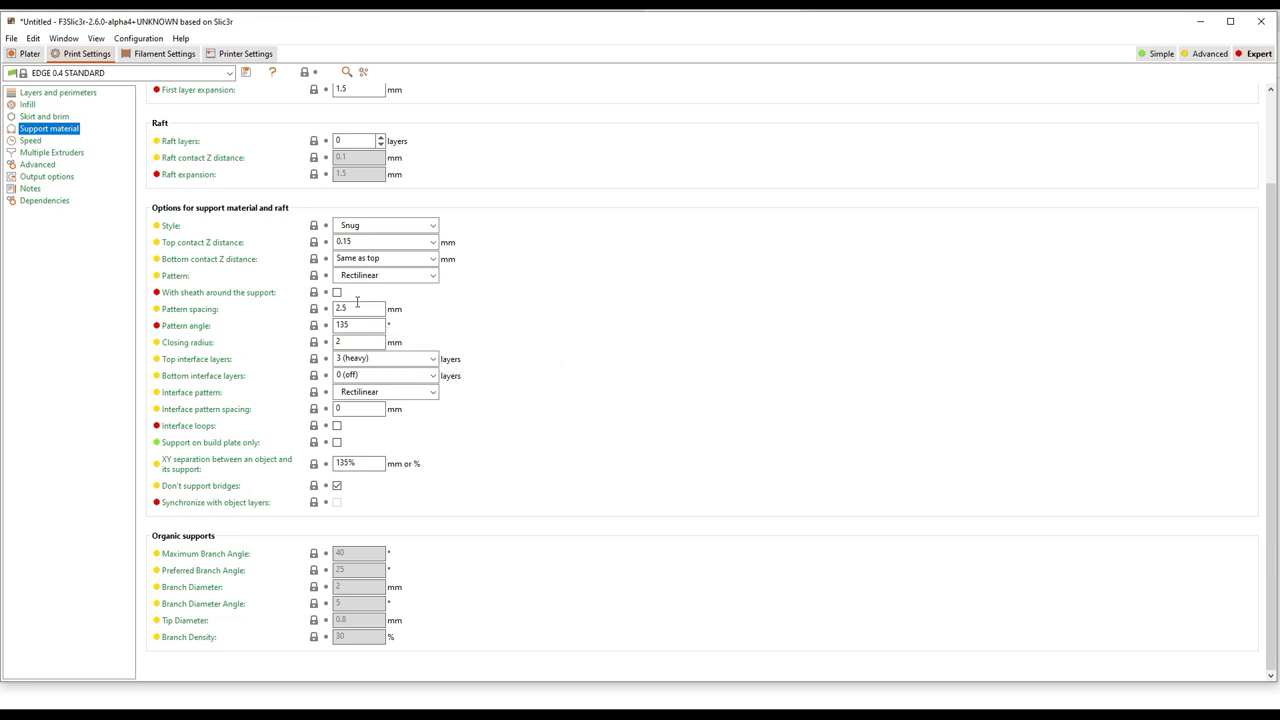
mouse_move(385, 375)
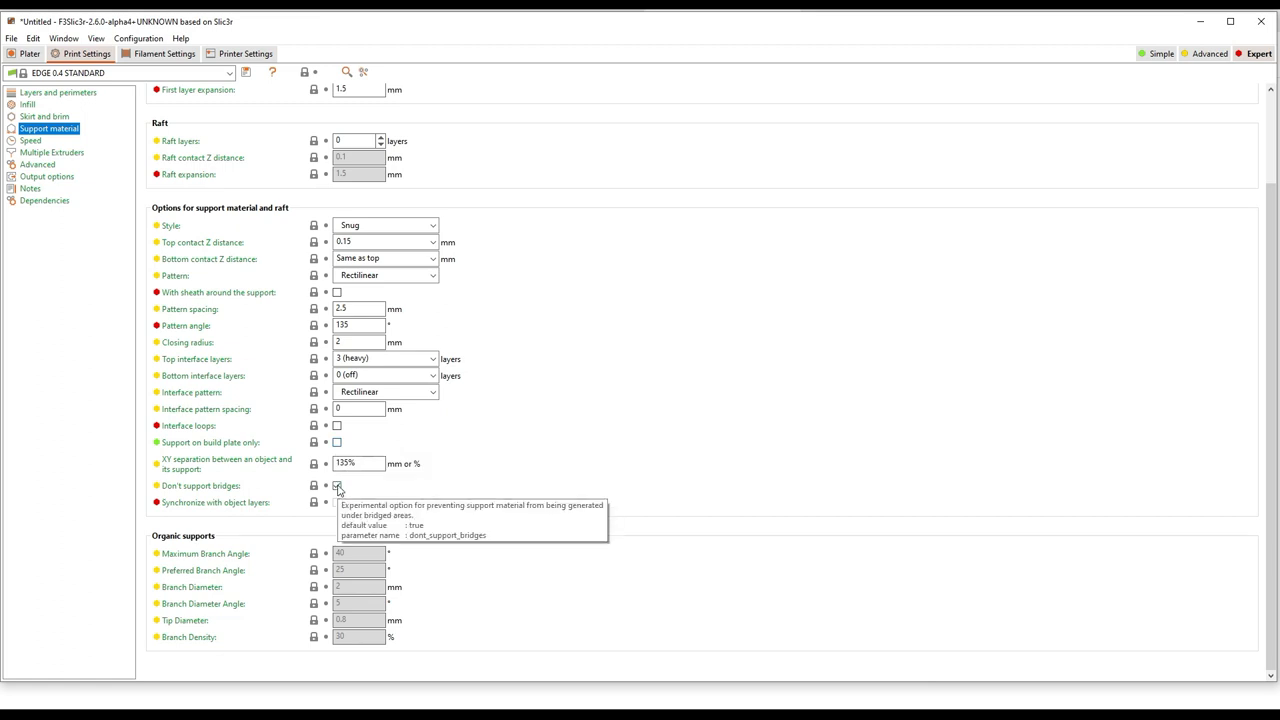
click(29, 53)
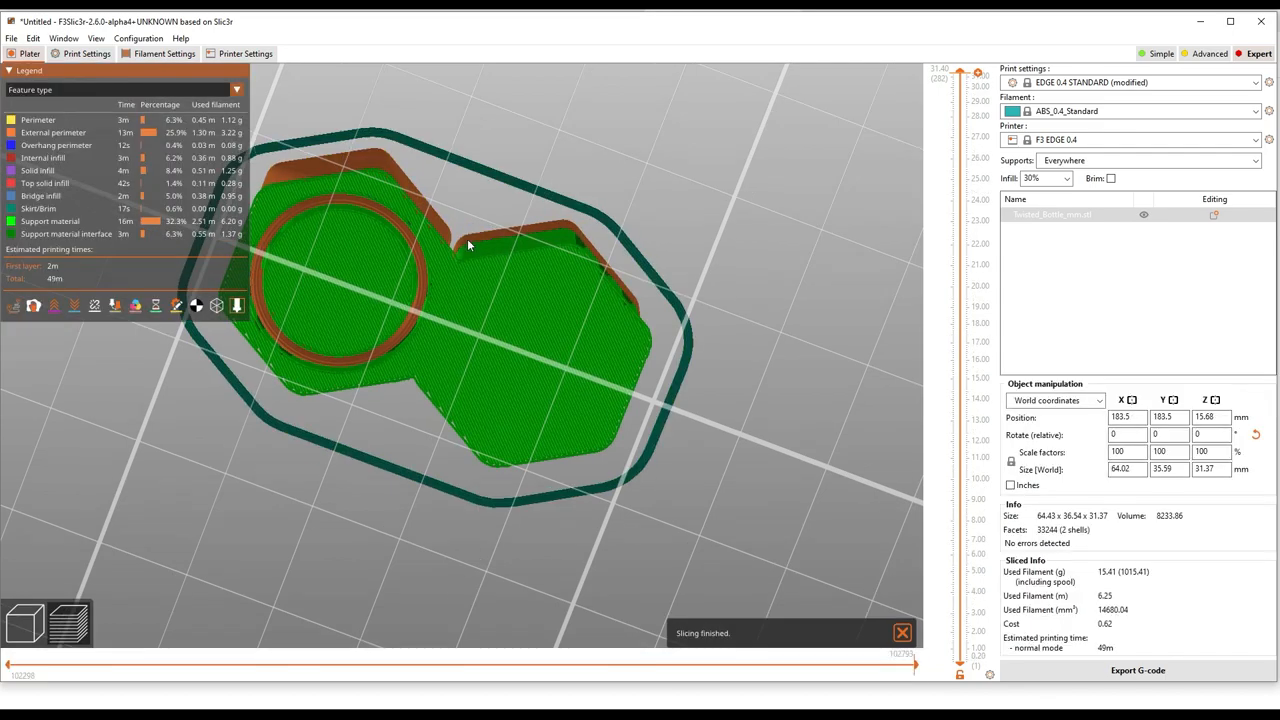
mouse_move(476, 186)
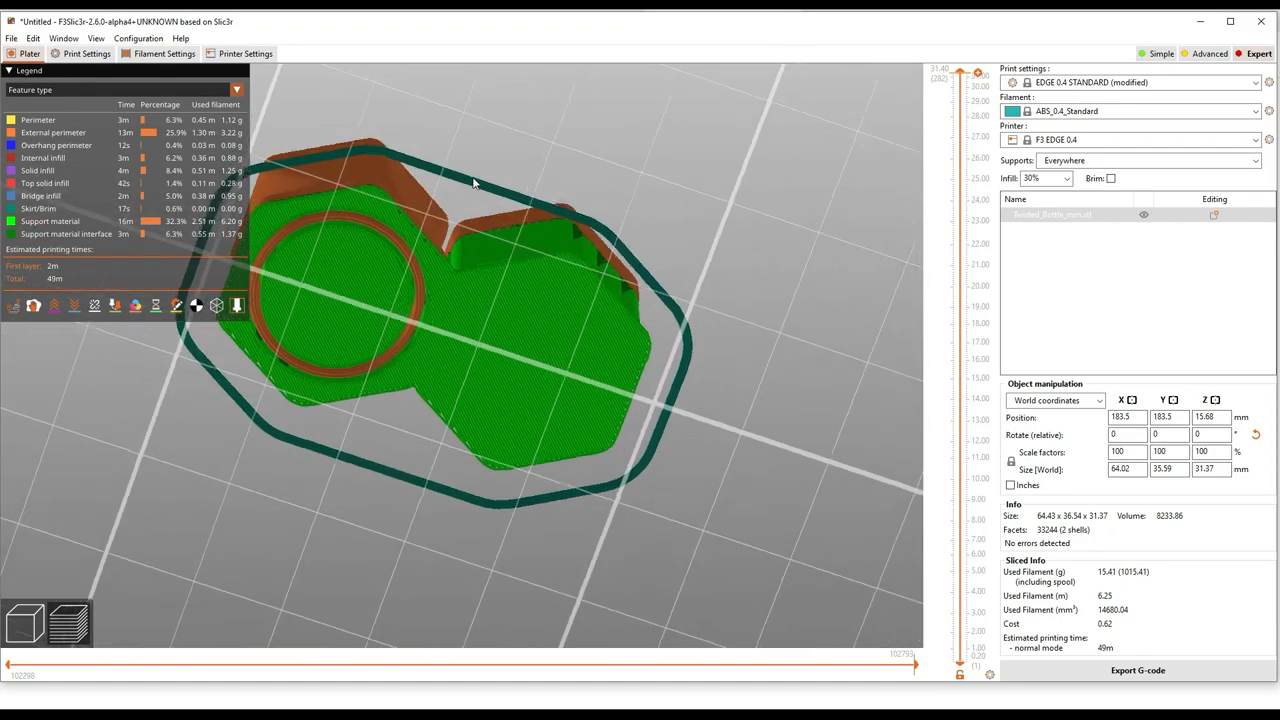
Revert 'Don't support bridges' to the preset default and reslice the bottle and lid
click(86, 53)
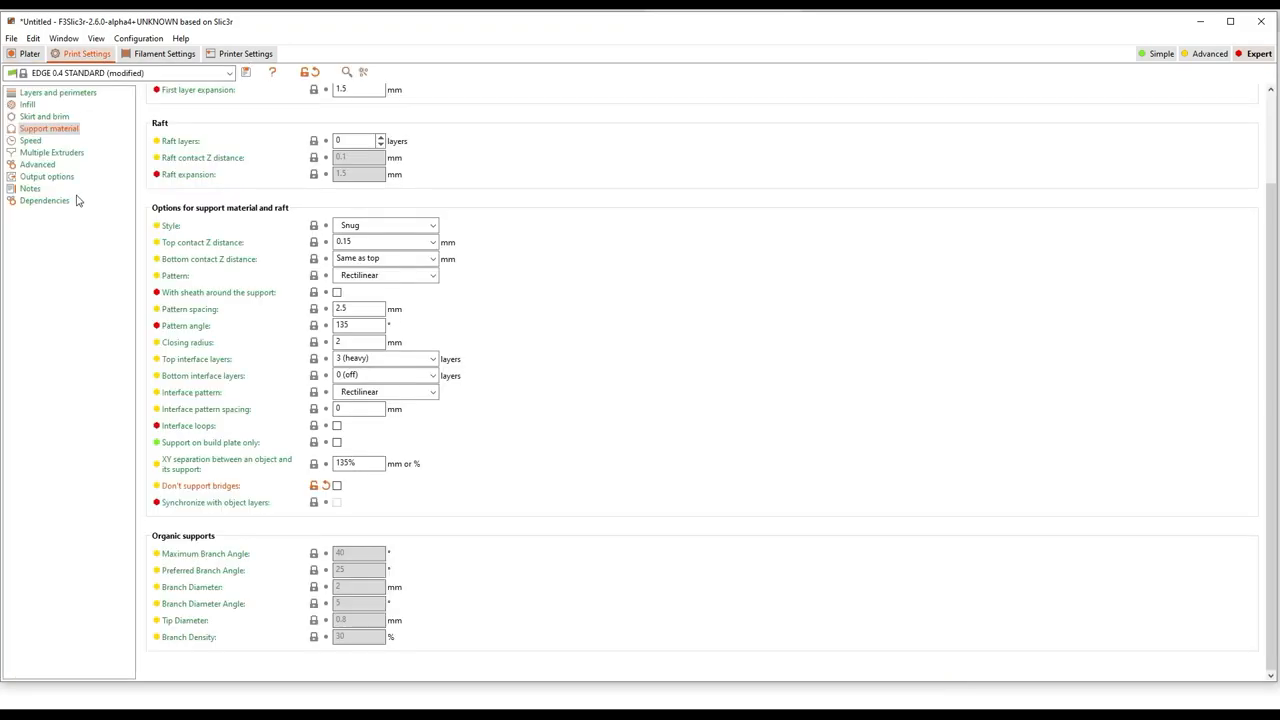
click(337, 485)
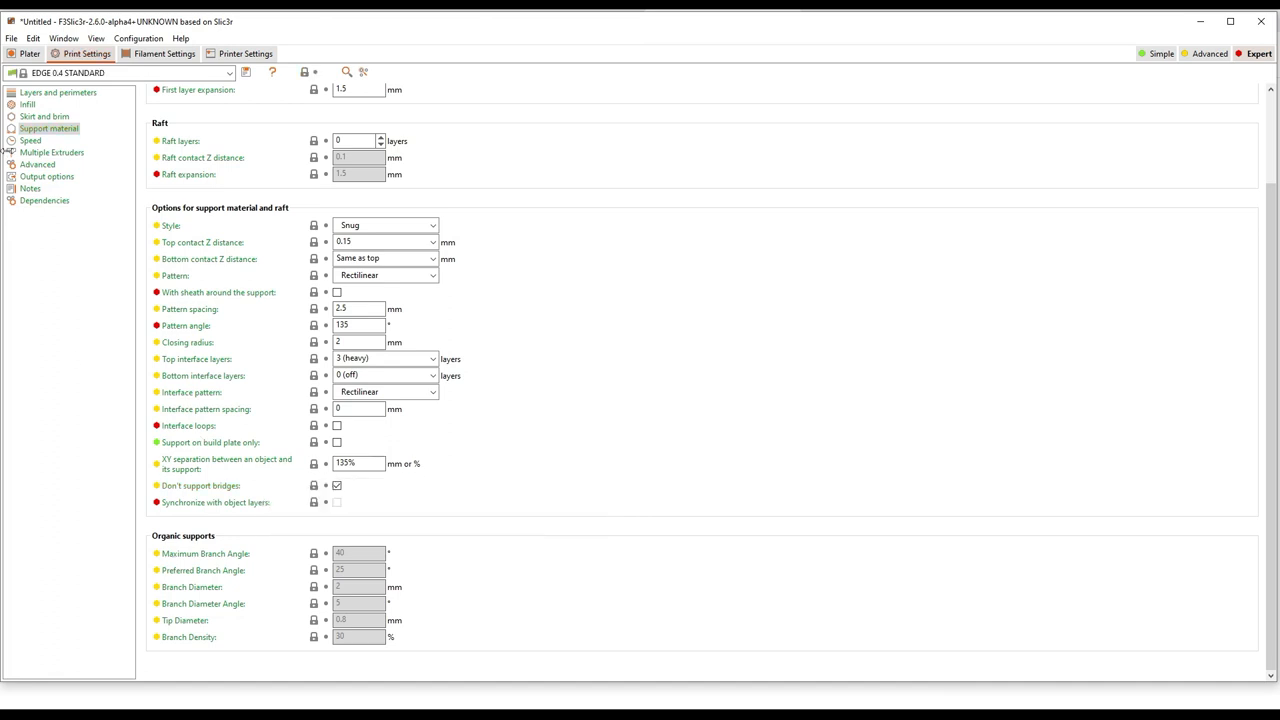
click(30, 53)
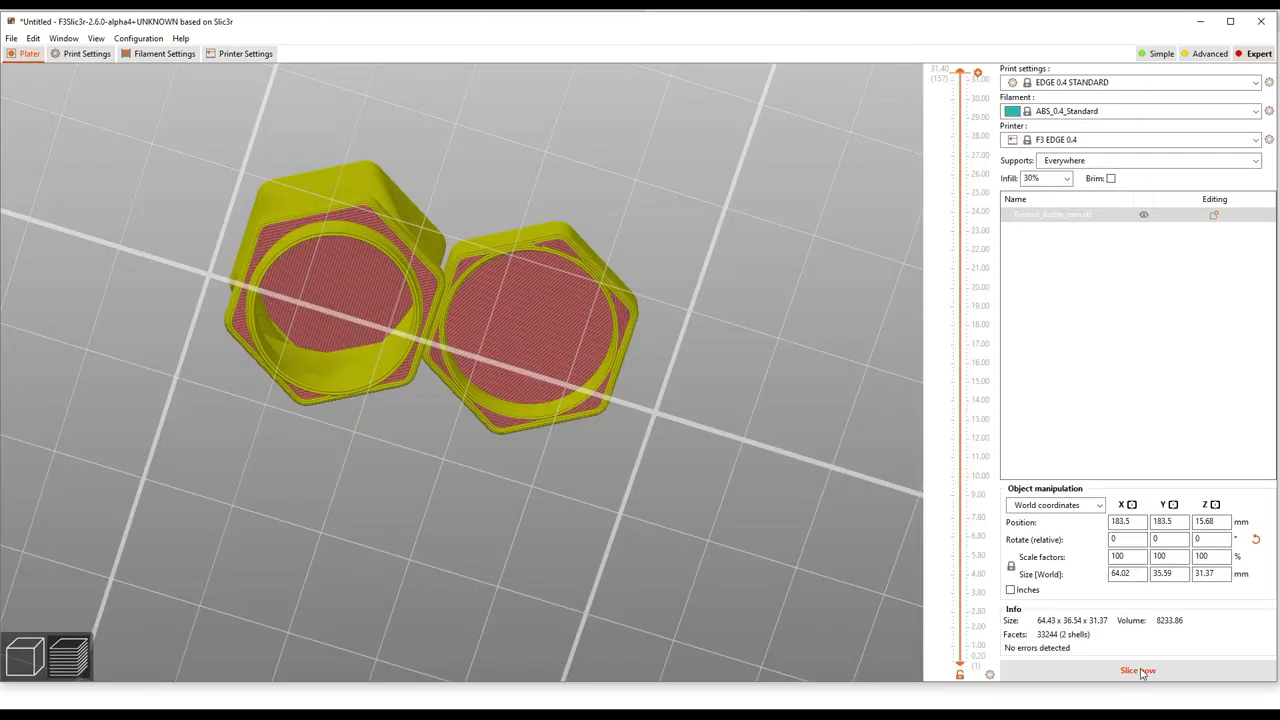
click(1138, 670)
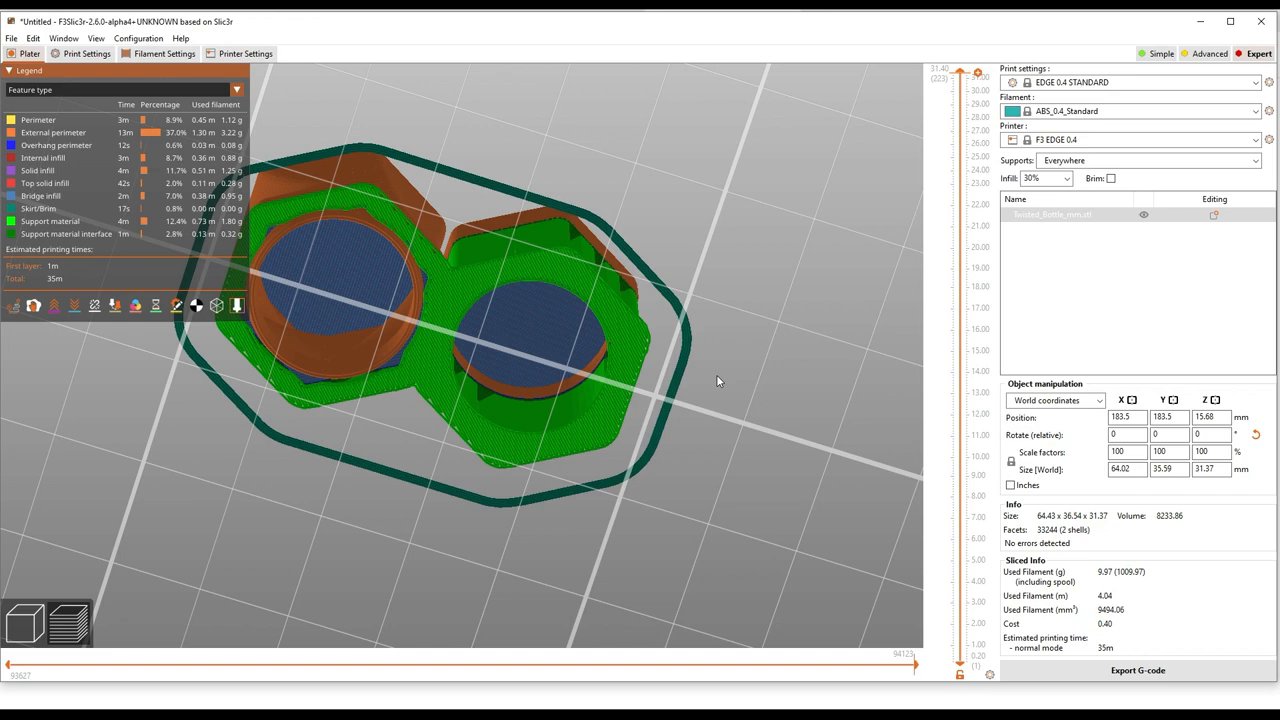
mouse_move(1078, 647)
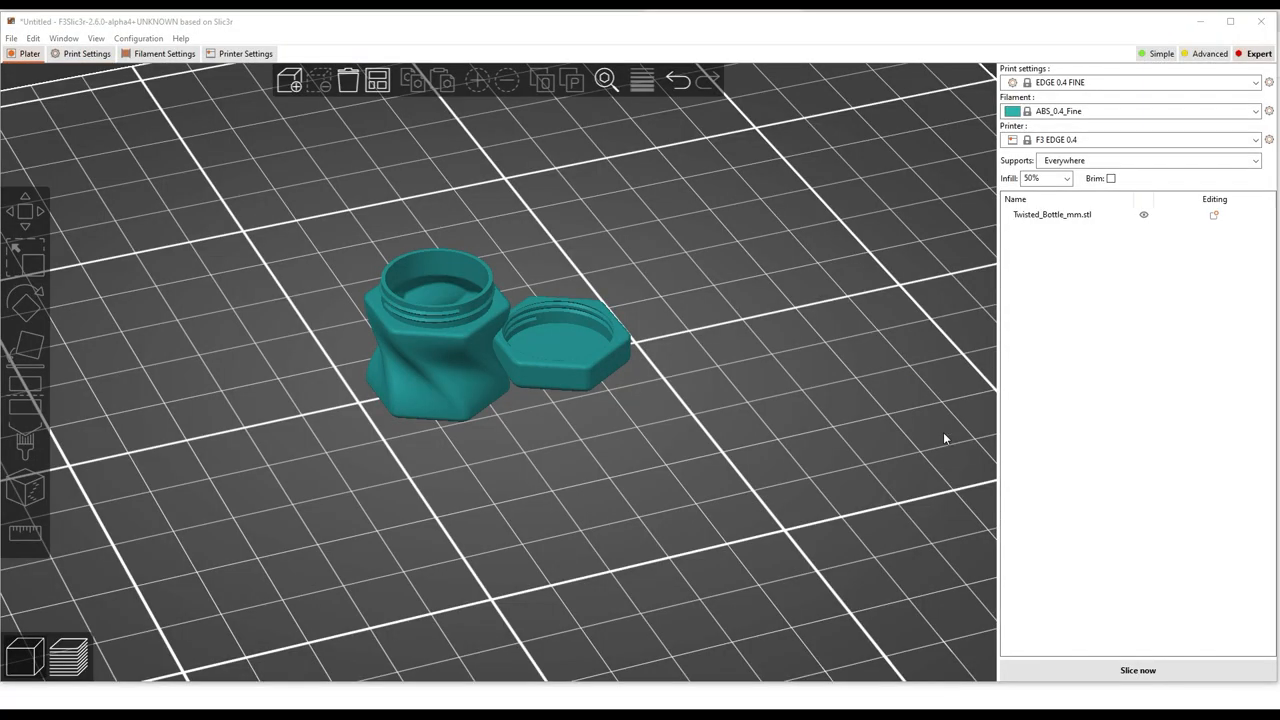
mouse_move(912, 423)
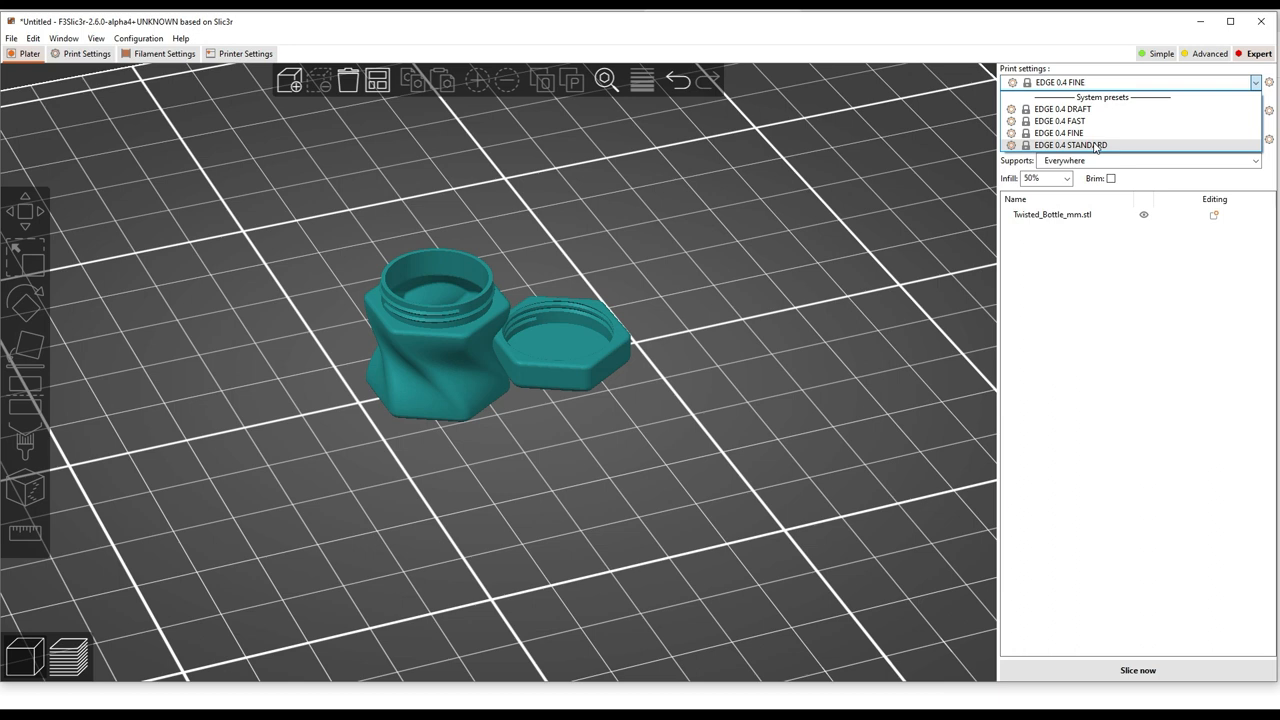
Select the EDGE 0.4 STANDARD print preset
click(1070, 145)
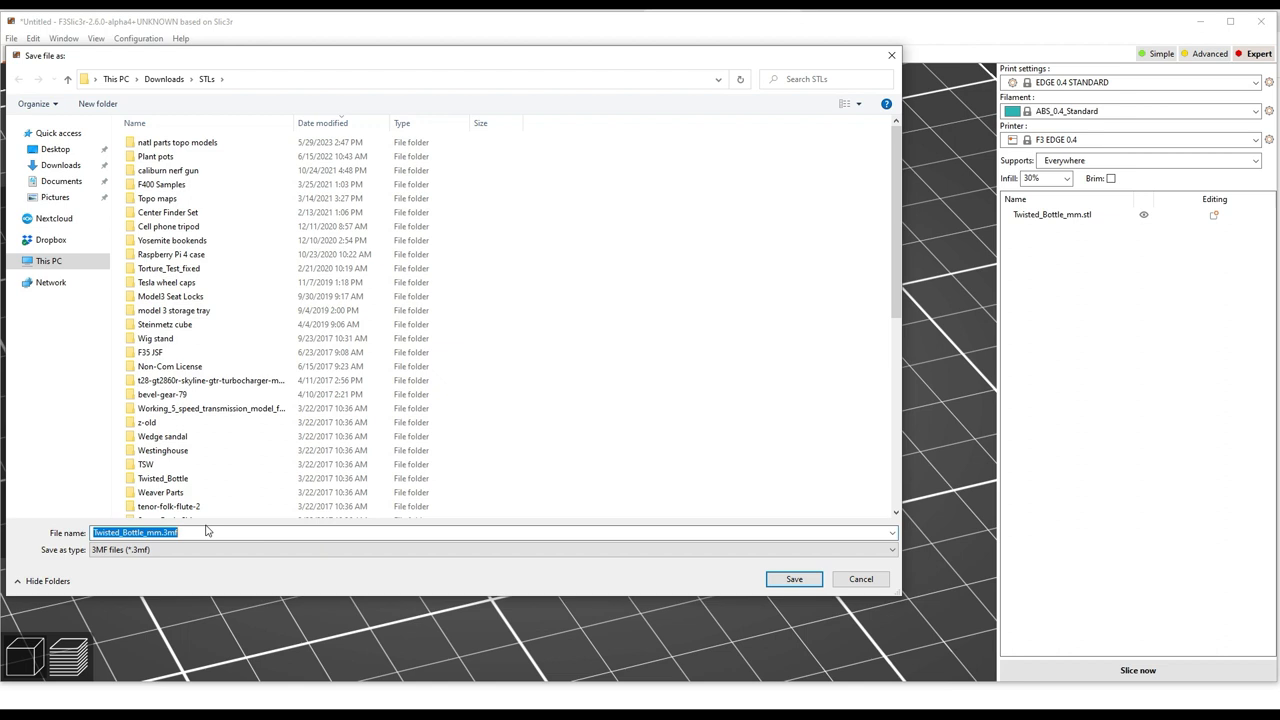
mouse_move(650, 612)
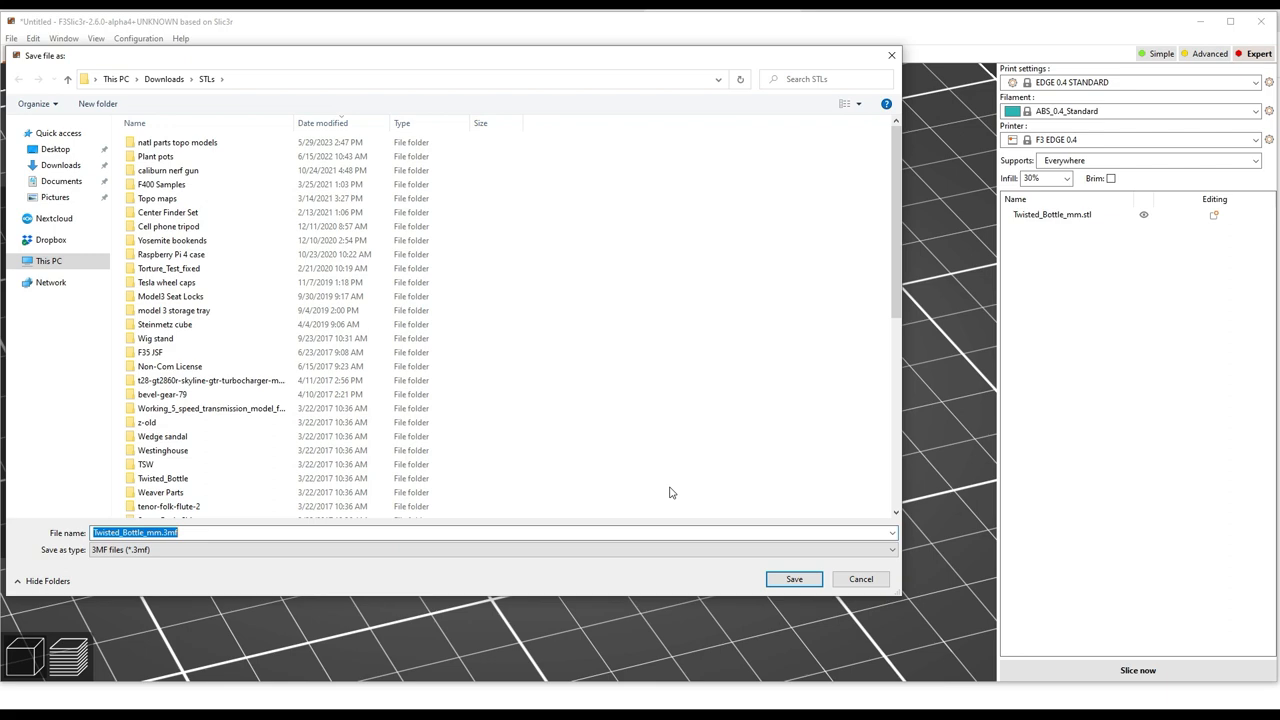
Confirm saving the project as Twisted_Bottle_mm.3mf
click(793, 579)
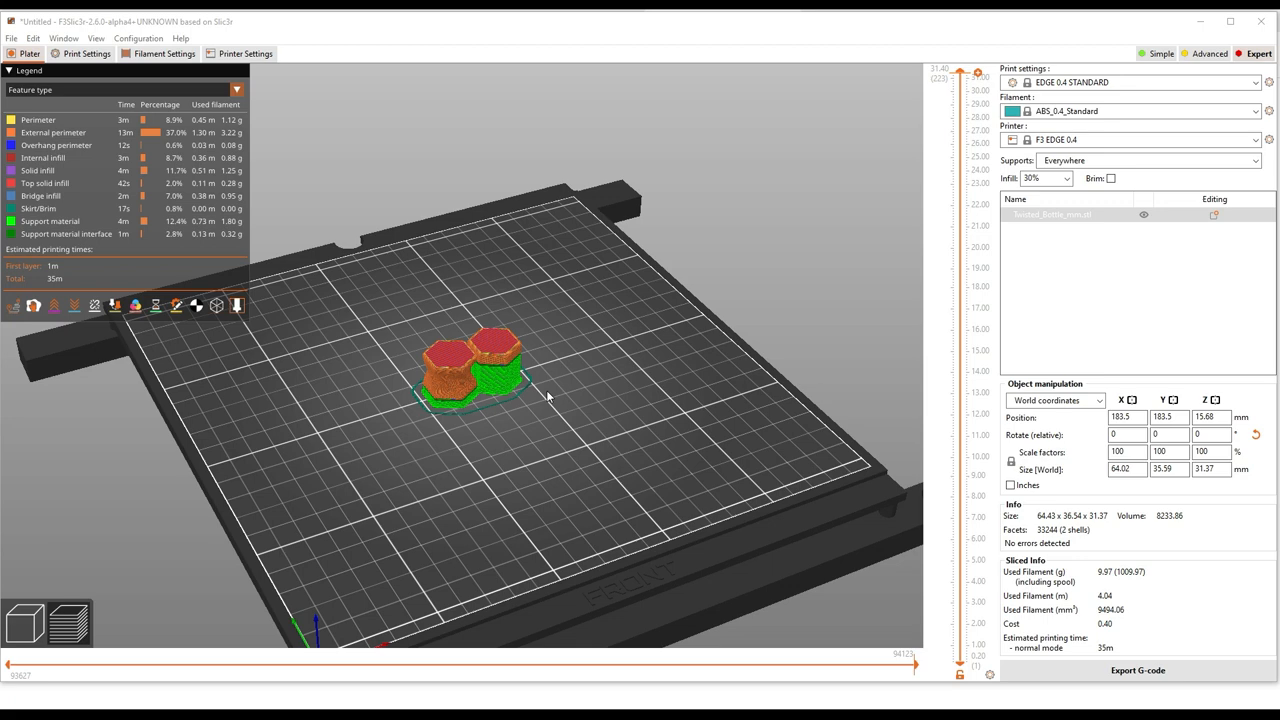
mouse_move(557, 413)
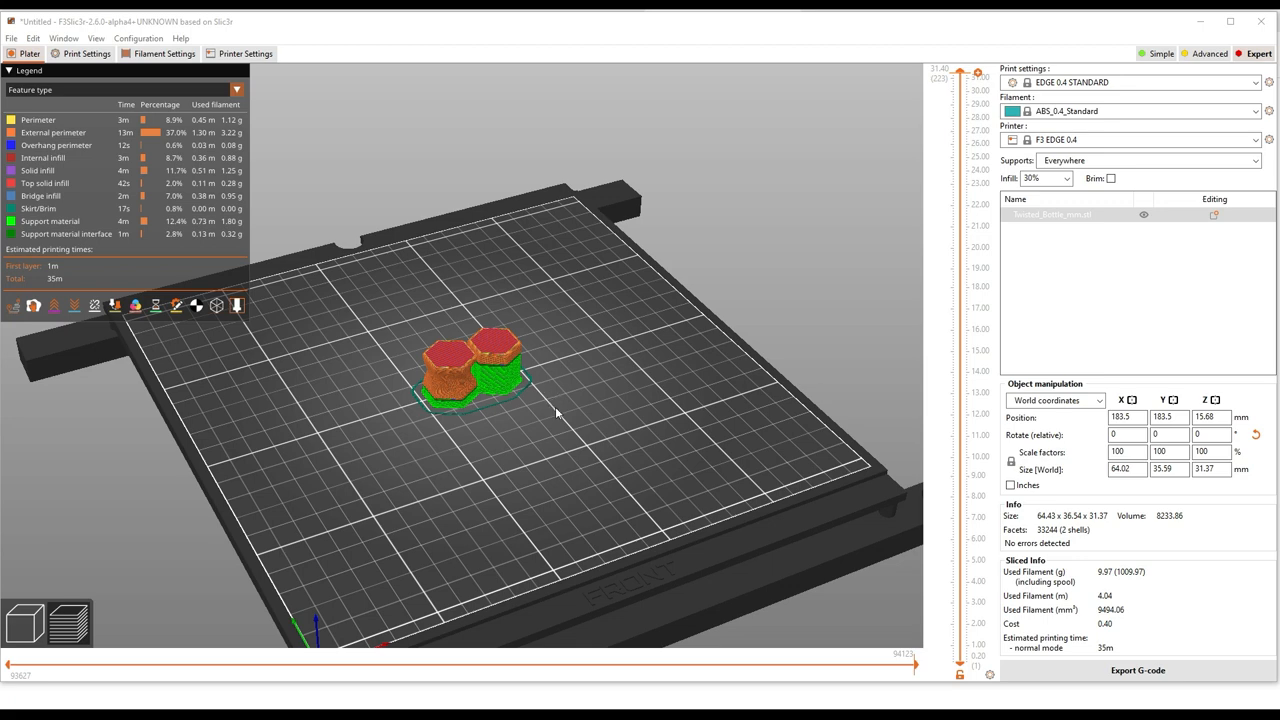
mouse_move(560, 416)
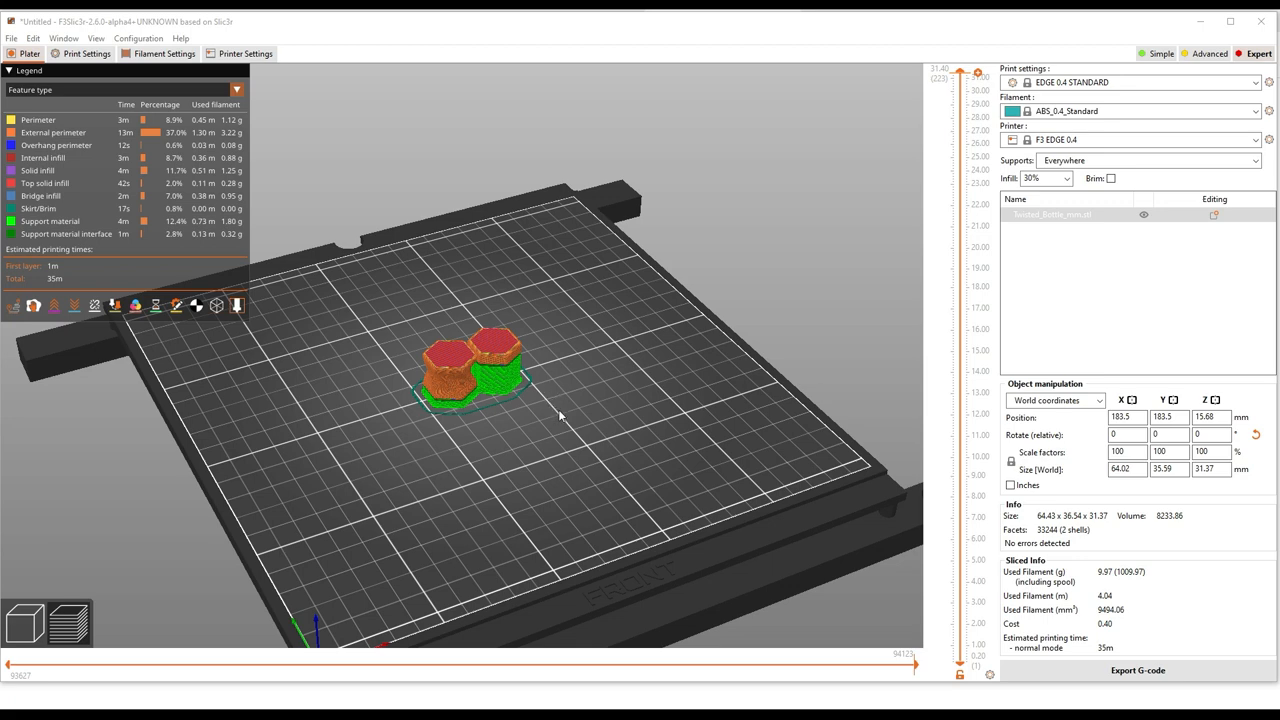